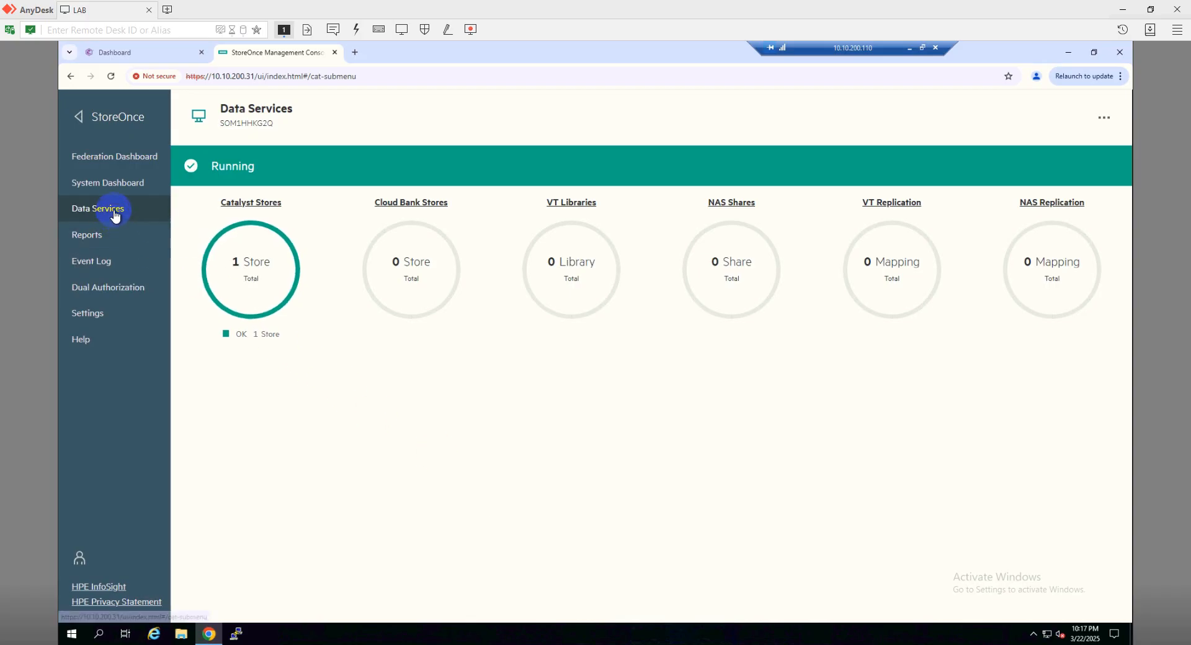
pyautogui.moveTo(330, 143)
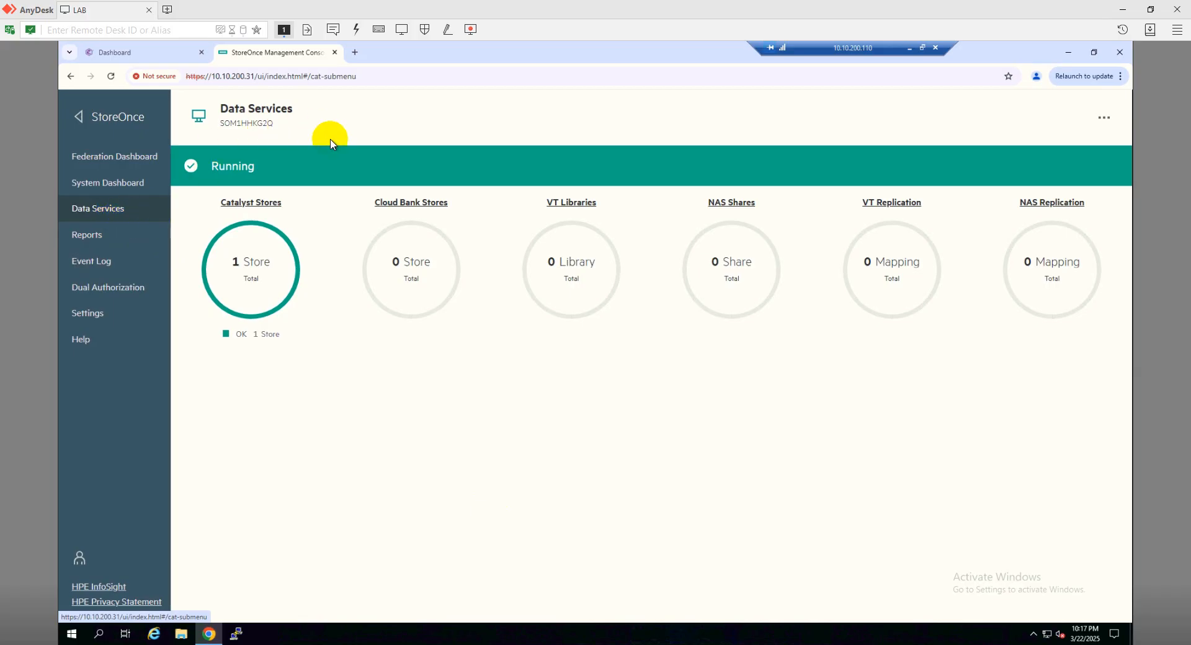
pyautogui.moveTo(127, 212)
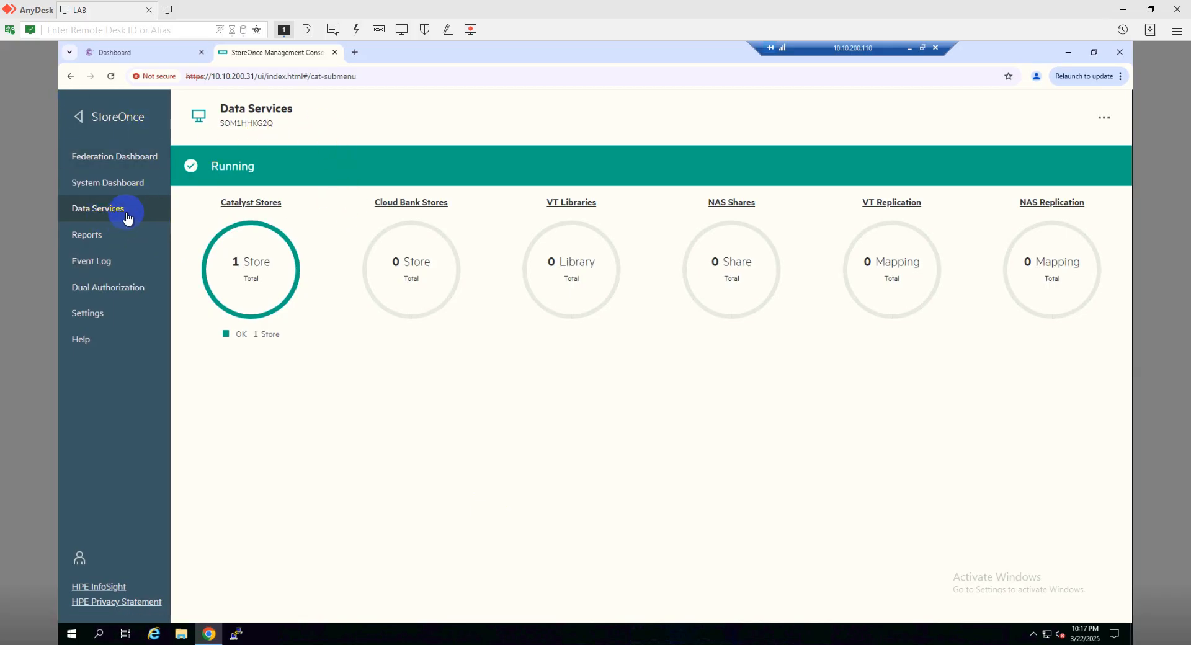
# View the StoreOnceVSAStore1 Catalyst store overview from the Catalyst Stores list
pyautogui.click(251, 202)
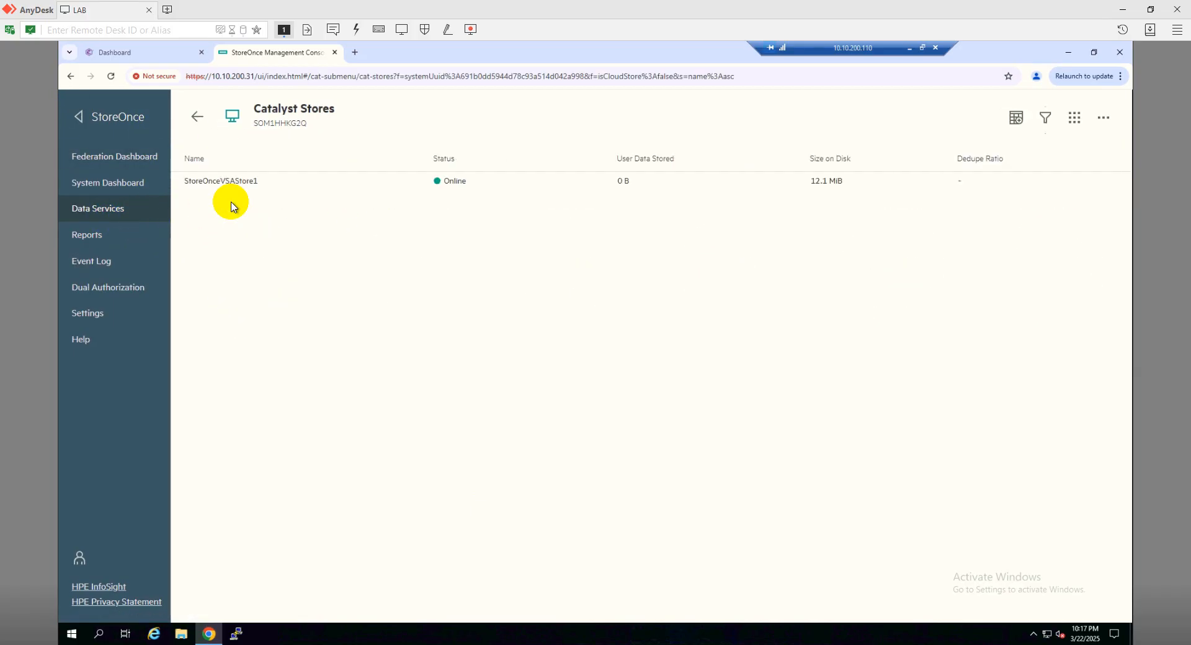
pyautogui.moveTo(332, 144)
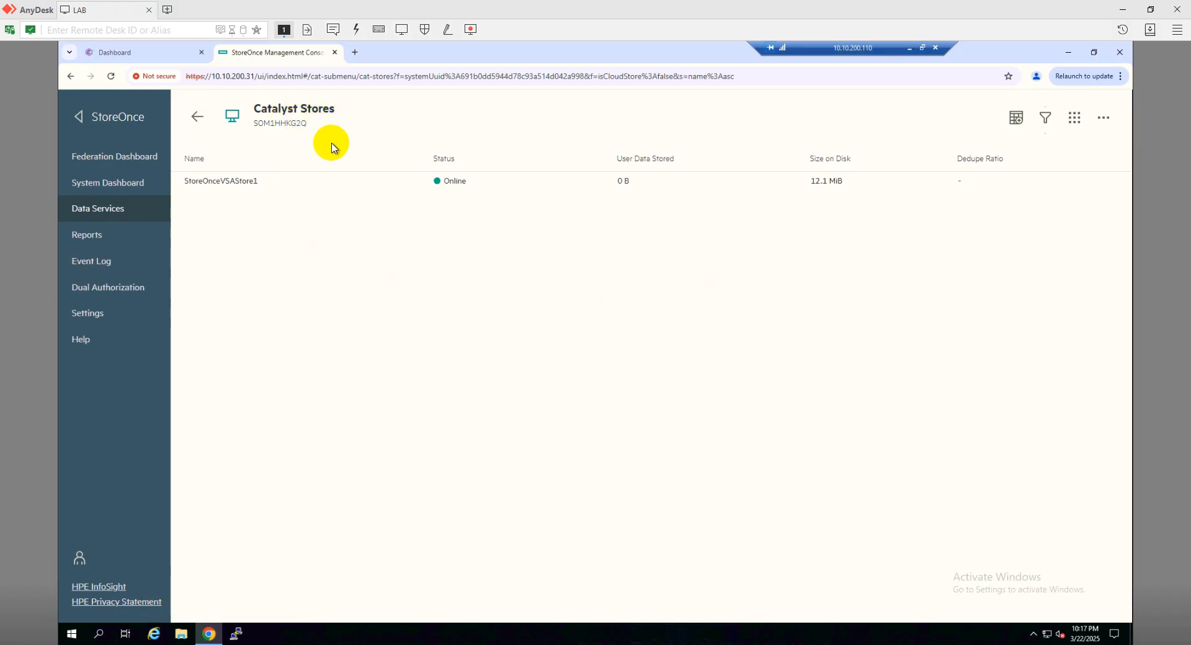
pyautogui.click(221, 181)
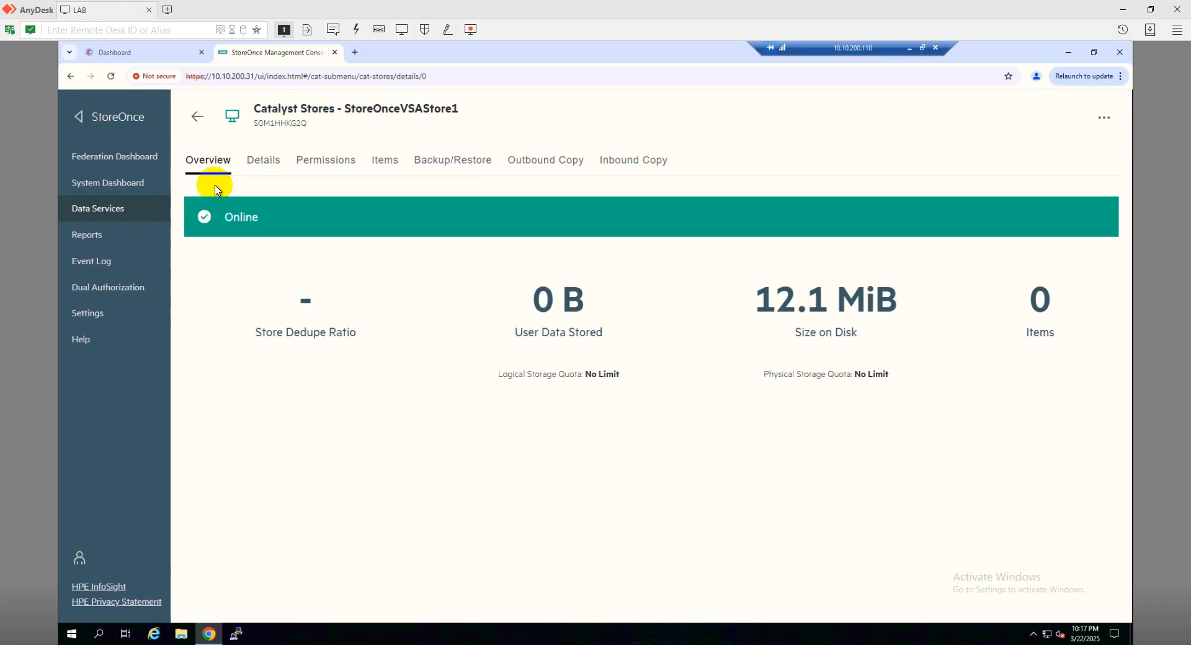
pyautogui.moveTo(385, 160)
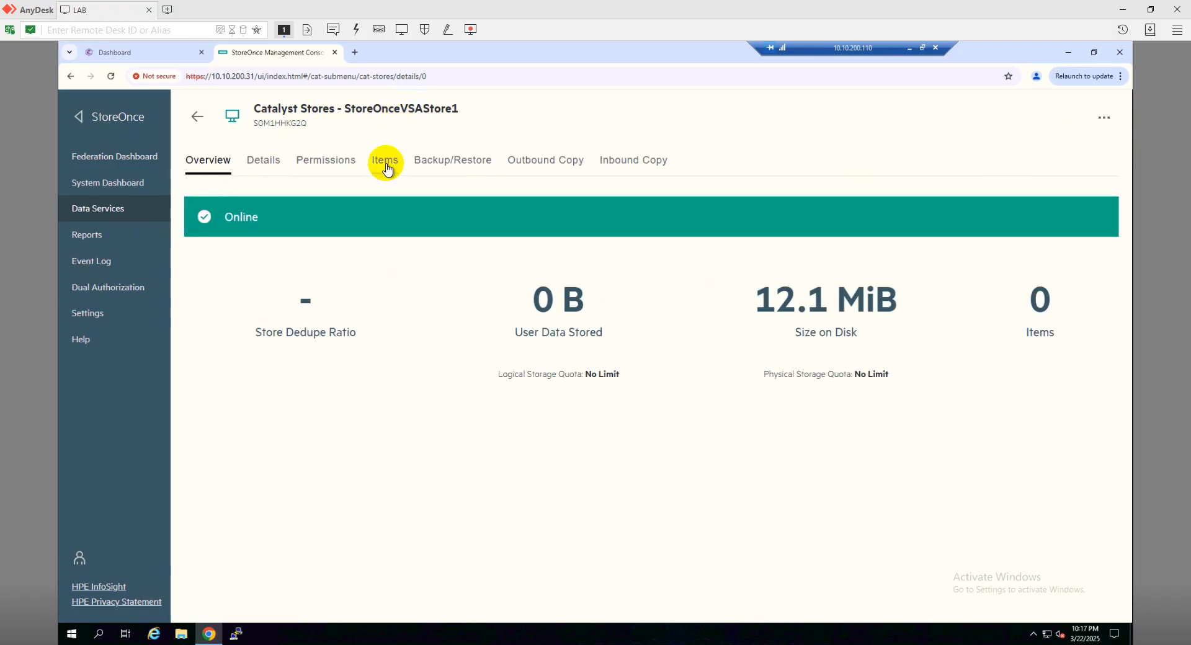
pyautogui.moveTo(324, 160)
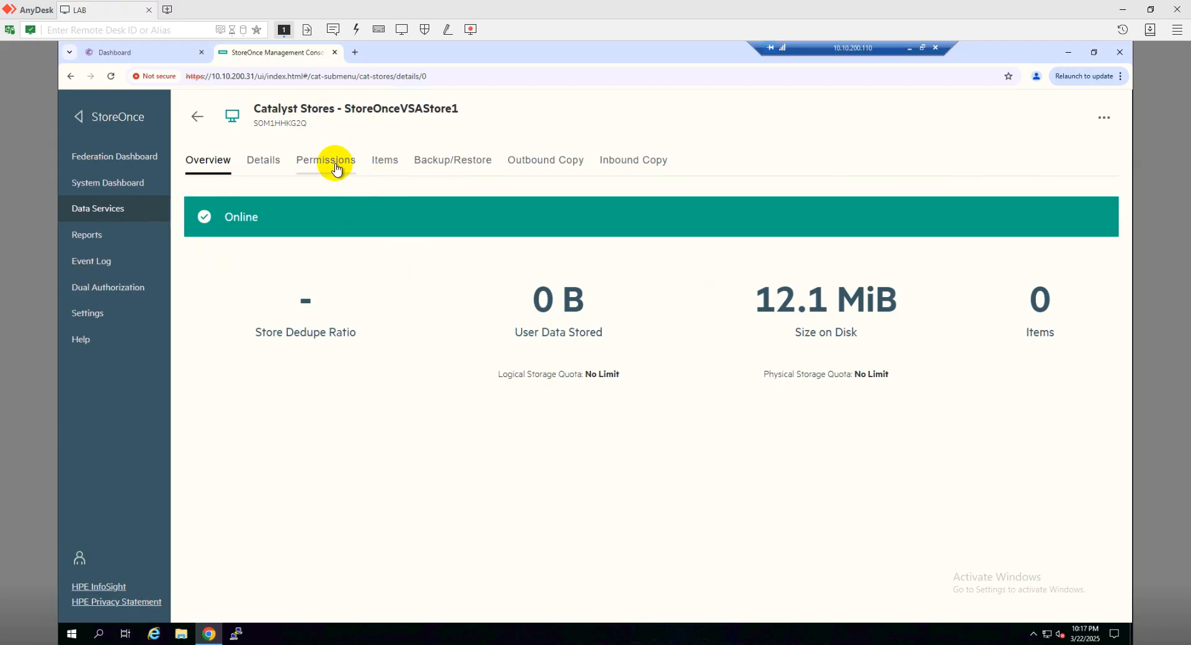
pyautogui.moveTo(427, 325)
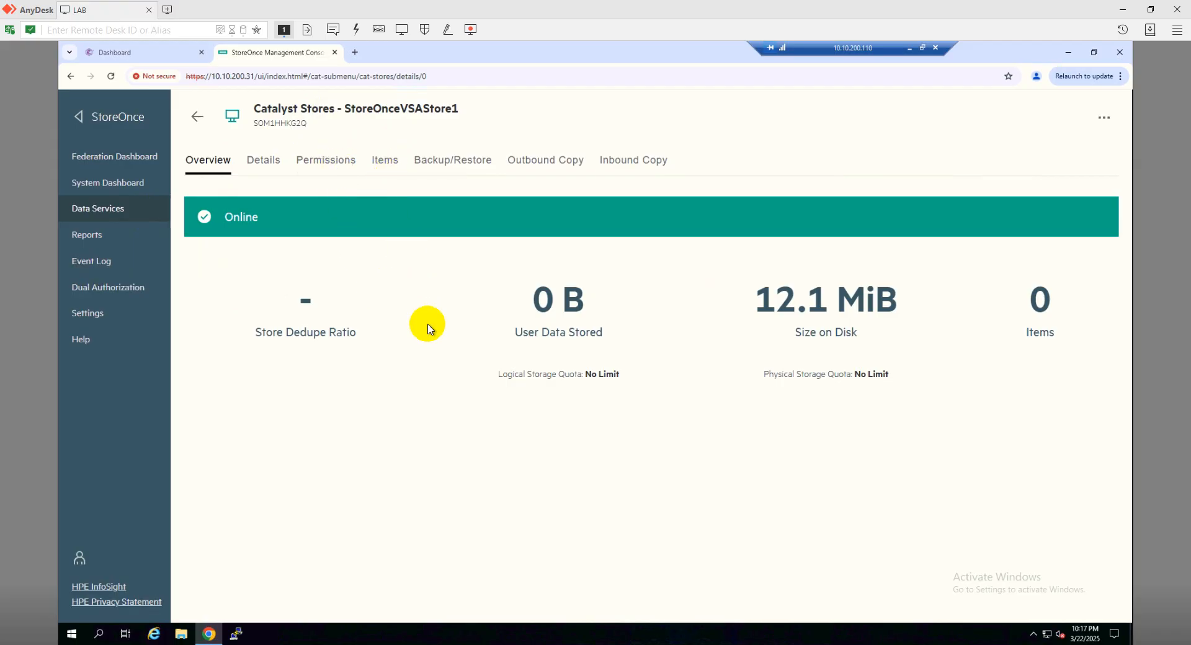
pyautogui.moveTo(338, 213)
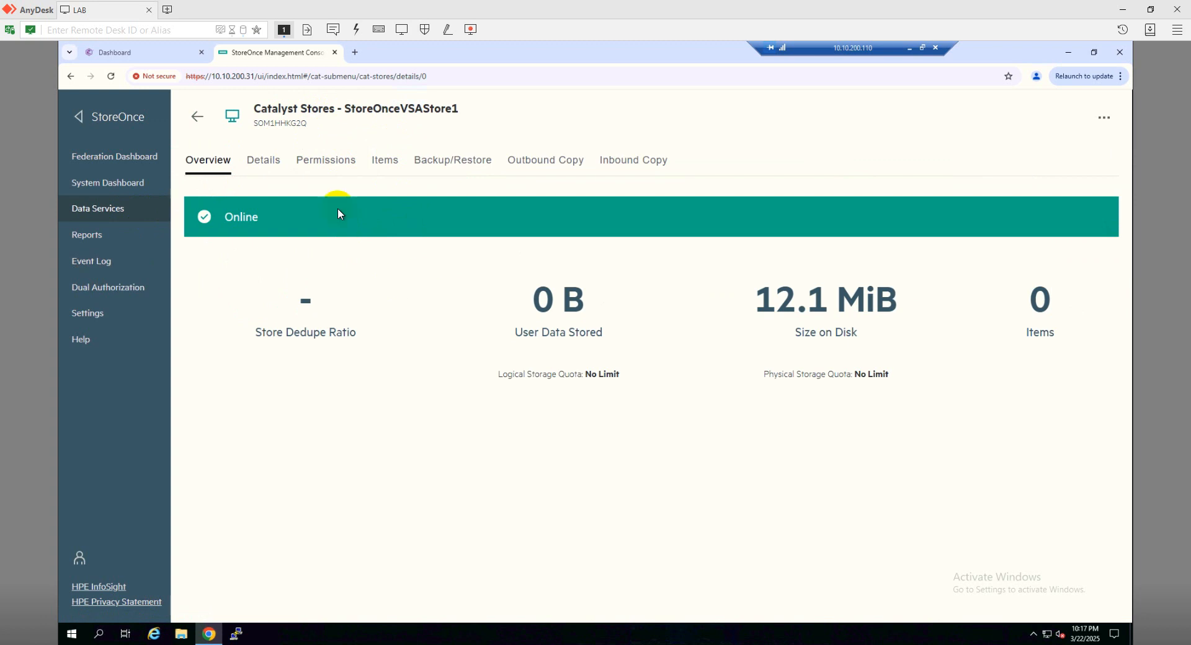
# Return to the Commvault dashboard and expand Storage in the navigation pane
pyautogui.click(114, 53)
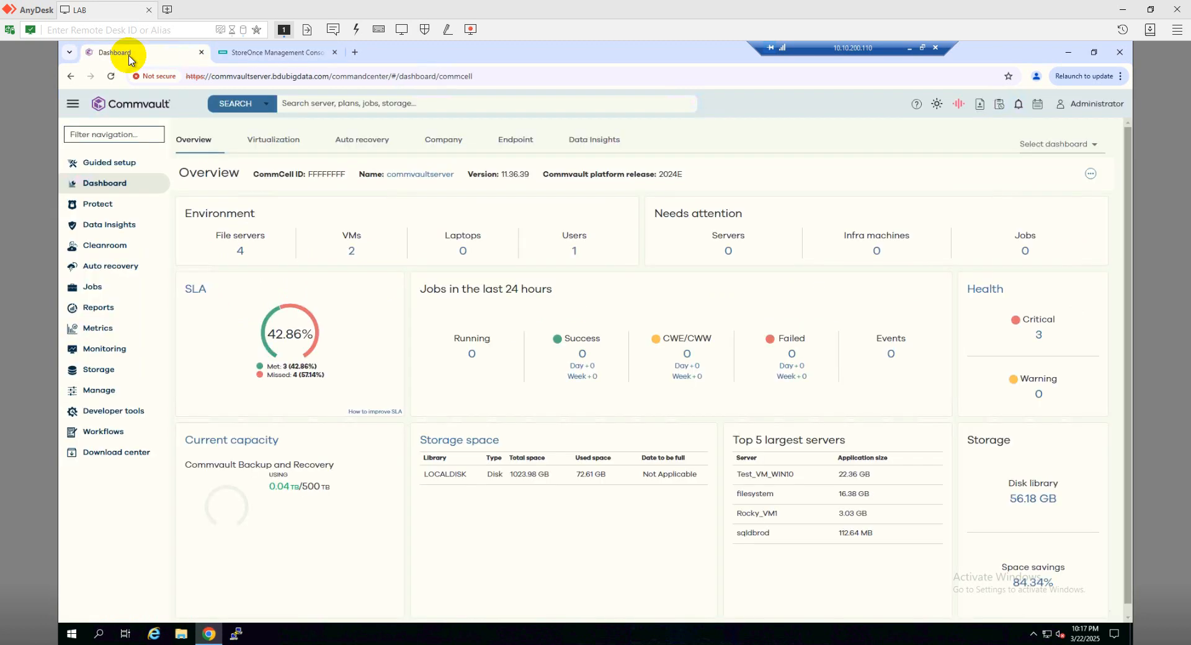
pyautogui.moveTo(662, 566)
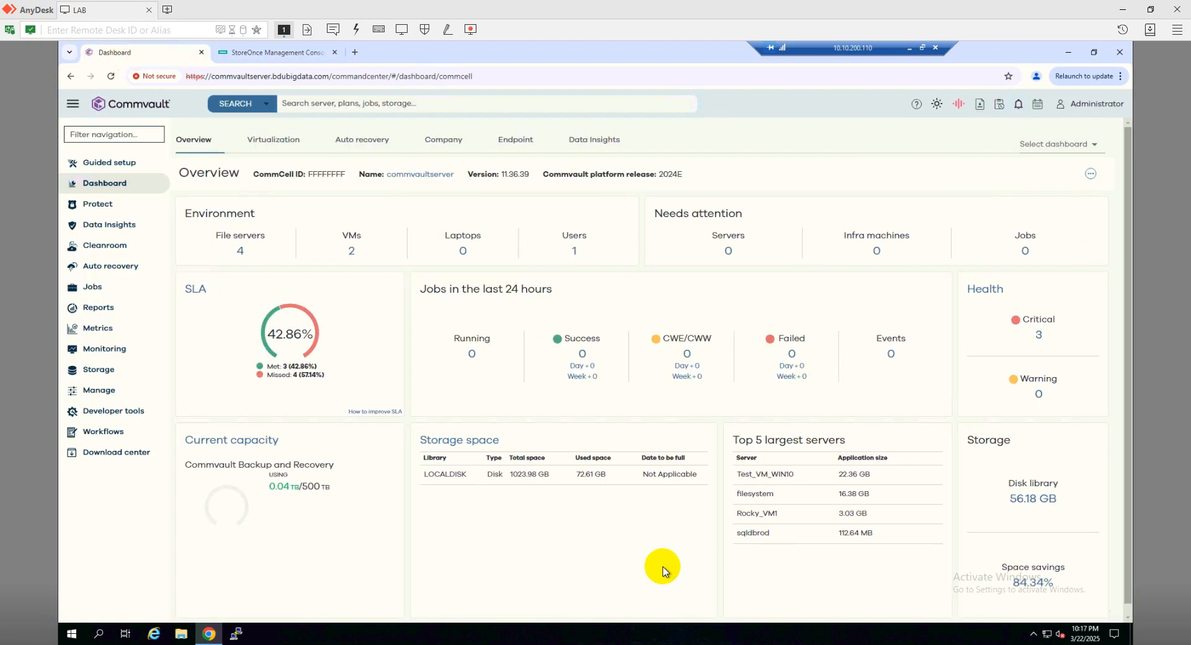
pyautogui.moveTo(238, 433)
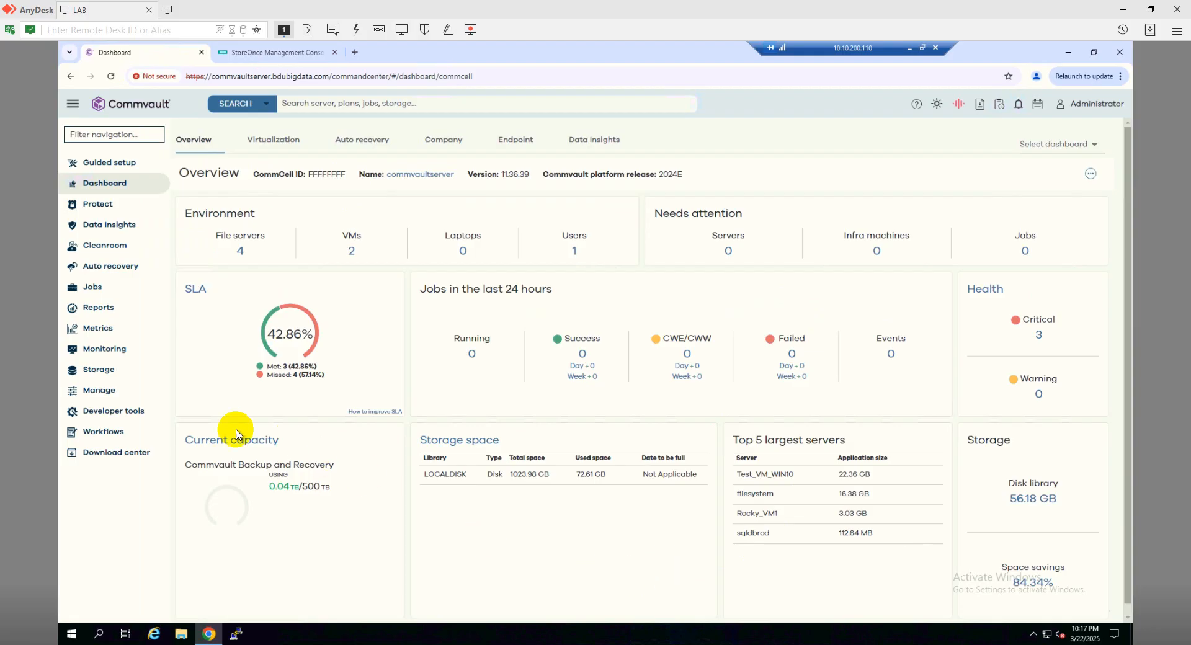
pyautogui.click(98, 369)
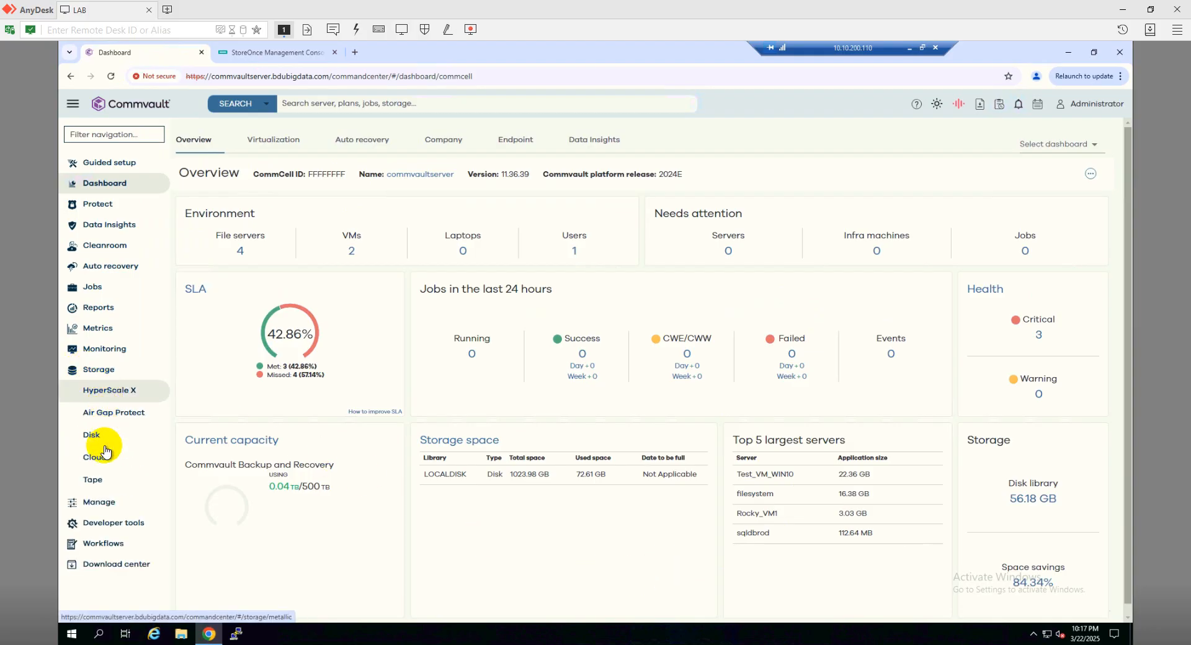
pyautogui.moveTo(114, 412)
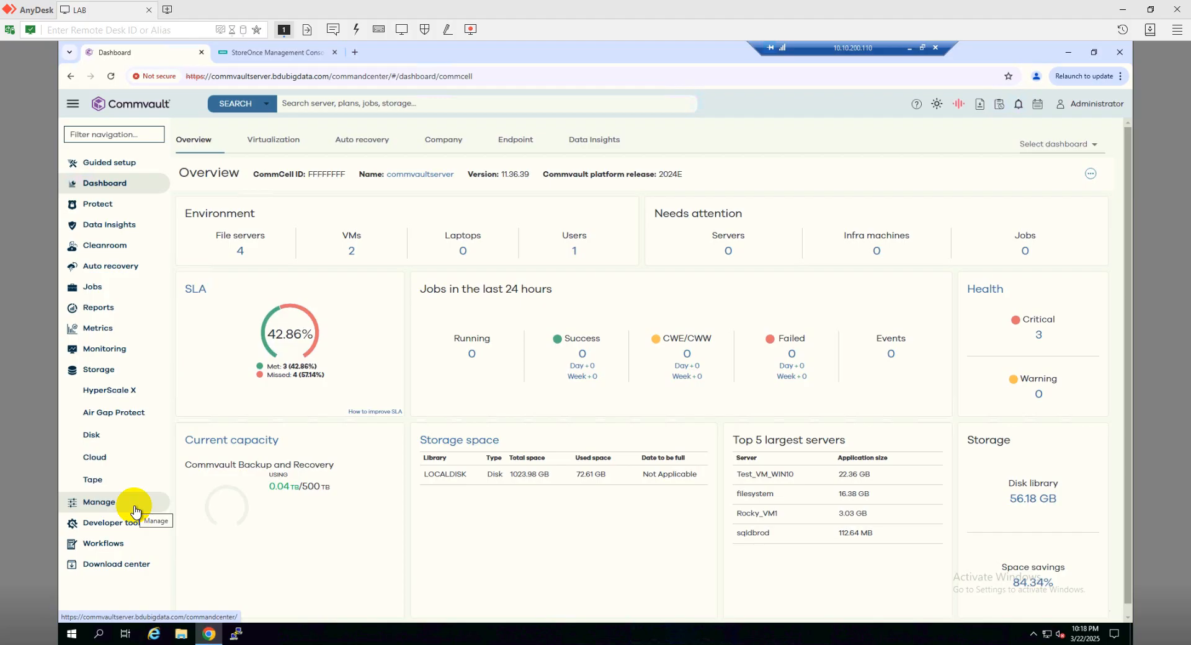
pyautogui.moveTo(114, 413)
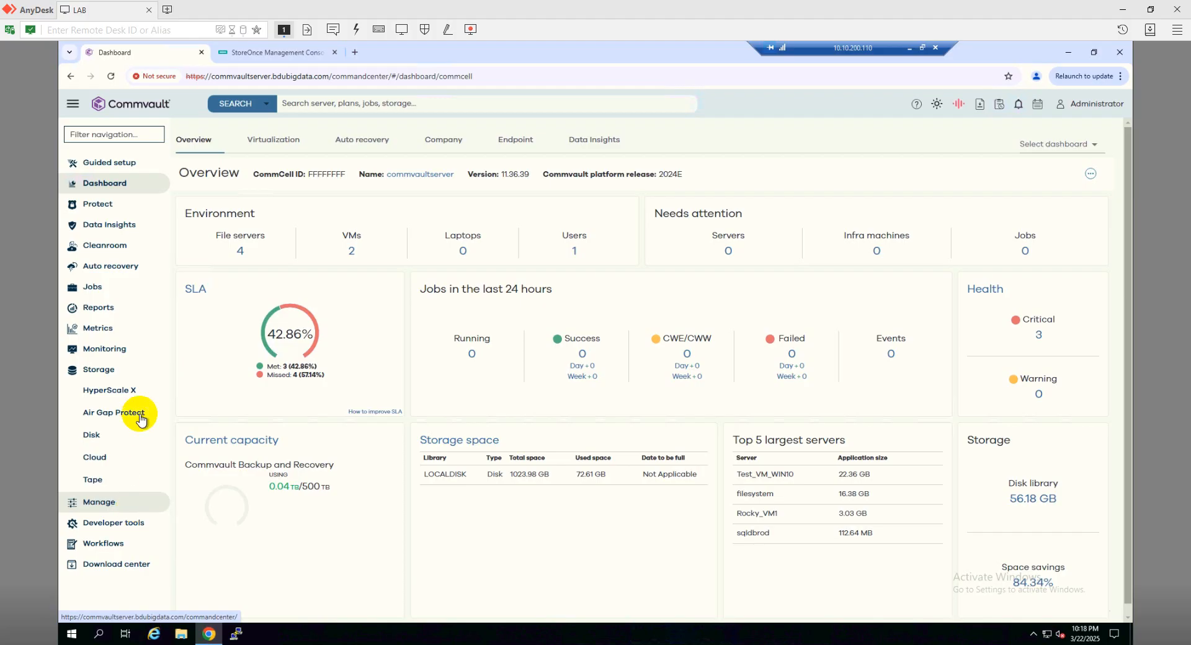
pyautogui.moveTo(114, 412)
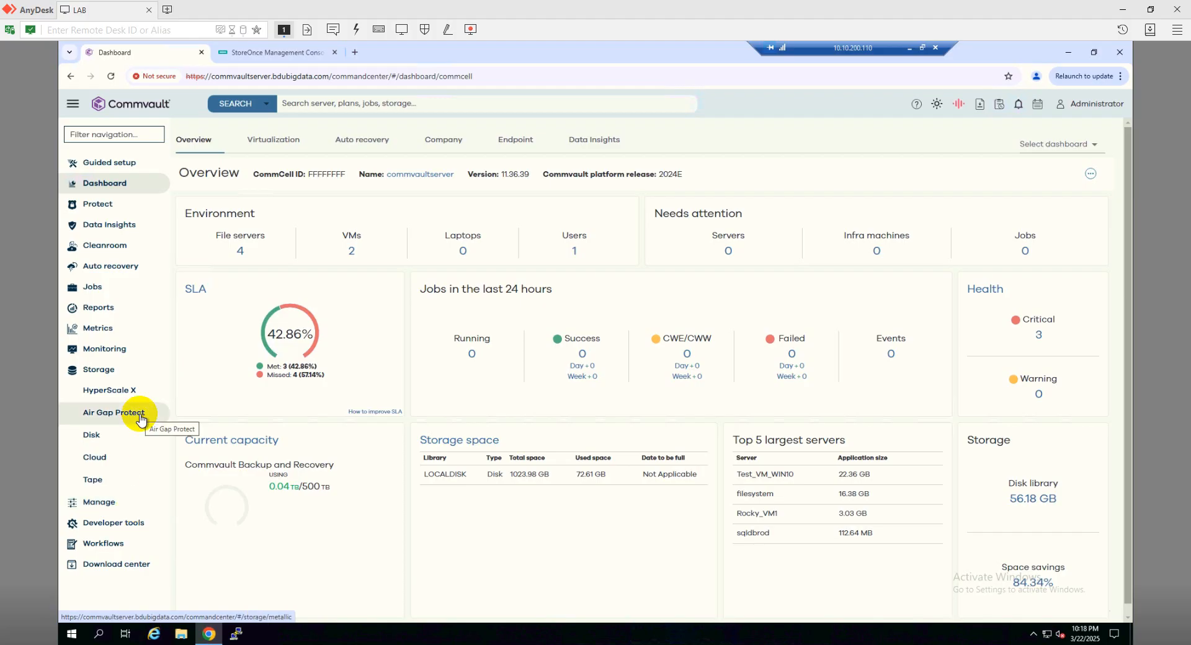
pyautogui.moveTo(99, 502)
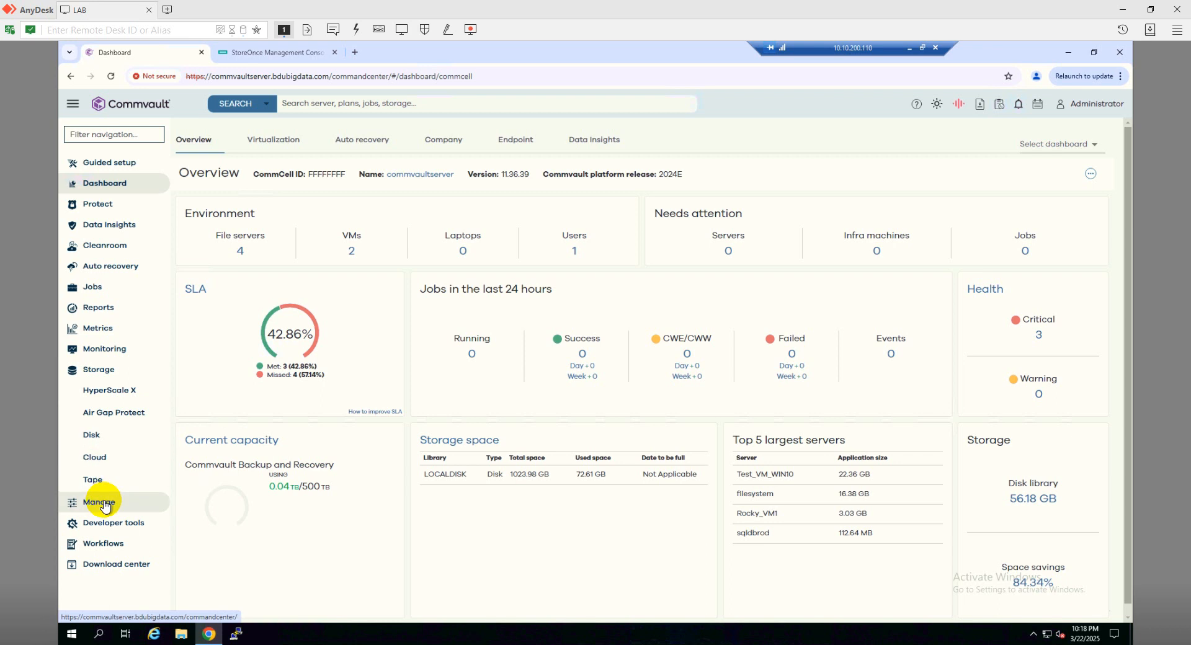
# Navigate Manage > System and show the global Settings list with its modified settings
pyautogui.click(99, 501)
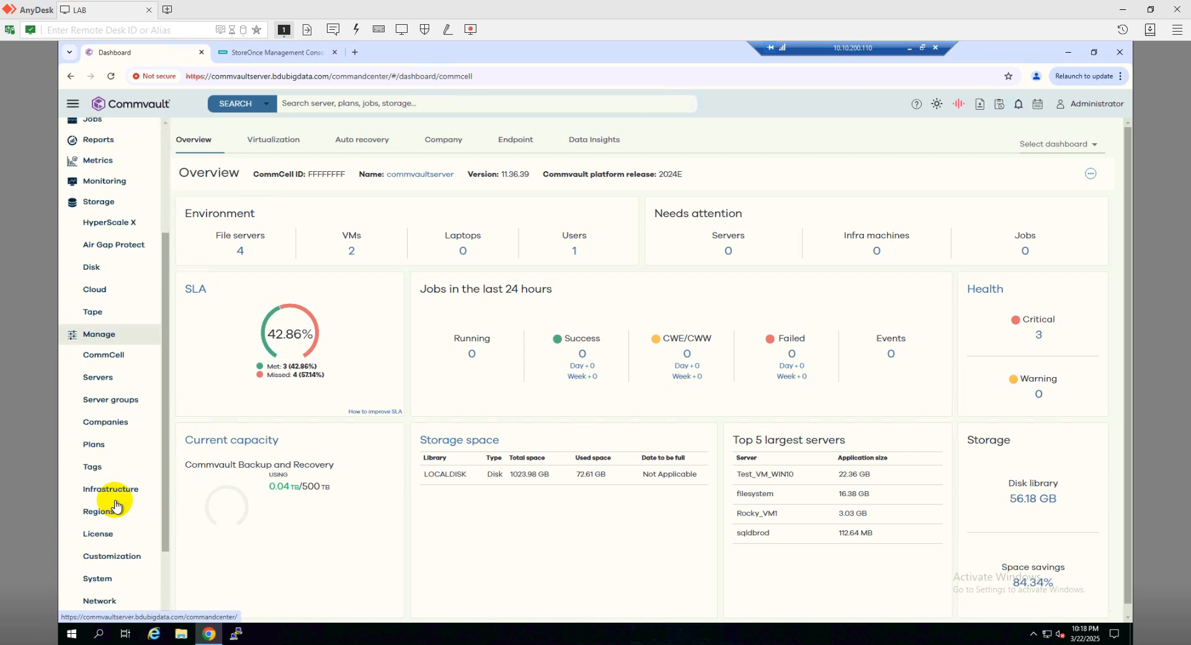
pyautogui.scroll(-3)
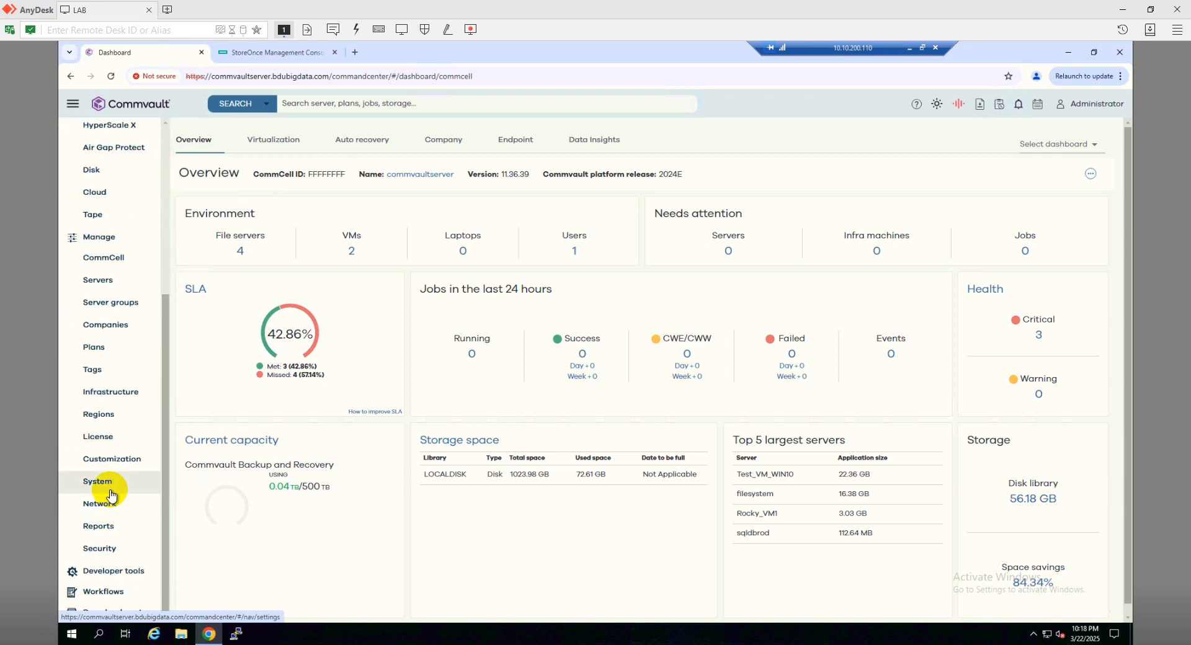
pyautogui.click(97, 481)
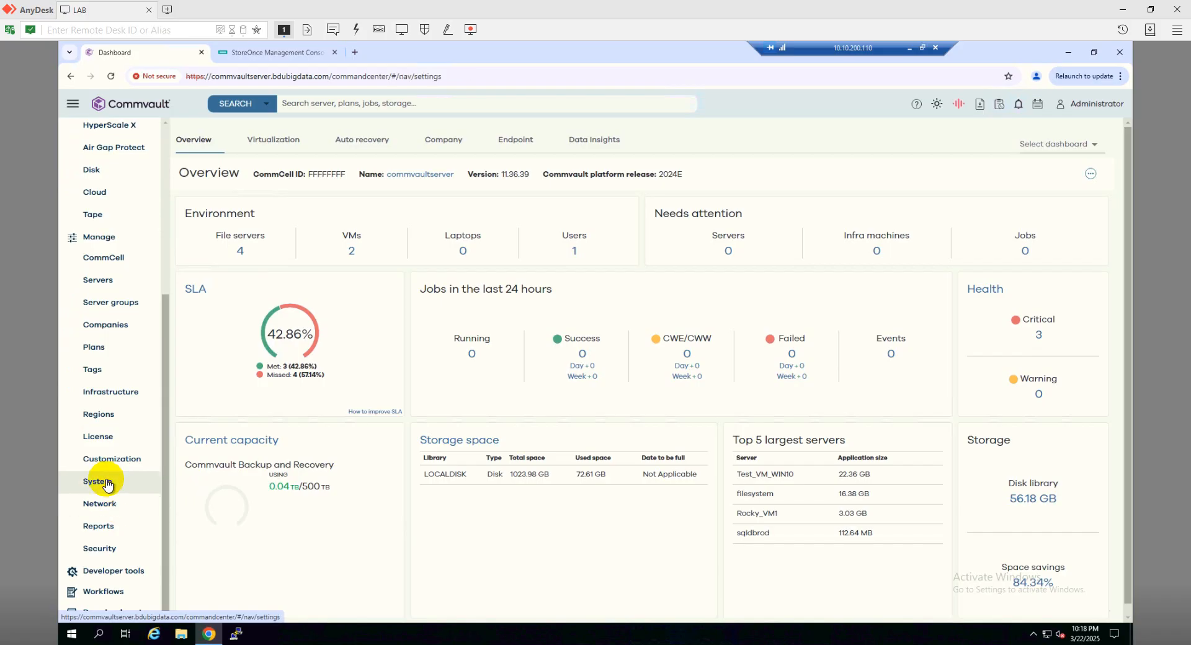
pyautogui.click(96, 482)
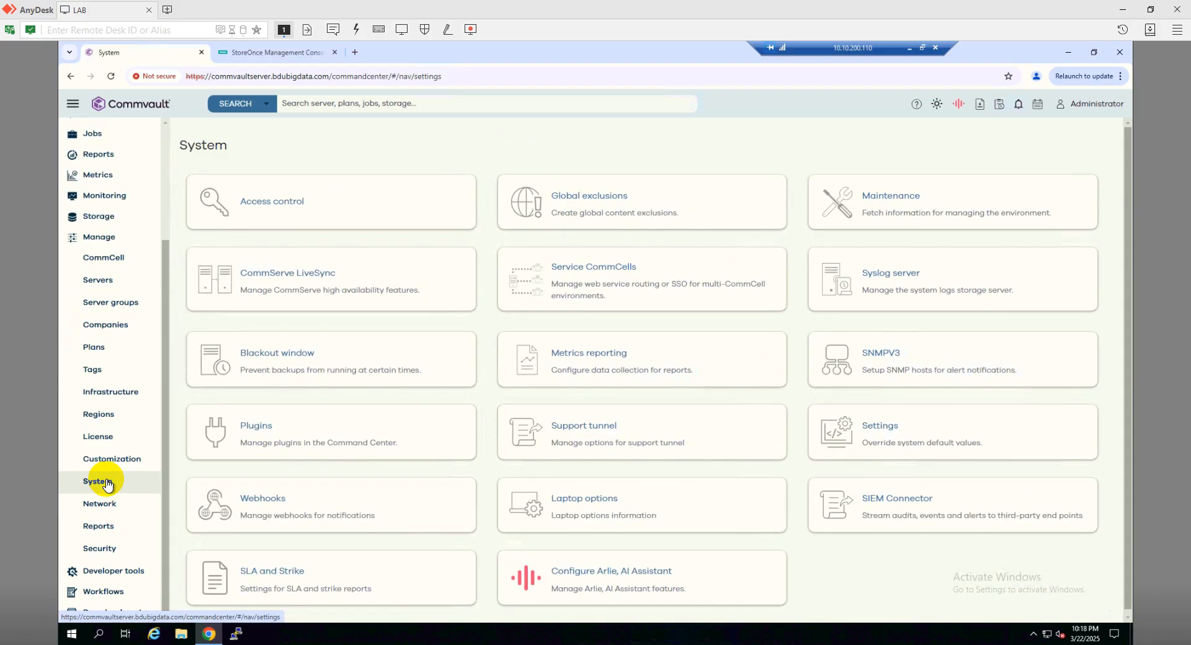
pyautogui.moveTo(900, 442)
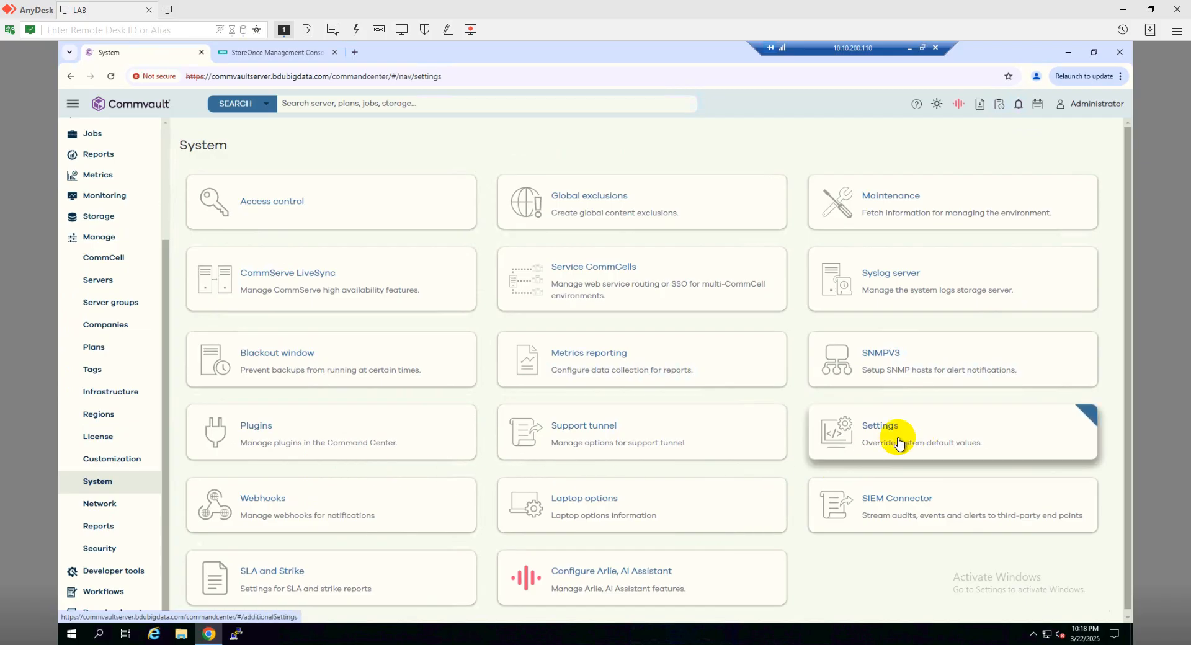
pyautogui.click(901, 433)
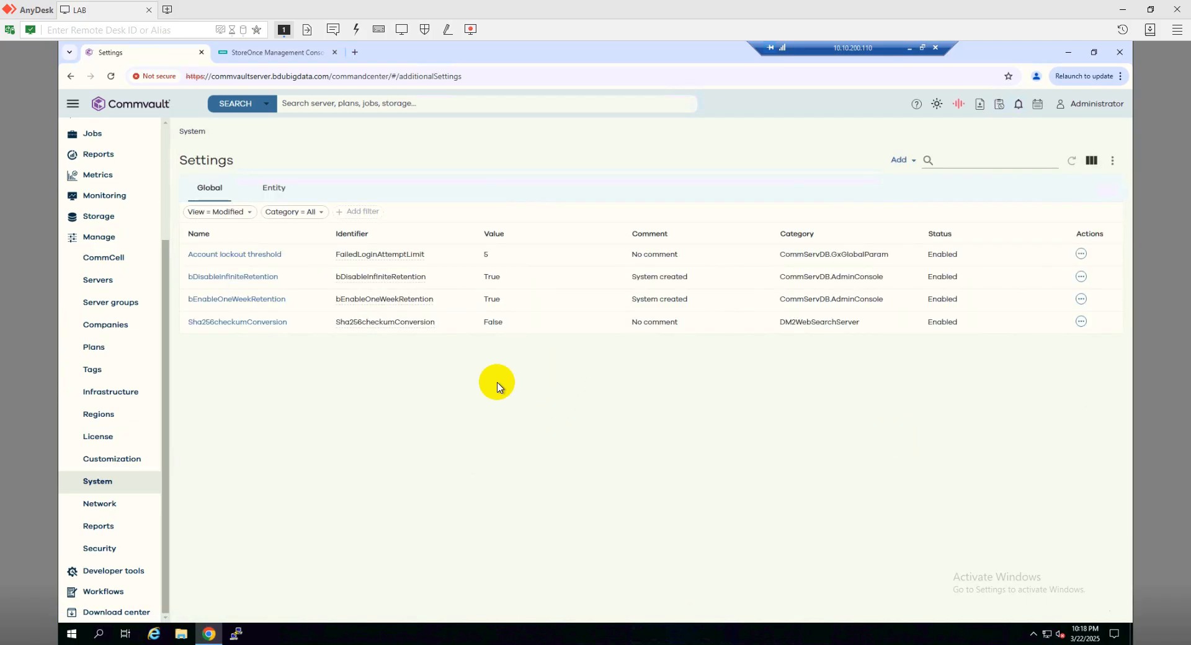
# Start adding a new CommCell-level setting from the Settings page
pyautogui.click(899, 160)
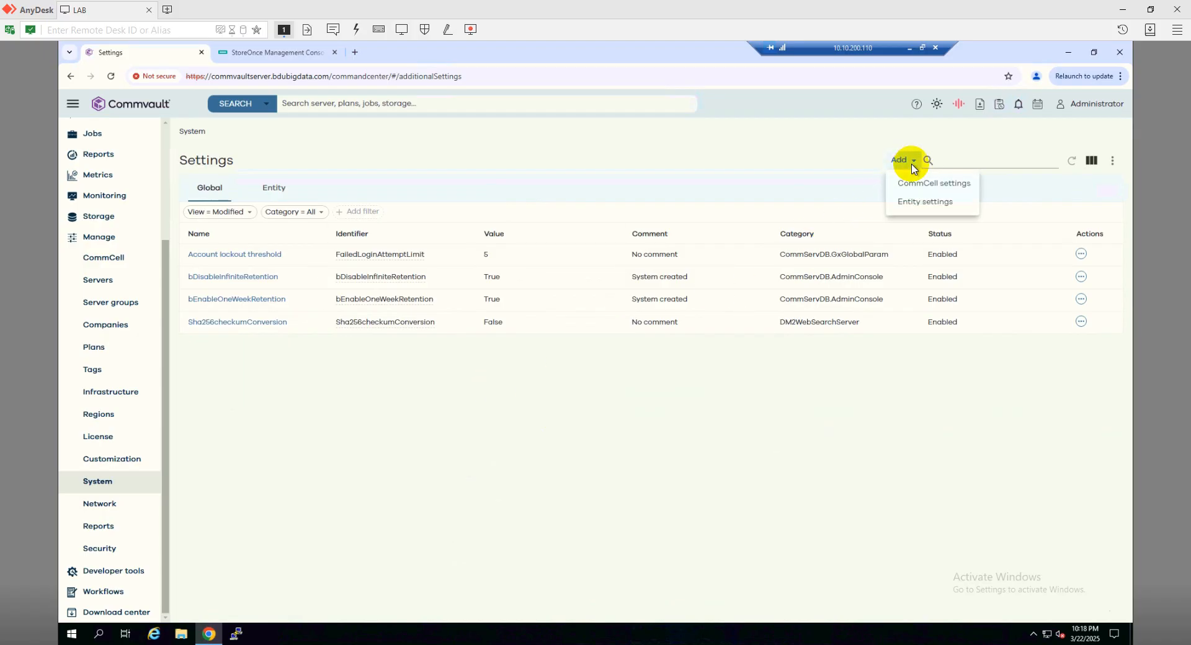
pyautogui.moveTo(924, 183)
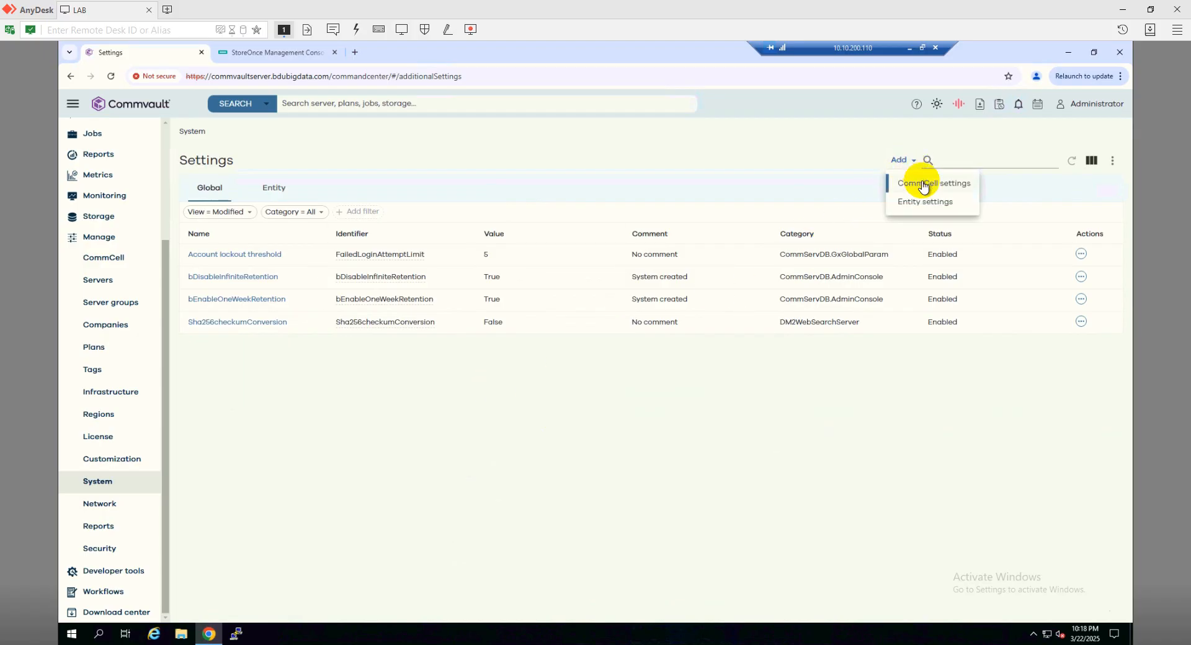
pyautogui.click(932, 183)
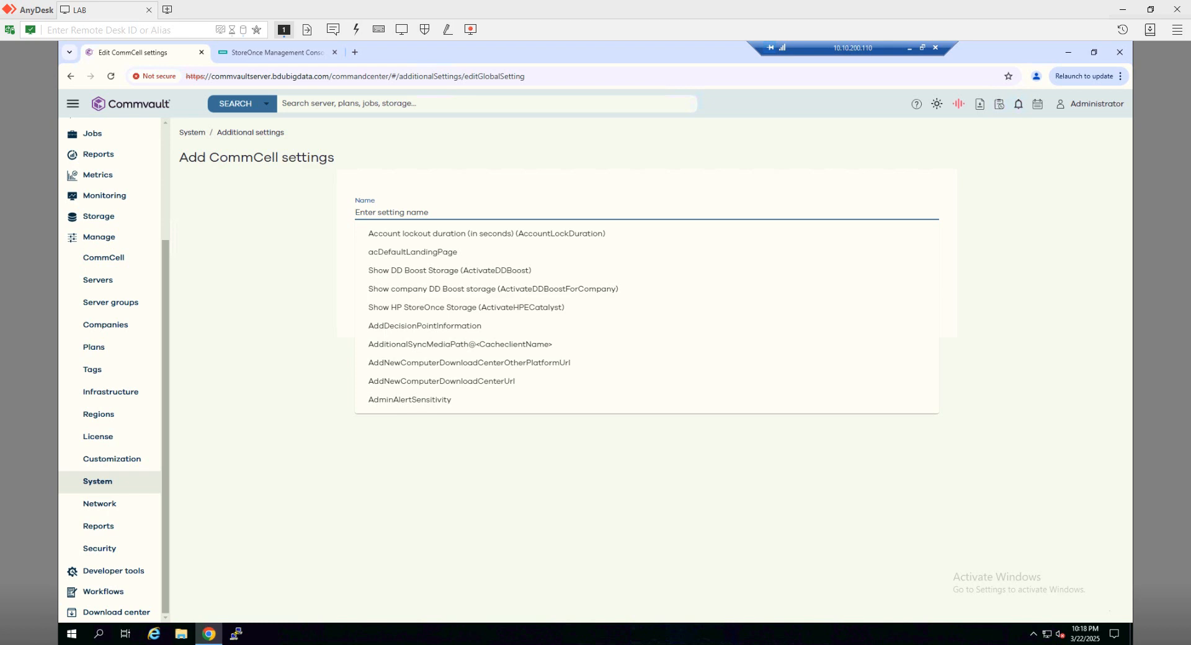
pyautogui.moveTo(407, 212)
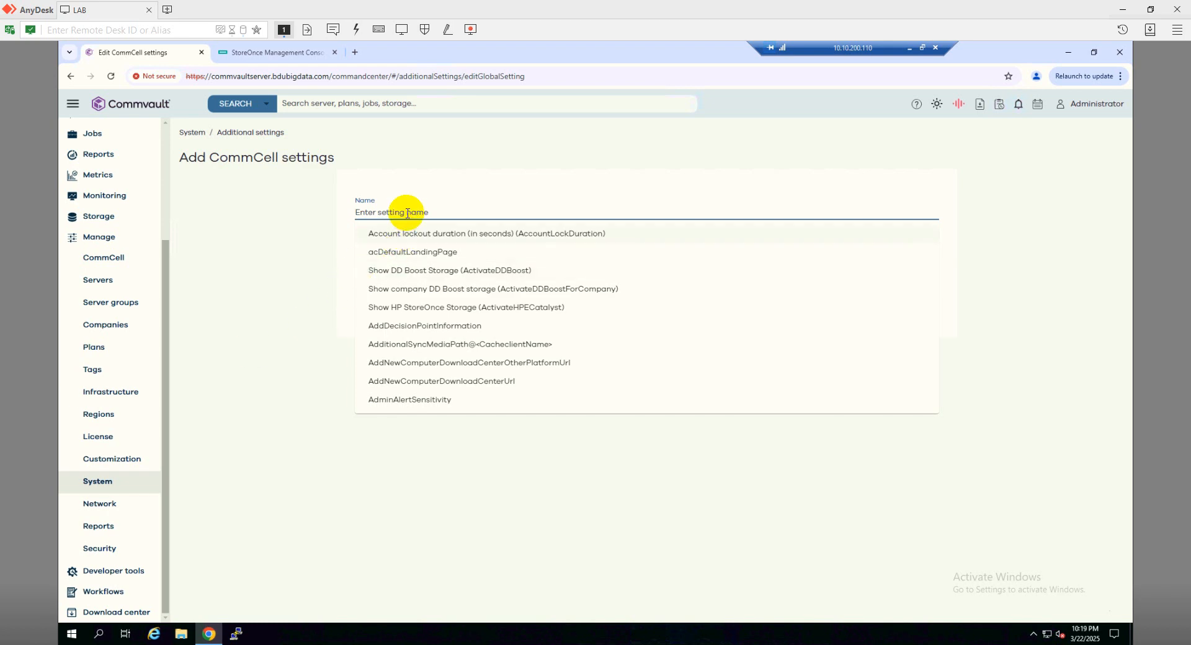
# Choose the 'Show HP StoreOnce Storage (ActivateHPECatalyst)' setting by name
pyautogui.write('ActivateHPECatalyst')
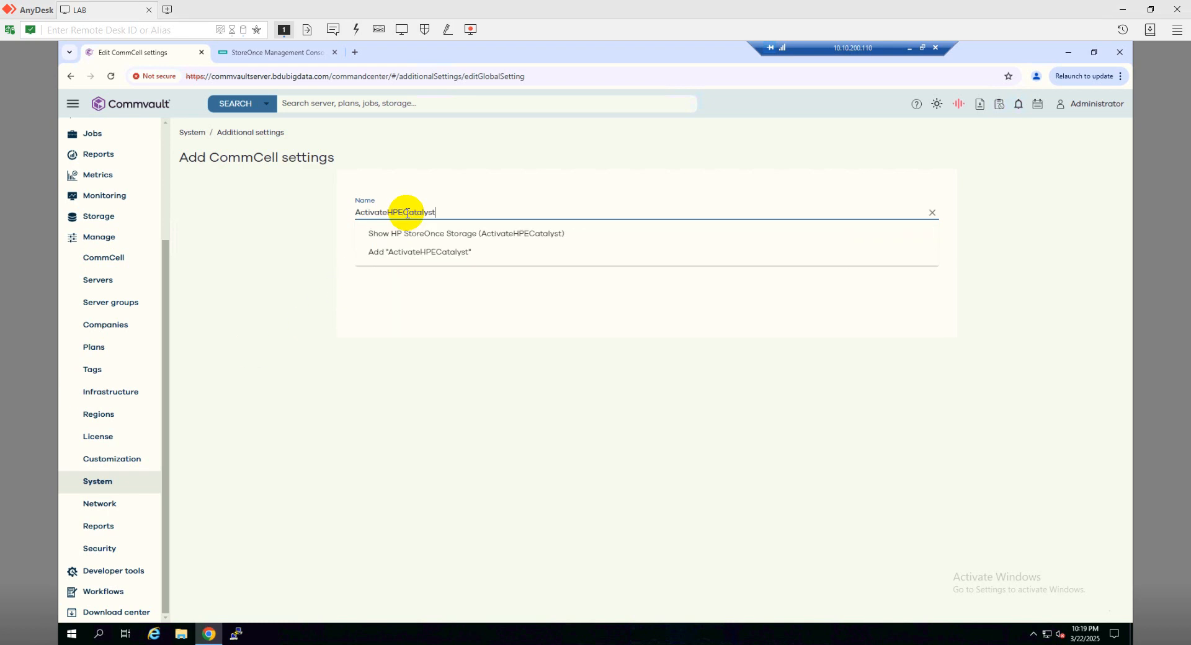
pyautogui.moveTo(373, 219)
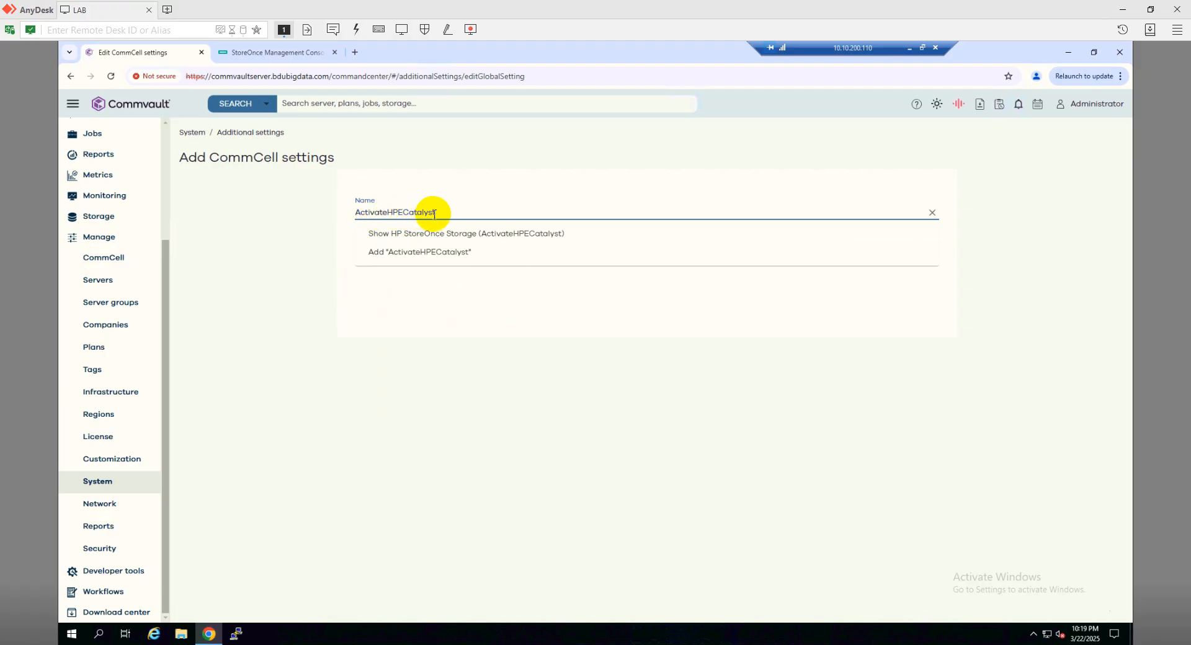
pyautogui.moveTo(530, 241)
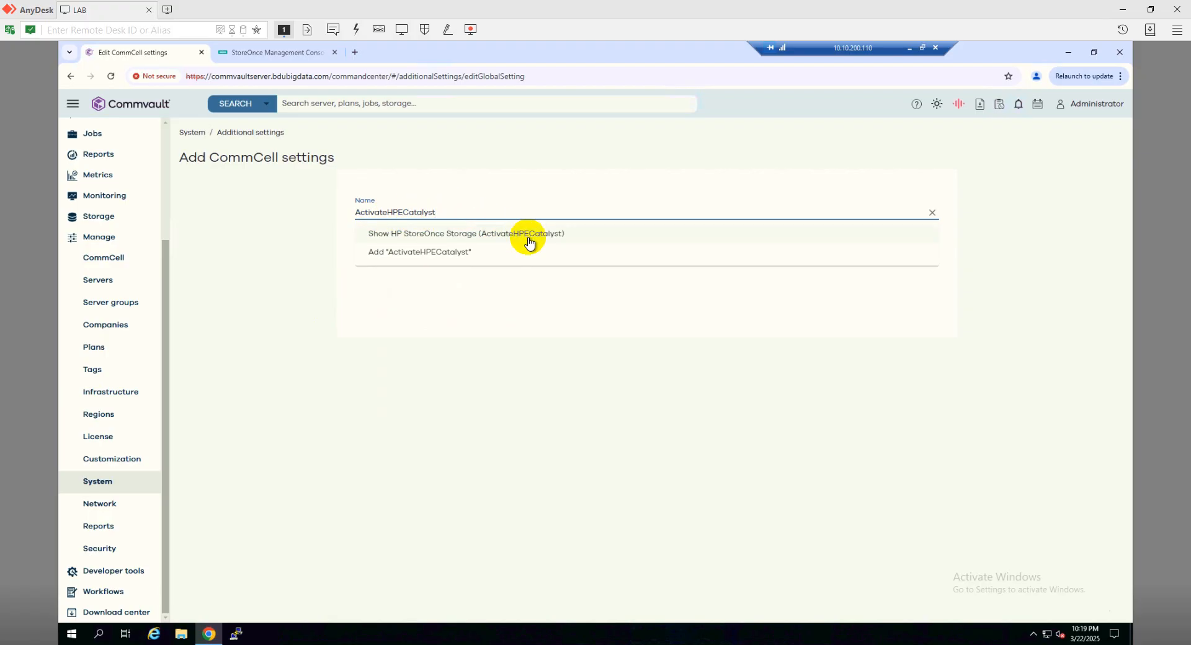
pyautogui.moveTo(461, 242)
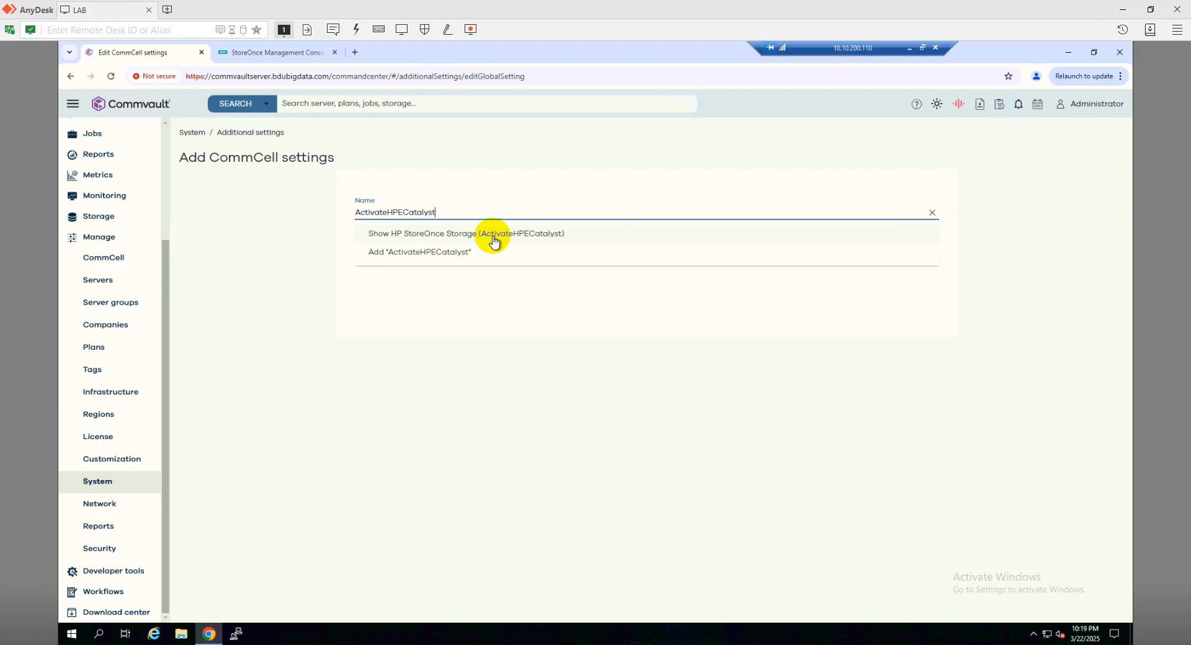
pyautogui.click(466, 233)
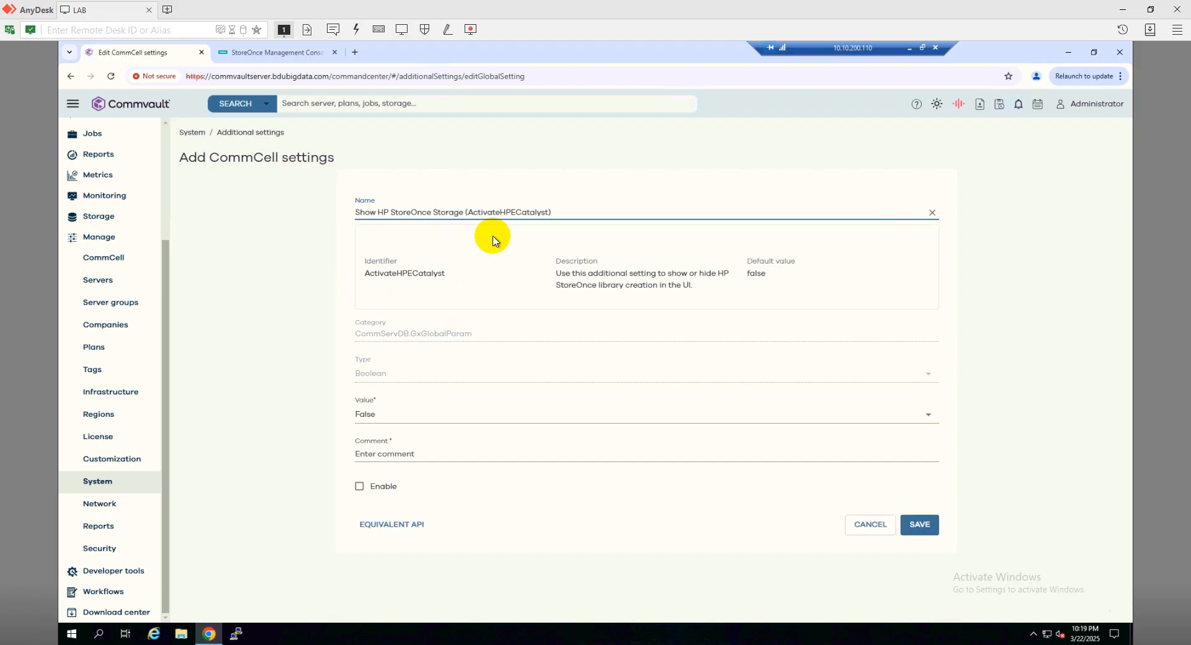
pyautogui.moveTo(718, 286)
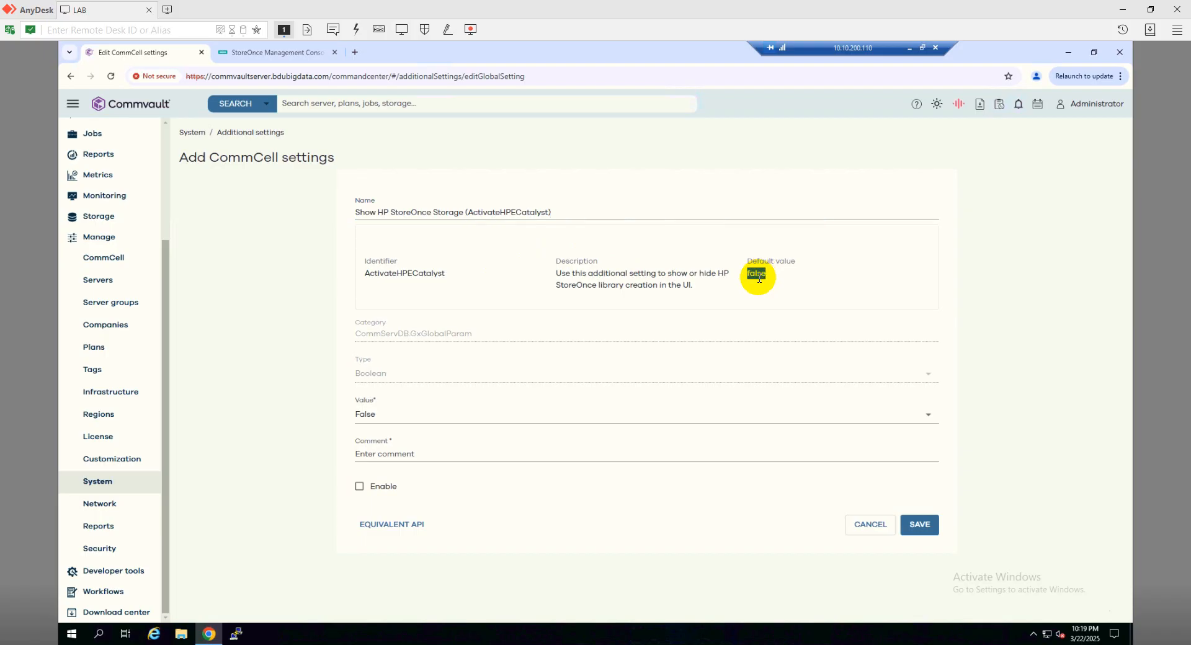
pyautogui.moveTo(110, 232)
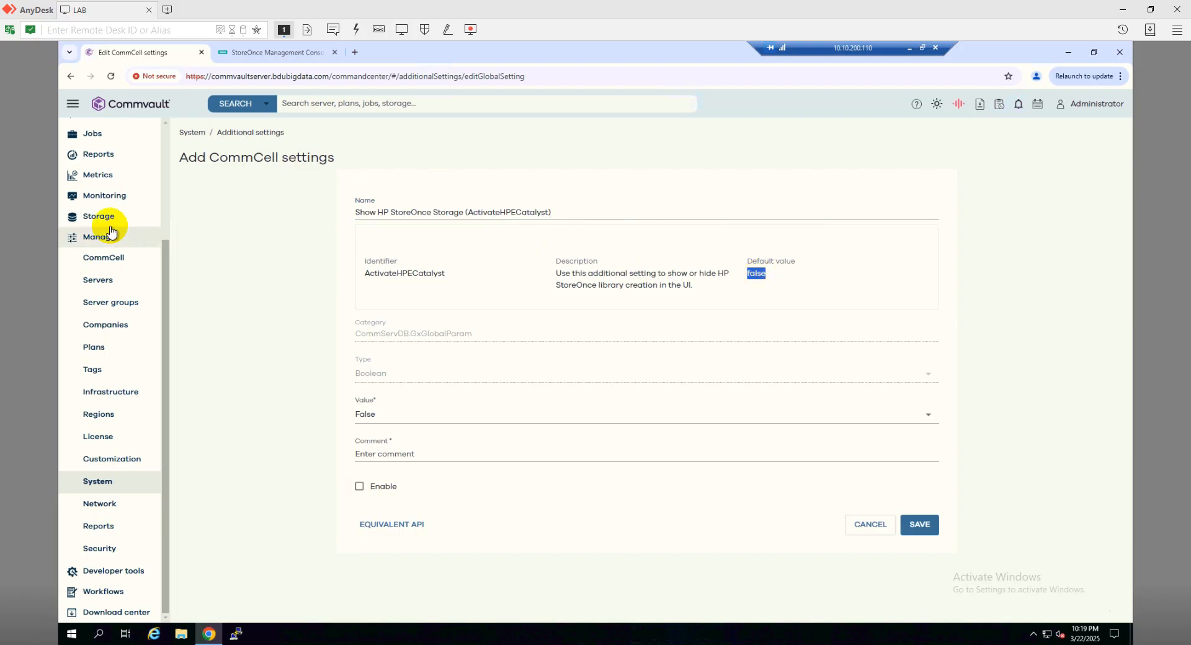
pyautogui.moveTo(353, 403)
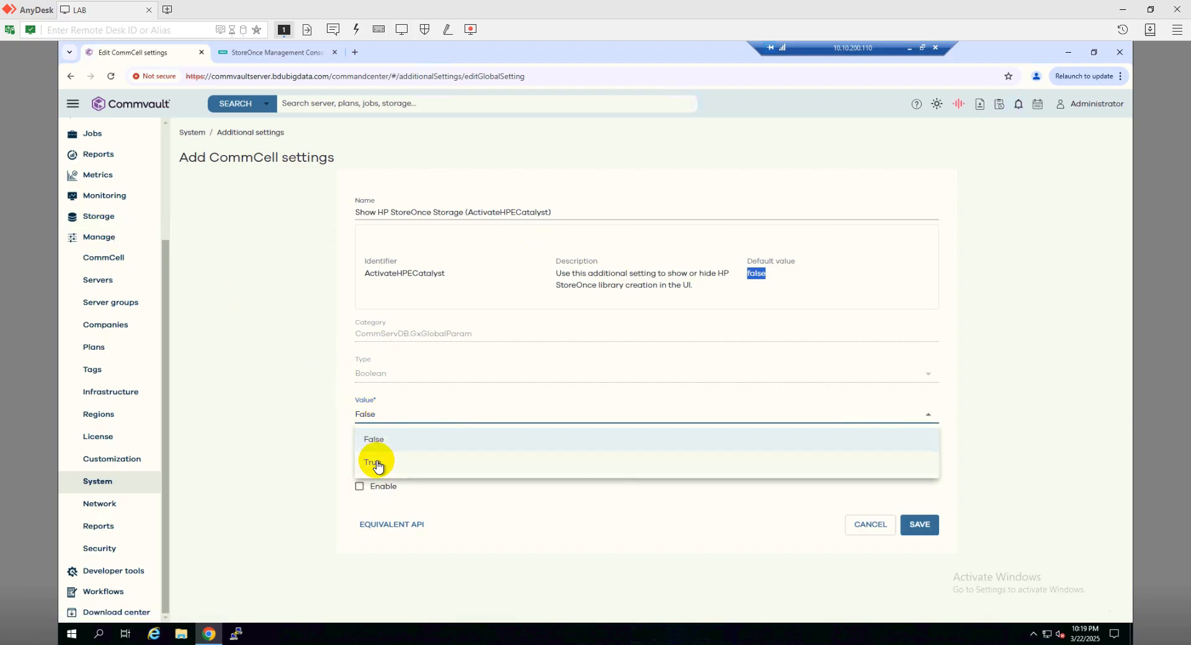
# Set ActivateHPECatalyst to True, enabled, with comment 'Enable HPE Catalyst Store', and save it
pyautogui.click(375, 462)
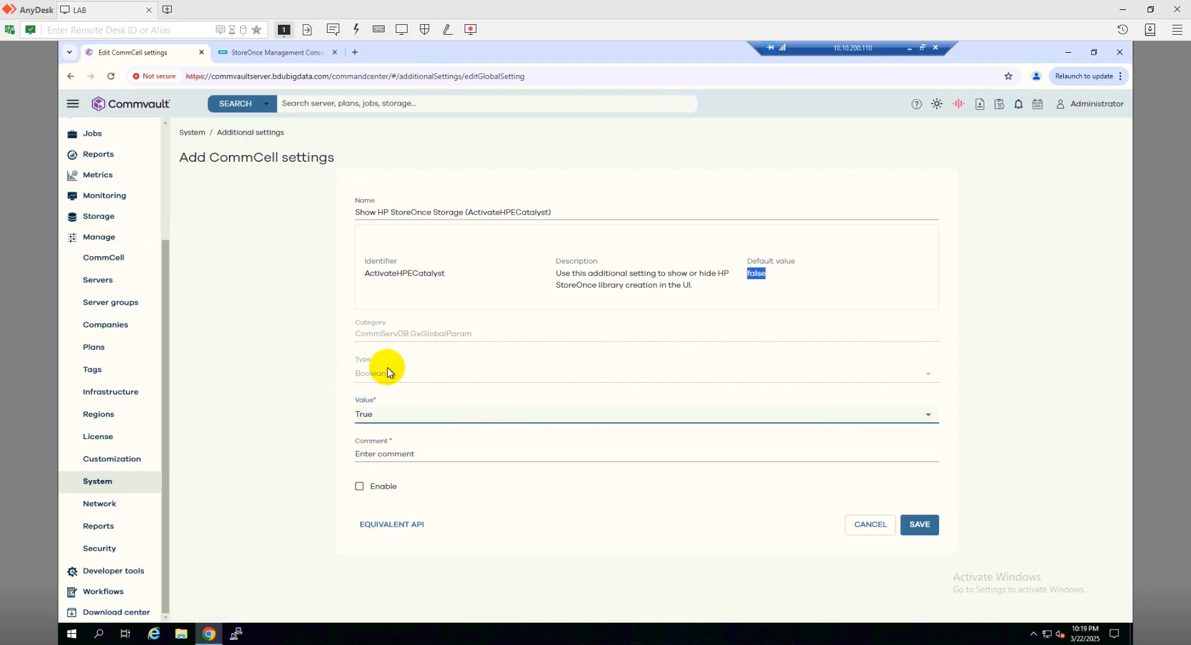
pyautogui.moveTo(366, 377)
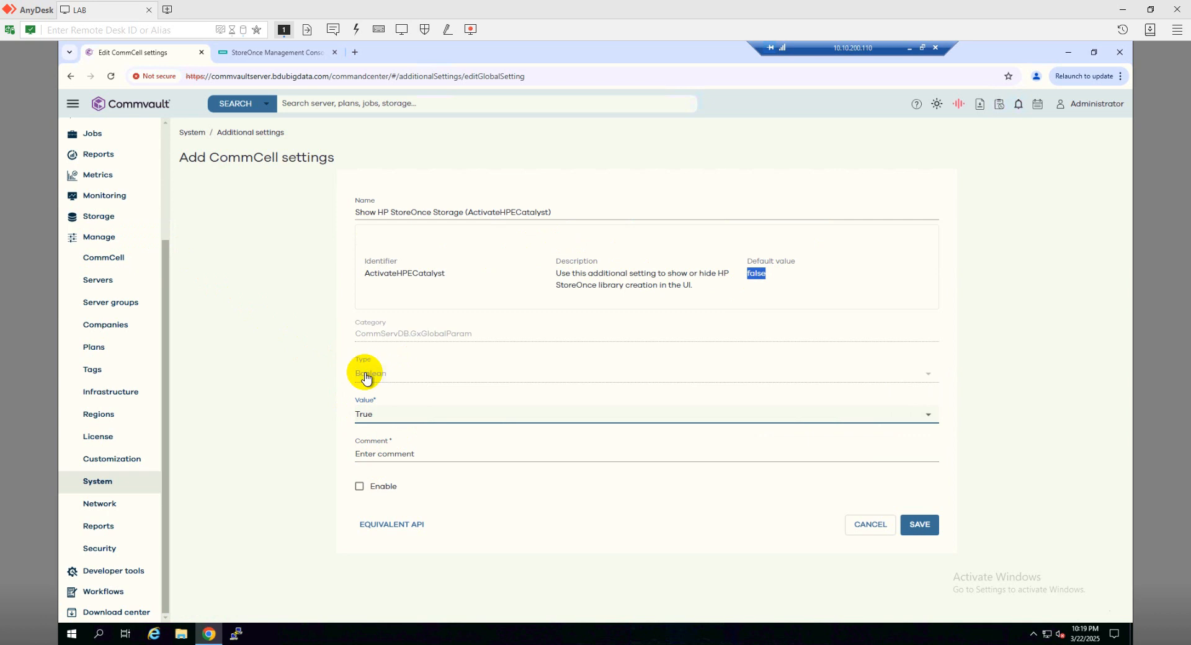
pyautogui.moveTo(375, 336)
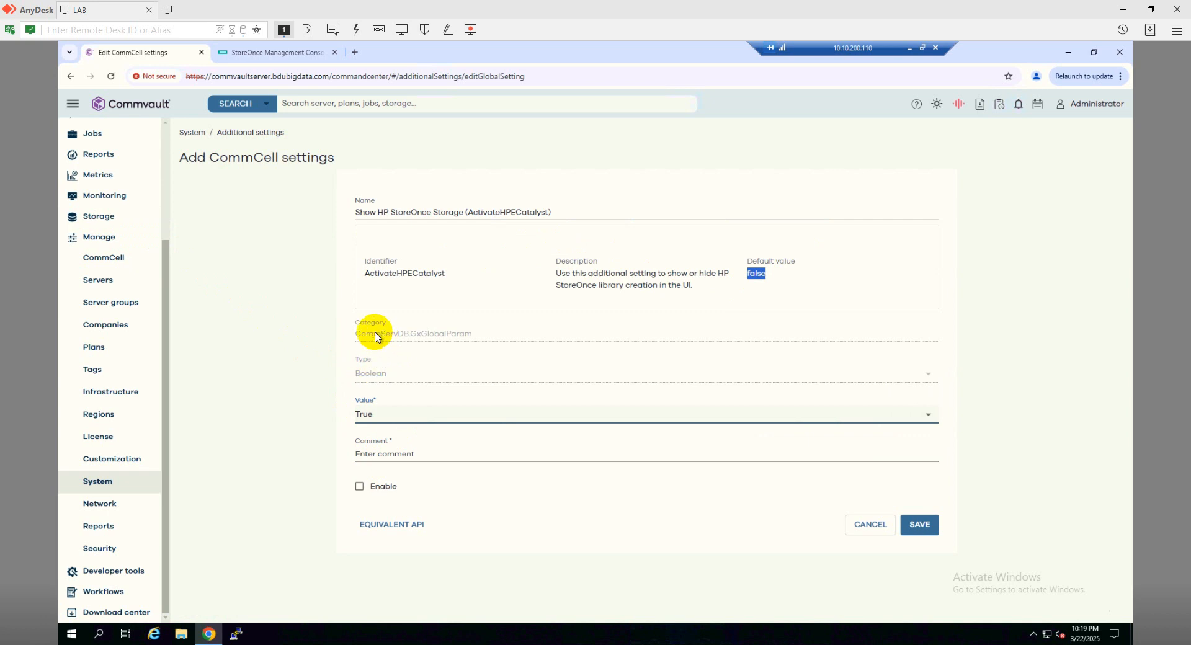
pyautogui.moveTo(416, 343)
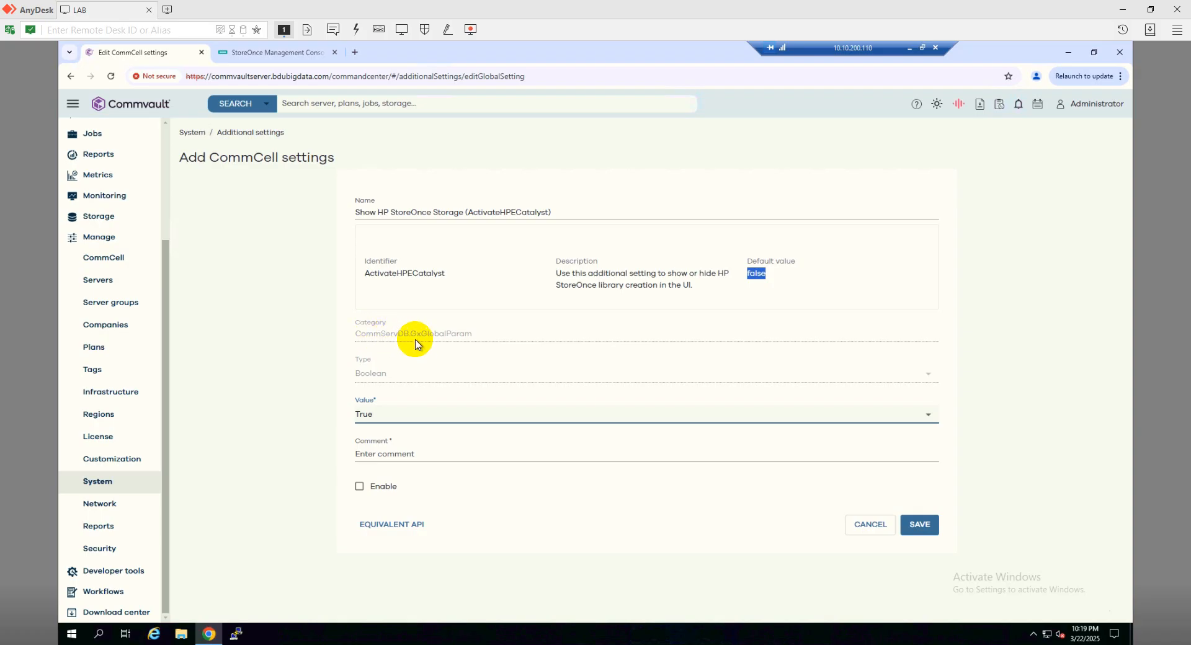
pyautogui.moveTo(472, 340)
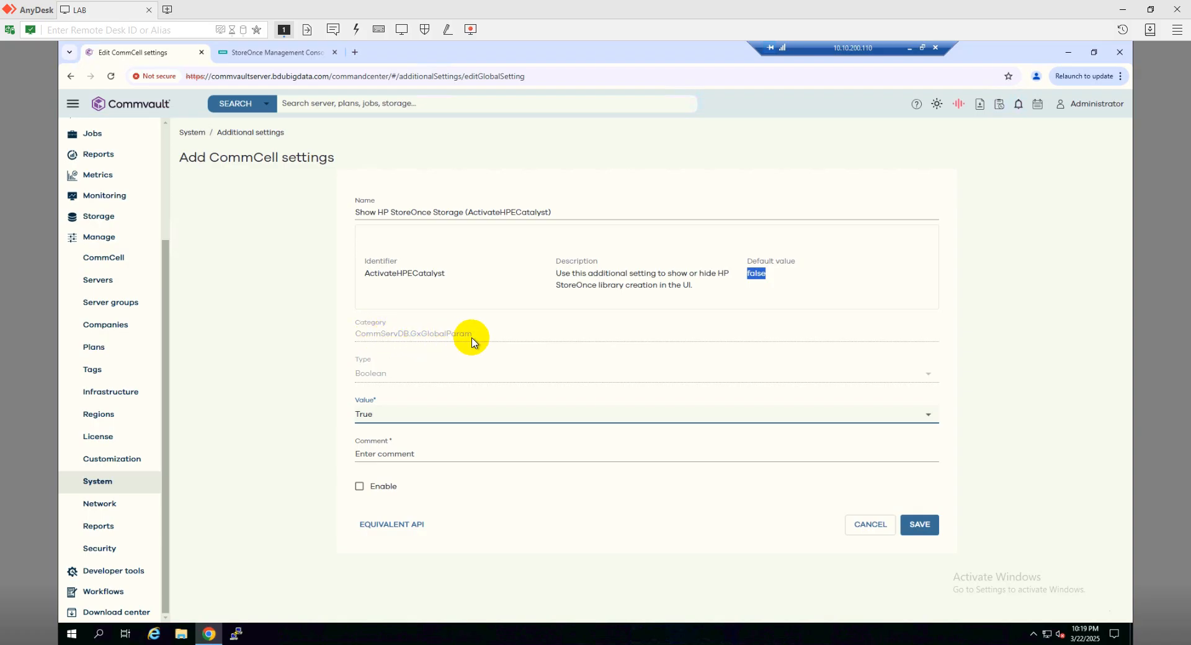
pyautogui.moveTo(435, 404)
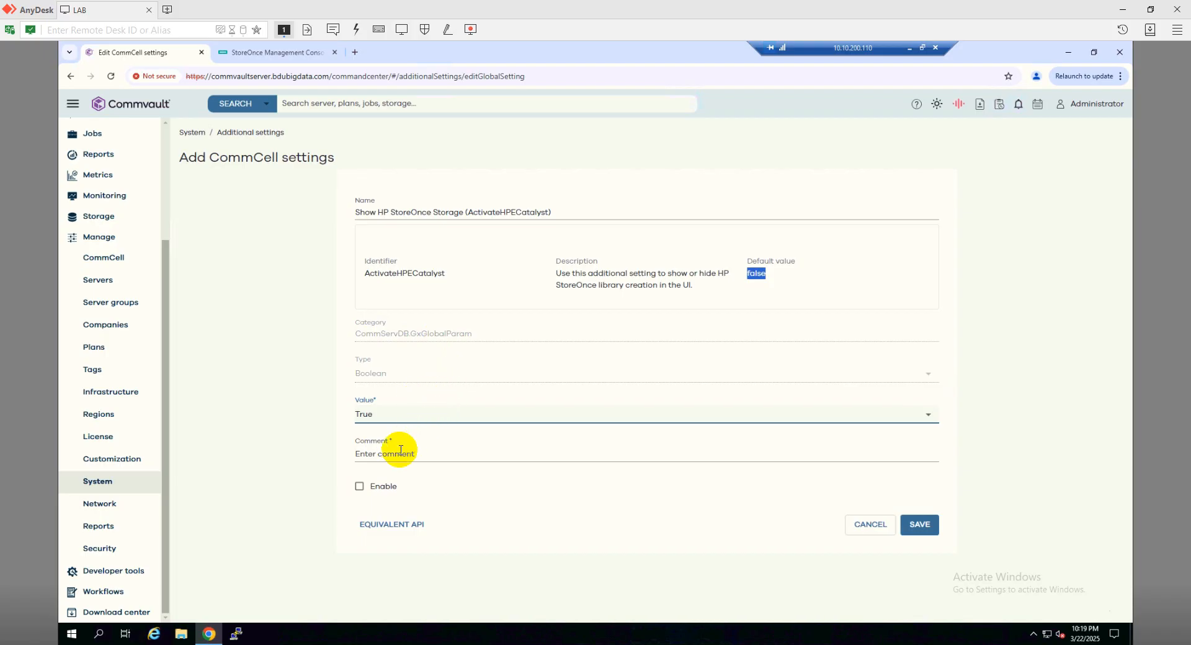
pyautogui.click(360, 486)
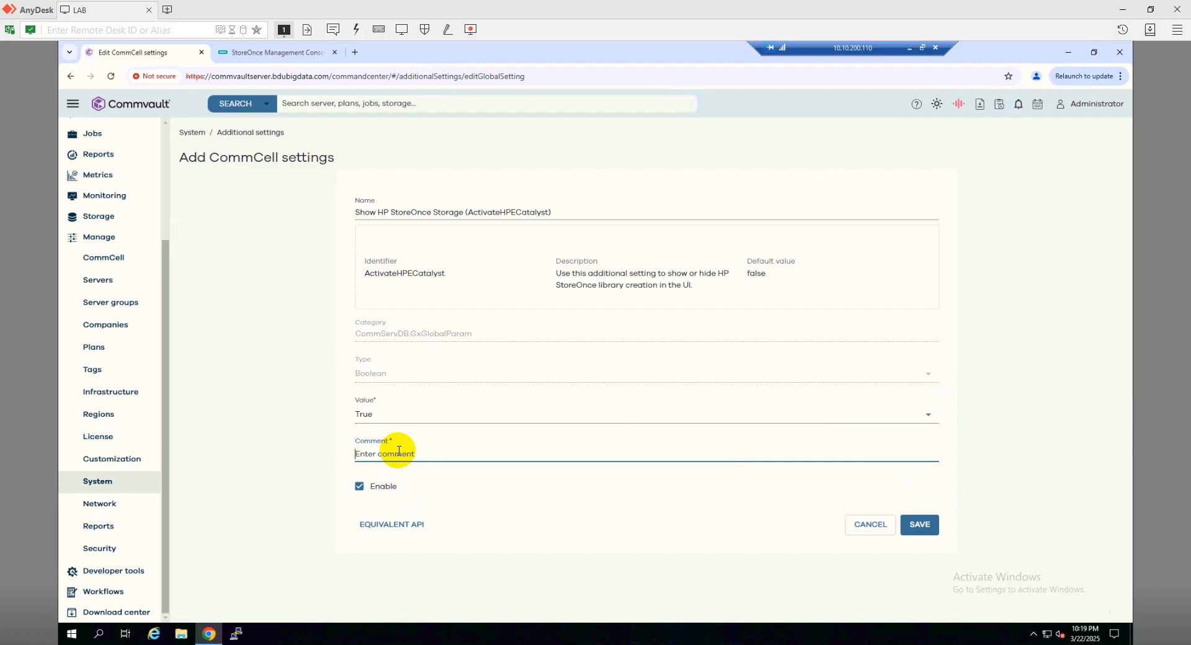
pyautogui.write('Enable')
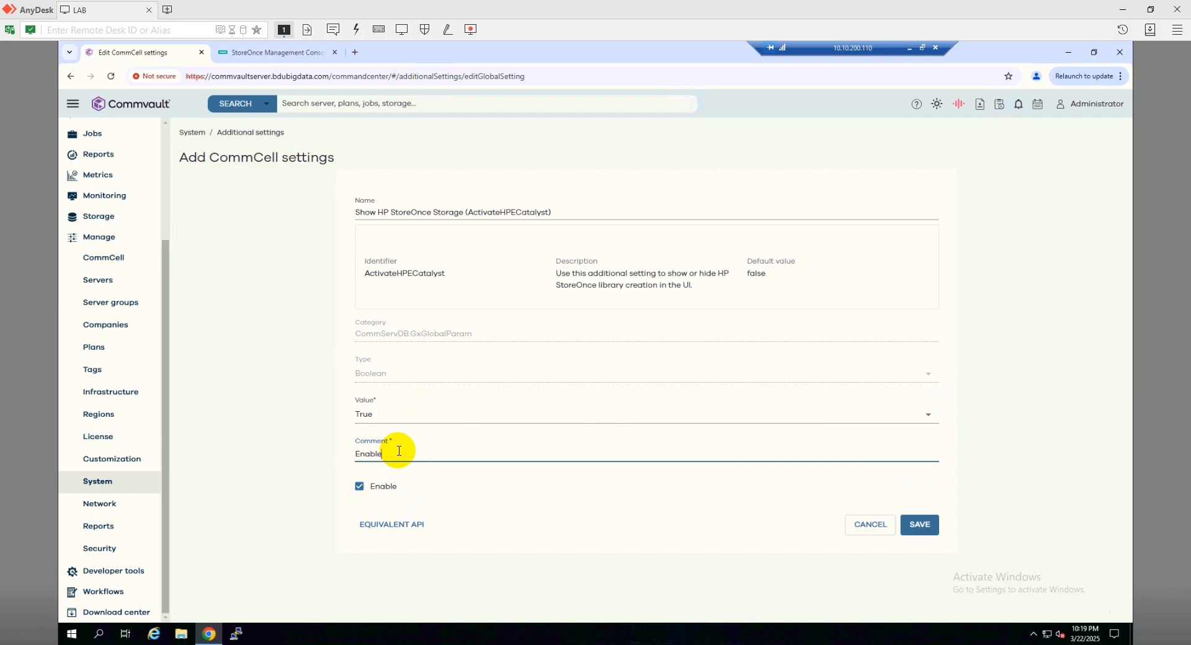
pyautogui.write('HPE Catalyst Store')
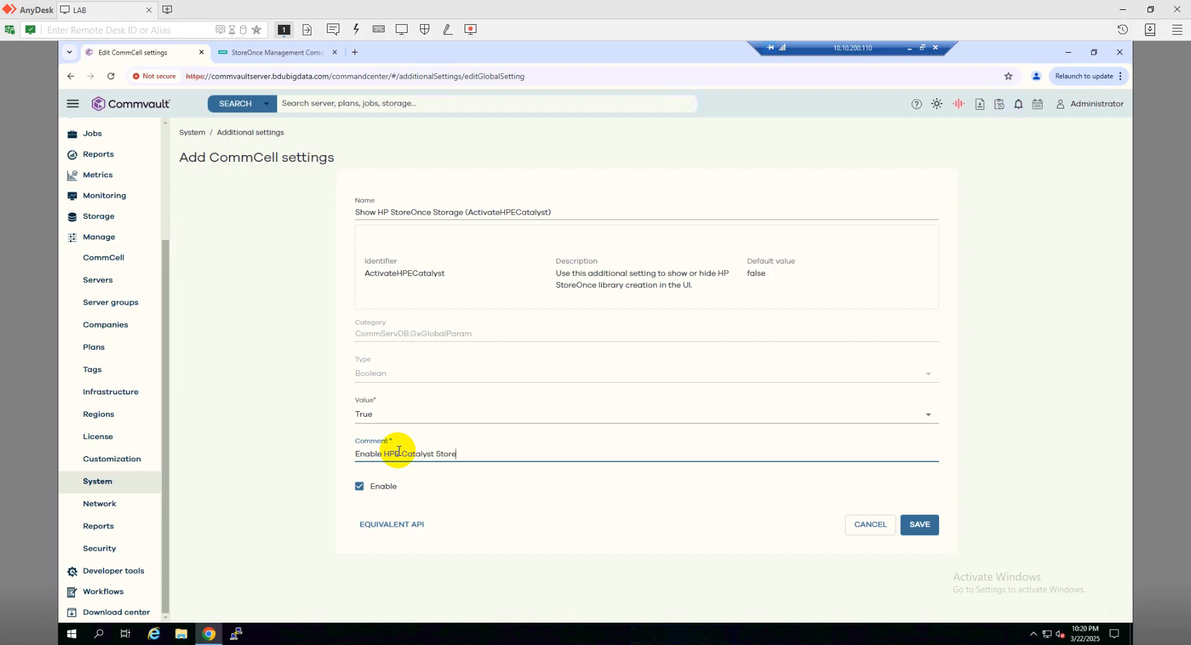
pyautogui.moveTo(919, 525)
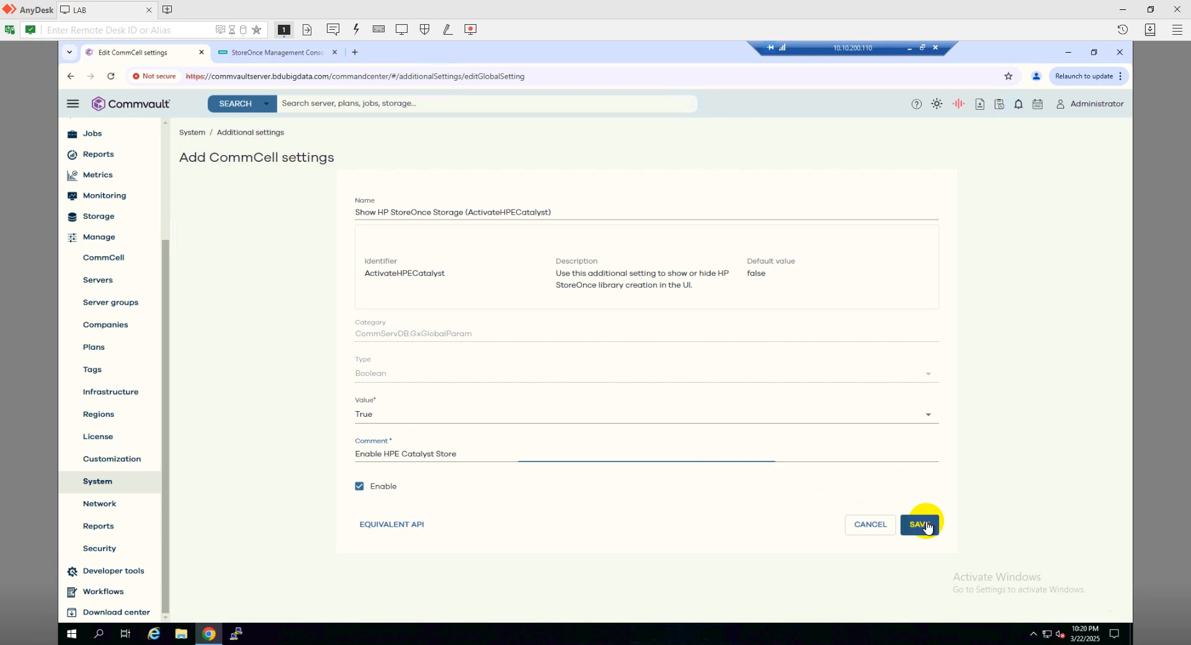
pyautogui.click(919, 525)
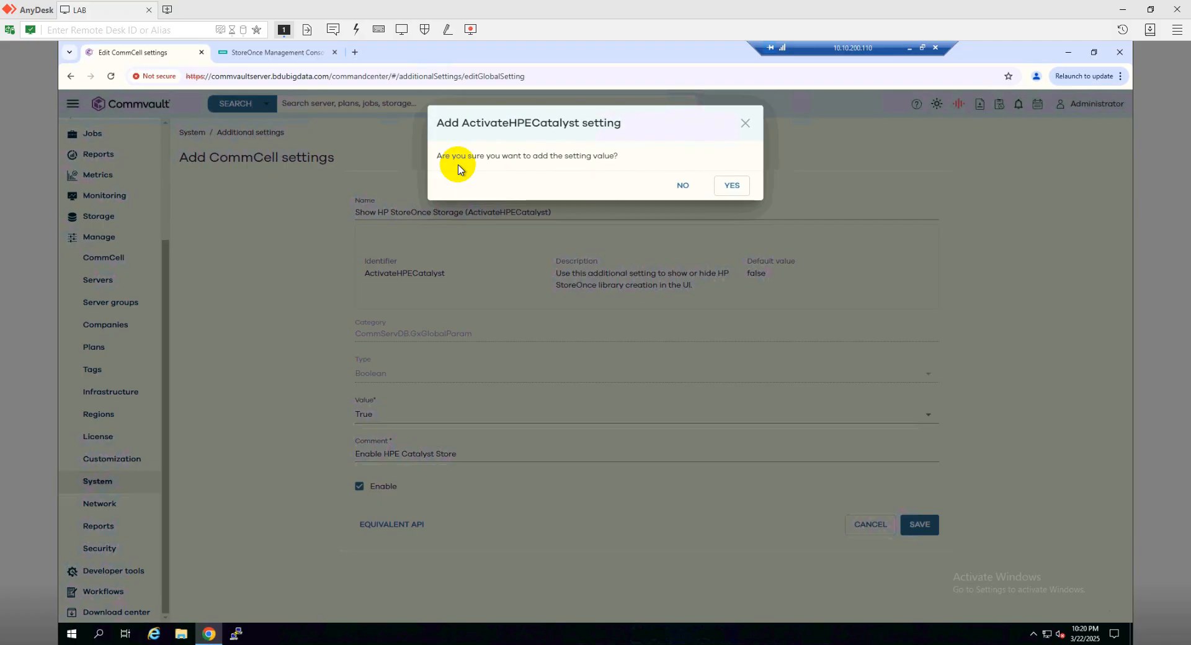
pyautogui.moveTo(600, 174)
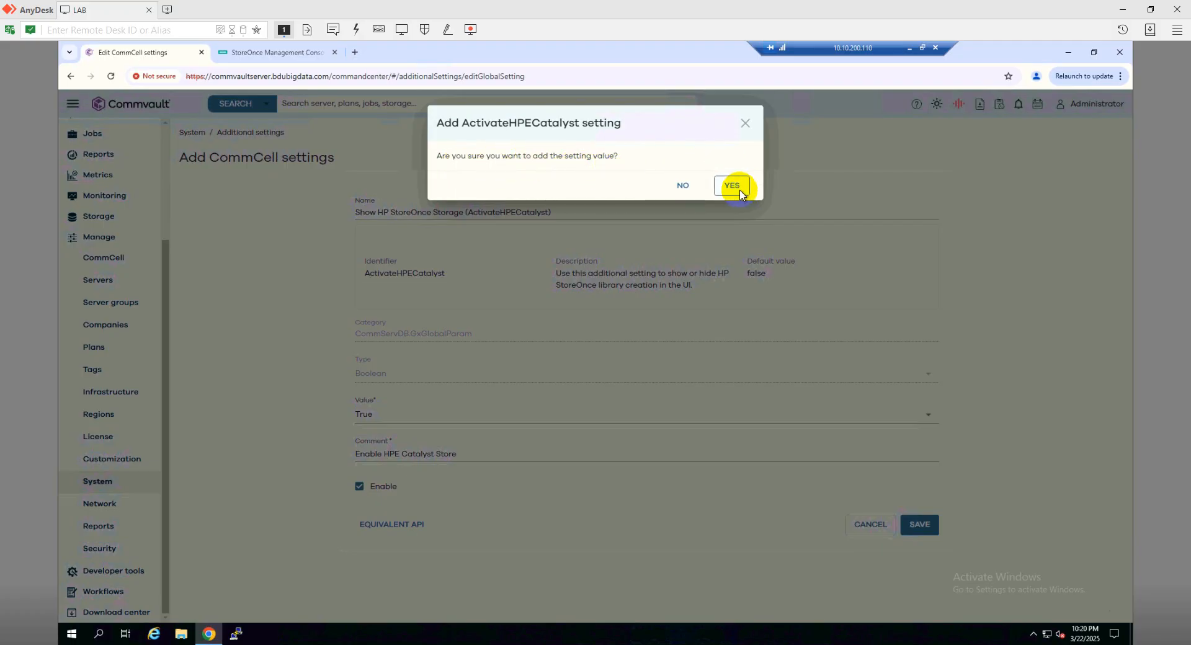
# Confirm adding the ActivateHPECatalyst setting so it appears in the list as True and Enabled
pyautogui.click(730, 185)
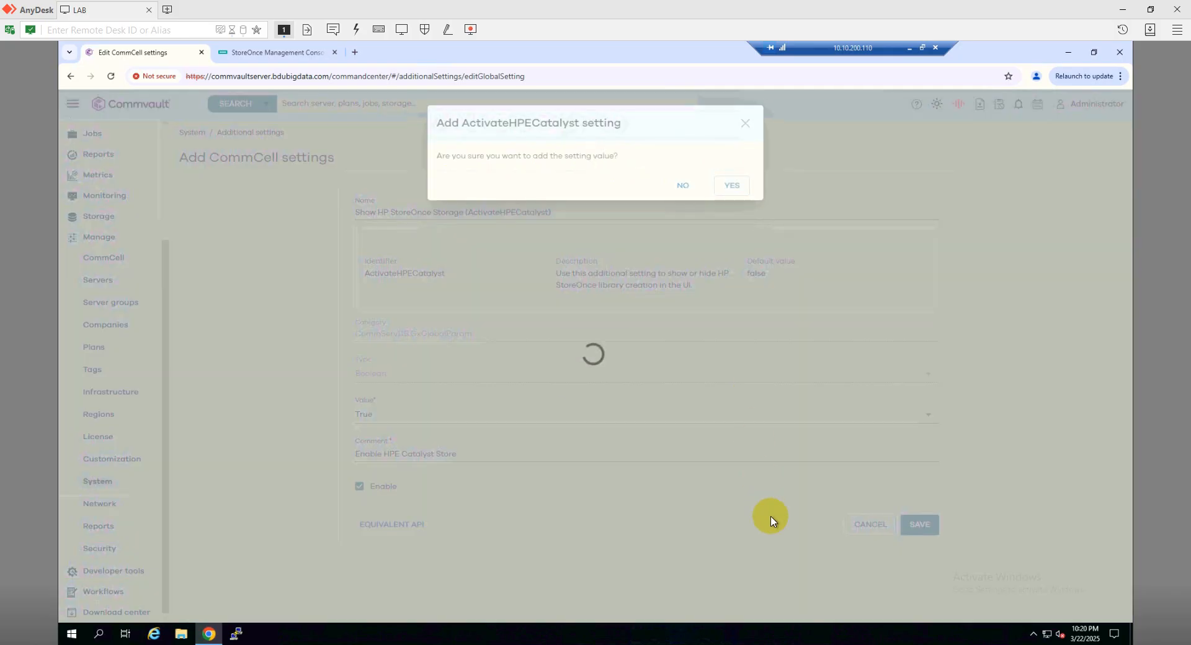
pyautogui.click(729, 185)
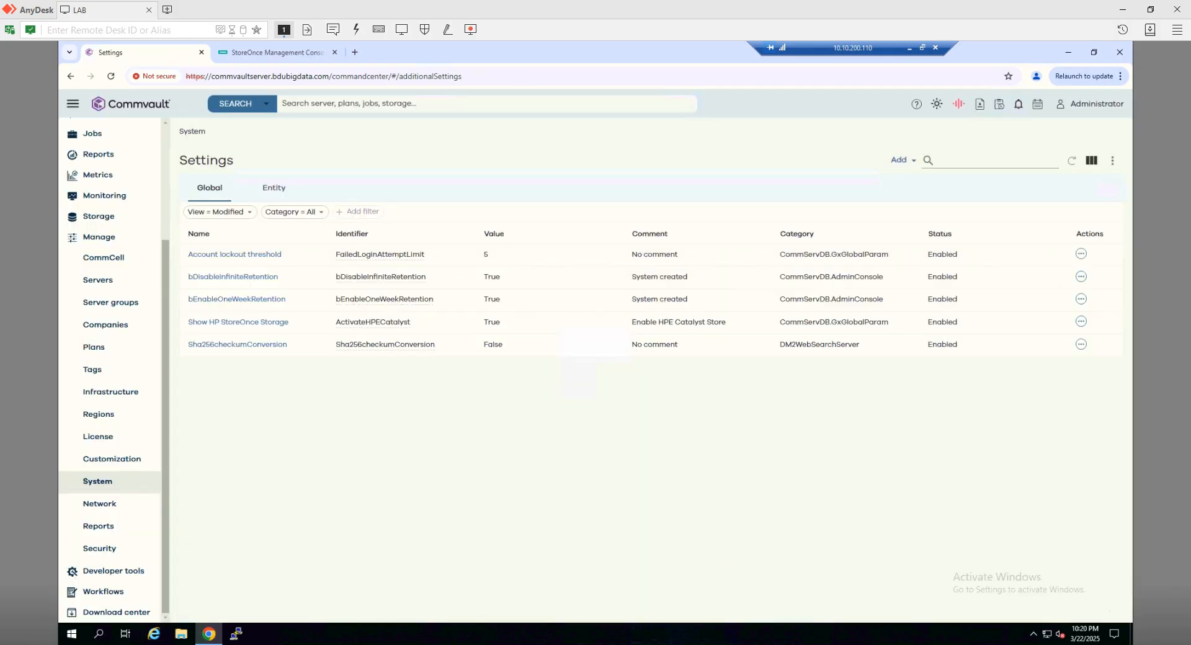
# Verify in the Entity settings that ActivateHPECatalyst is true and enabled for commvaultserver
pyautogui.click(273, 187)
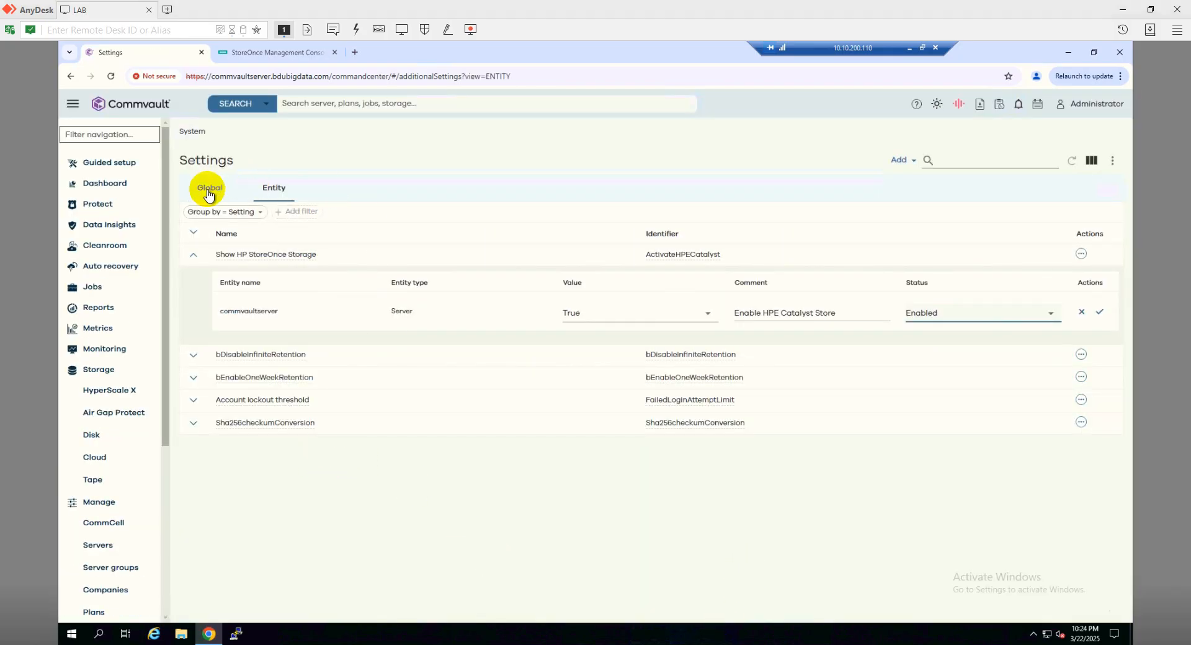
pyautogui.click(273, 187)
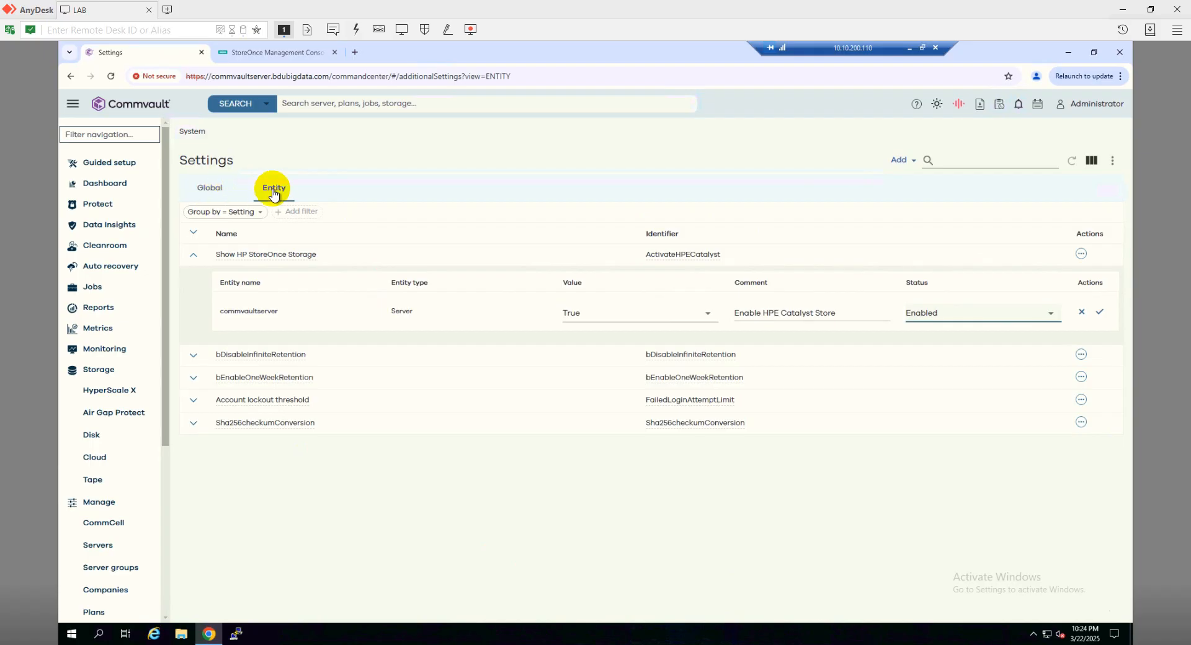
pyautogui.moveTo(284, 283)
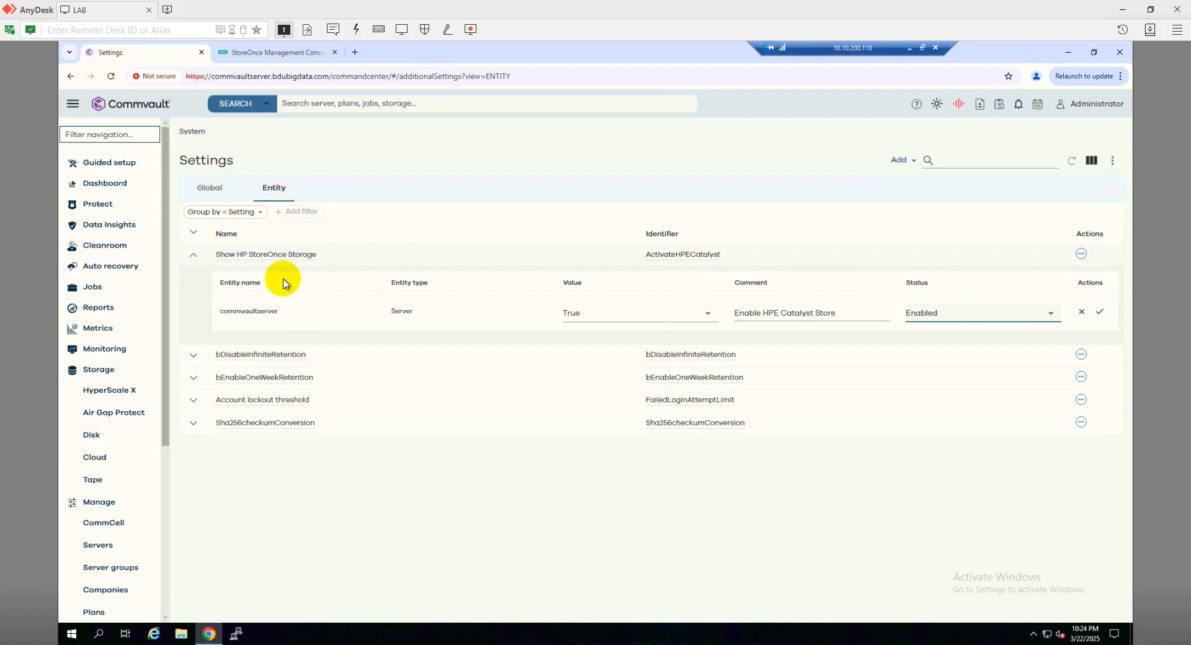
pyautogui.moveTo(370, 263)
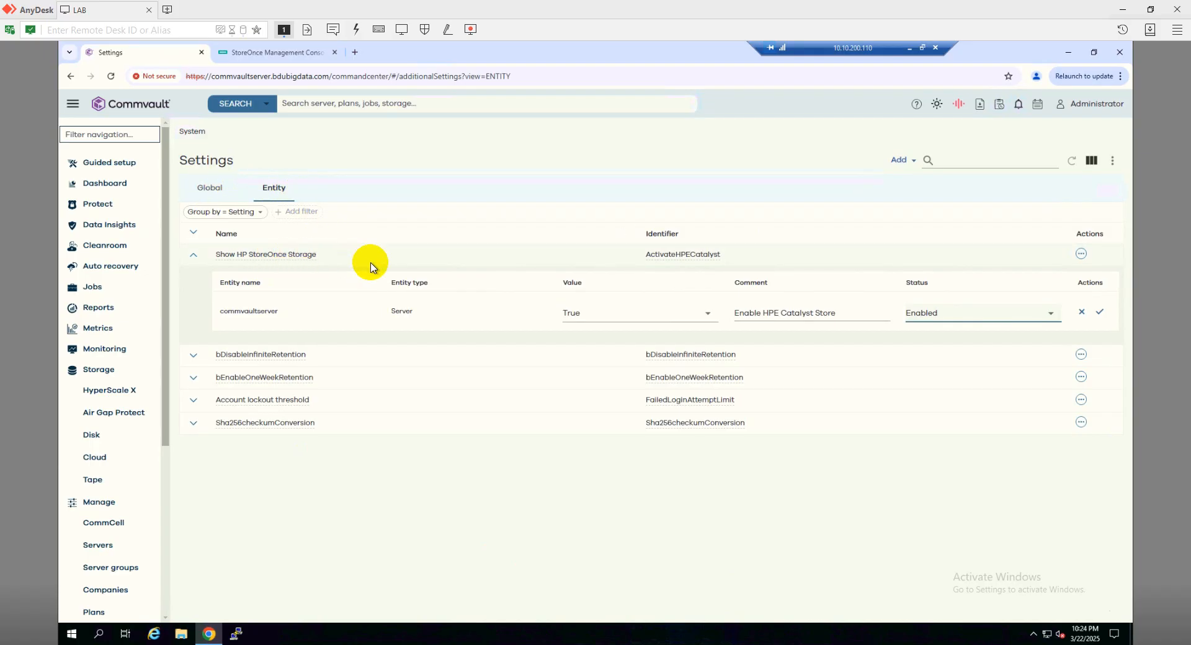
pyautogui.moveTo(243, 264)
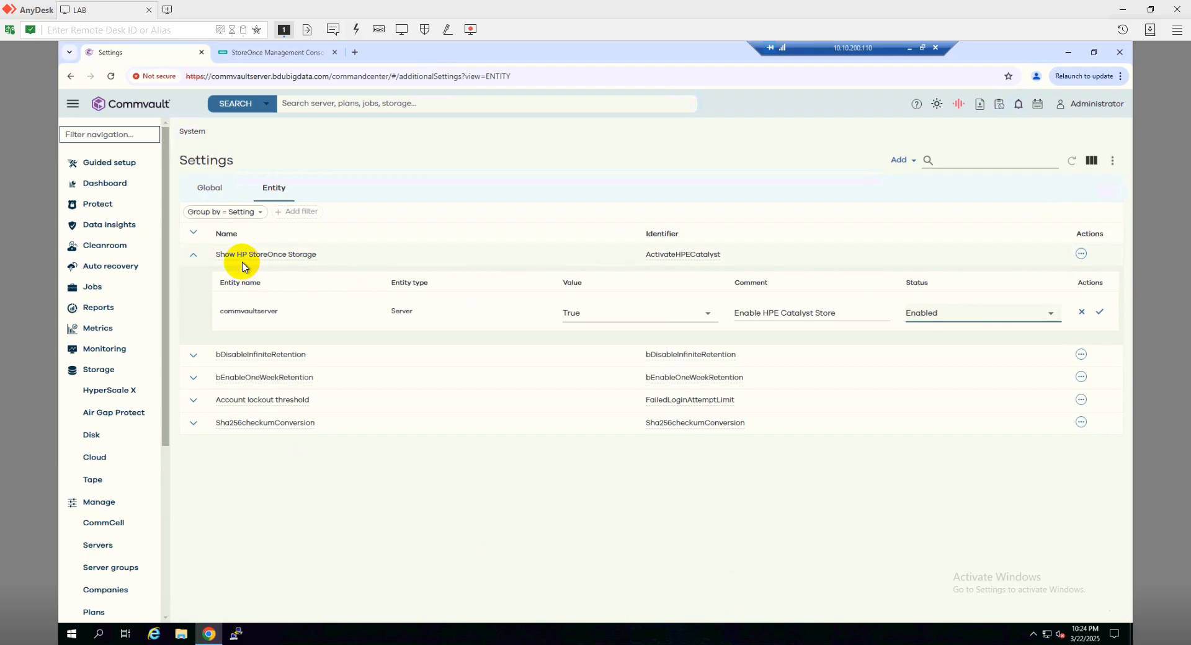
pyautogui.moveTo(442, 305)
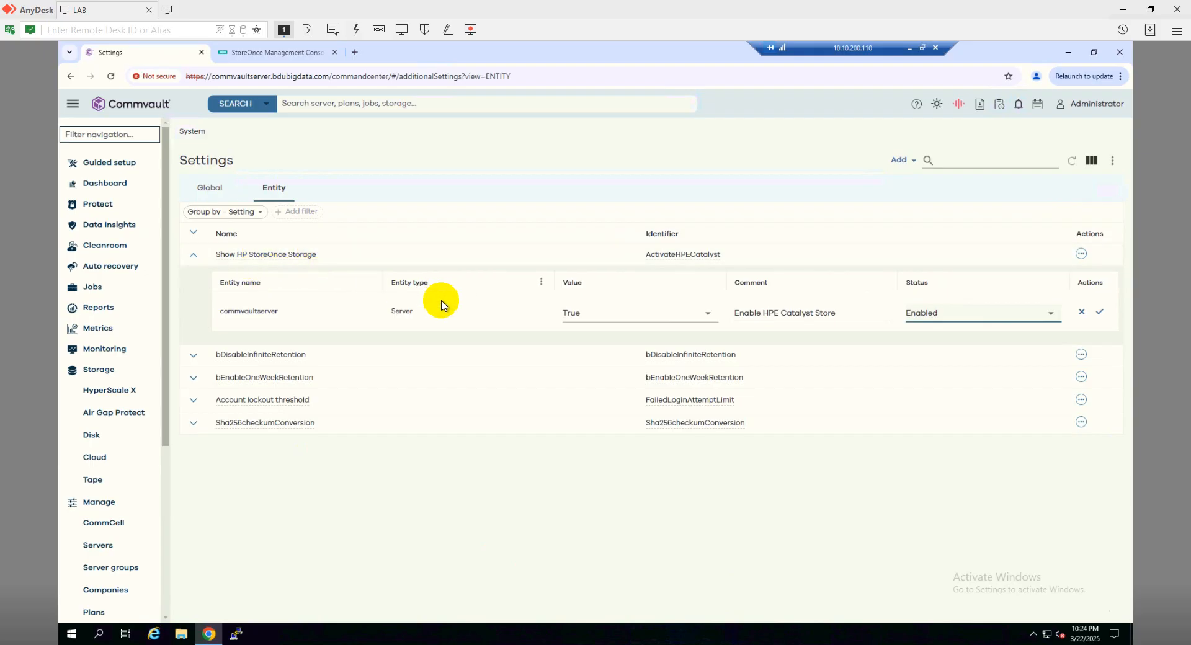
pyautogui.moveTo(927, 292)
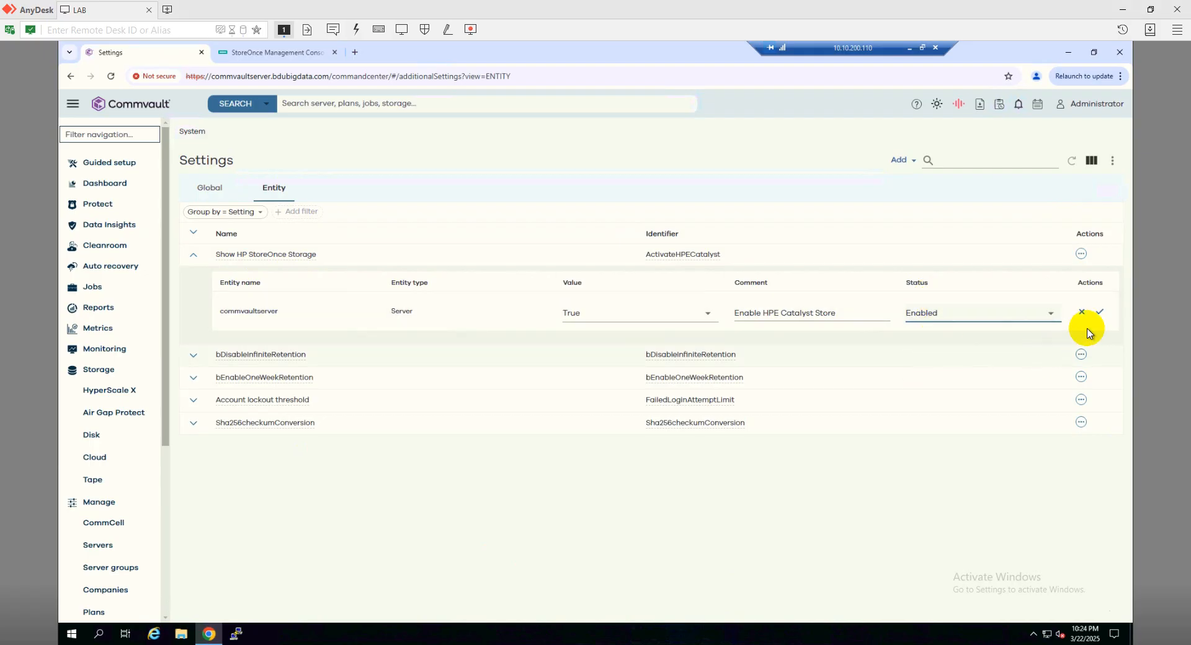
pyautogui.click(1099, 311)
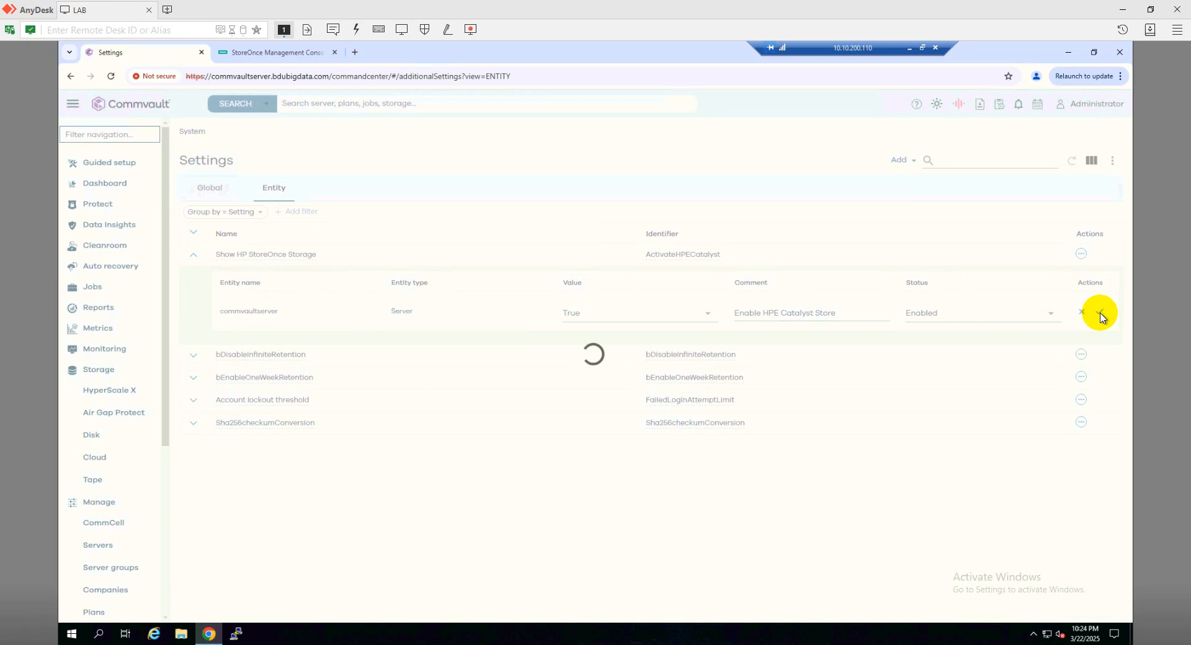
pyautogui.click(1081, 312)
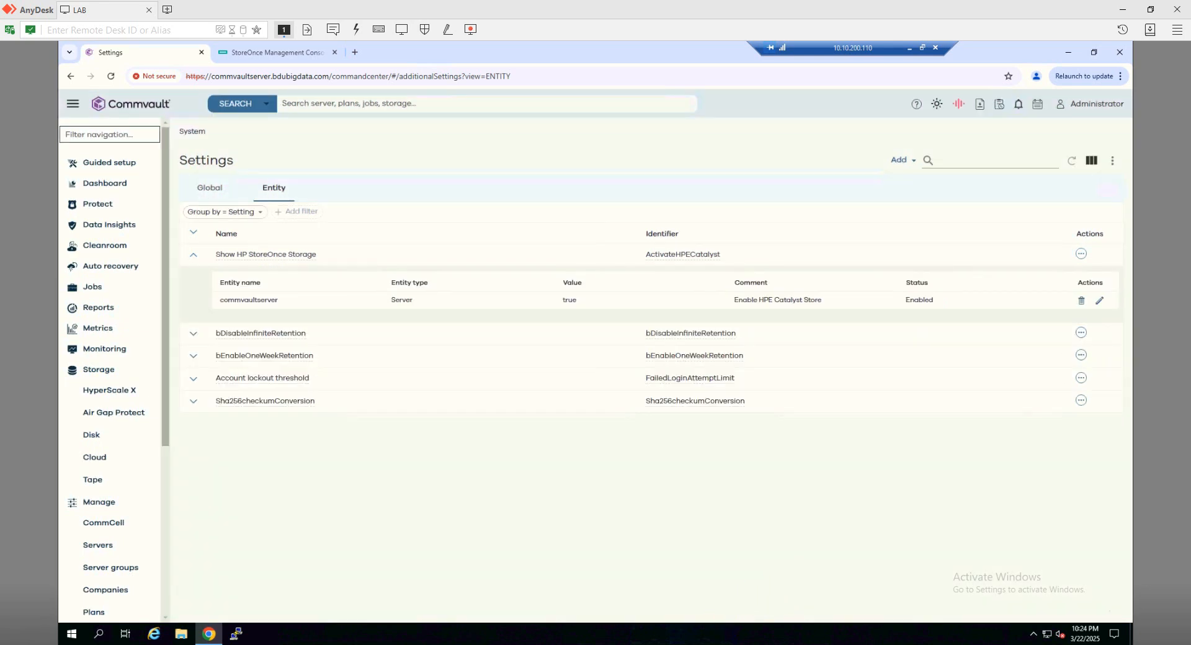
pyautogui.click(104, 184)
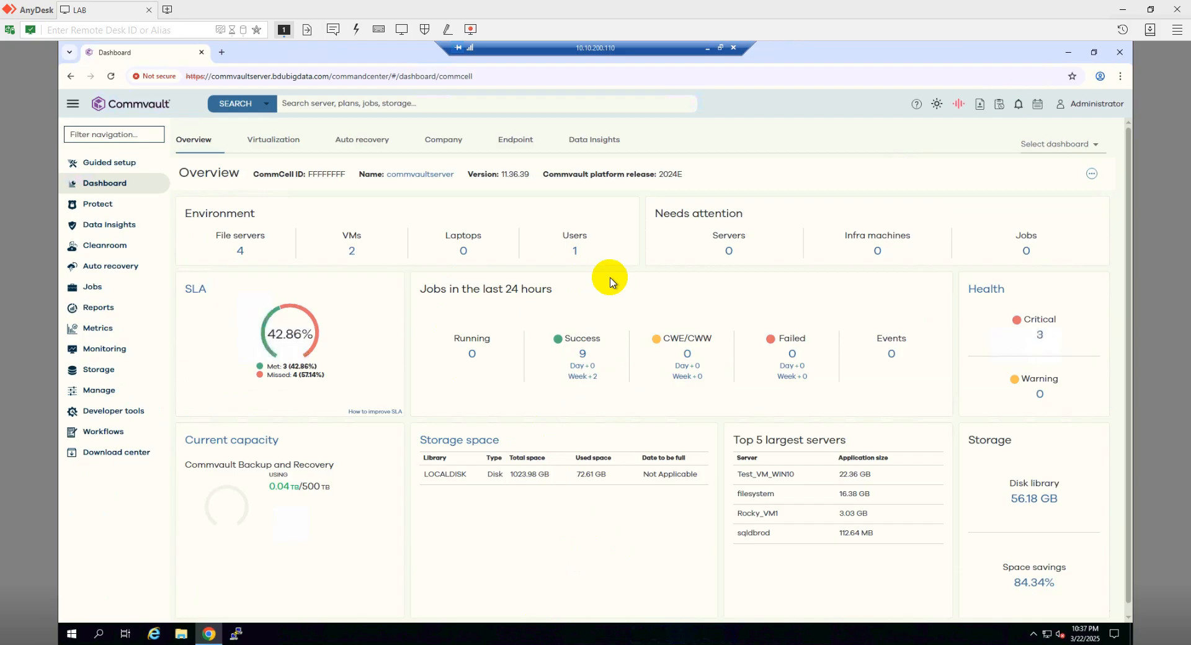
pyautogui.moveTo(272, 430)
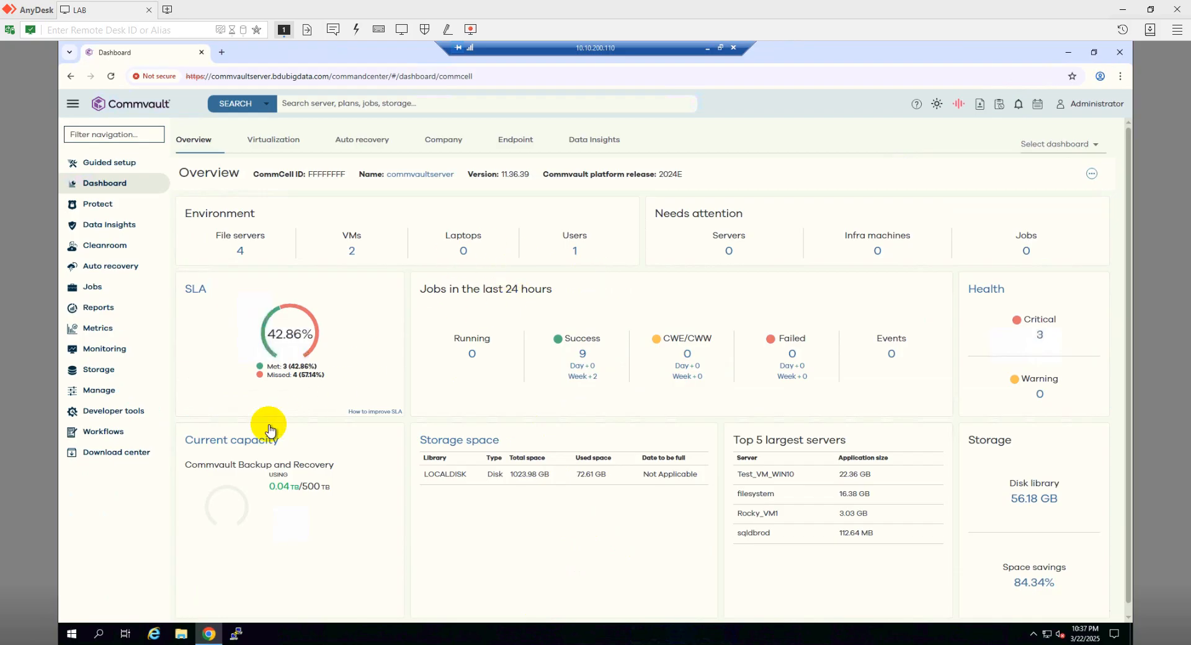
# Go to Storage > Cloud and start adding a new cloud storage
pyautogui.click(99, 370)
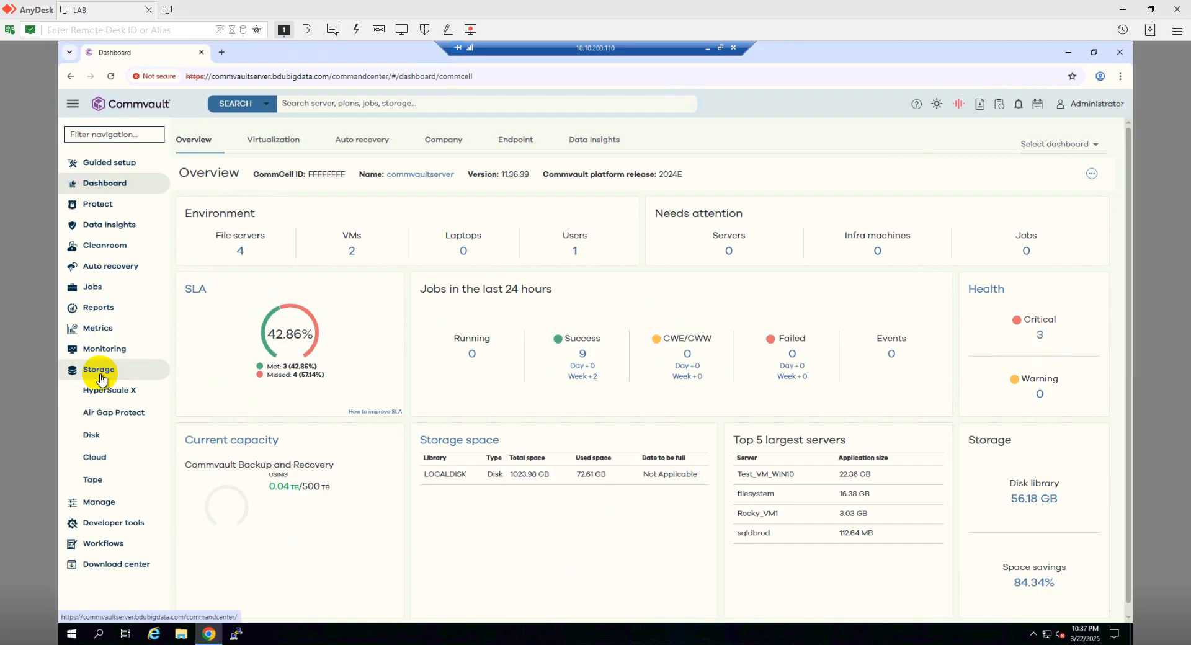
pyautogui.click(94, 456)
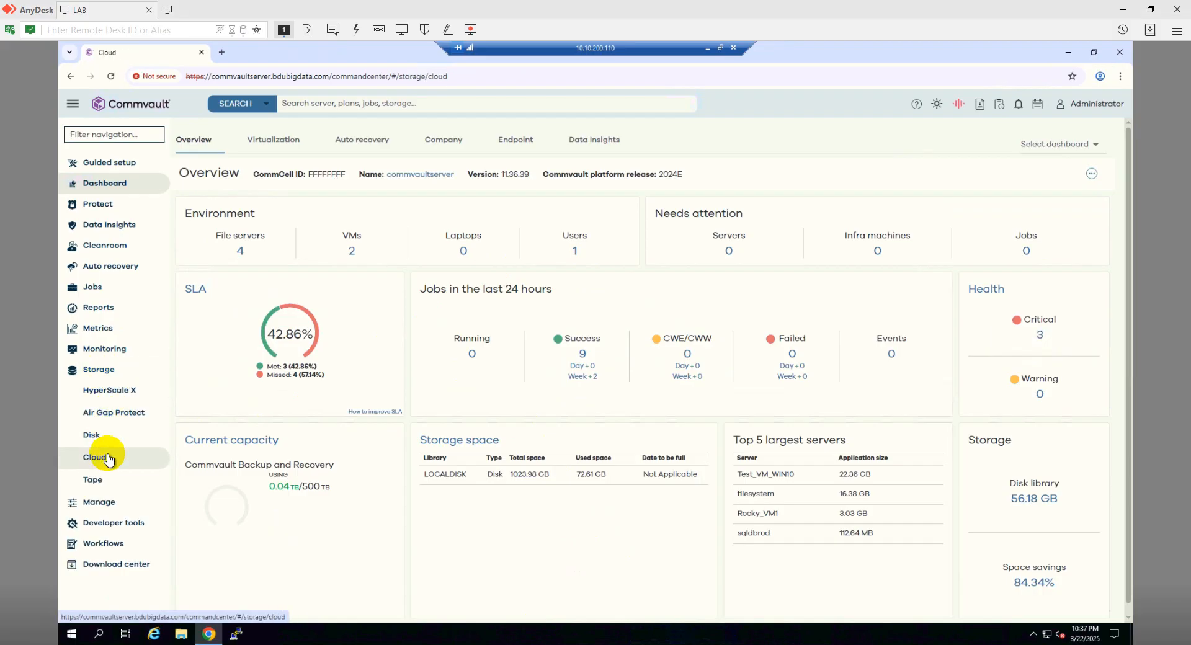
pyautogui.click(95, 457)
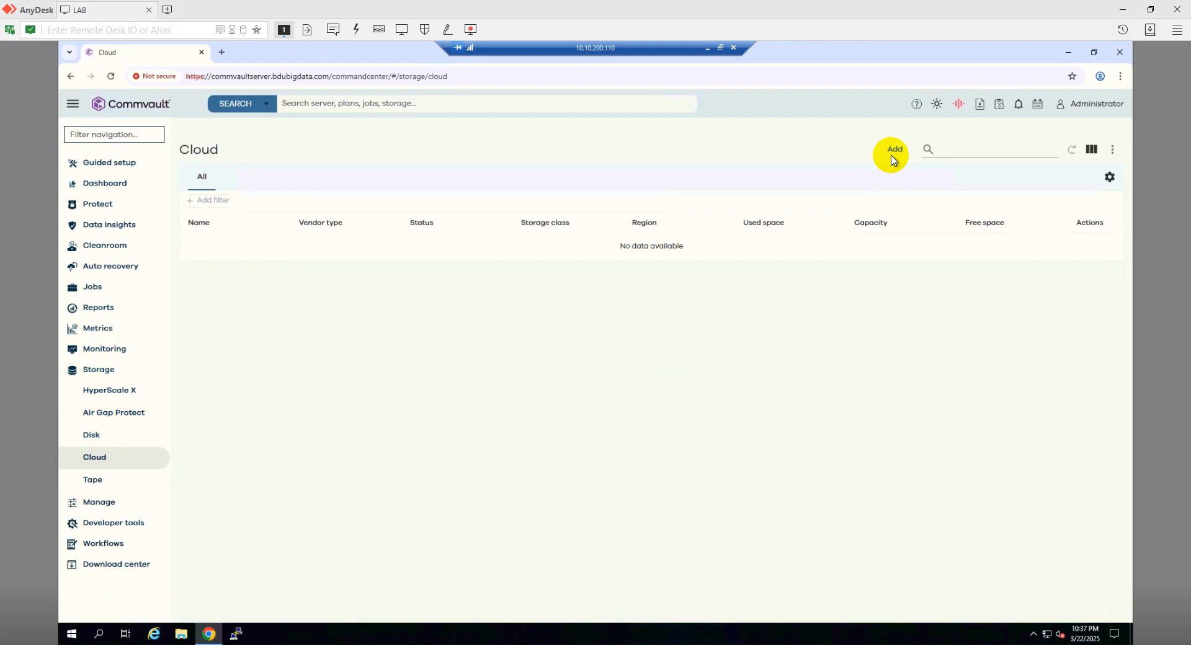
pyautogui.click(893, 149)
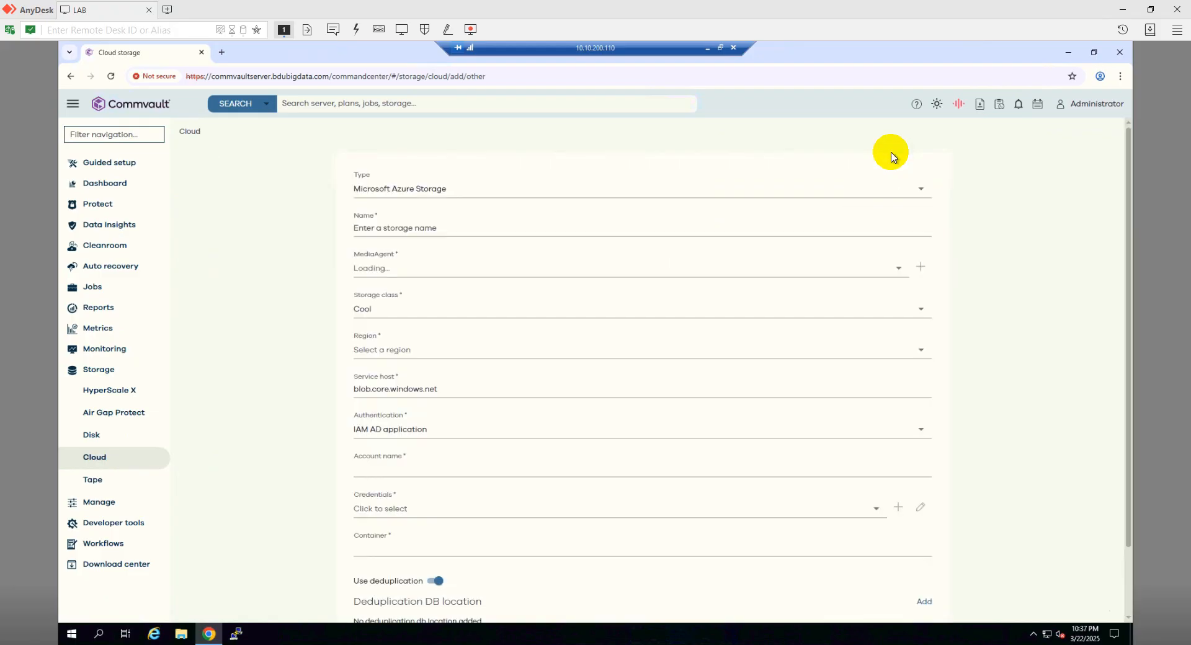
# Set the new cloud storage type to HPE Catalyst Storage
pyautogui.click(641, 189)
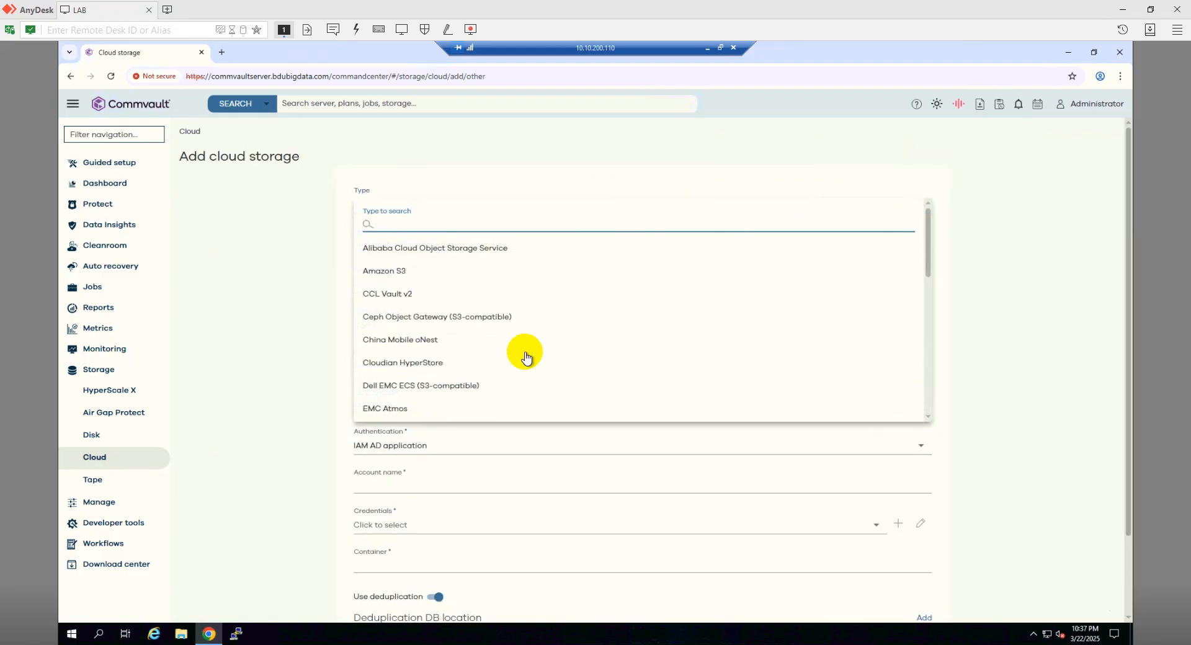
pyautogui.scroll(-3)
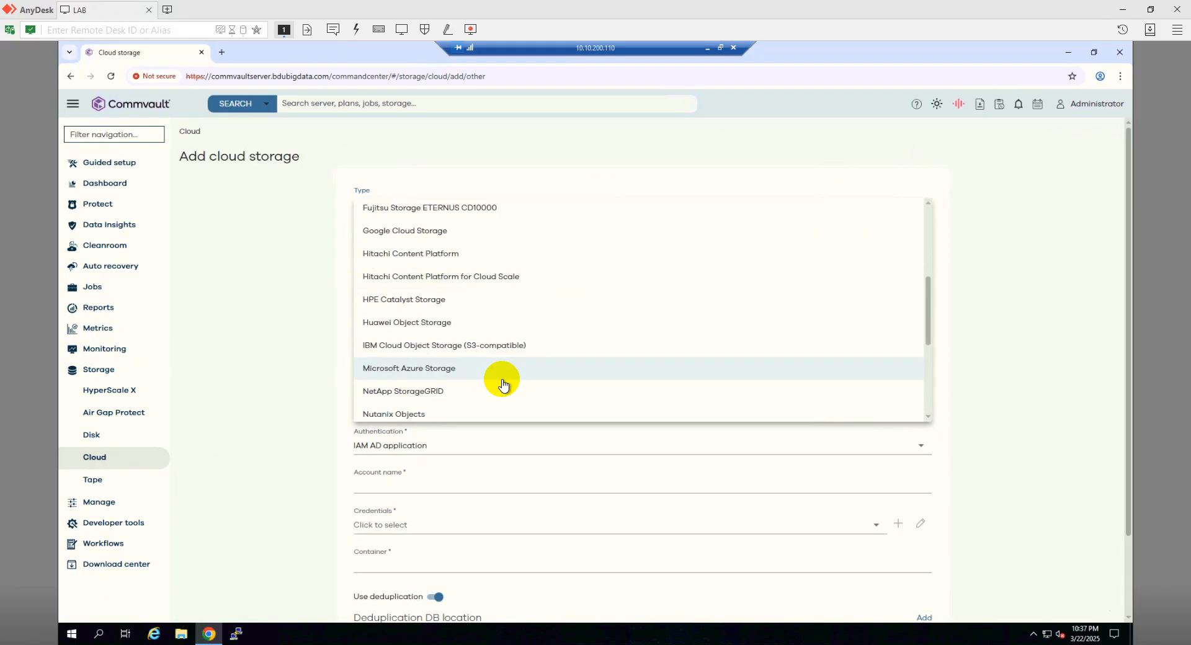
pyautogui.moveTo(422, 304)
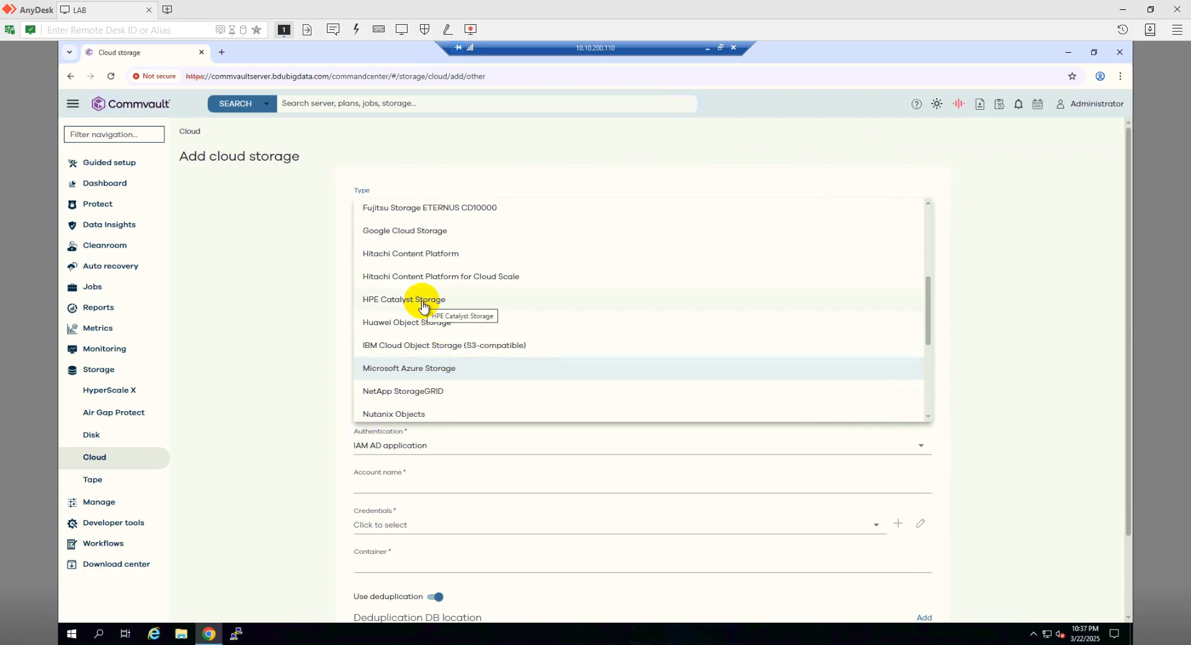
pyautogui.click(403, 299)
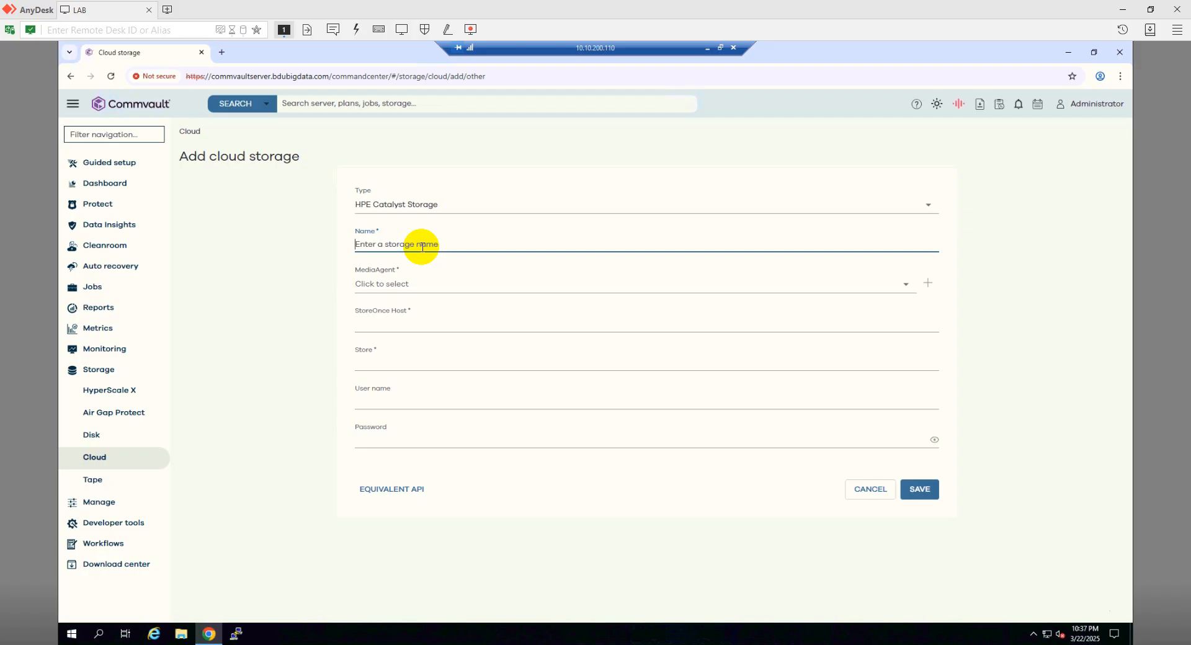
# Select the store name StoreOnceVSAStore1 on its Catalyst store overview for copying
pyautogui.click(273, 52)
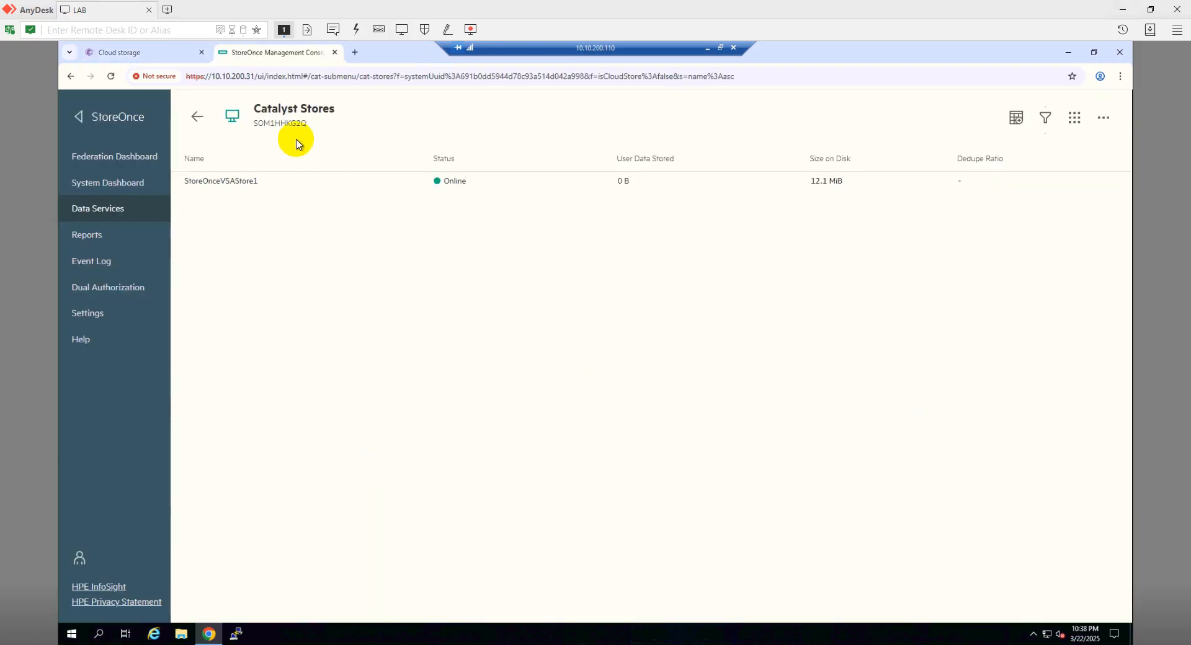
pyautogui.click(221, 181)
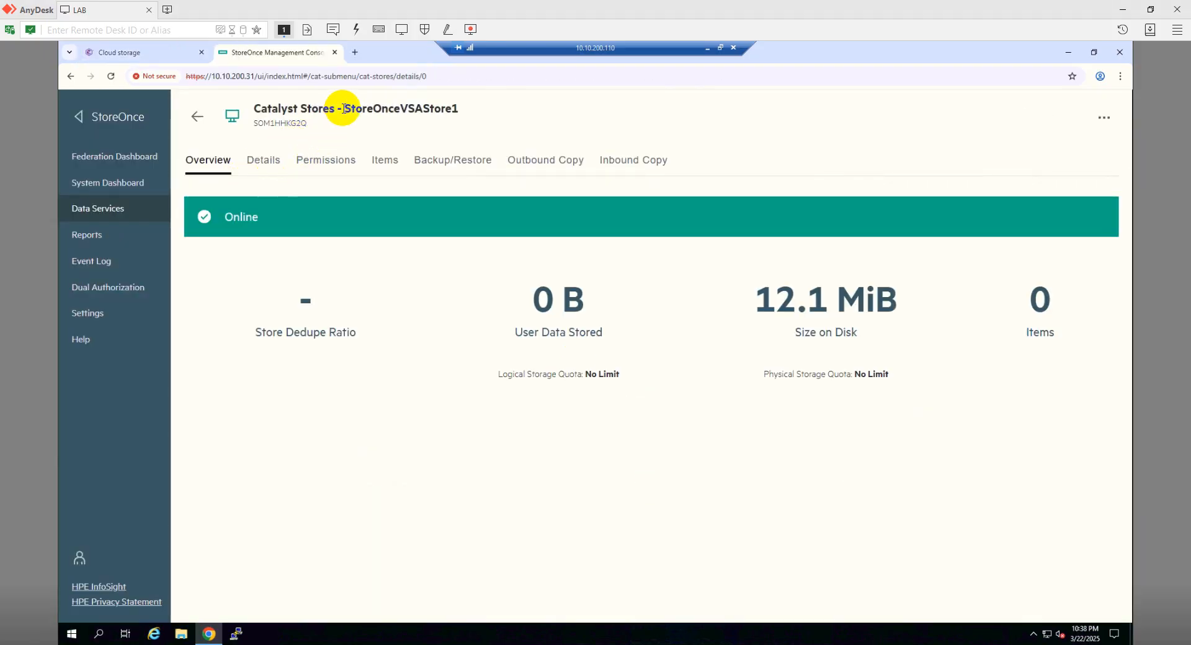
pyautogui.doubleClick(400, 107)
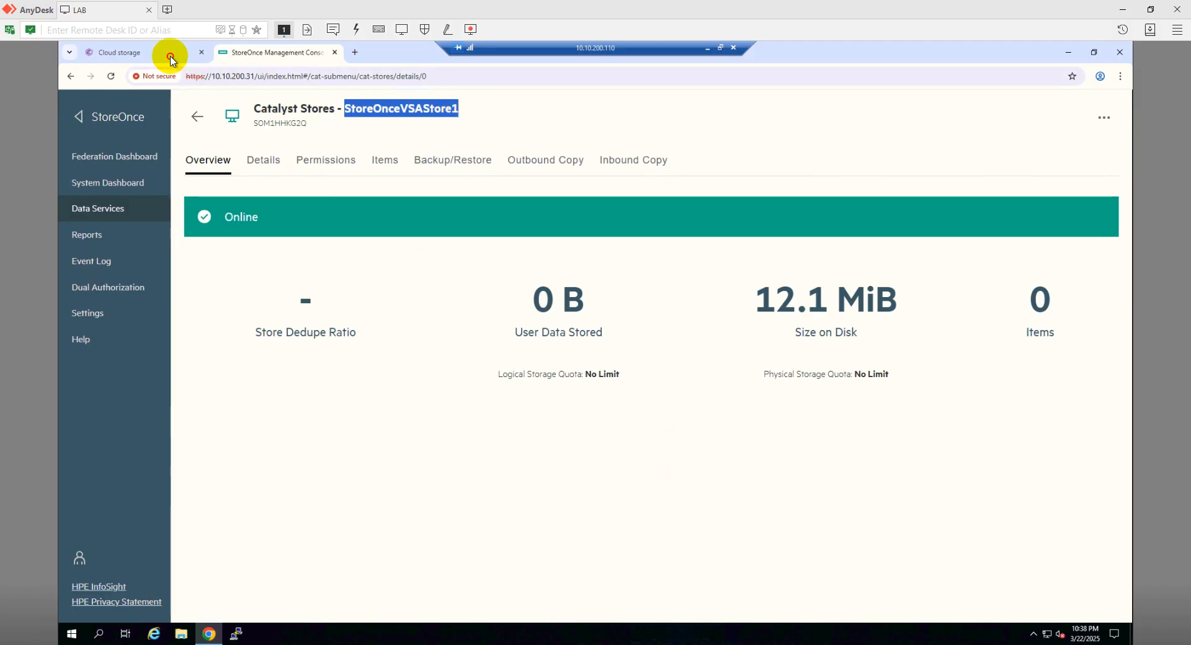
# Name the cloud storage StoreOnceVSAStore and choose commvaultserver as MediaAgent
pyautogui.click(118, 52)
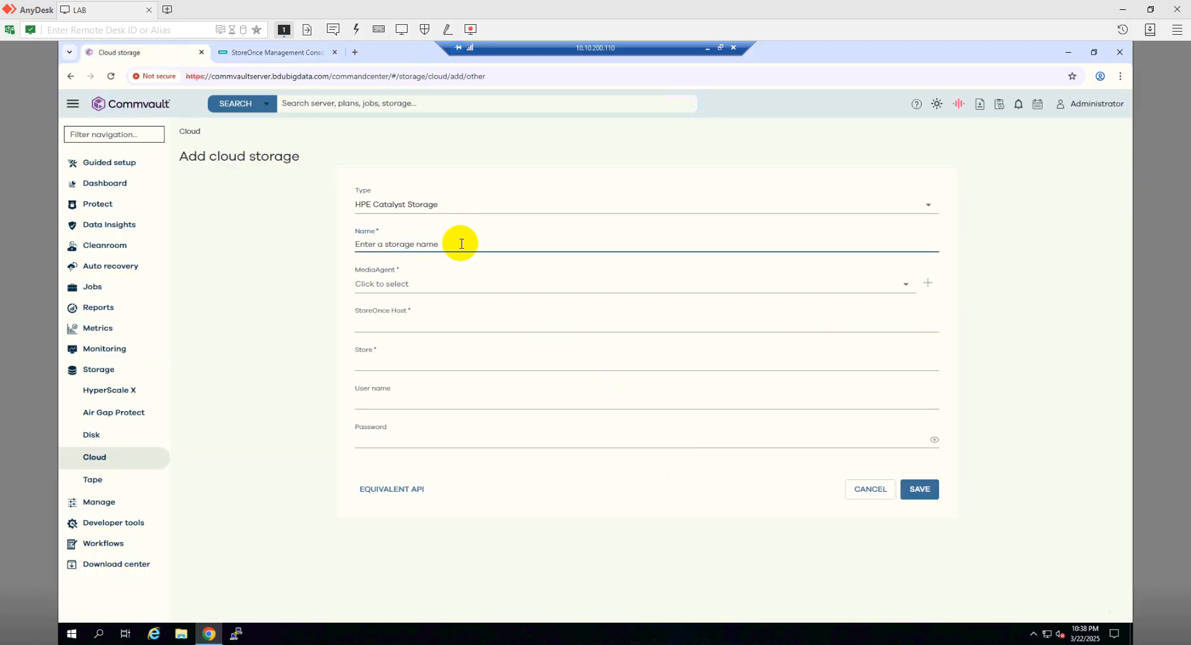
pyautogui.write('StoreOnceVSAStore1')
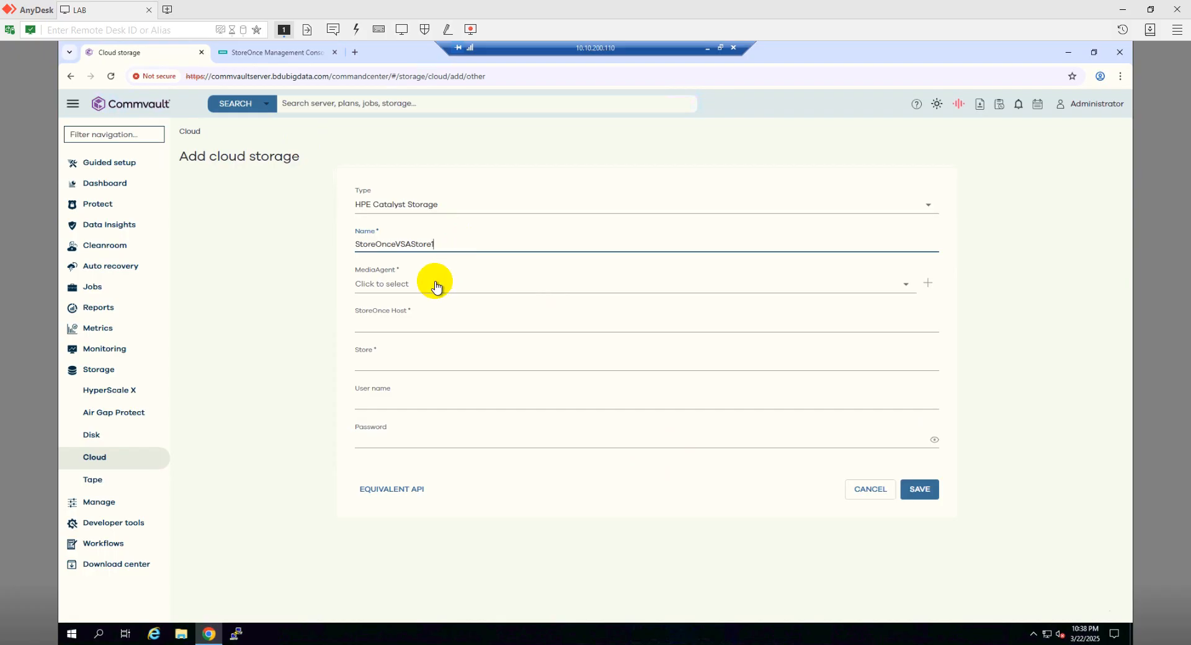
pyautogui.click(437, 283)
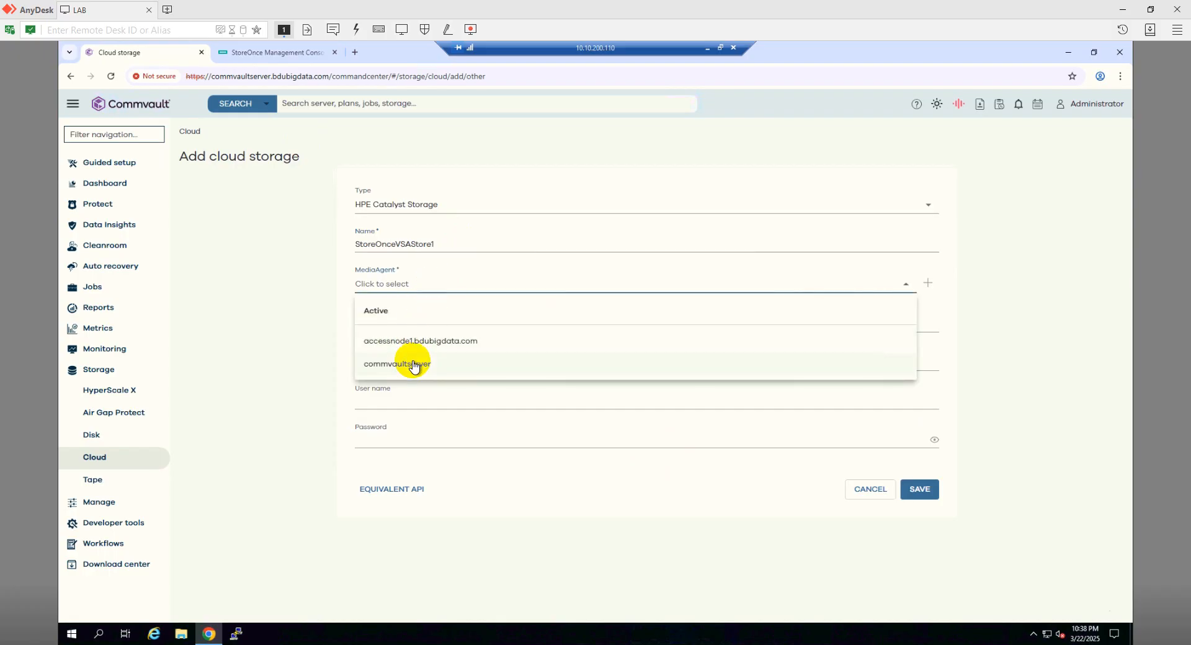
pyautogui.click(397, 363)
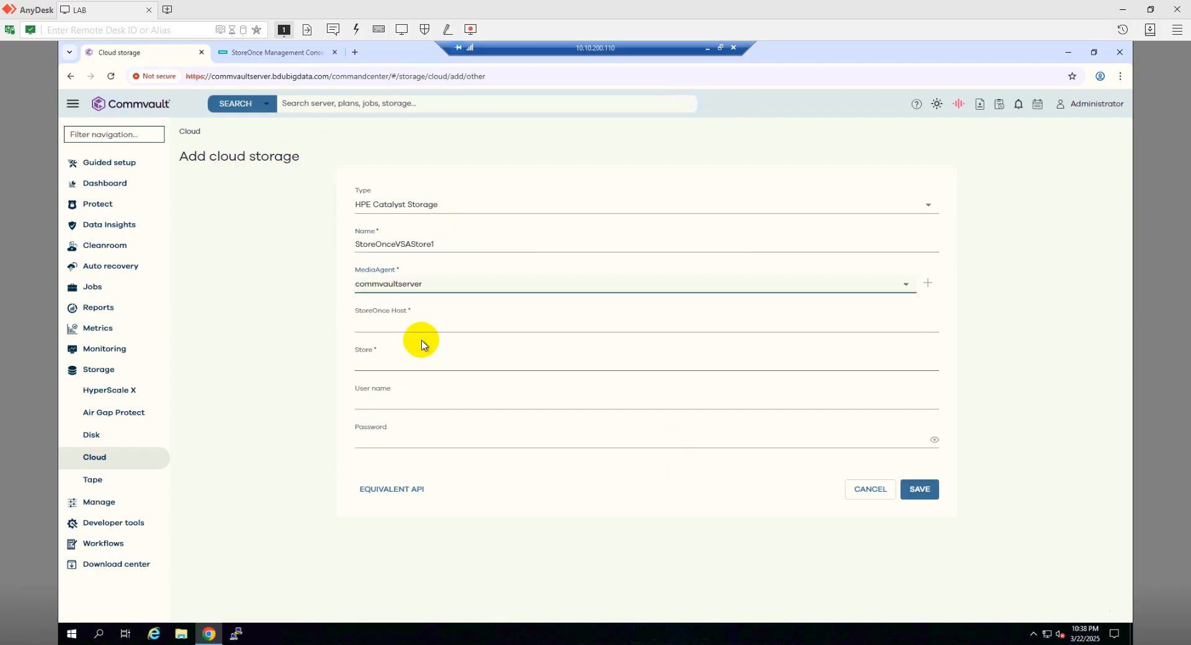
# Enter the StoreOnce host address 10.10.200.31
pyautogui.click(424, 326)
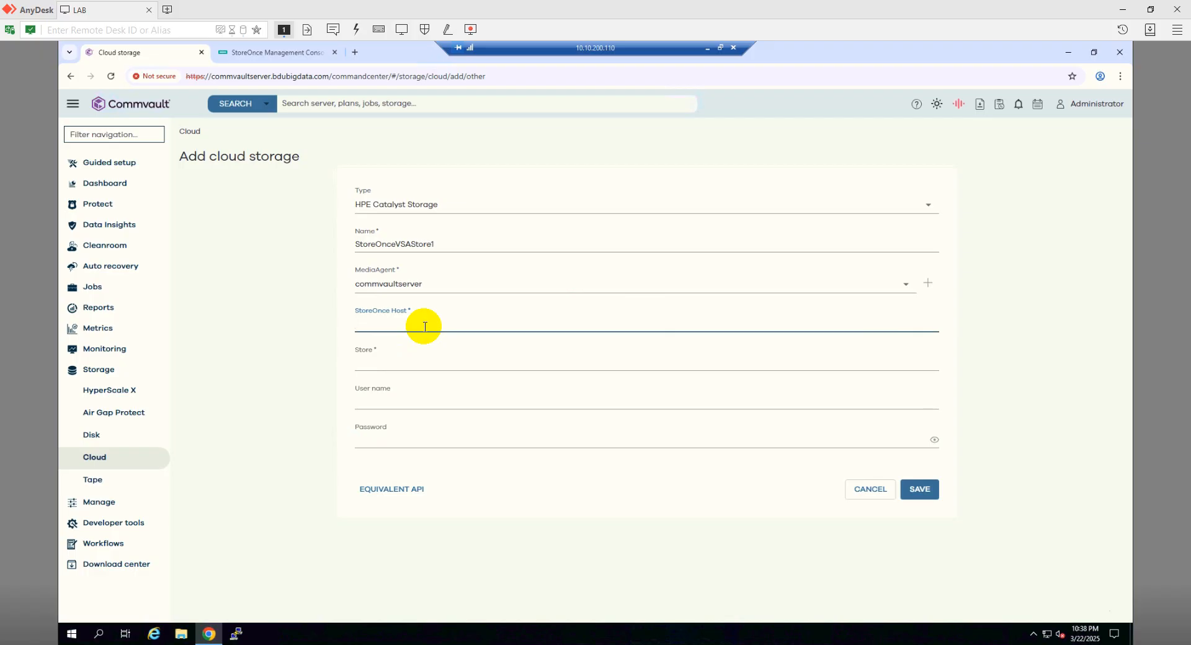
pyautogui.write('10')
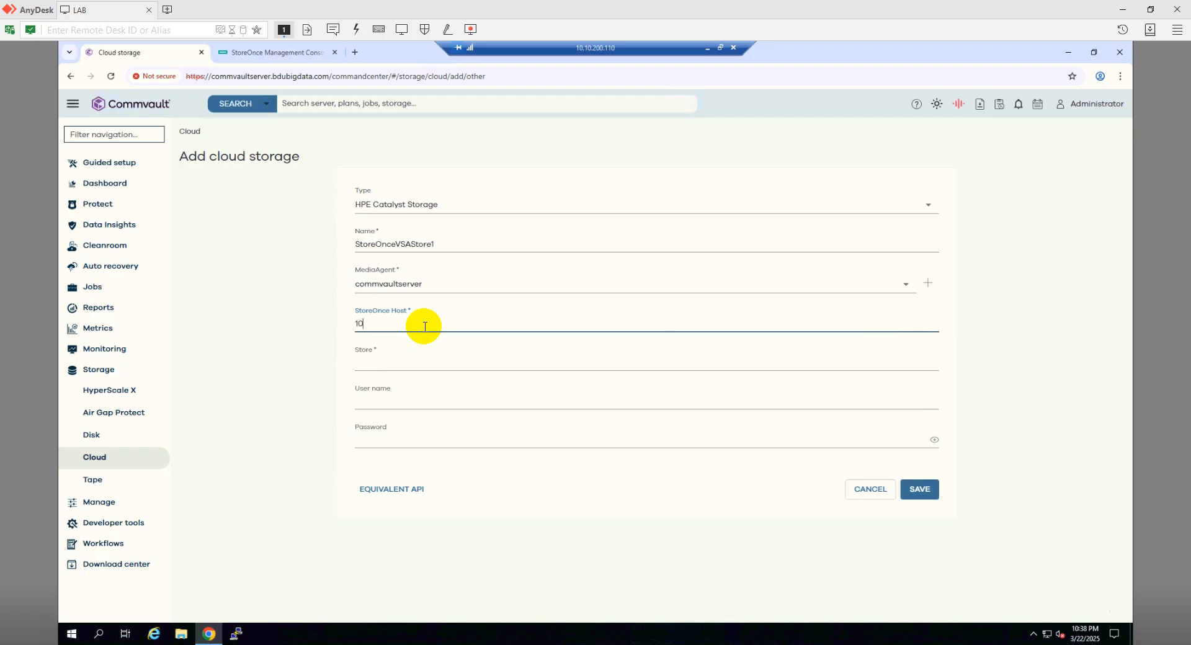
pyautogui.write('.10')
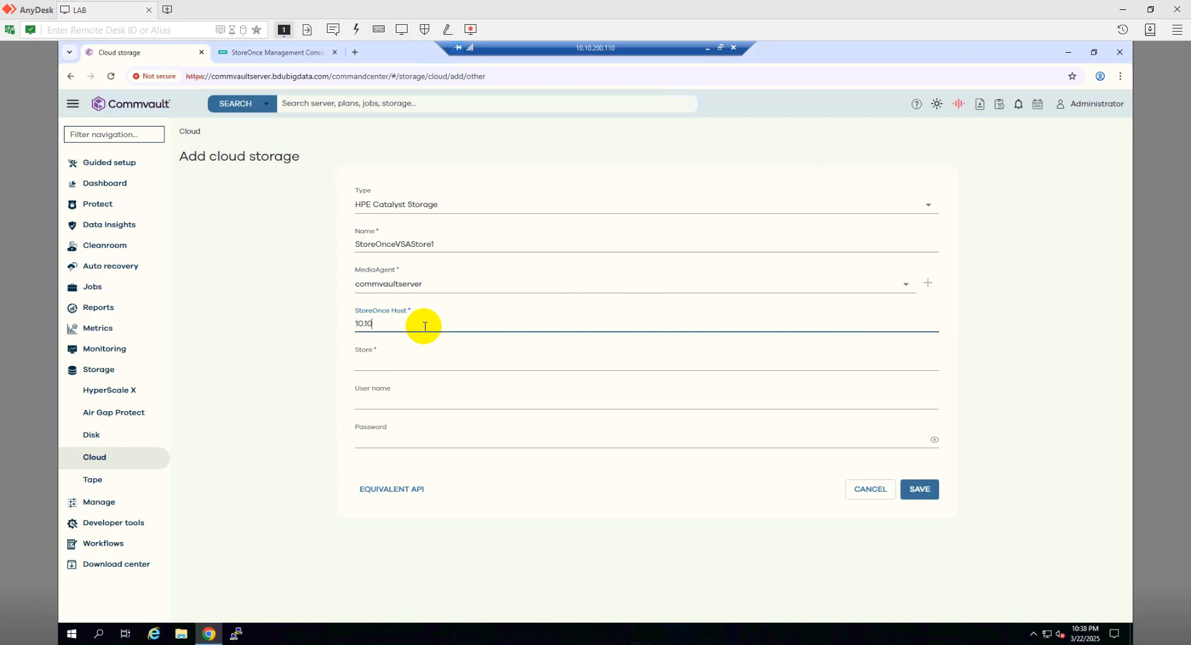
pyautogui.write('.')
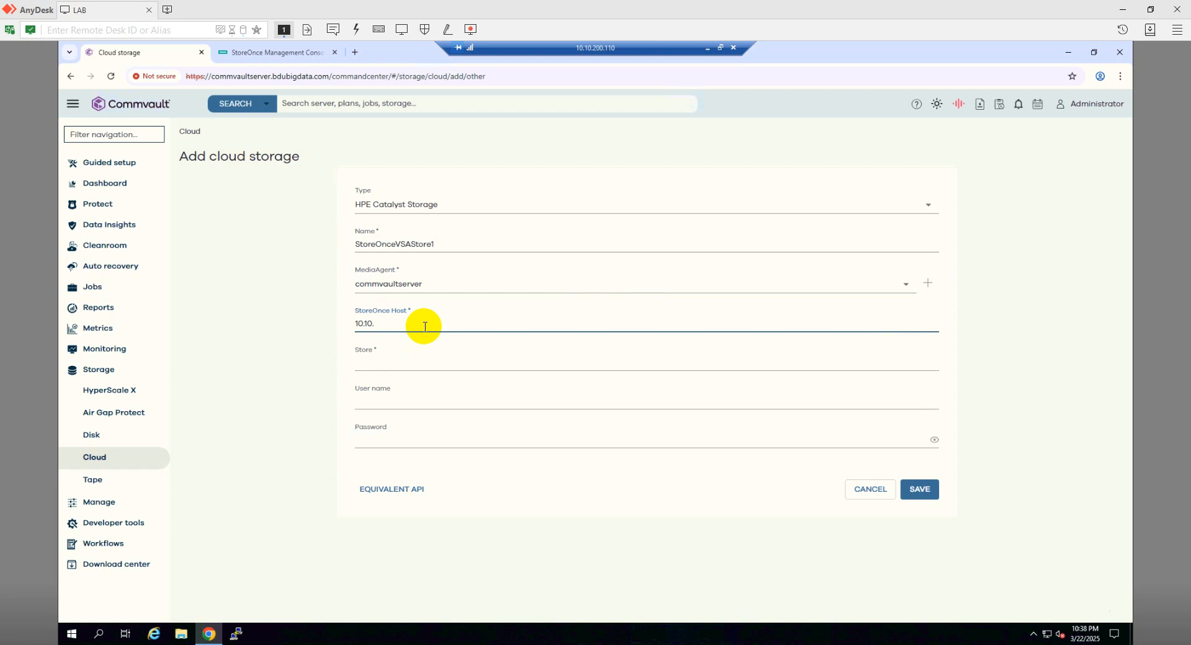
pyautogui.write('200.31')
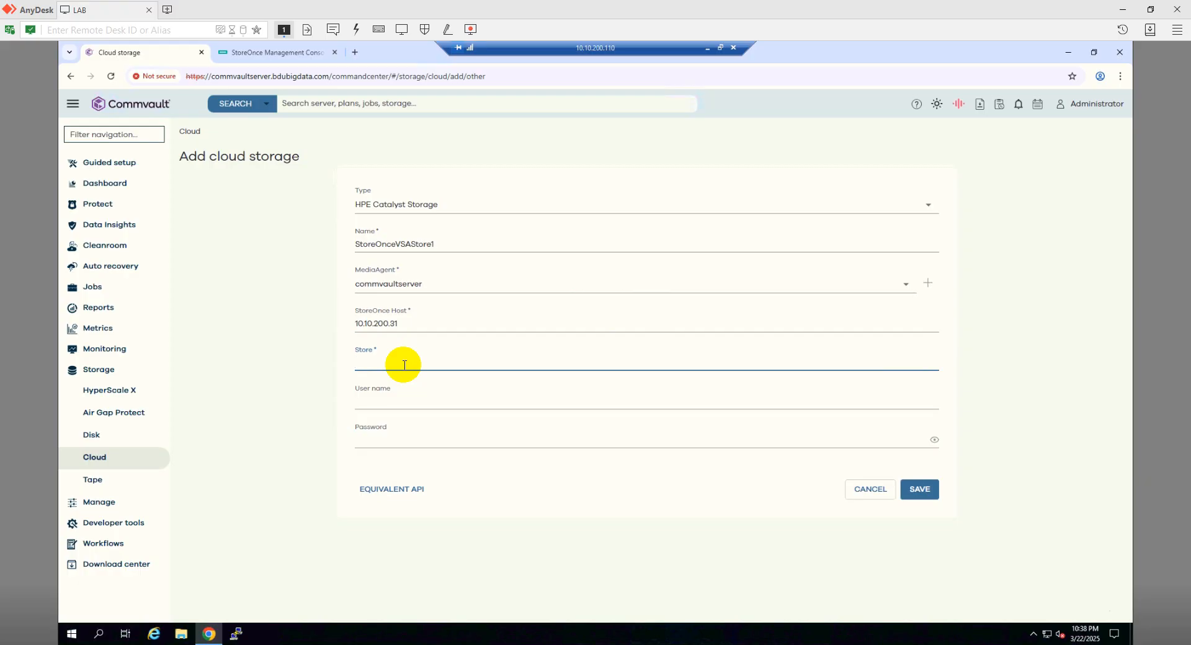
# Enter store StoreOnceVSAStore1, user name Admin and the password
pyautogui.write('StoreOnceVSAStore1')
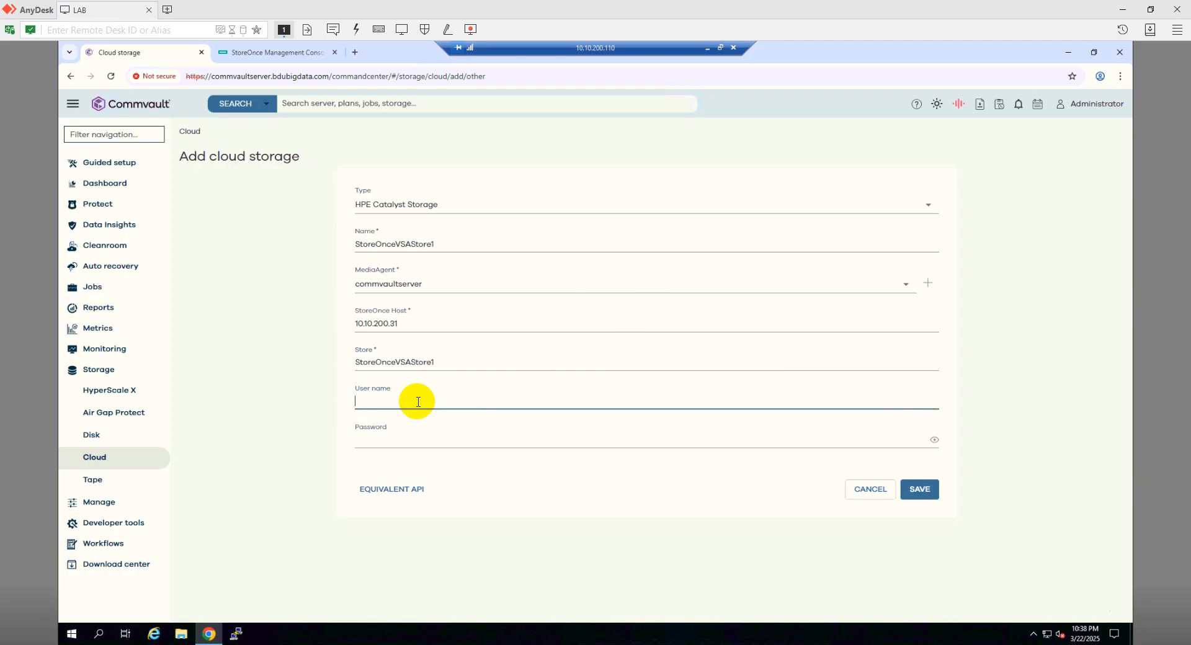
pyautogui.write('A')
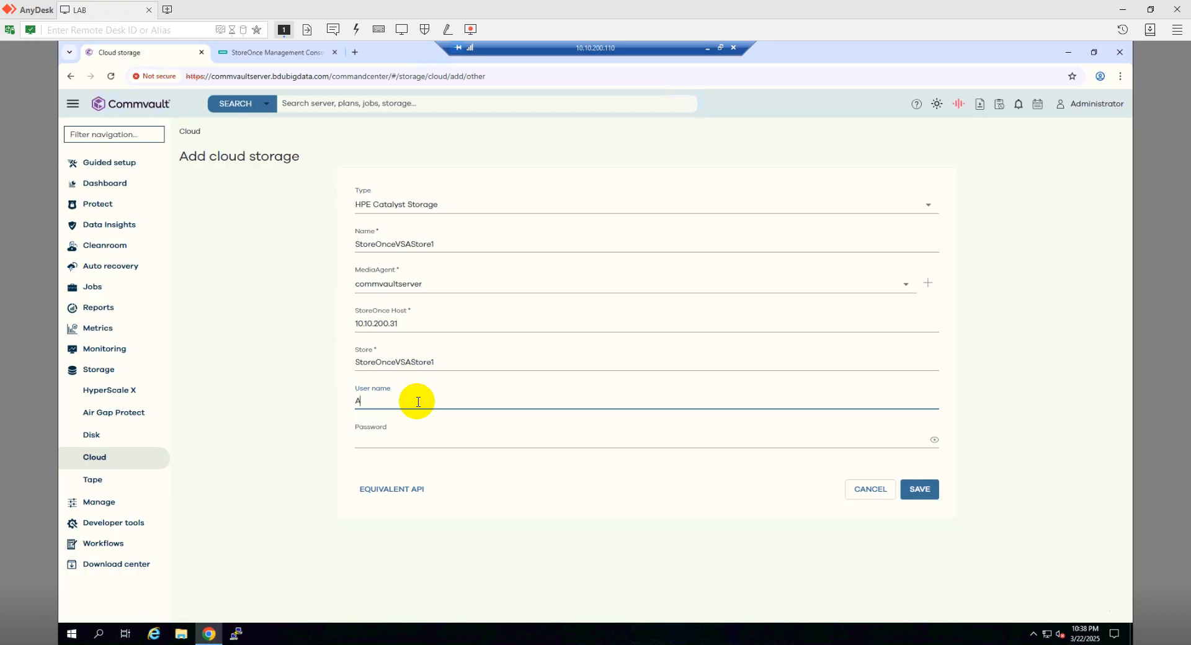
pyautogui.write('dmin')
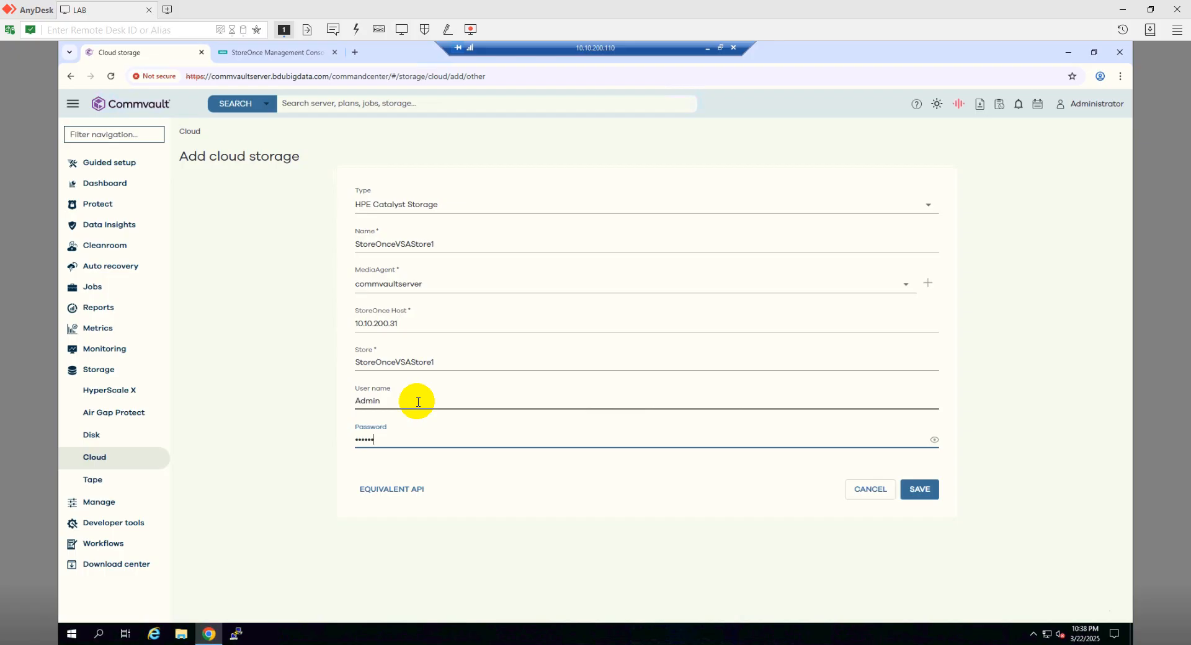
pyautogui.write('password')
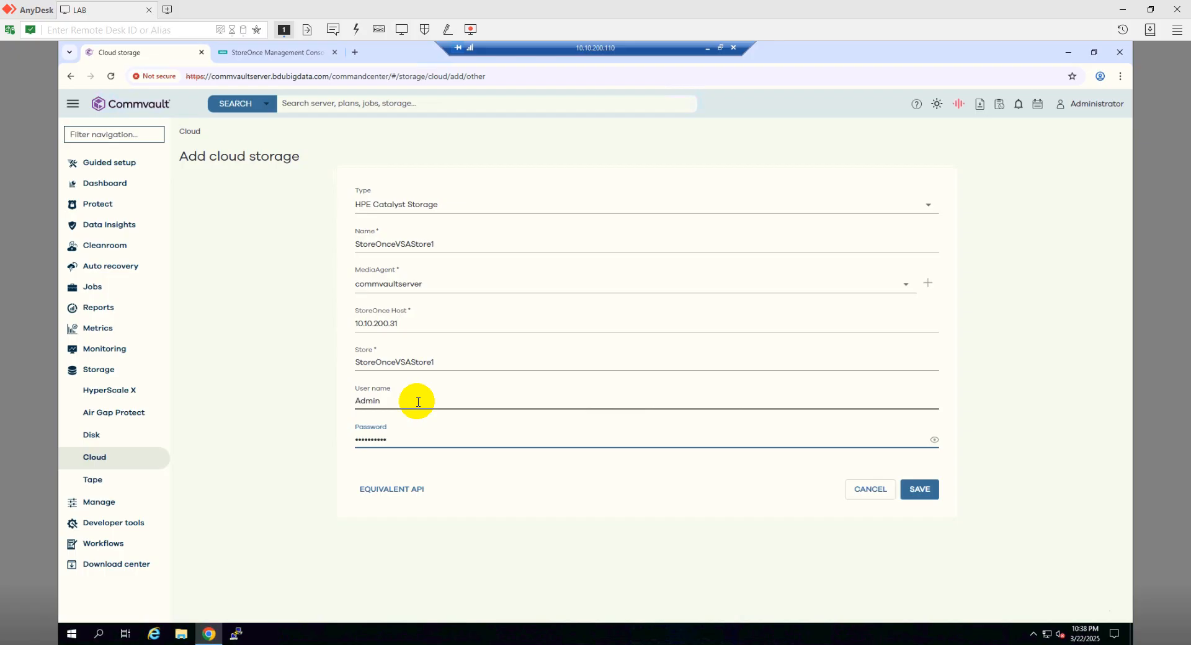
pyautogui.moveTo(765, 480)
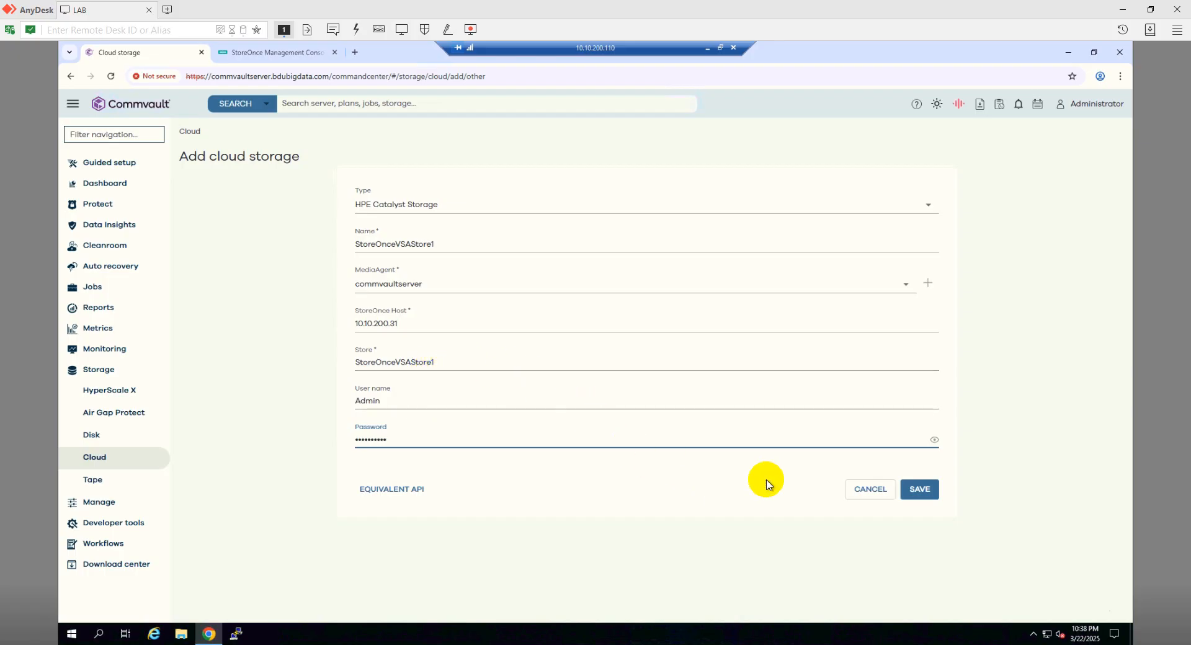
# Save the HPE Catalyst cloud storage and view StoreOnceVSAStore1's configuration settings
pyautogui.click(917, 488)
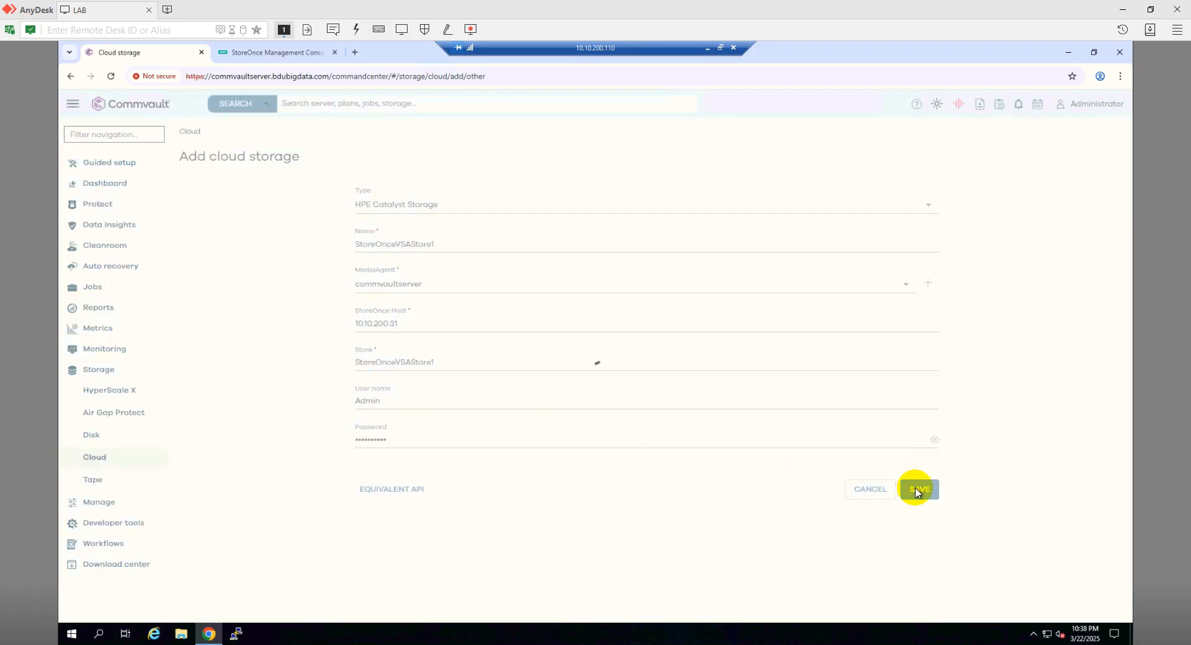
pyautogui.click(918, 489)
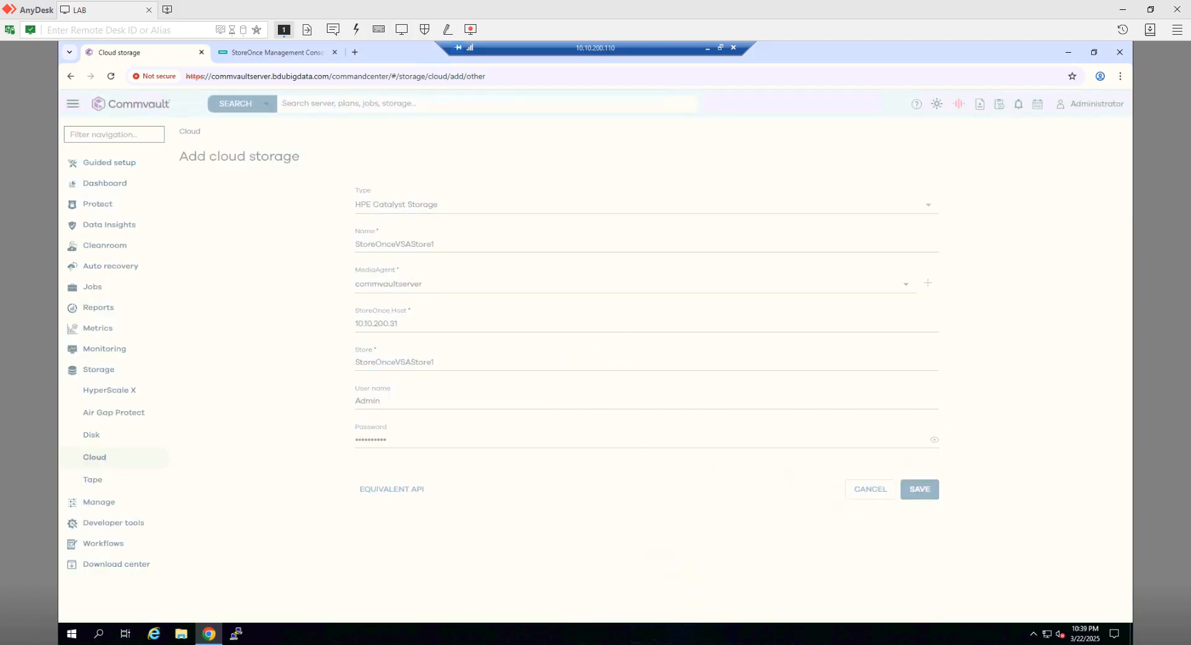
pyautogui.click(918, 489)
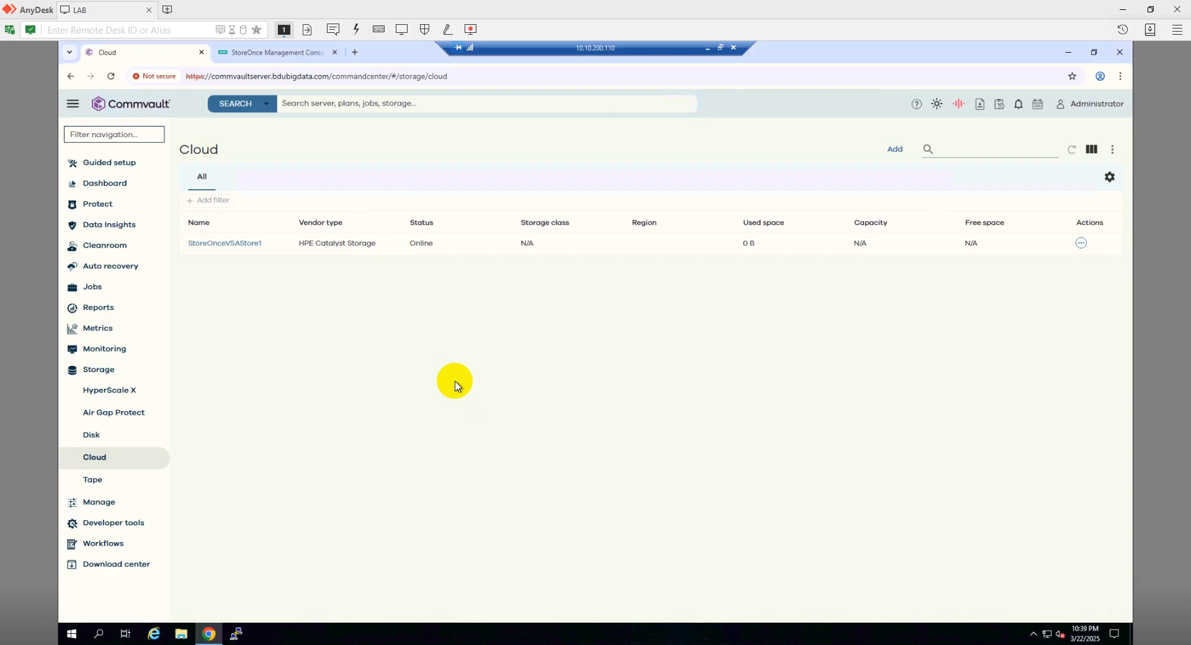
pyautogui.moveTo(229, 252)
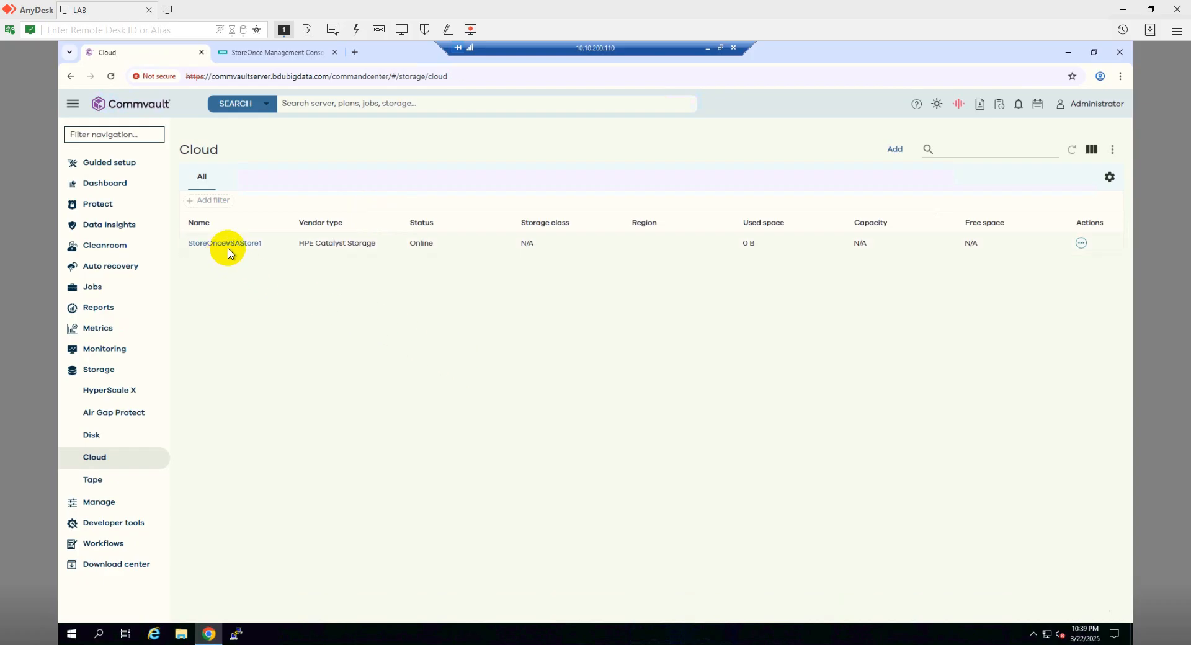
pyautogui.moveTo(595, 255)
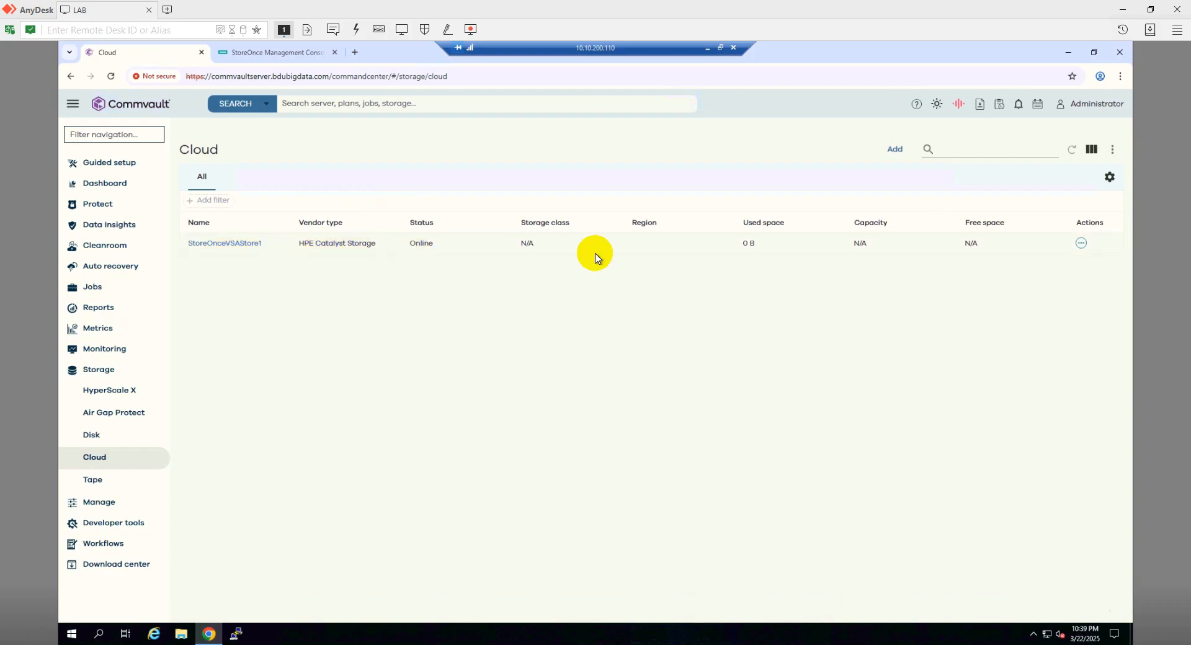
pyautogui.moveTo(224, 242)
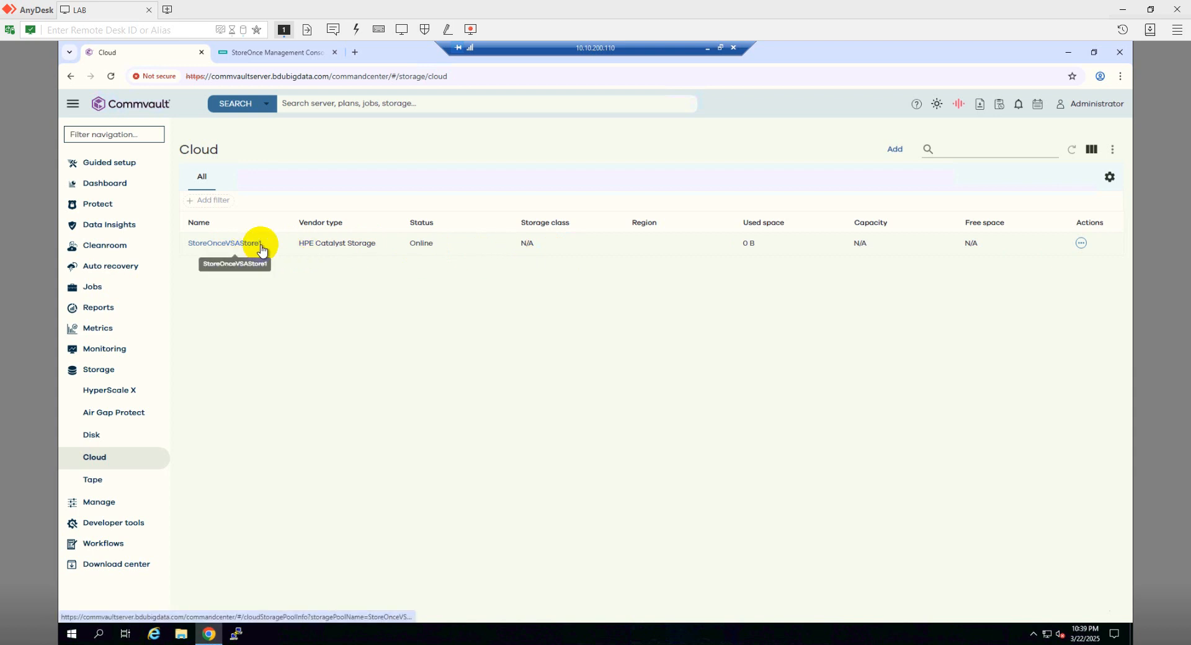
pyautogui.click(225, 242)
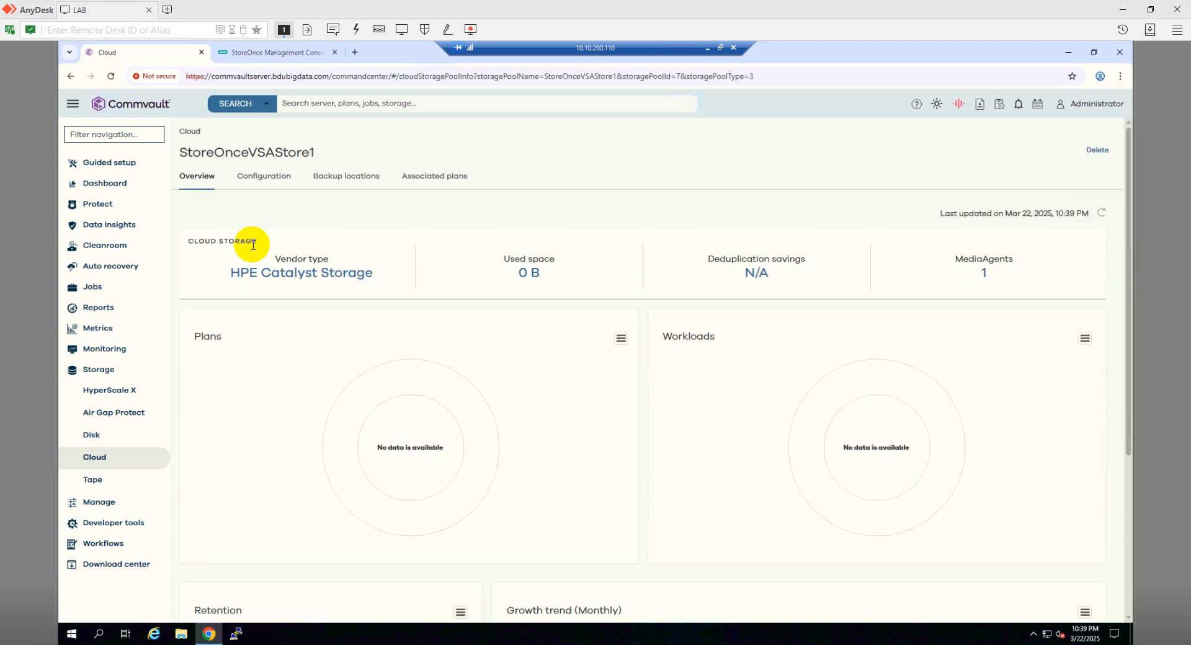
pyautogui.moveTo(341, 311)
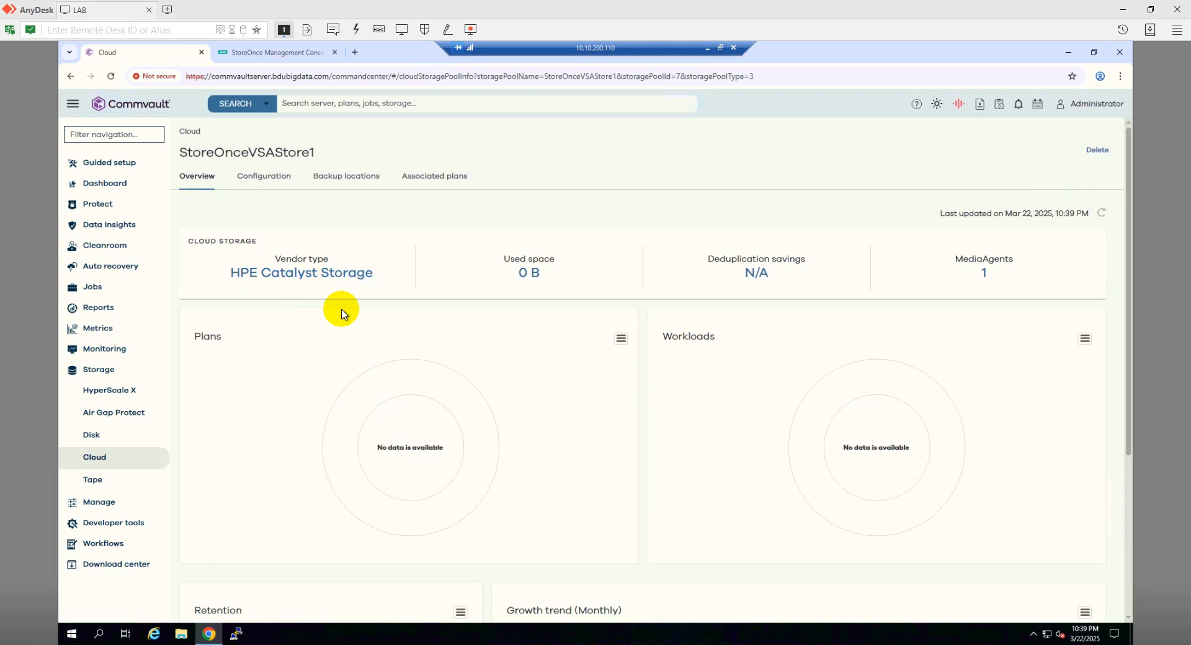
pyautogui.moveTo(513, 411)
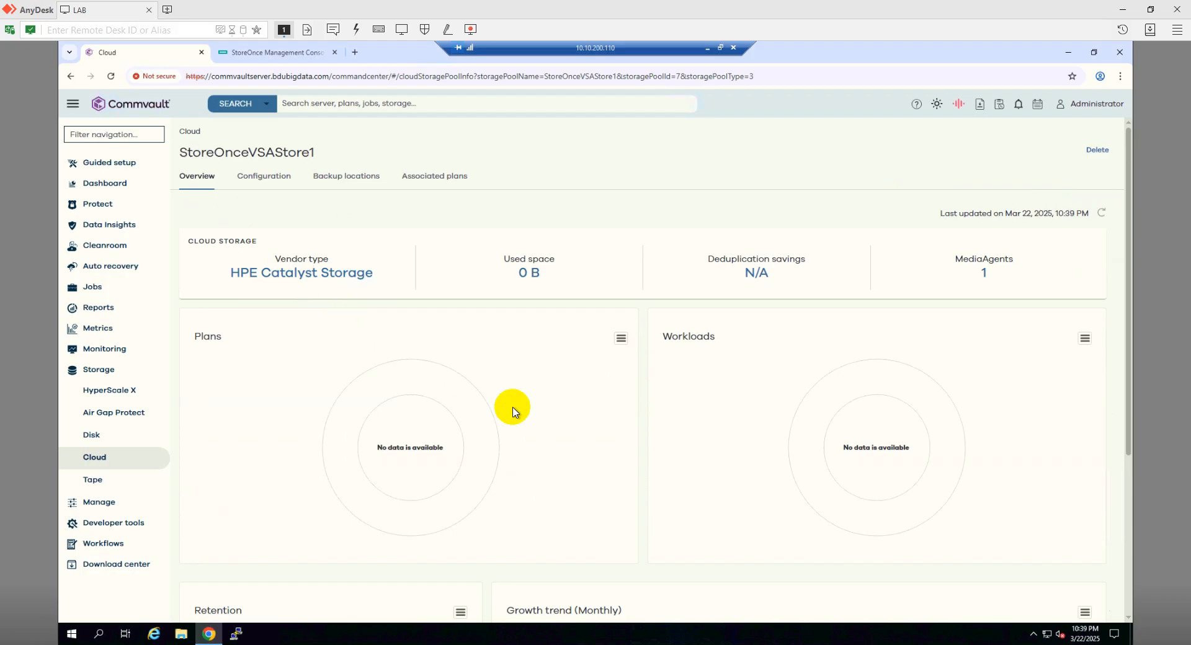
pyautogui.moveTo(983, 268)
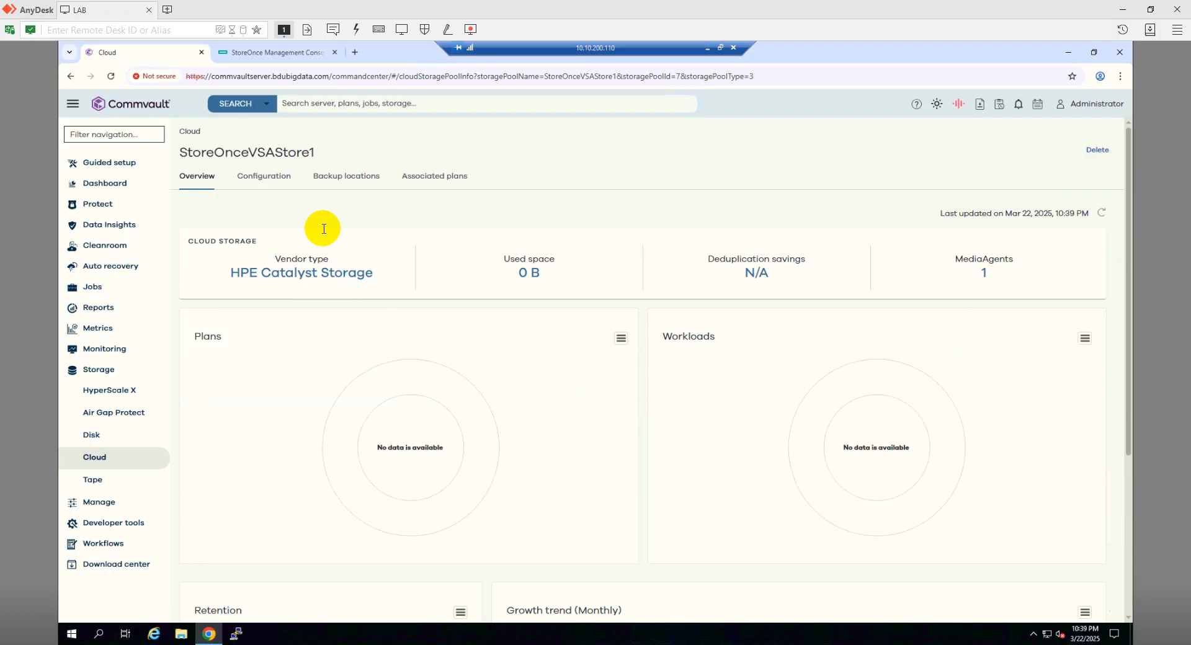
pyautogui.click(263, 175)
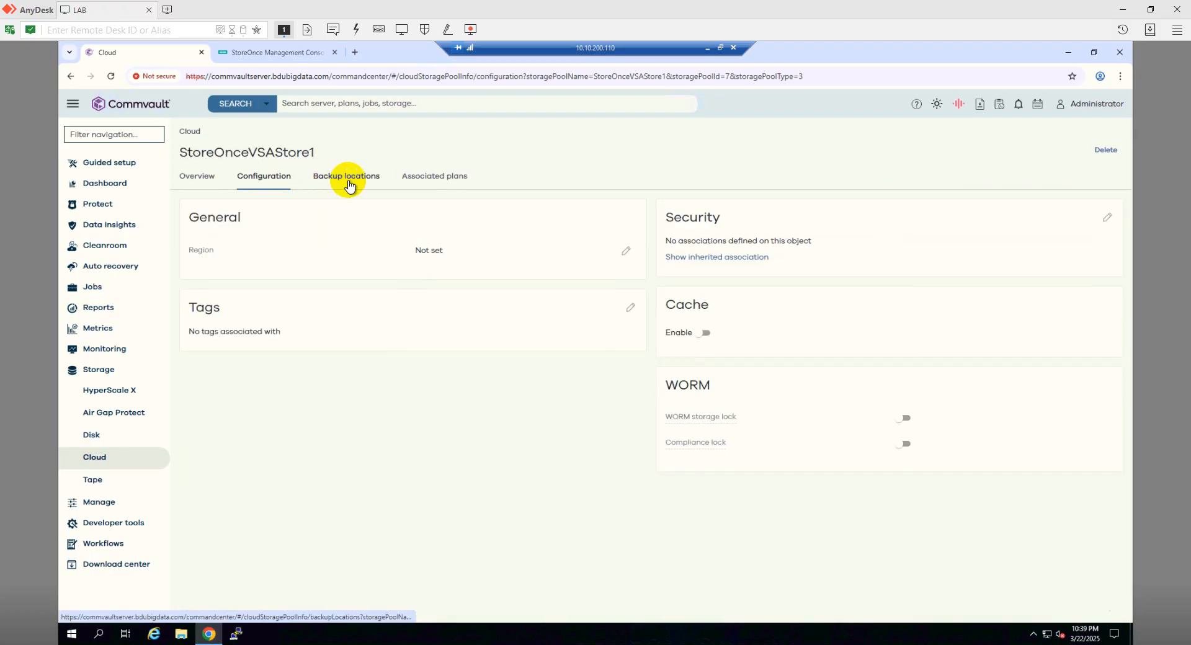
# Review StoreOnceVSAStore1's backup locations: commvaultserver with read/write role, store Ready
pyautogui.click(346, 175)
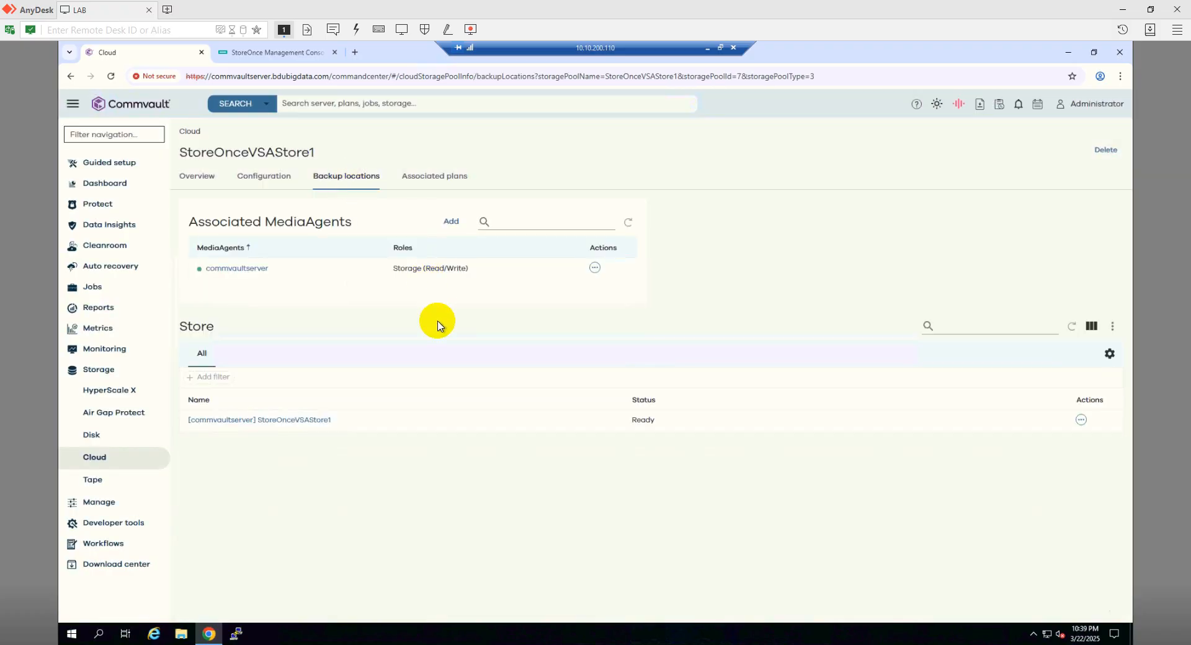
pyautogui.moveTo(421, 304)
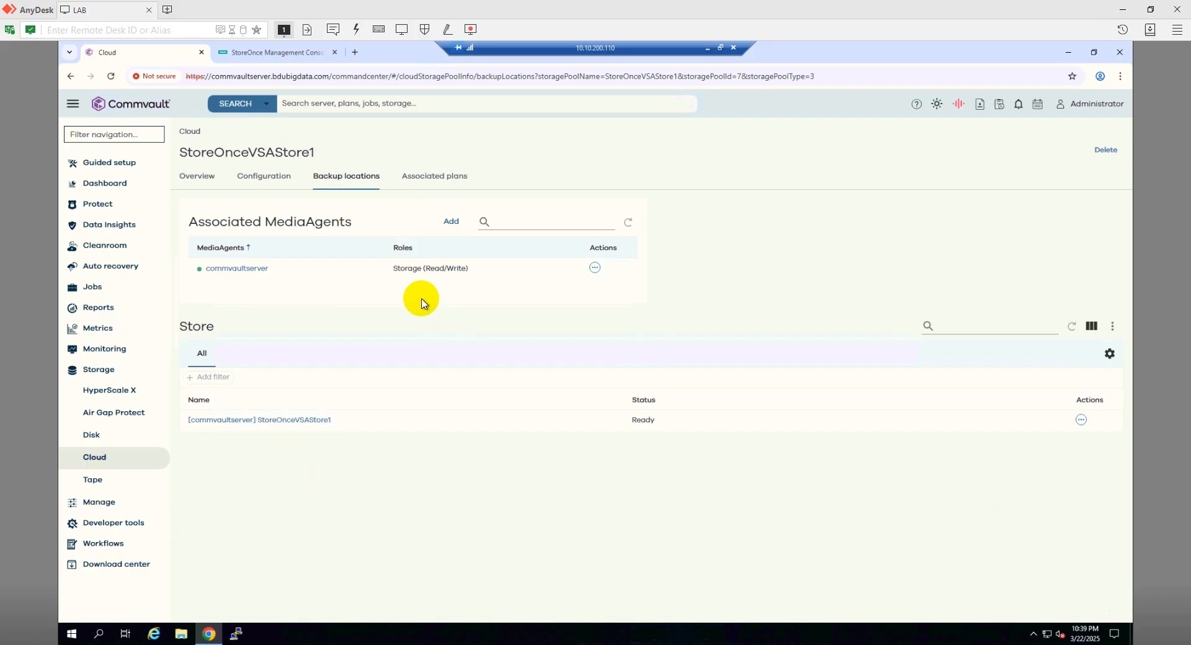
pyautogui.moveTo(237, 268)
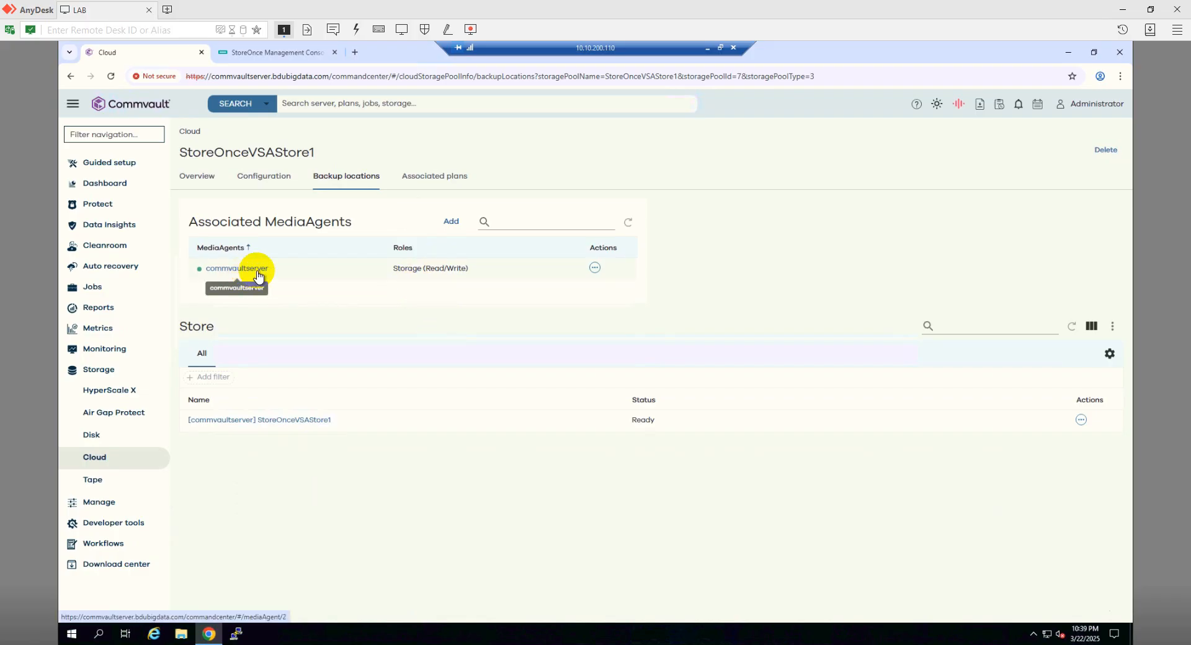
pyautogui.moveTo(438, 273)
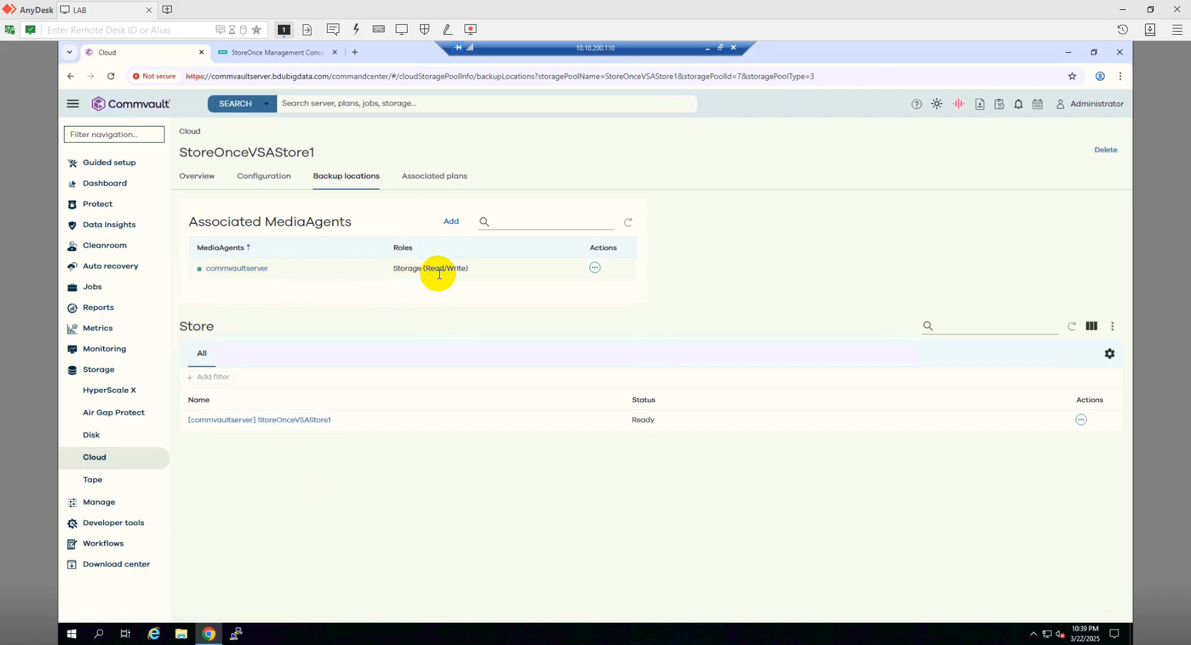
pyautogui.moveTo(441, 357)
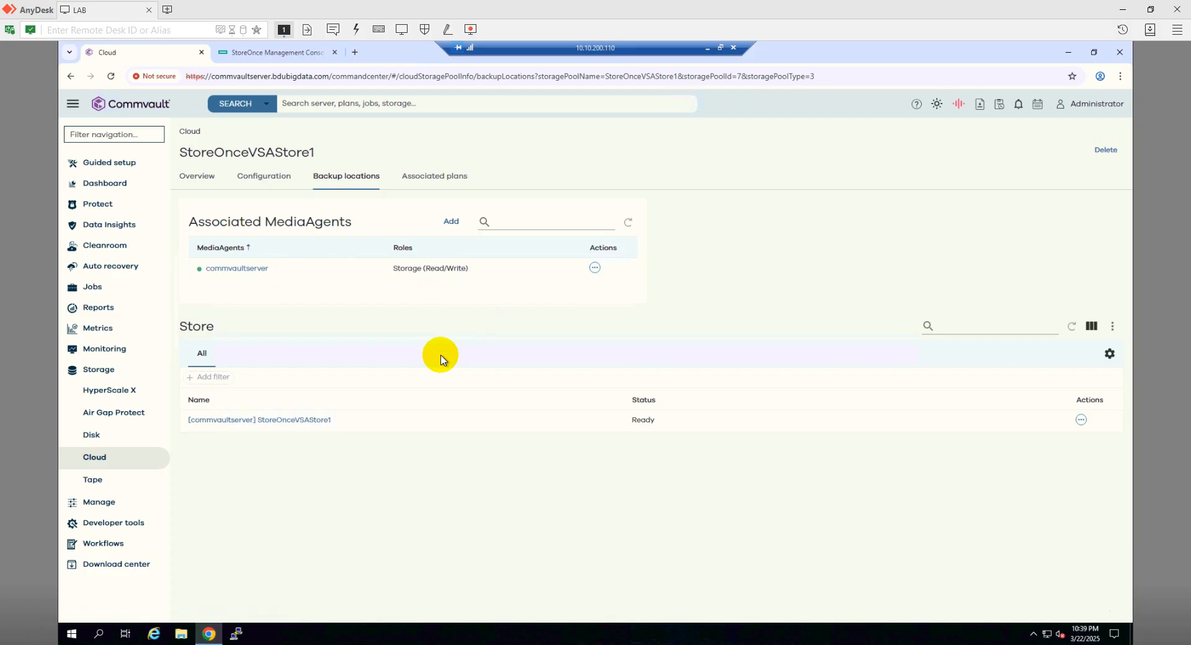
pyautogui.moveTo(591, 415)
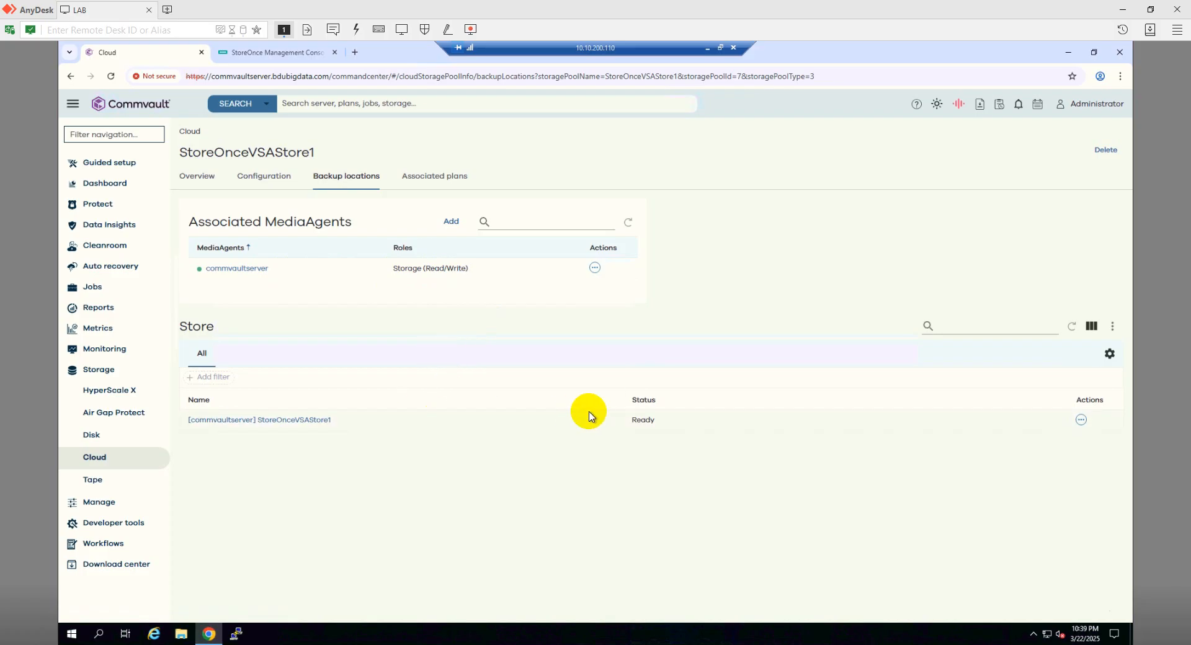
pyautogui.moveTo(643, 420)
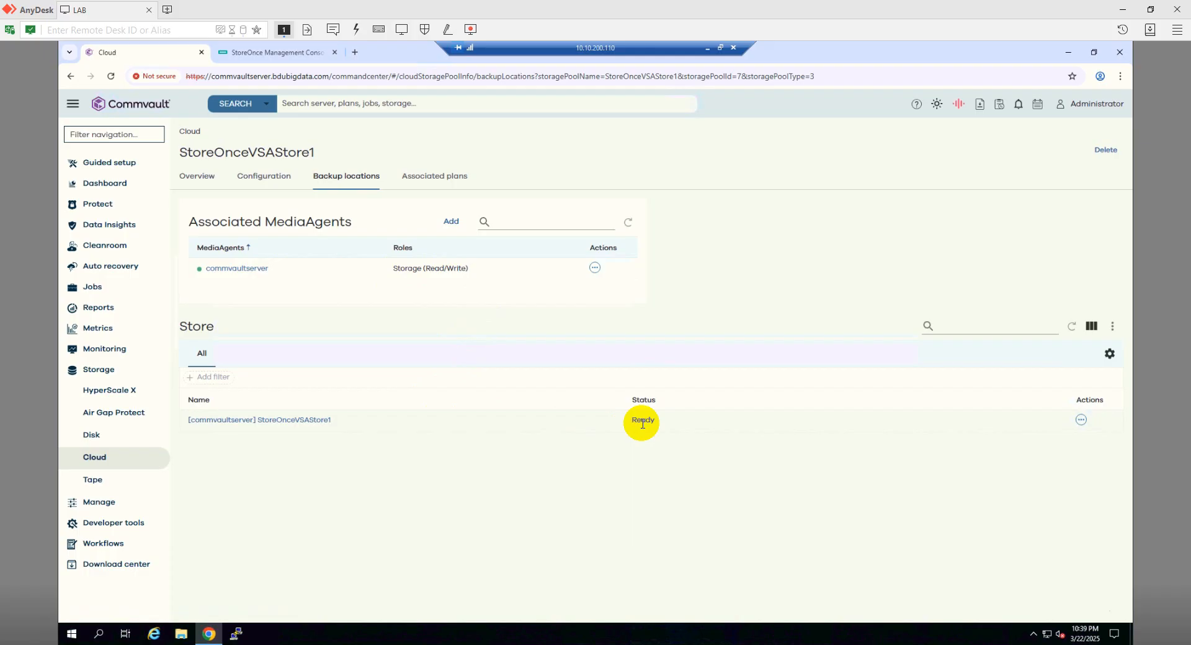
pyautogui.moveTo(569, 467)
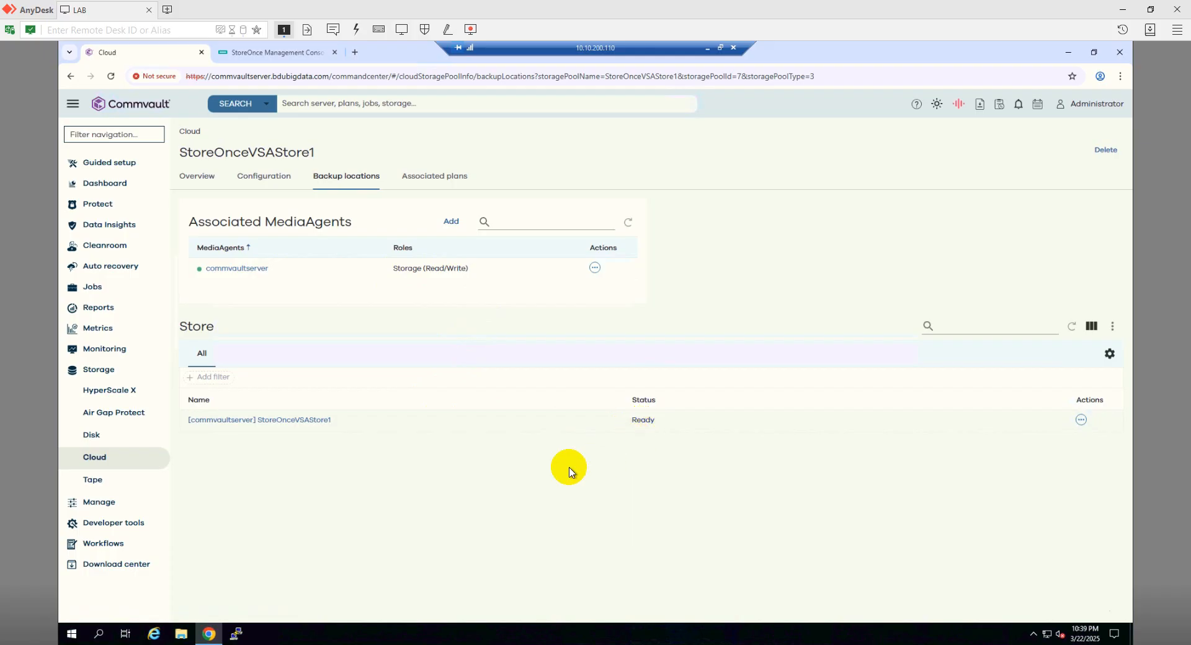
pyautogui.moveTo(415, 444)
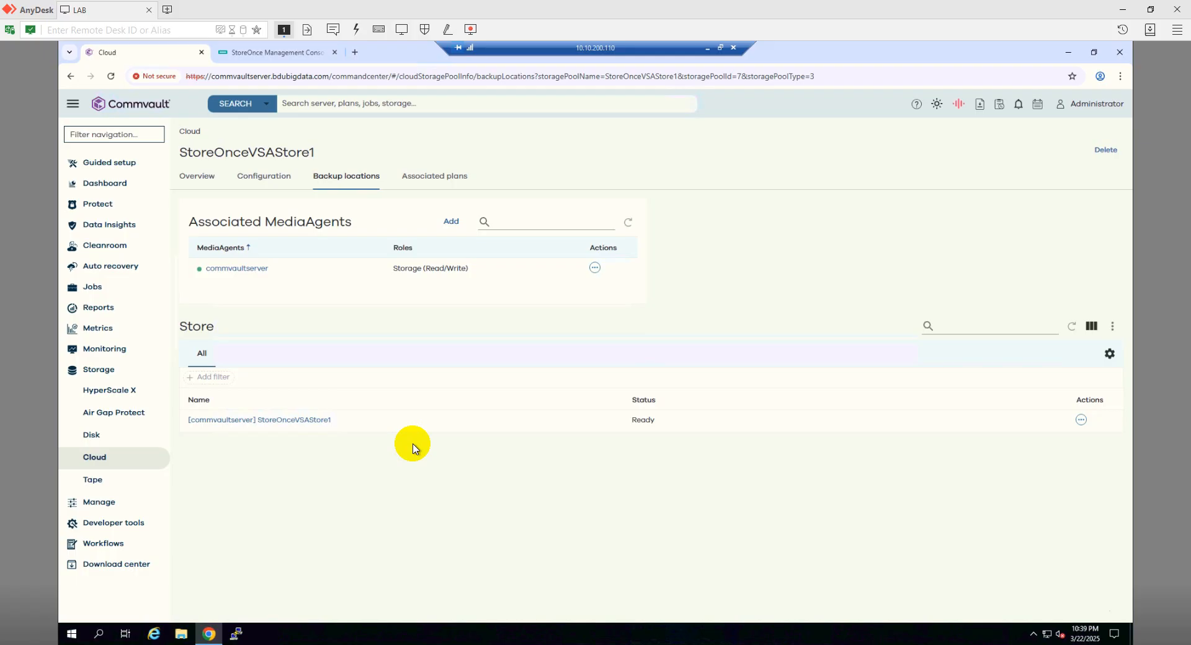
pyautogui.moveTo(416, 448)
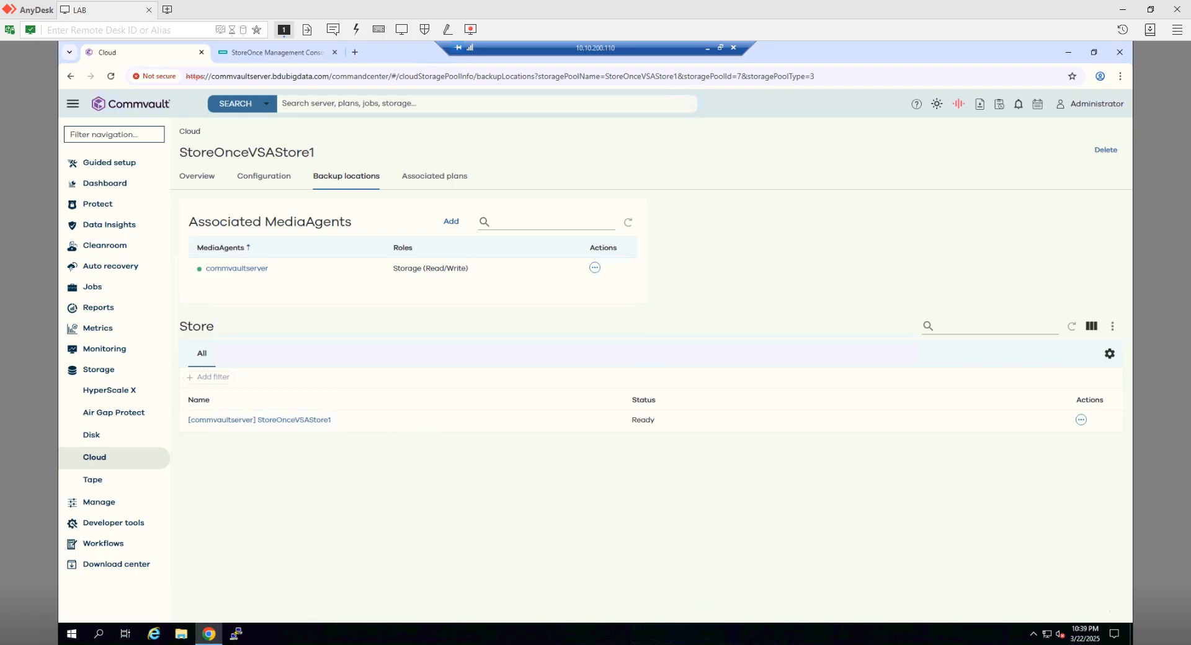
pyautogui.moveTo(158, 318)
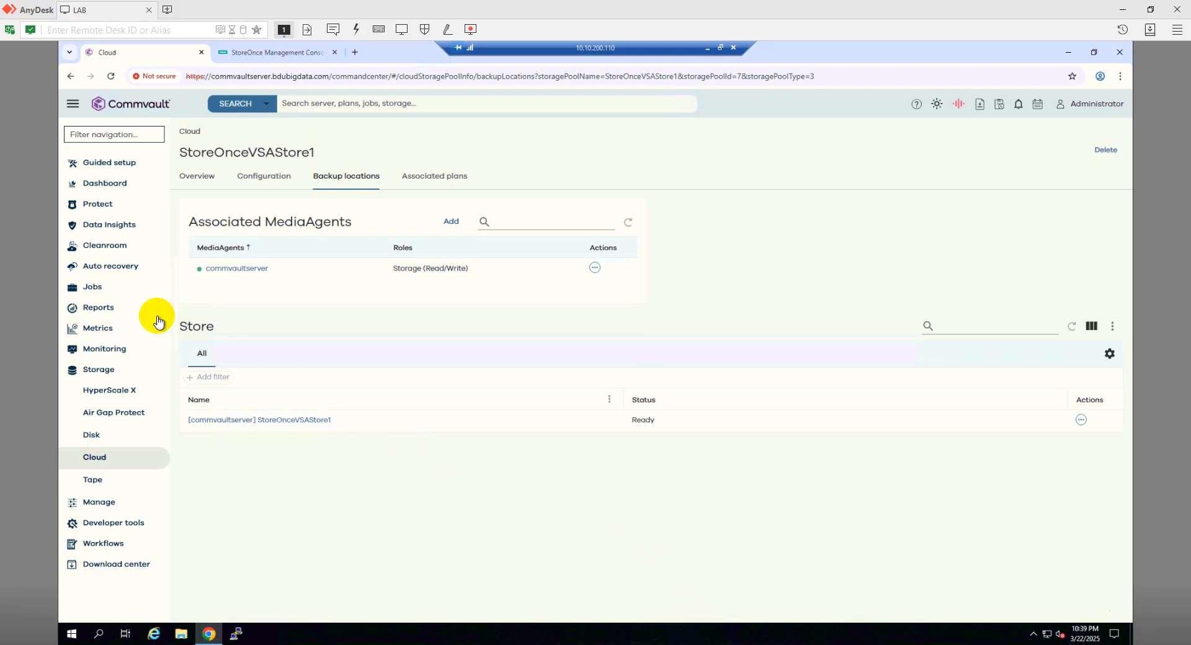
# Navigate to the filesystem file server's subclients list under Protect > File servers
pyautogui.click(96, 203)
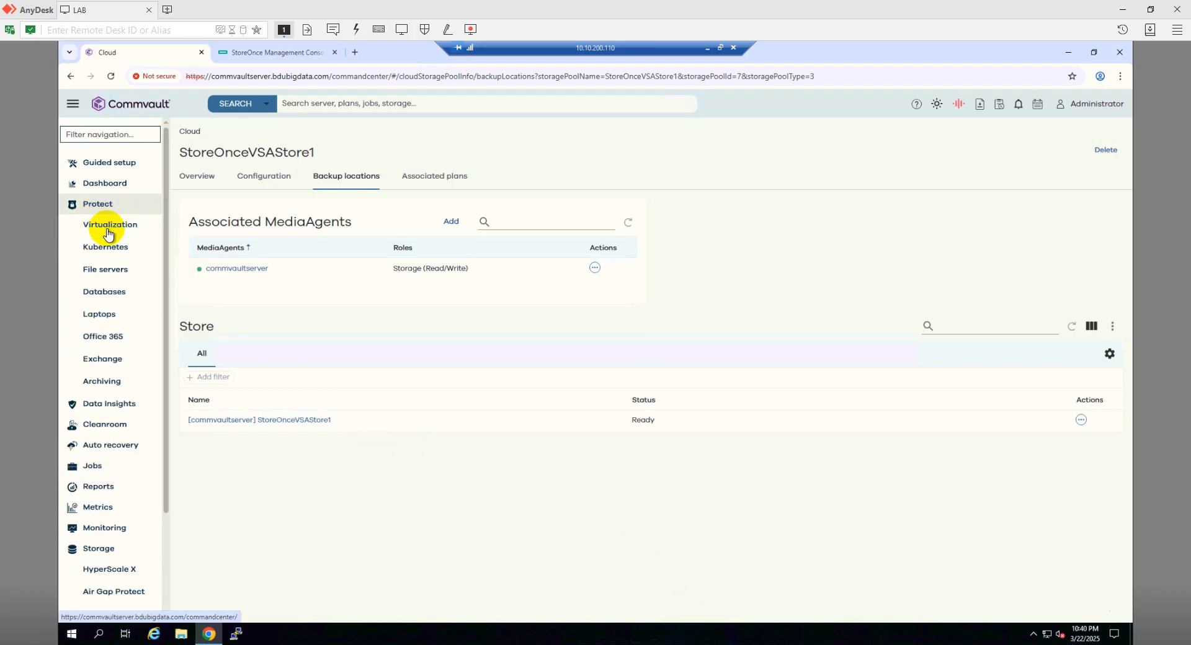
pyautogui.click(105, 268)
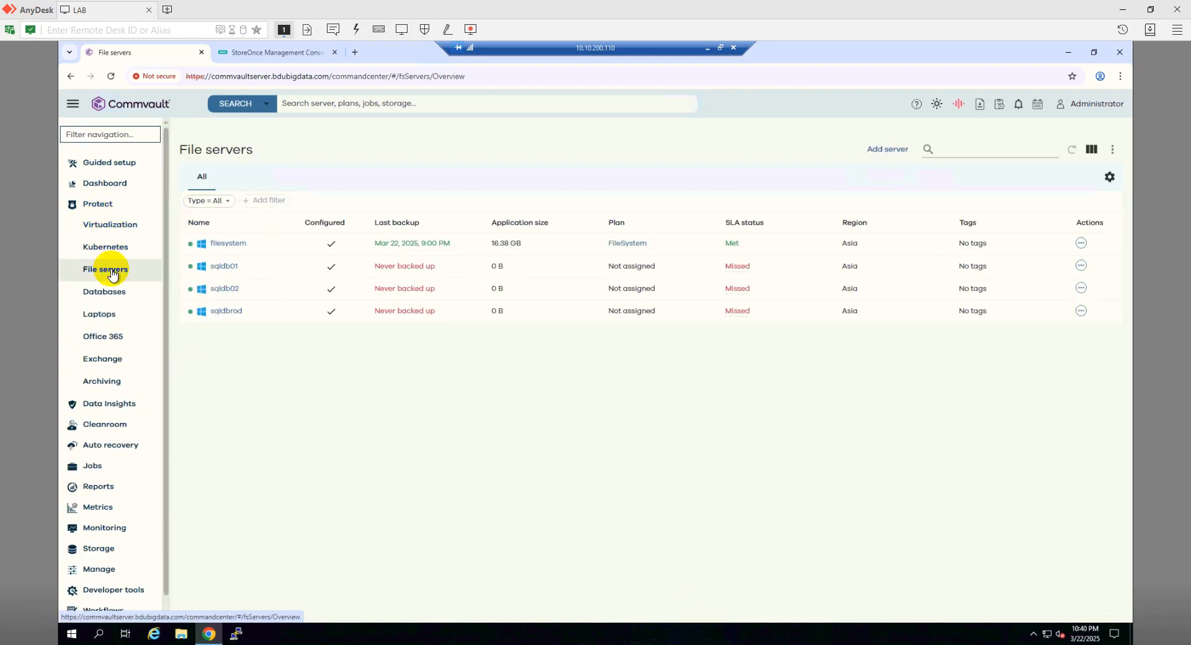
pyautogui.moveTo(251, 243)
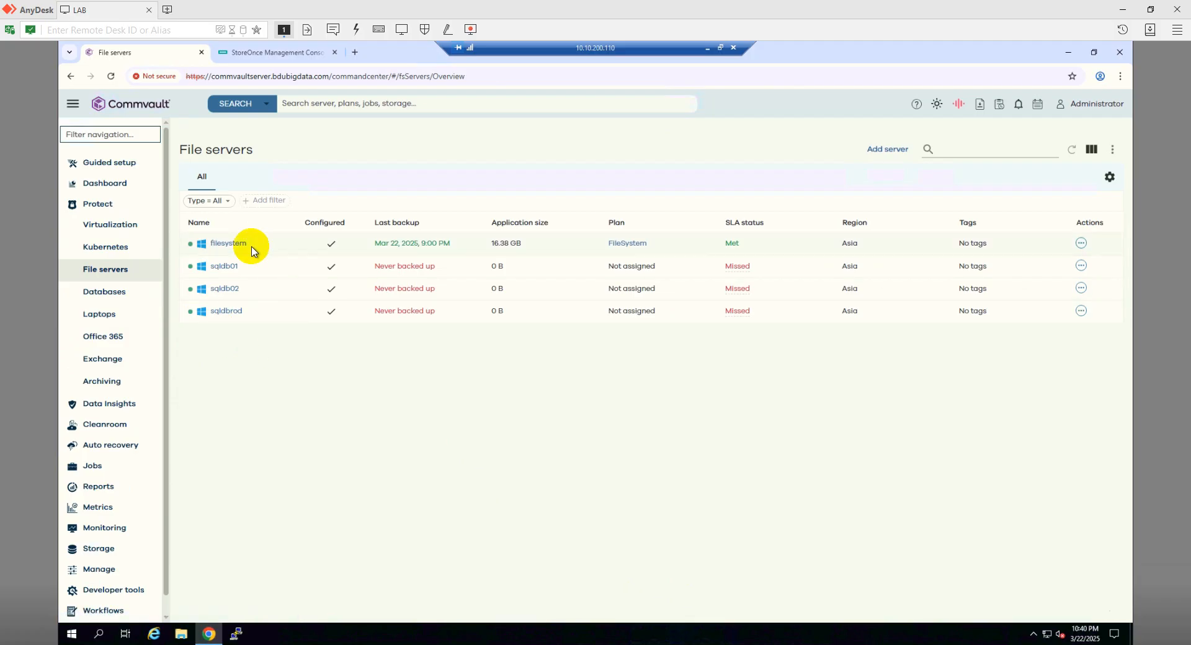
pyautogui.click(228, 242)
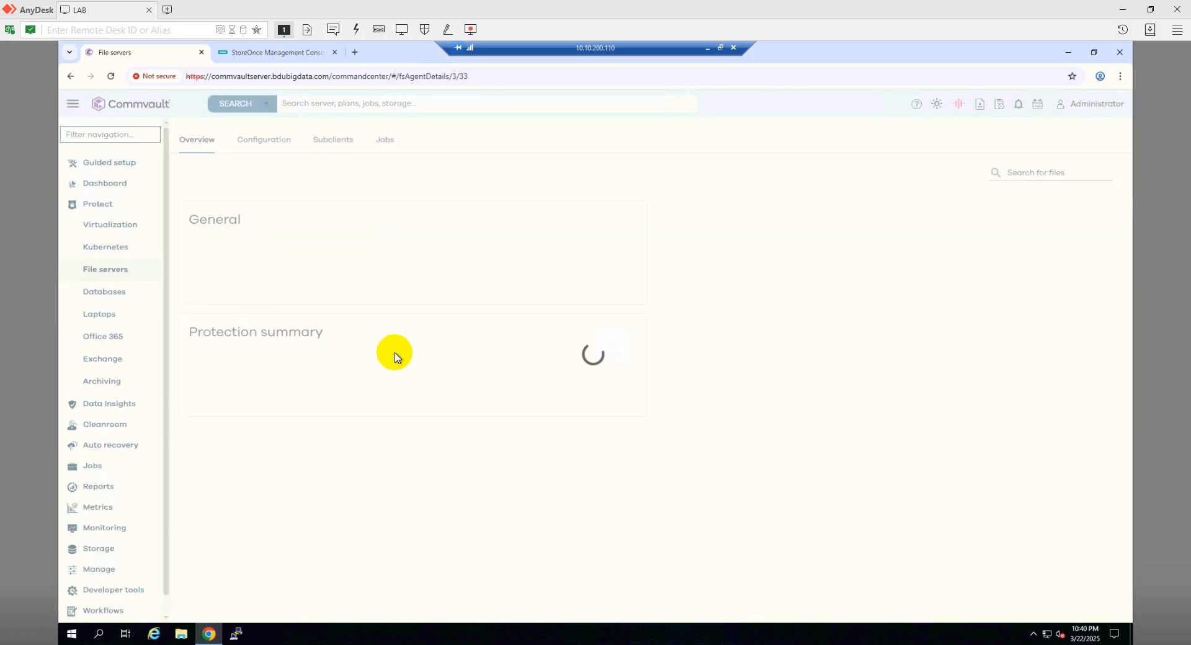
pyautogui.moveTo(363, 195)
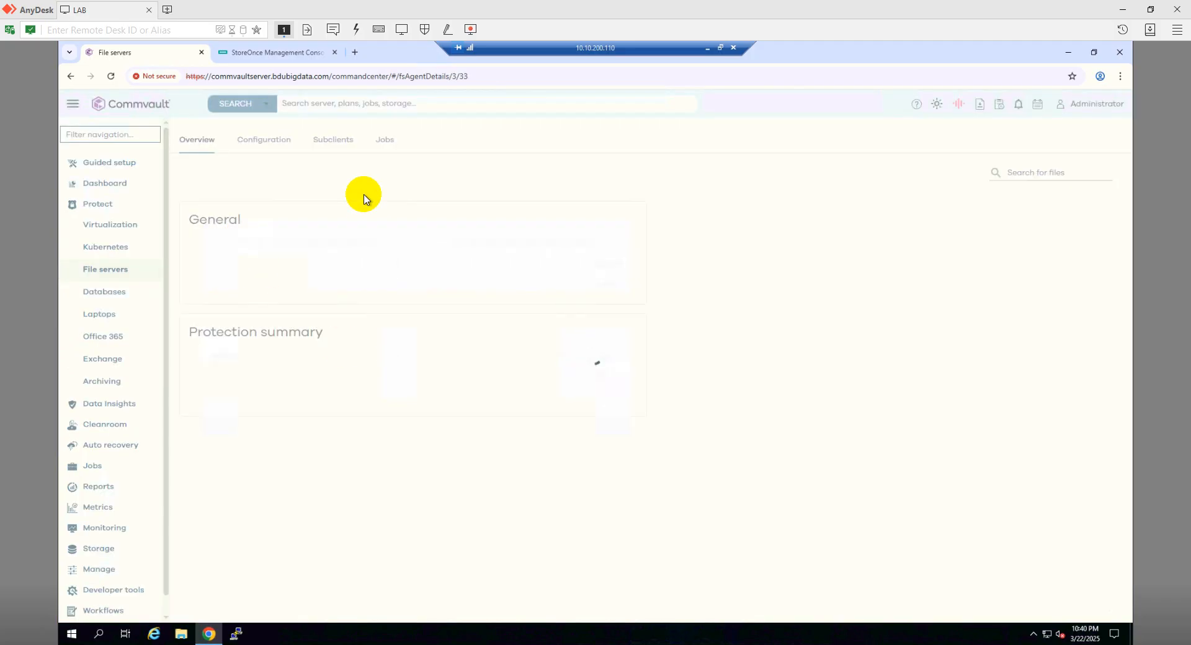
pyautogui.click(332, 175)
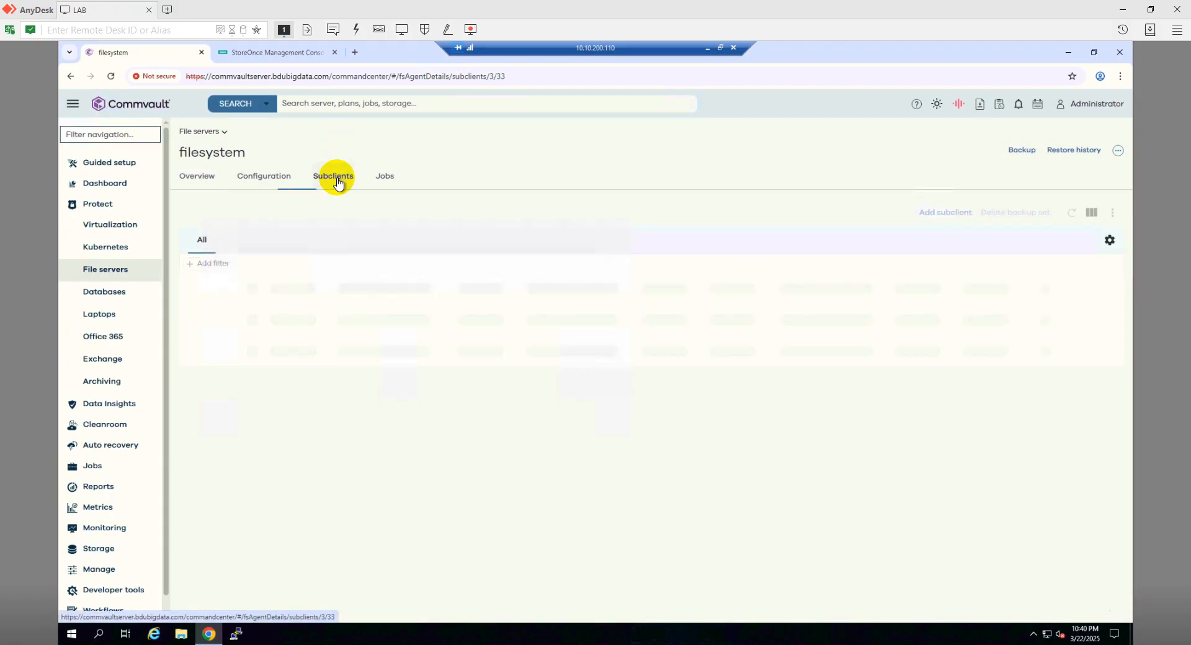
pyautogui.moveTo(588, 267)
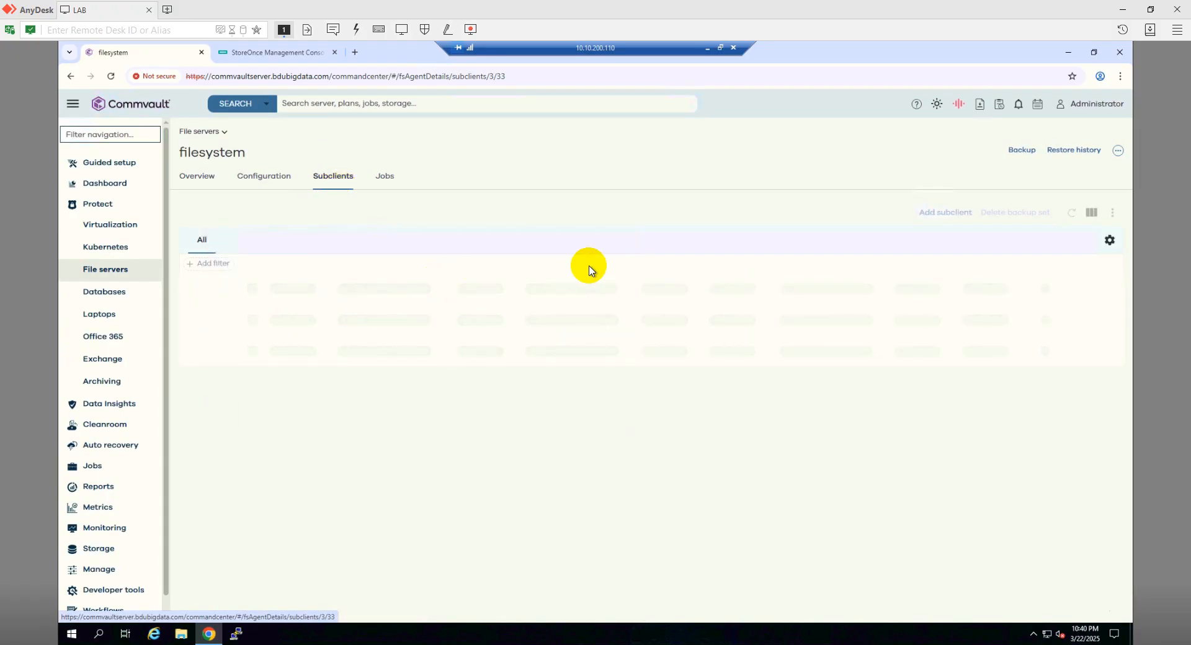
pyautogui.moveTo(812, 340)
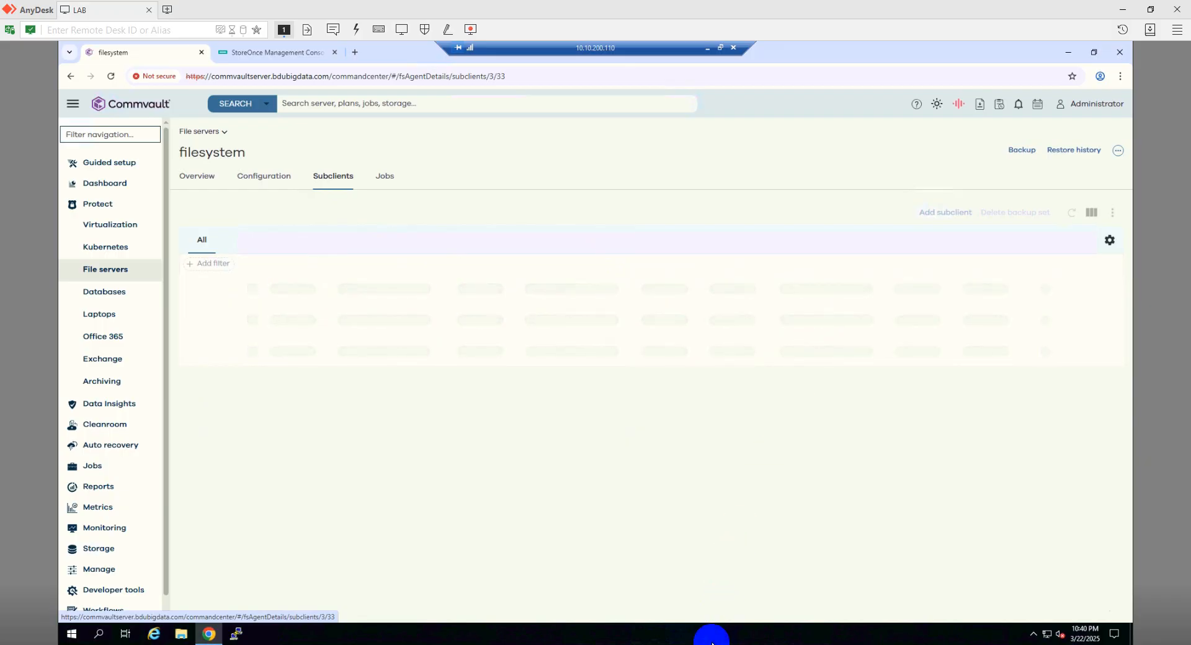
# Name the new subclient CataLyst_Test on backup set defaultBackupSet
pyautogui.click(946, 212)
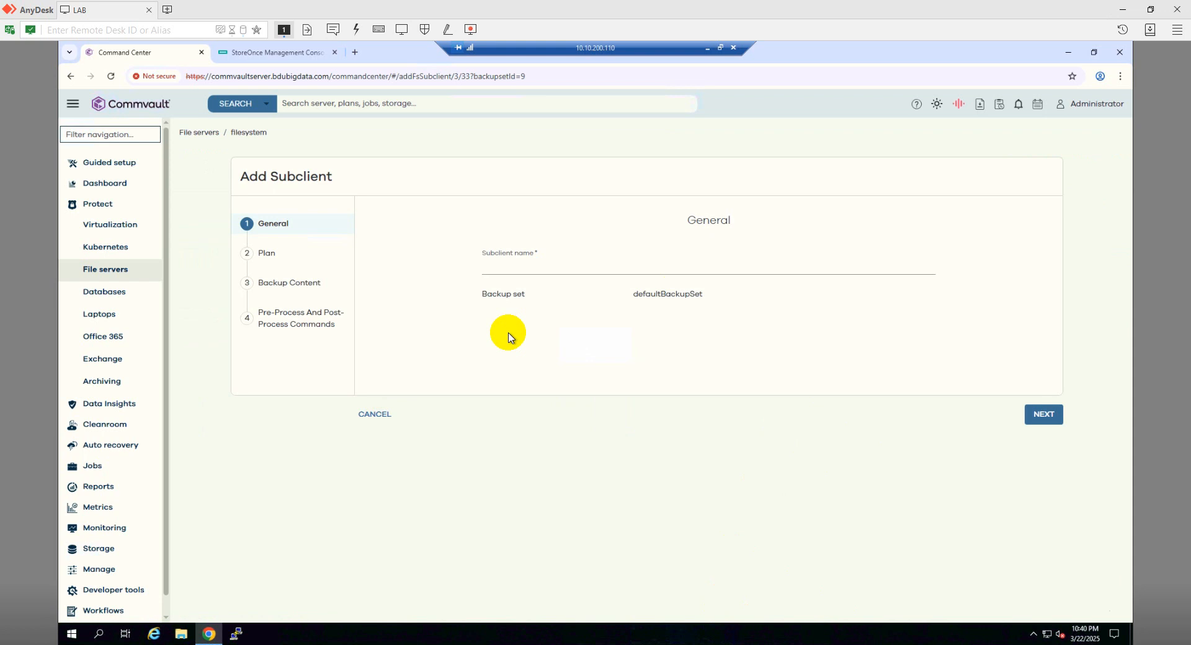
pyautogui.click(514, 268)
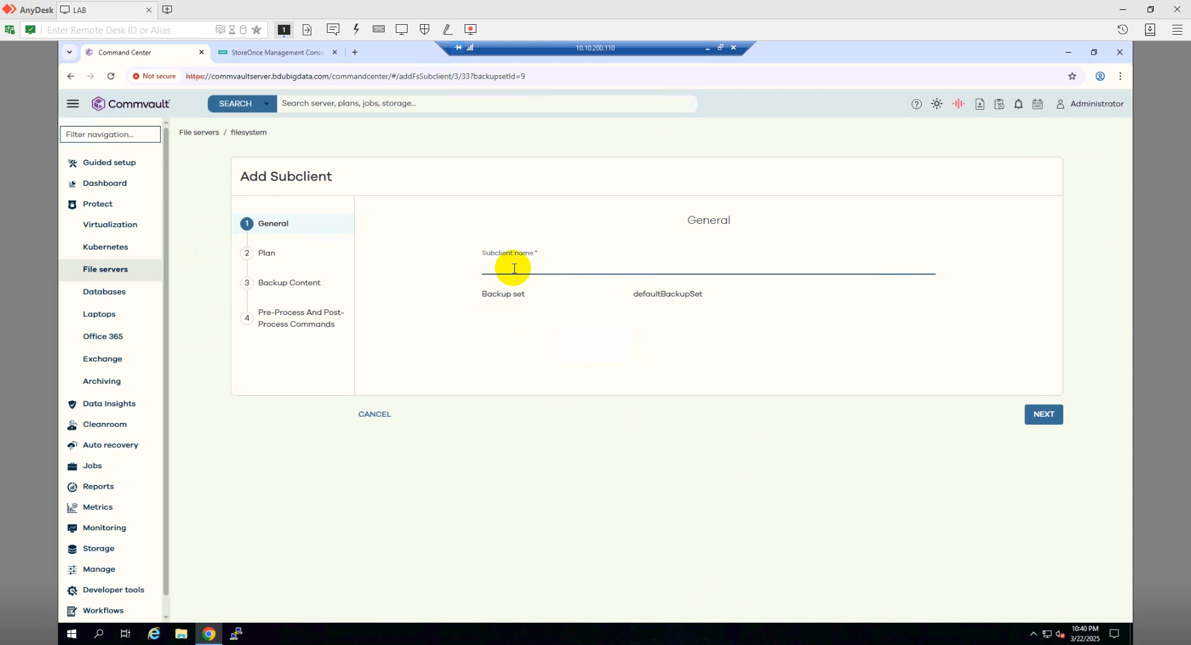
pyautogui.write('Catal')
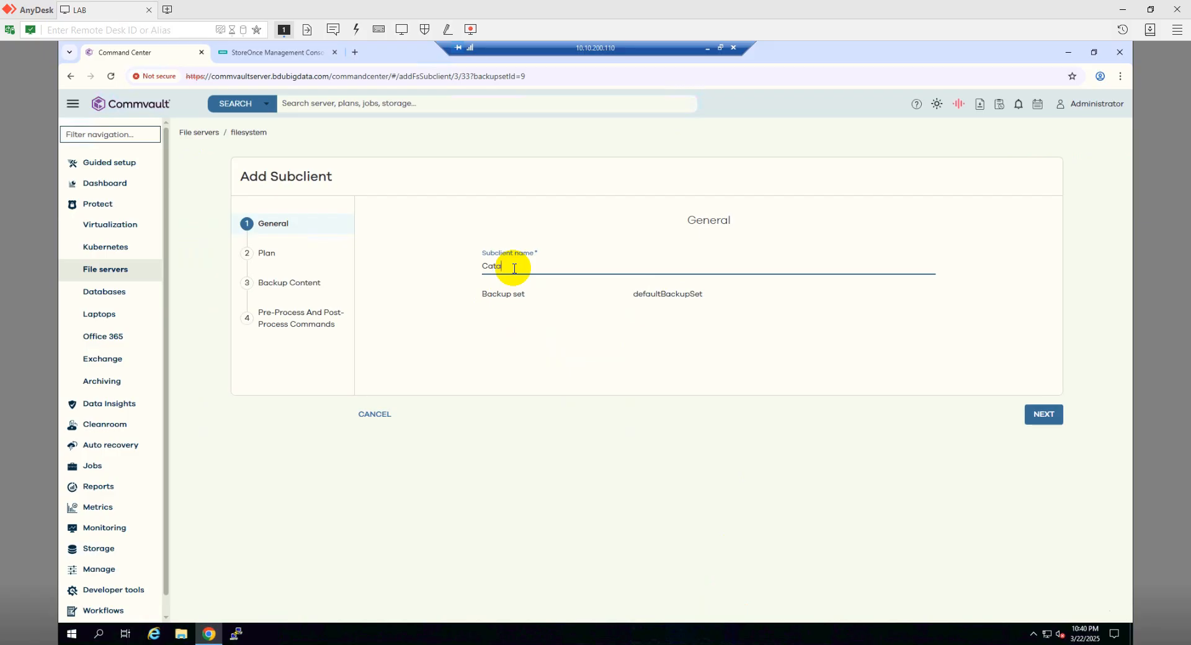
pyautogui.write('Lyst')
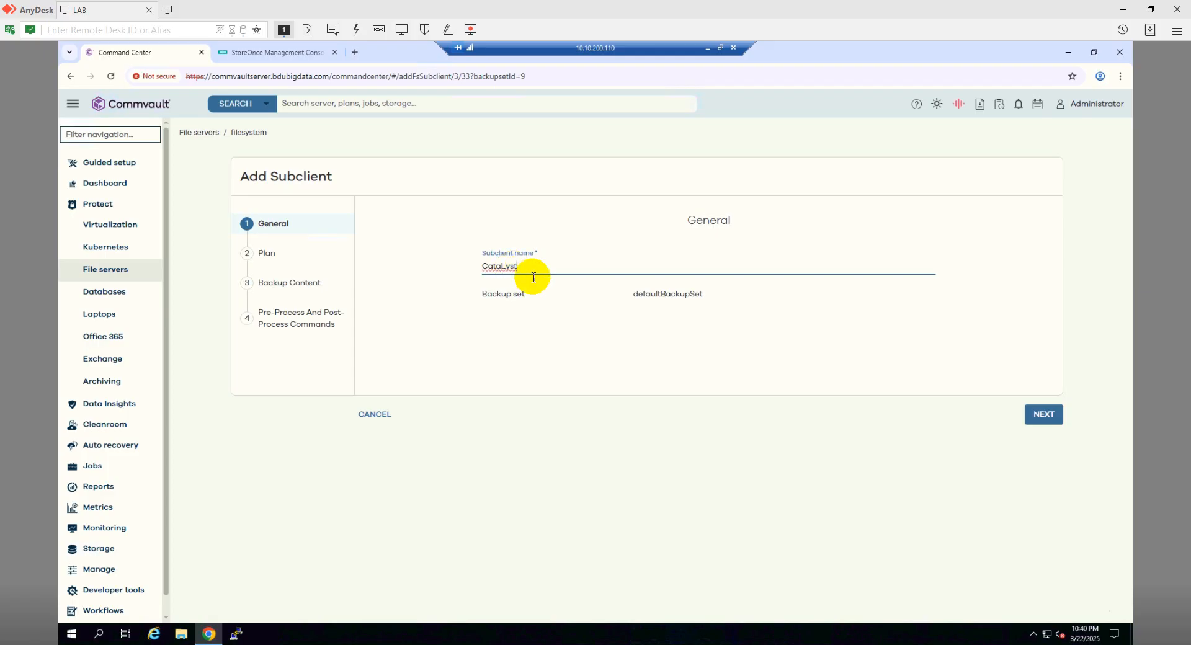
pyautogui.moveTo(559, 268)
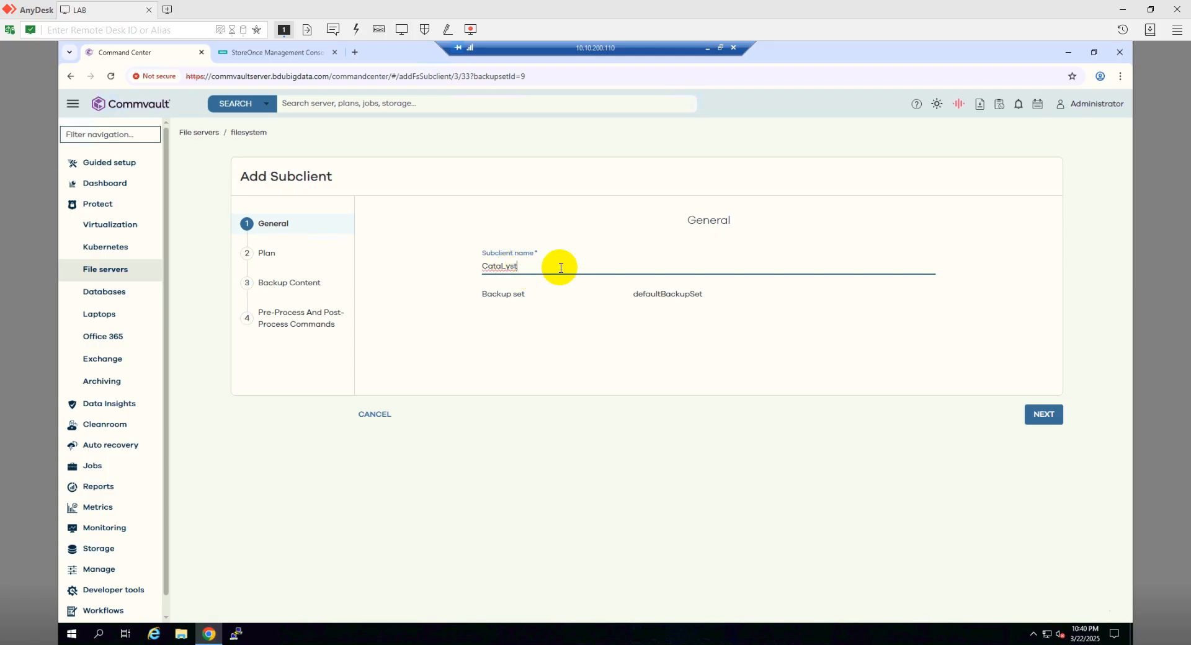
pyautogui.write('_')
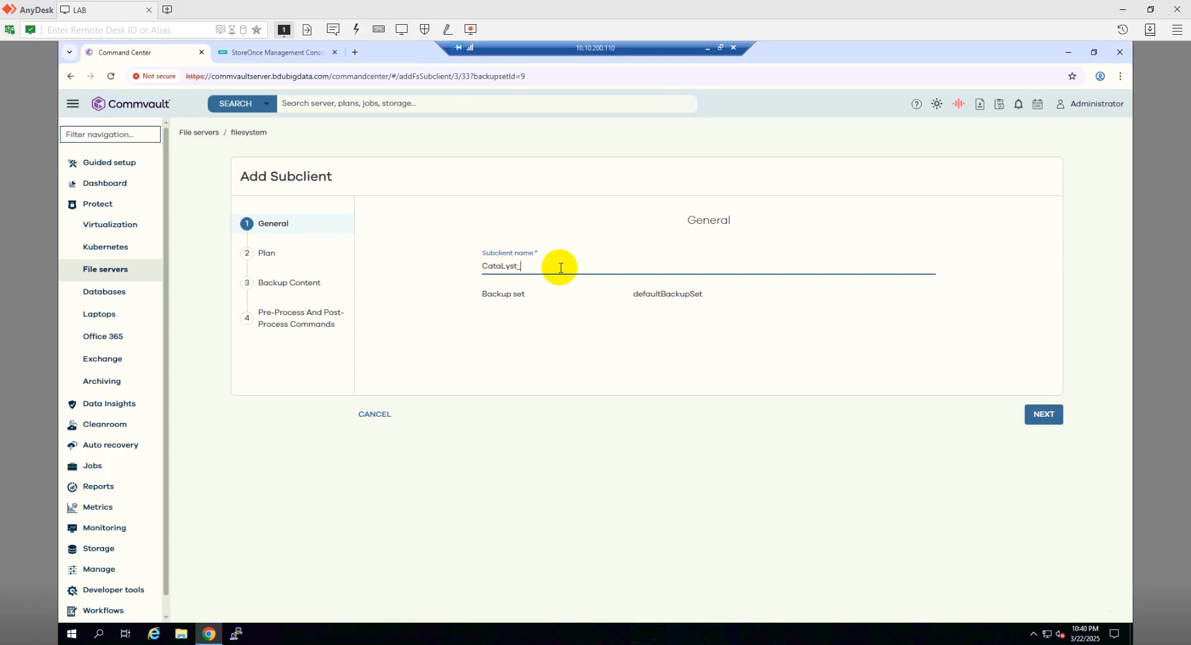
pyautogui.write('Test')
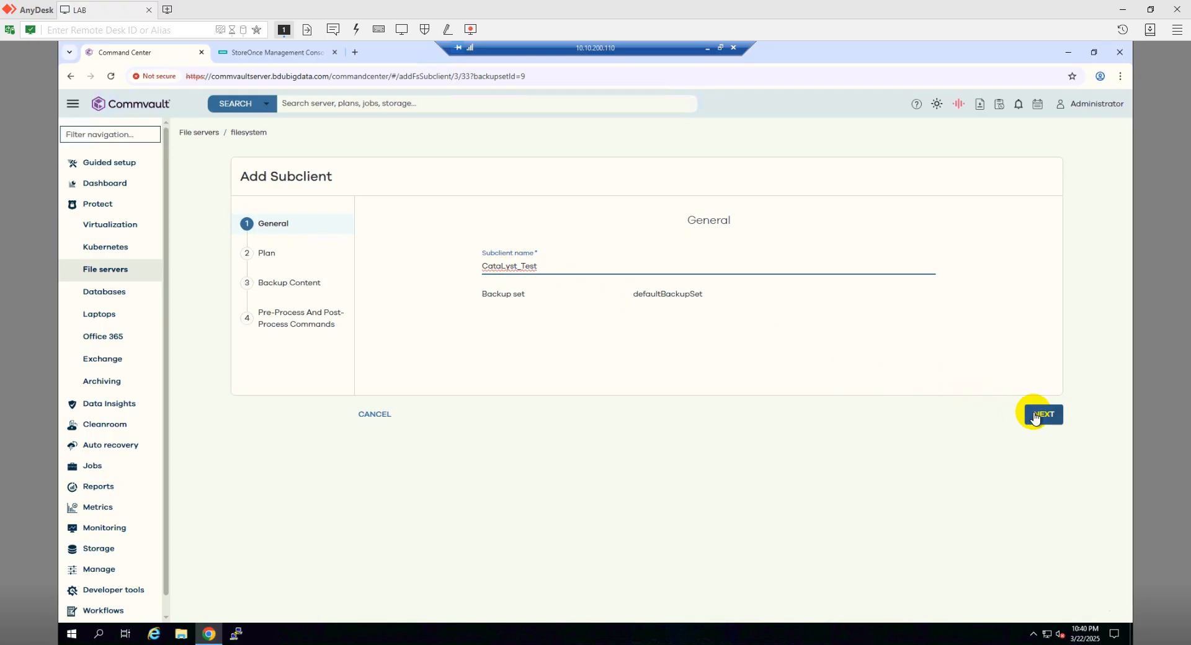
# Advance past General and Plan to Backup Content and show the ways to add content
pyautogui.click(1043, 413)
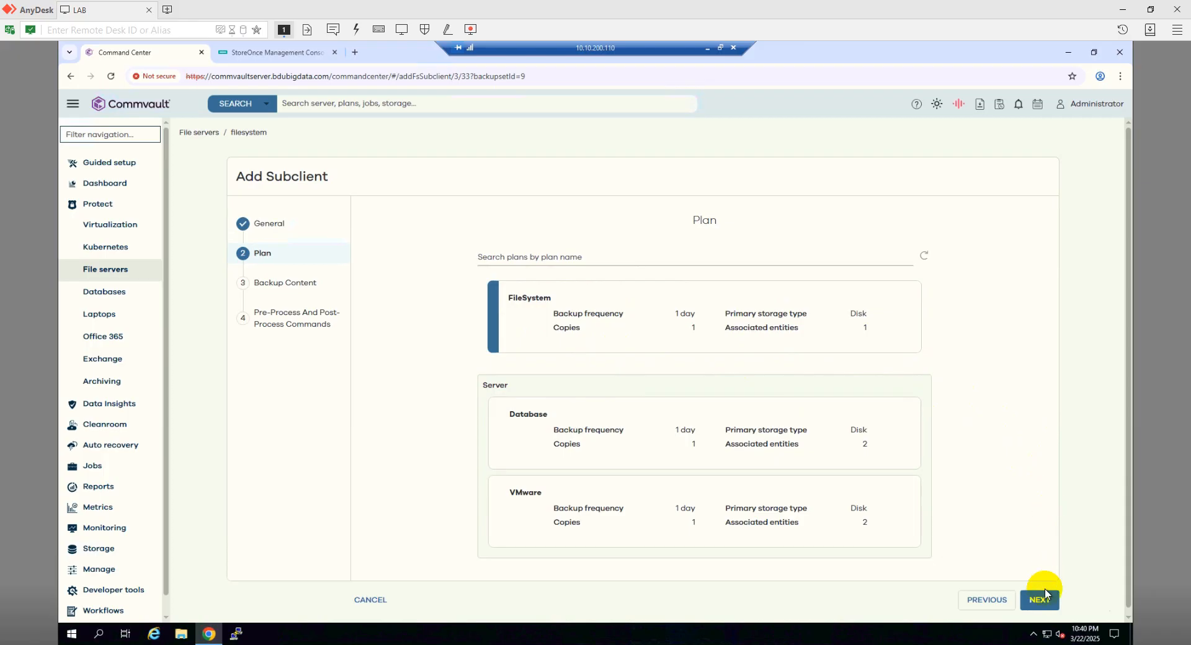
pyautogui.click(1039, 600)
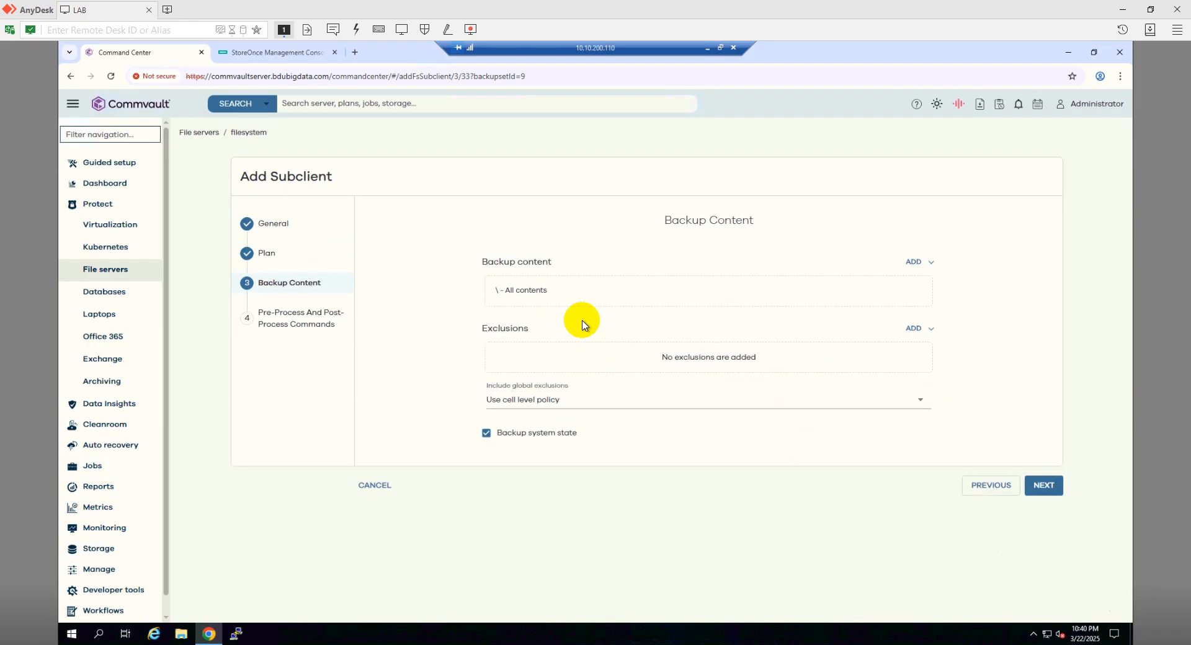
pyautogui.moveTo(634, 307)
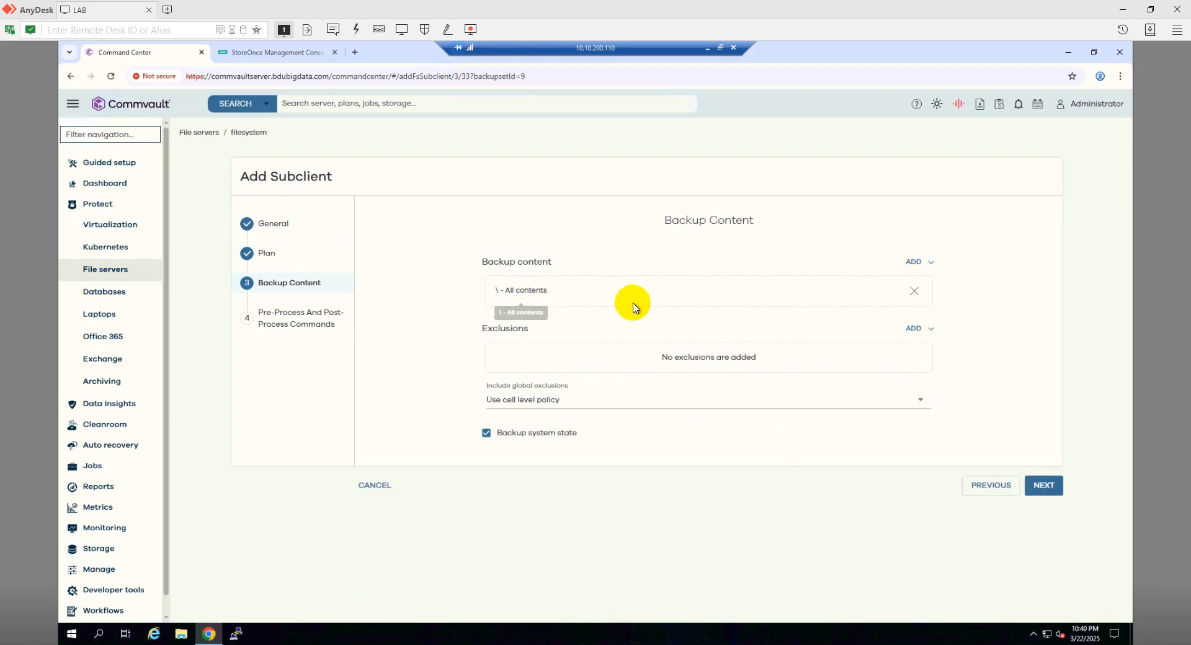
pyautogui.click(914, 262)
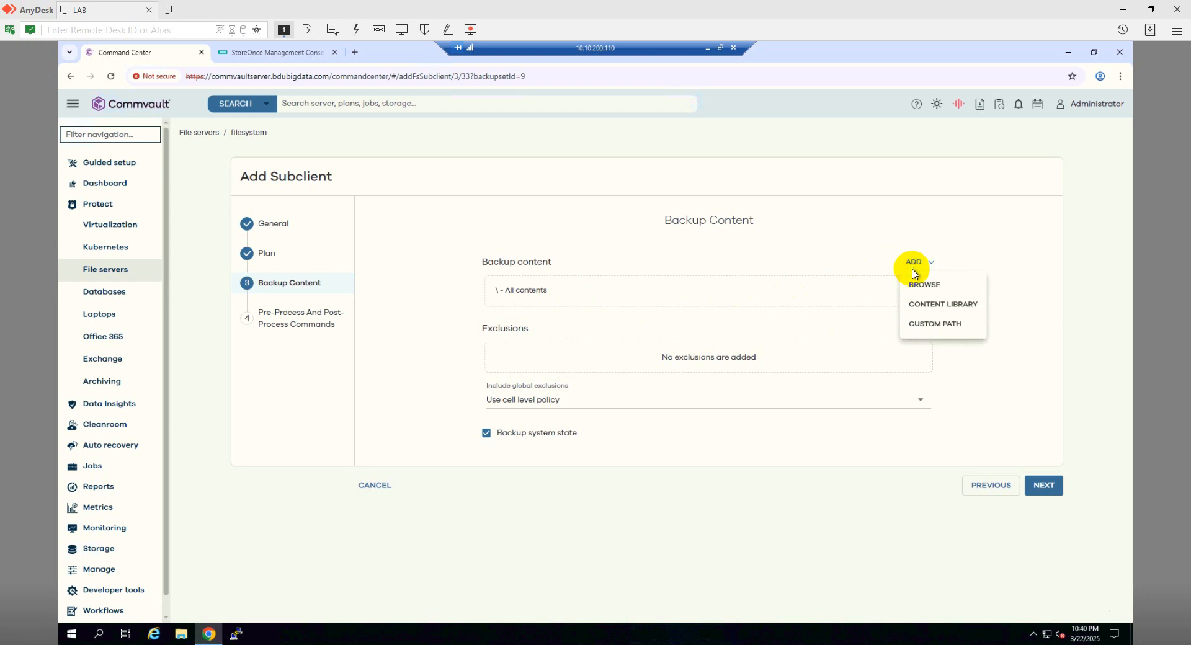
# Browse to and save C:\Restore as backup content, then continue to the next step
pyautogui.click(923, 284)
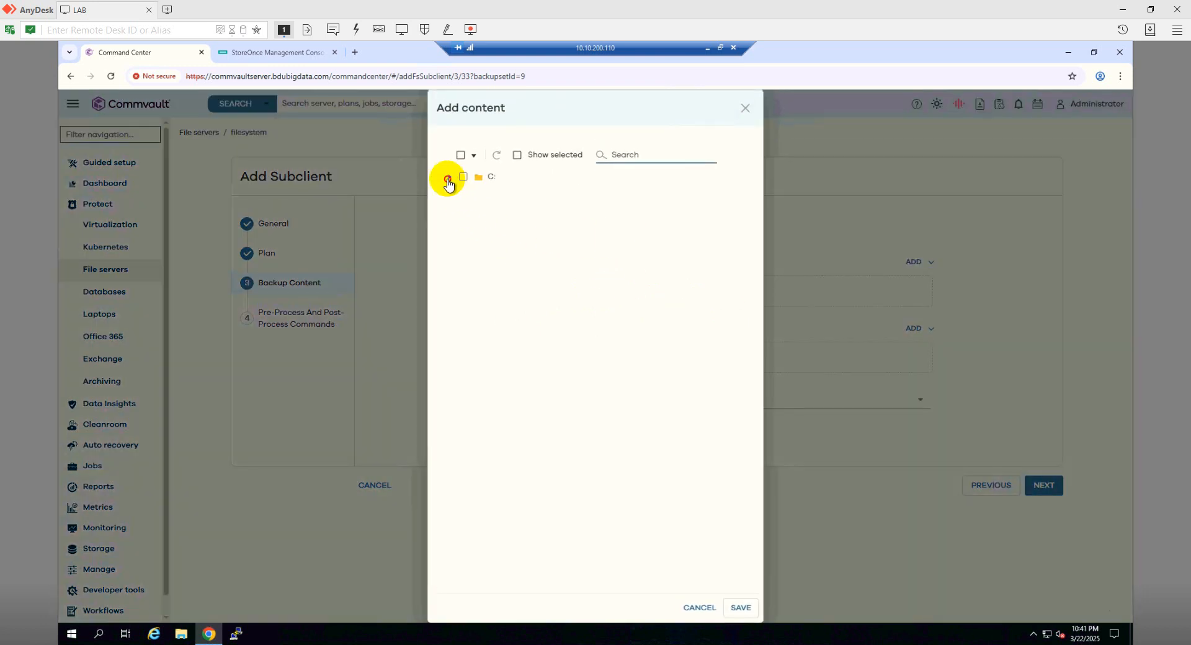
pyautogui.click(449, 176)
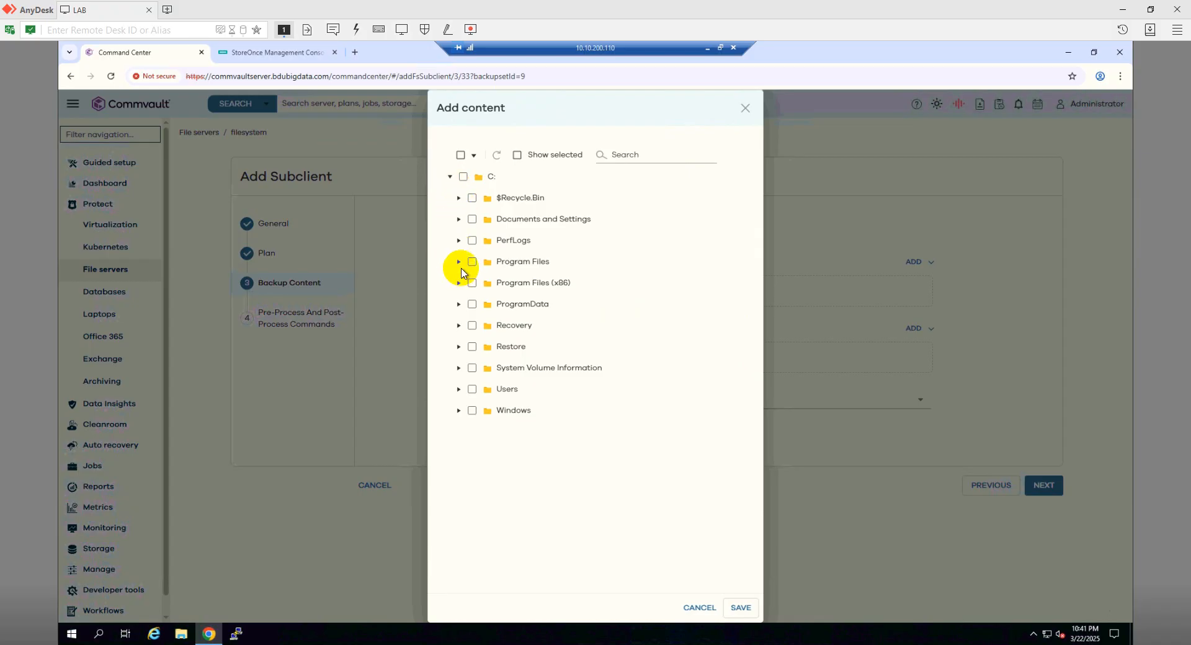
pyautogui.moveTo(527, 461)
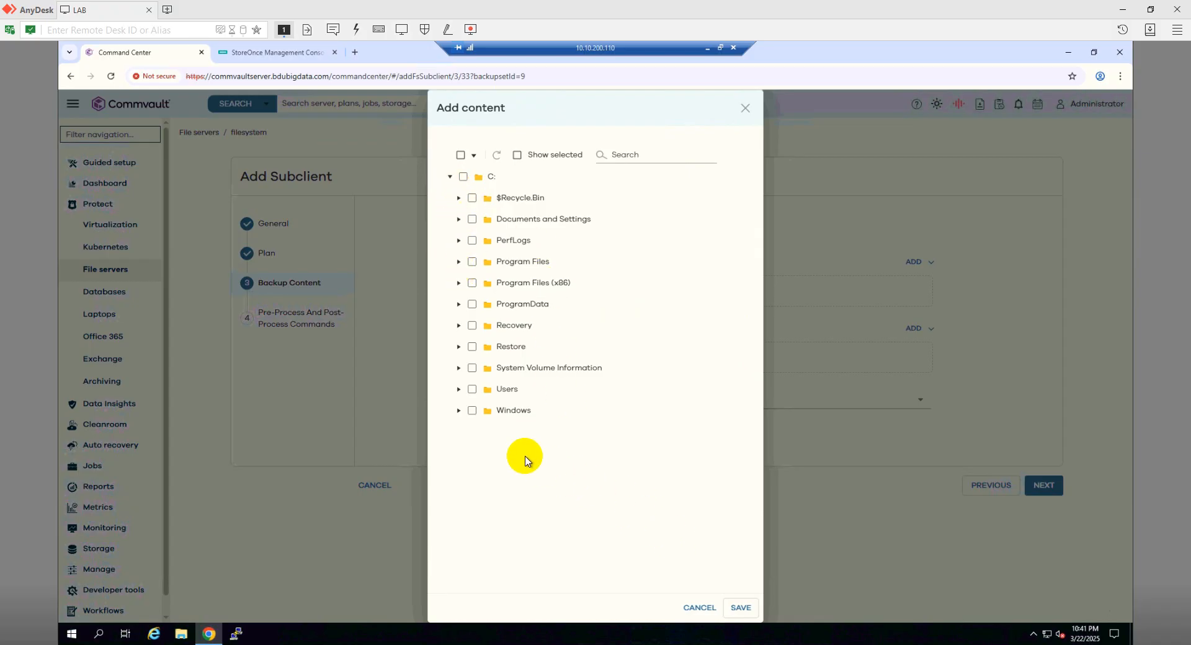
pyautogui.moveTo(459, 398)
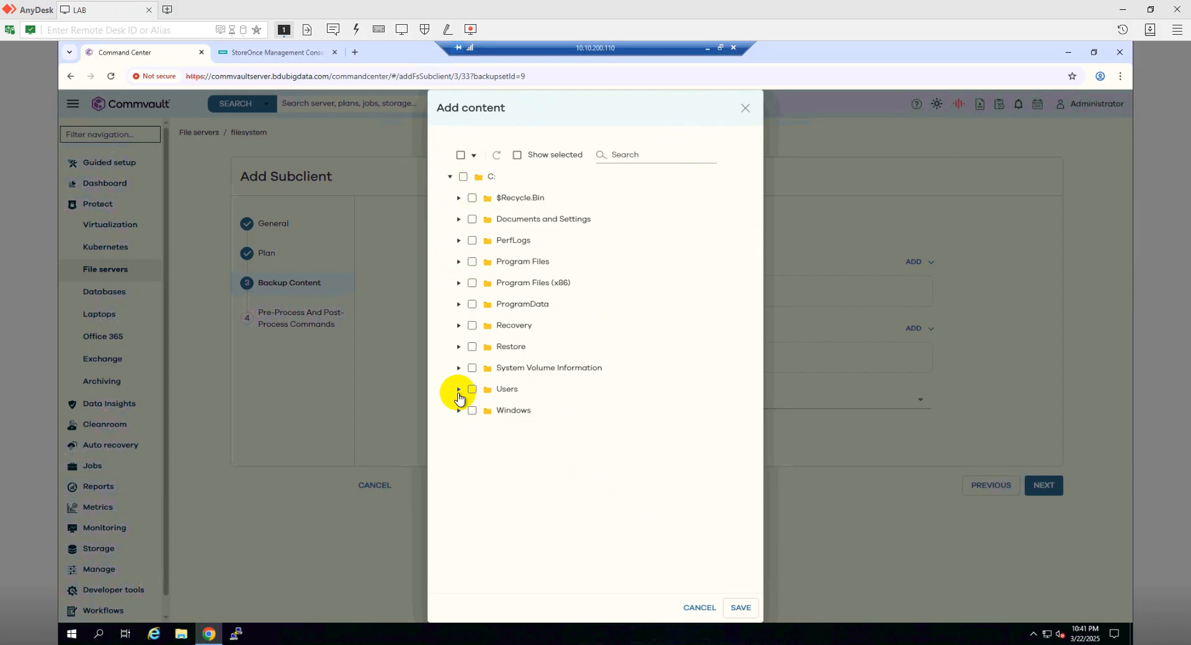
pyautogui.click(457, 390)
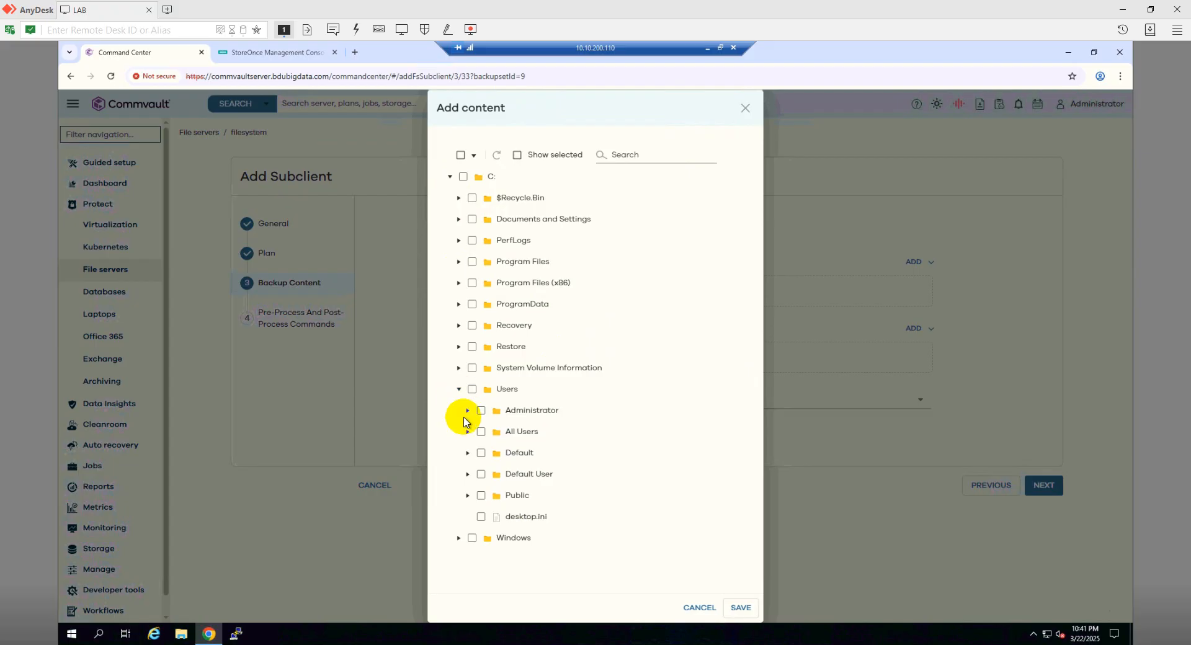
pyautogui.moveTo(489, 326)
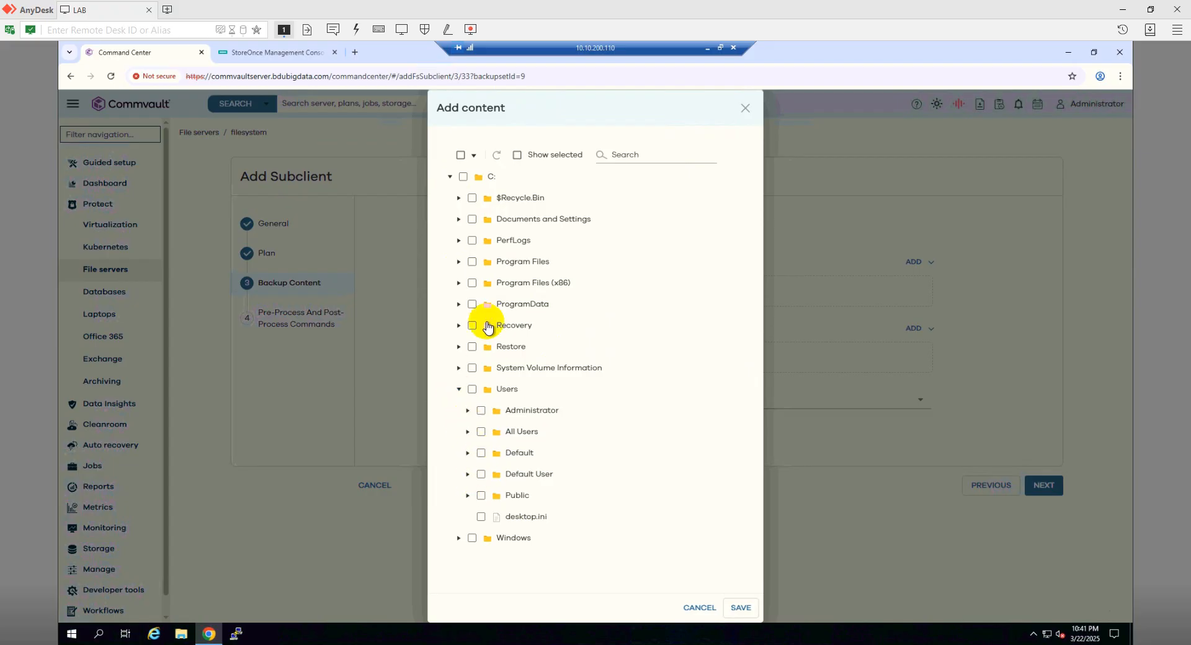
pyautogui.moveTo(507, 266)
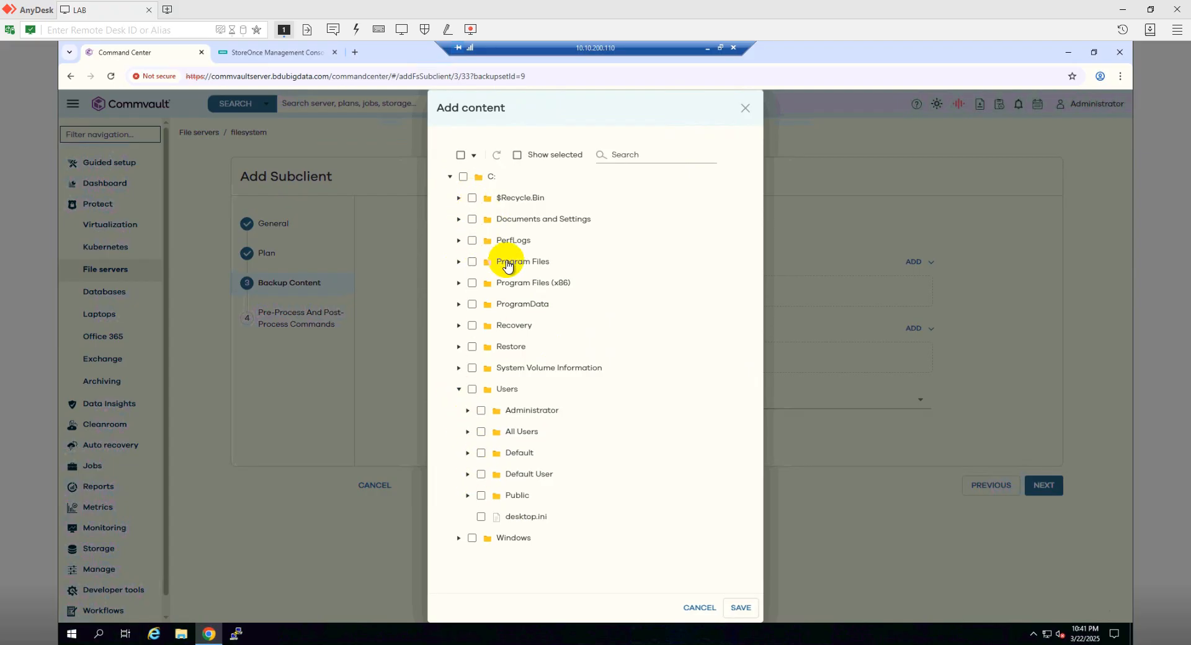
pyautogui.moveTo(515, 371)
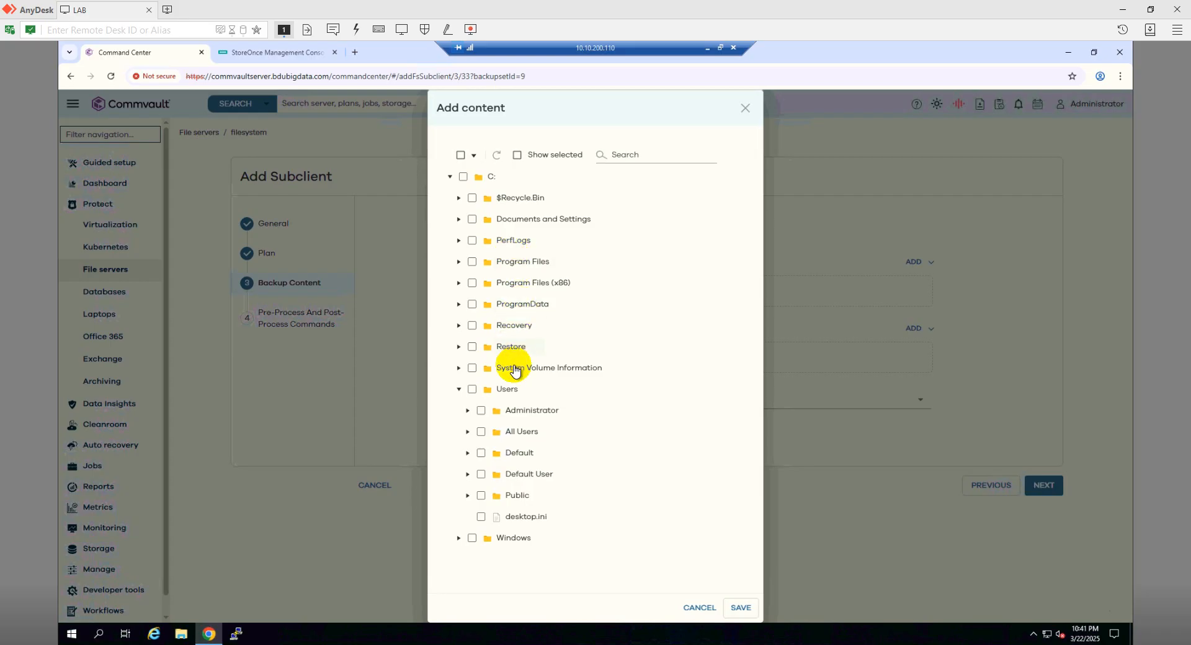
pyautogui.moveTo(521, 537)
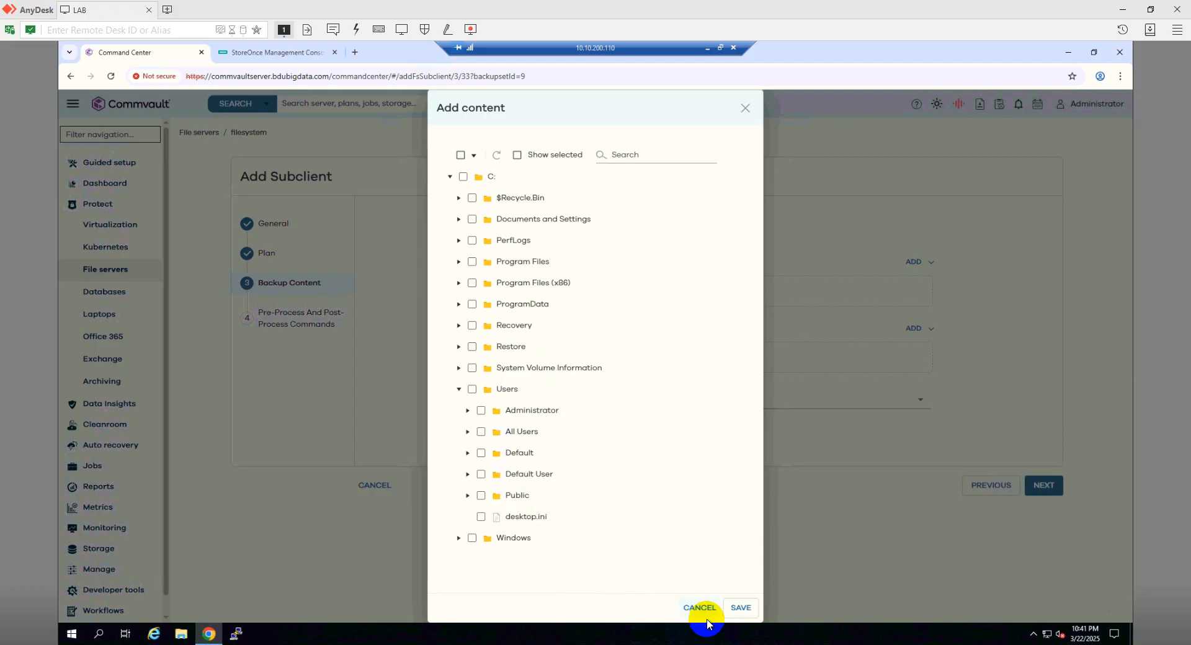
pyautogui.click(472, 346)
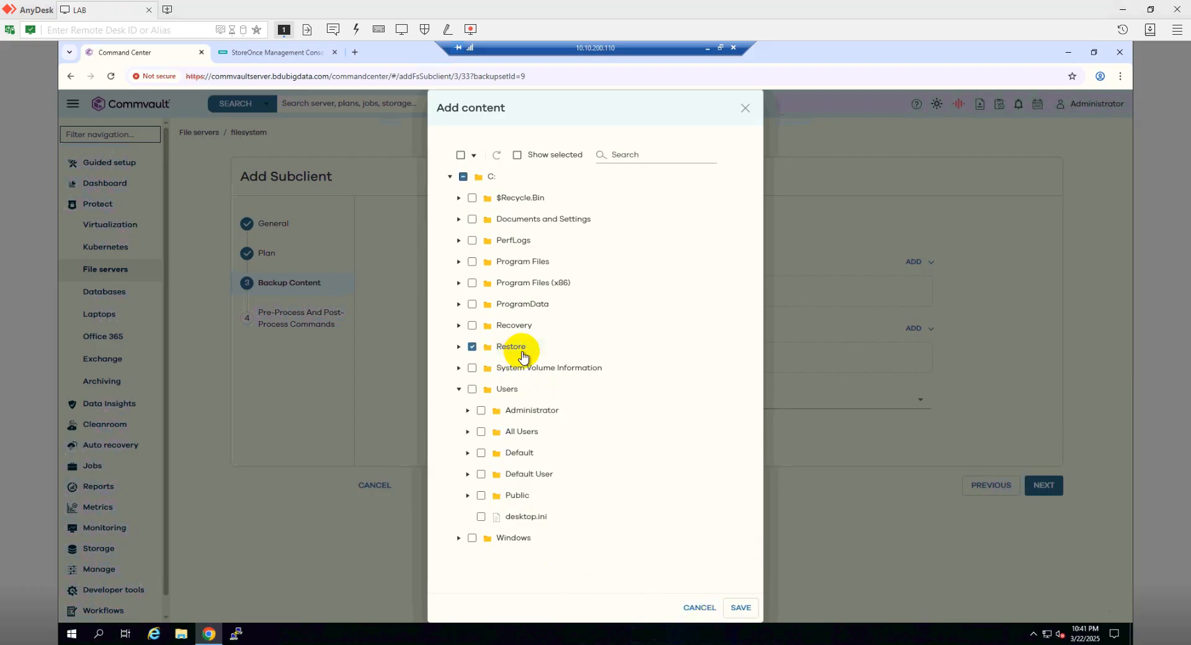
pyautogui.click(739, 607)
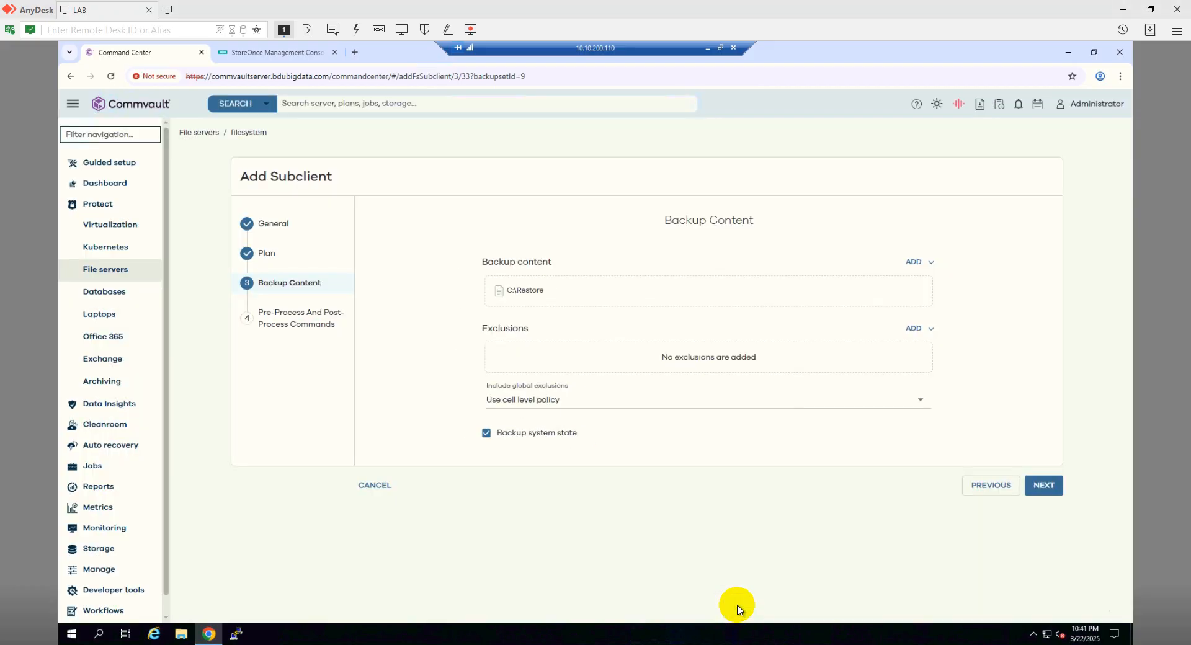
pyautogui.moveTo(659, 485)
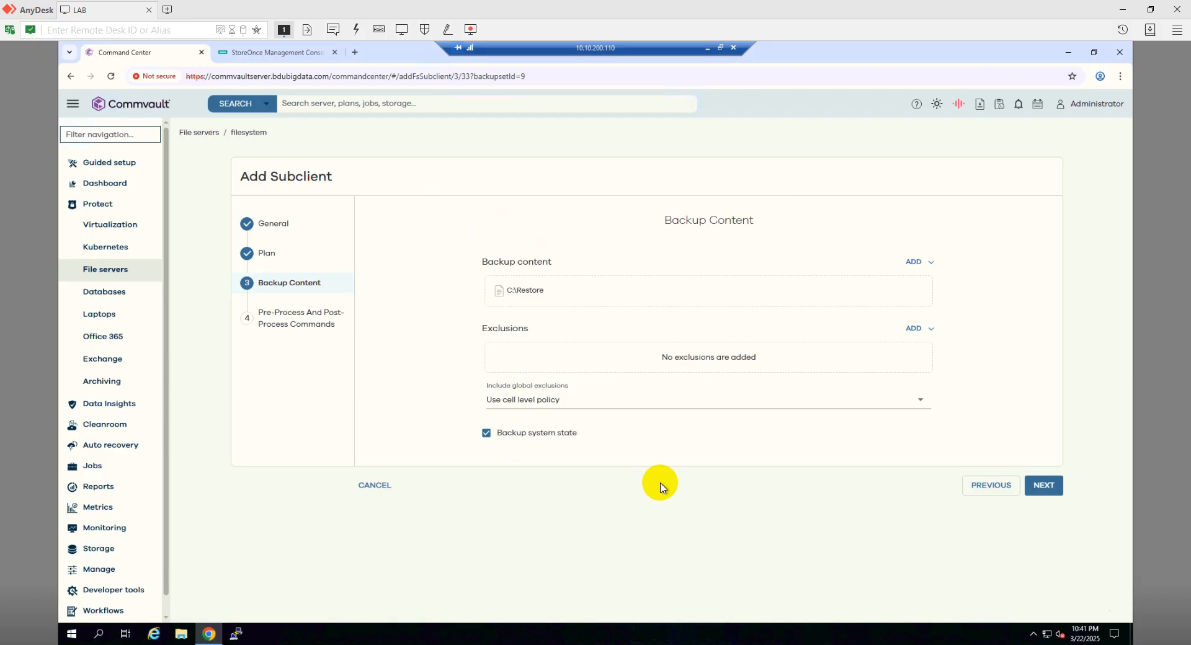
pyautogui.moveTo(649, 475)
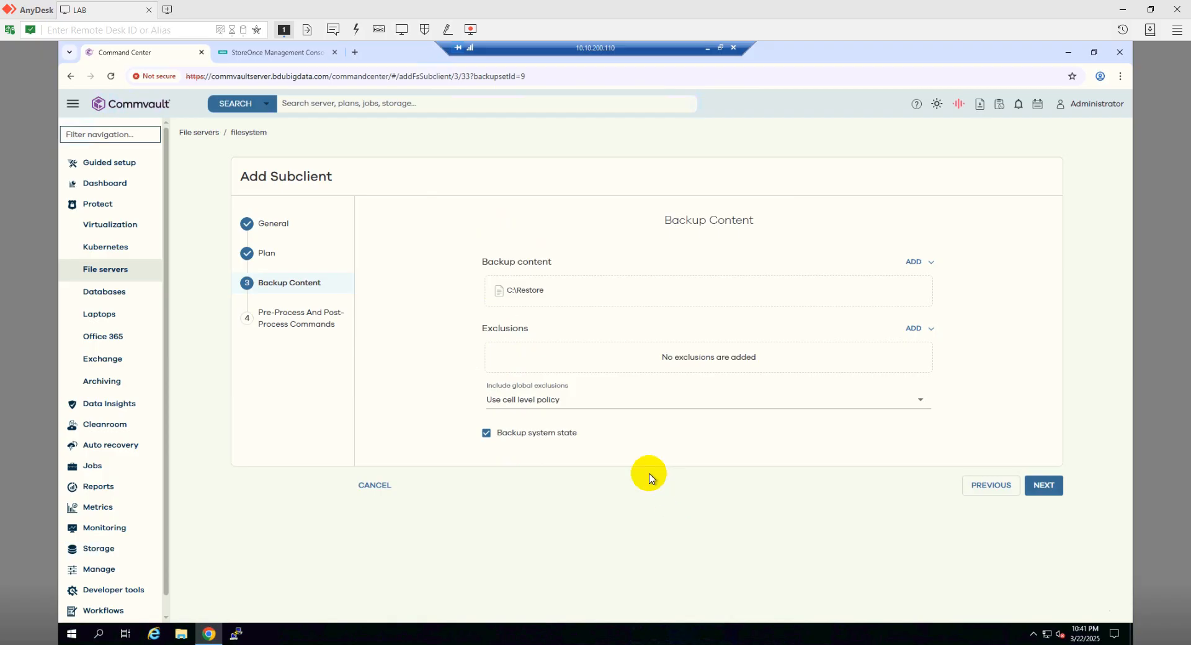
pyautogui.moveTo(655, 425)
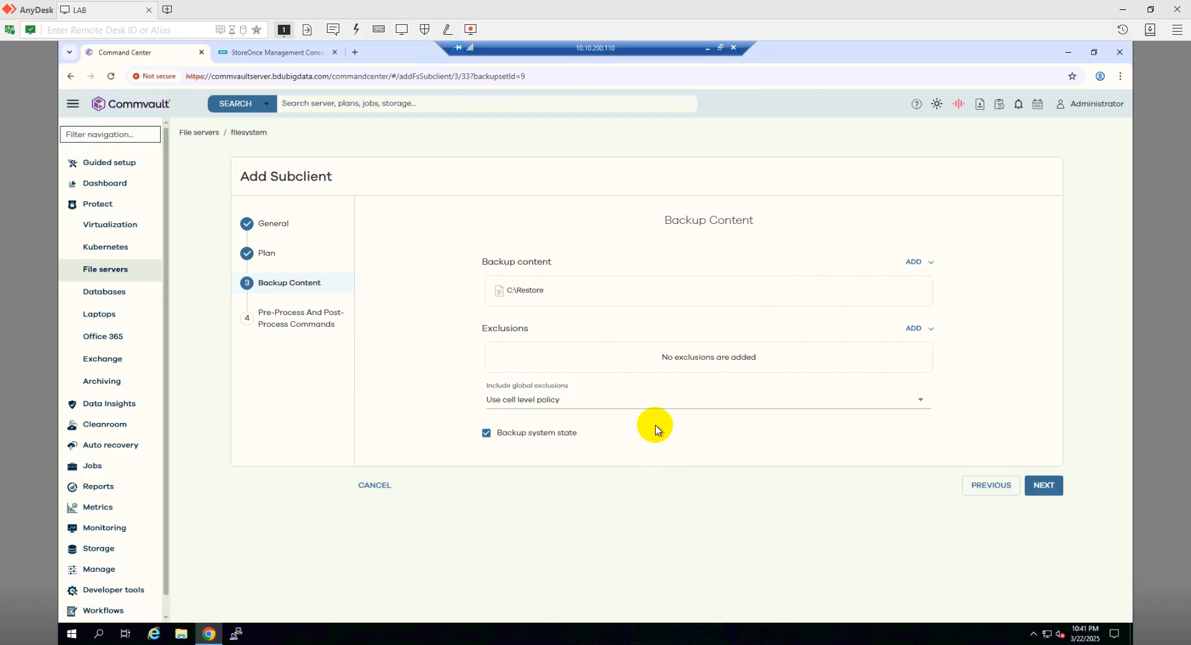
pyautogui.click(1043, 485)
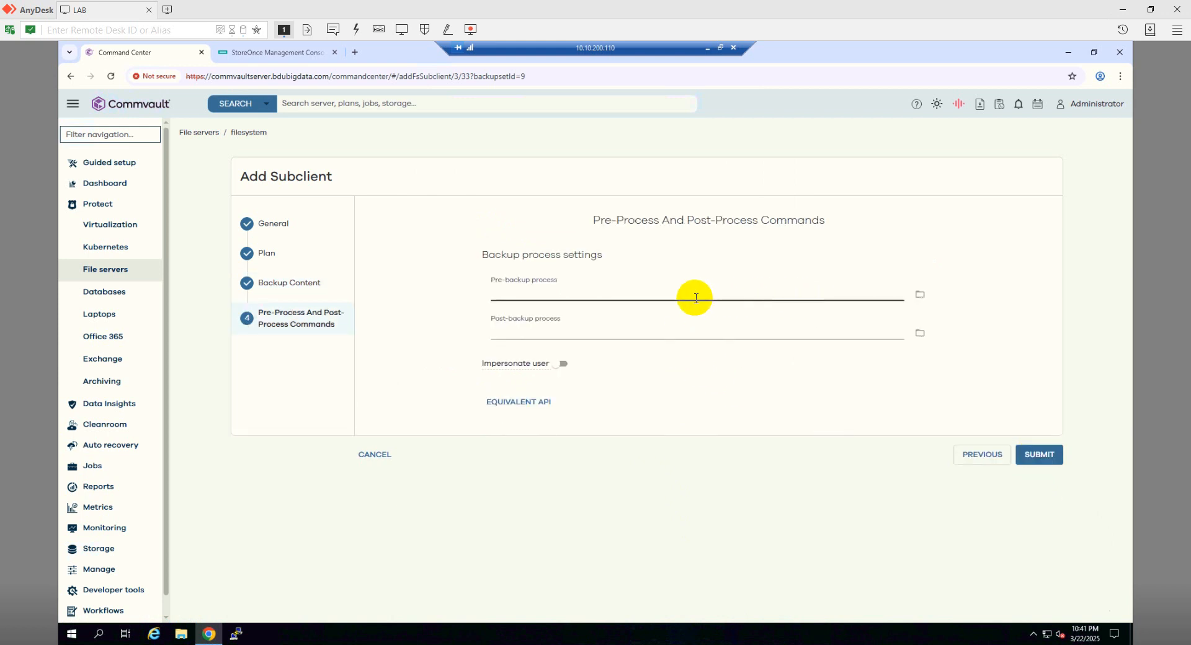
pyautogui.moveTo(699, 403)
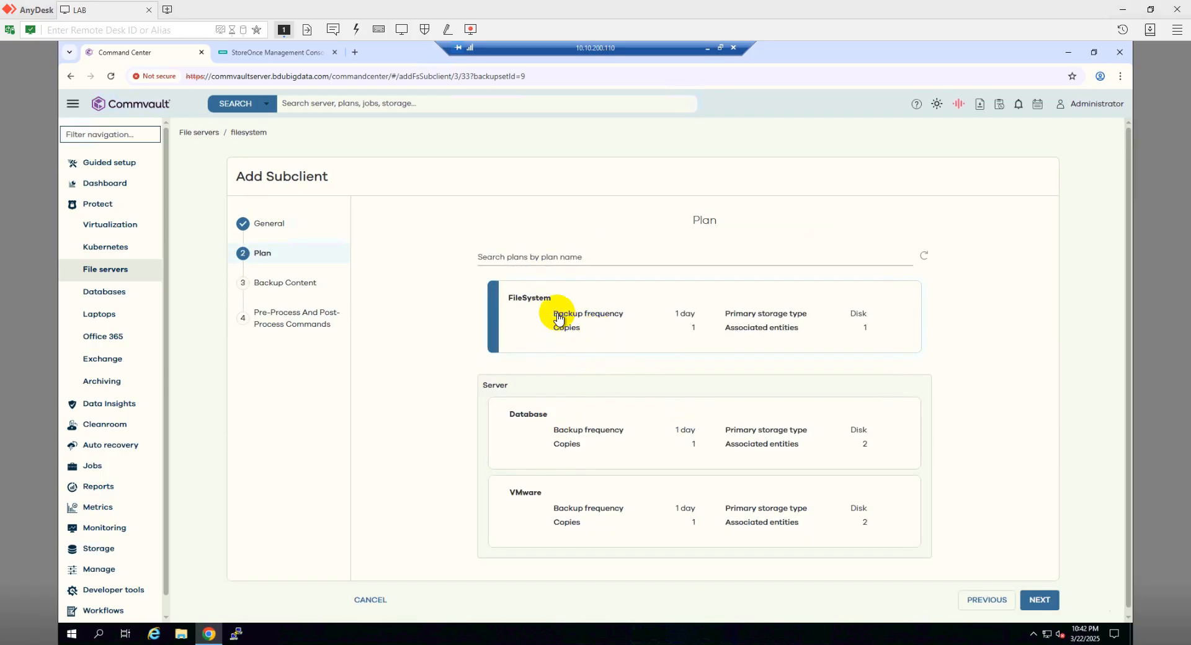
pyautogui.moveTo(605, 329)
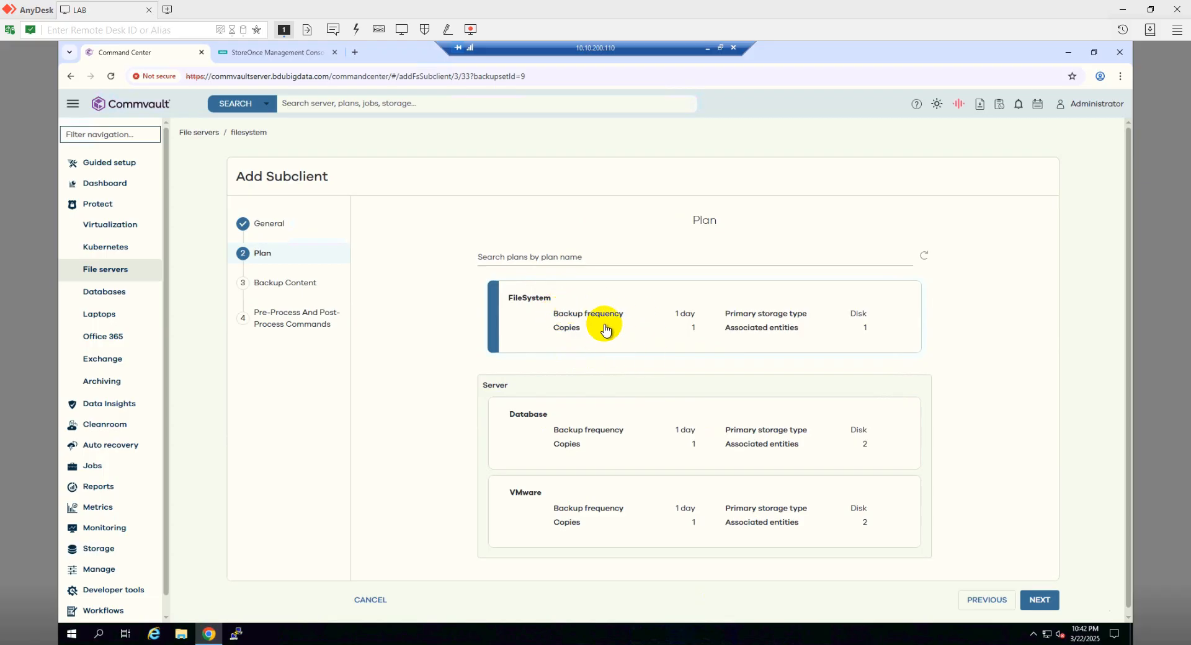
pyautogui.moveTo(616, 322)
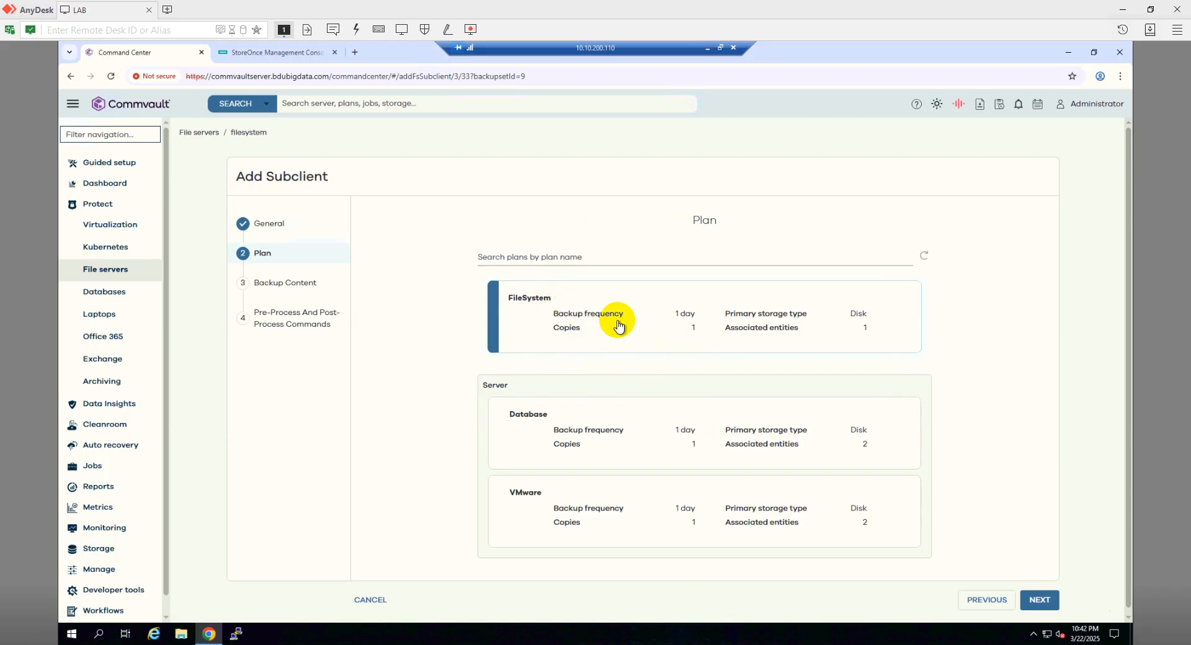
pyautogui.moveTo(633, 336)
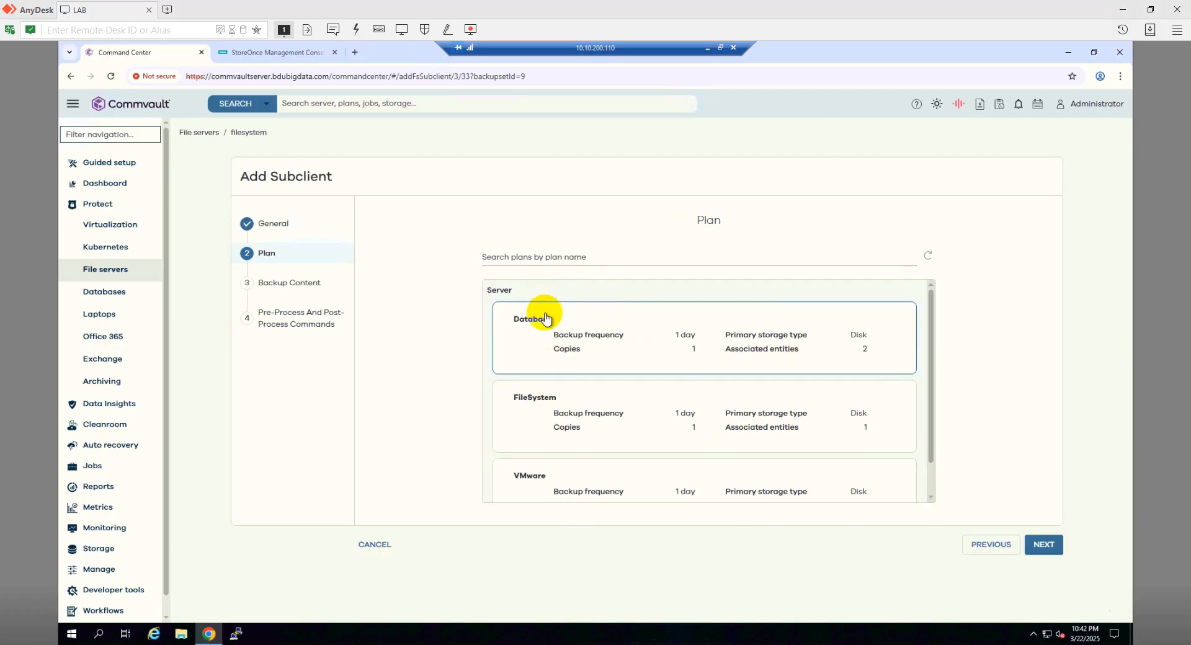
# Choose the FileSystem plan for the subclient
pyautogui.click(534, 397)
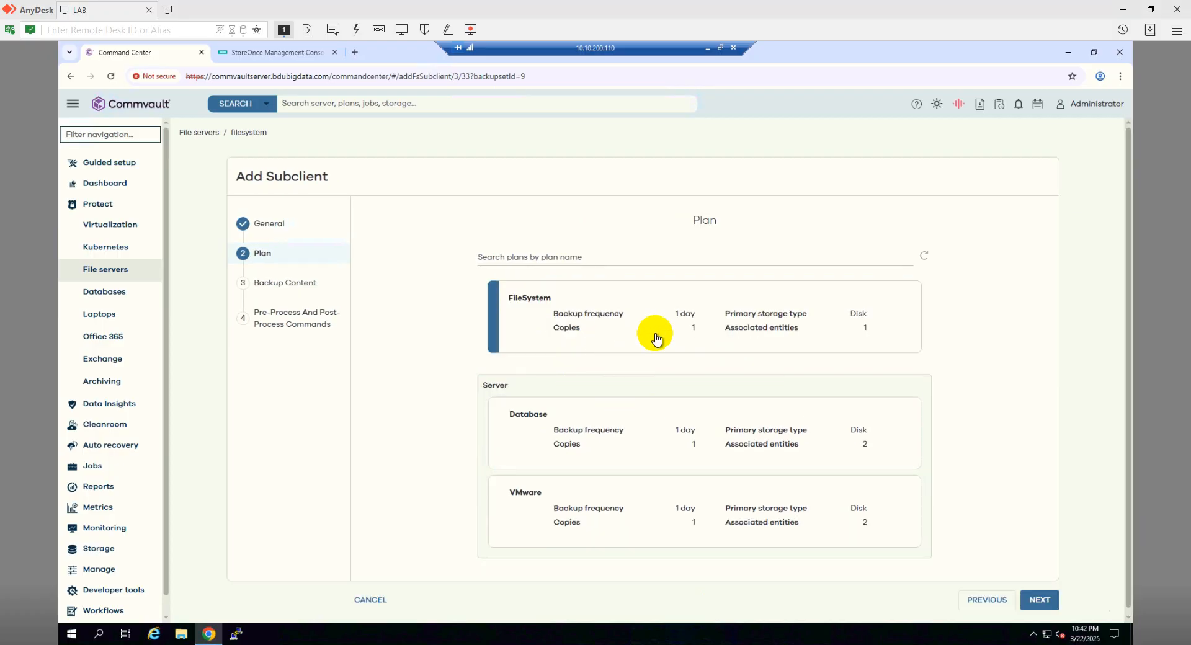
pyautogui.moveTo(761, 340)
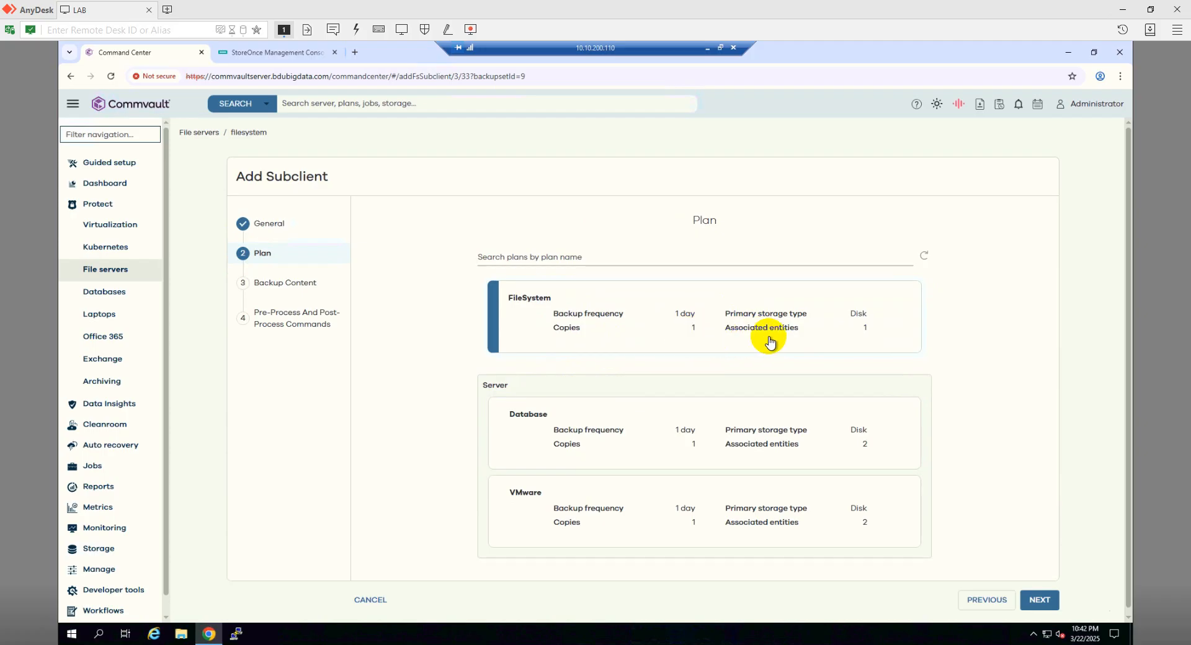
pyautogui.moveTo(855, 328)
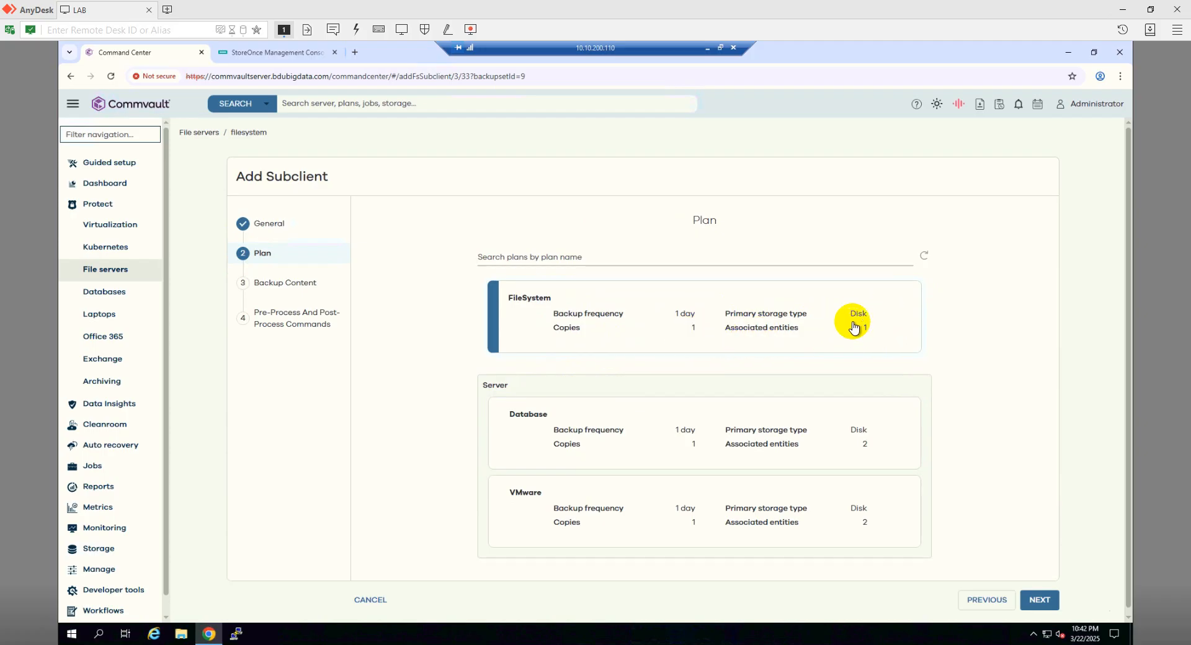
pyautogui.moveTo(73, 362)
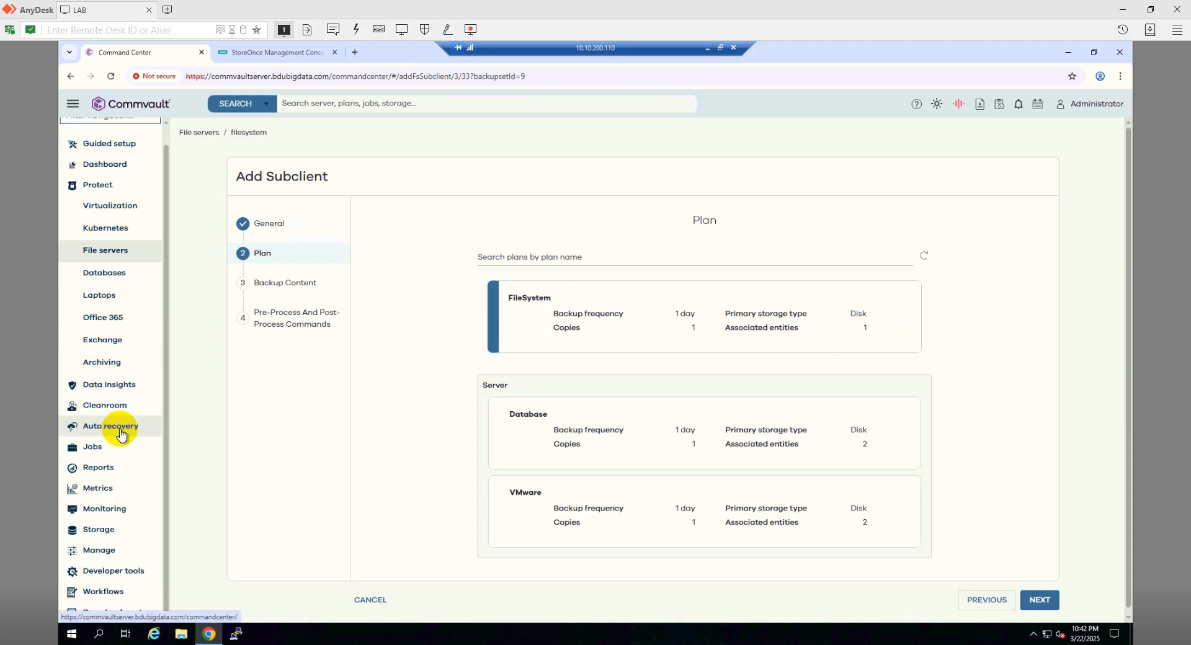
pyautogui.moveTo(129, 516)
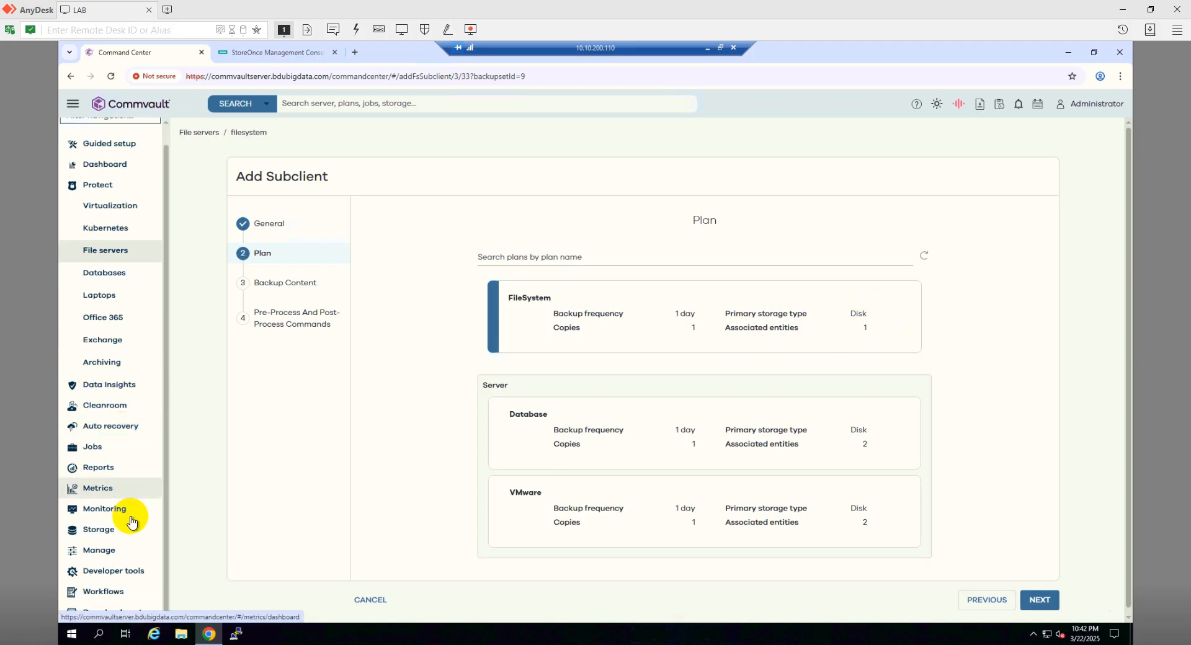
pyautogui.moveTo(148, 540)
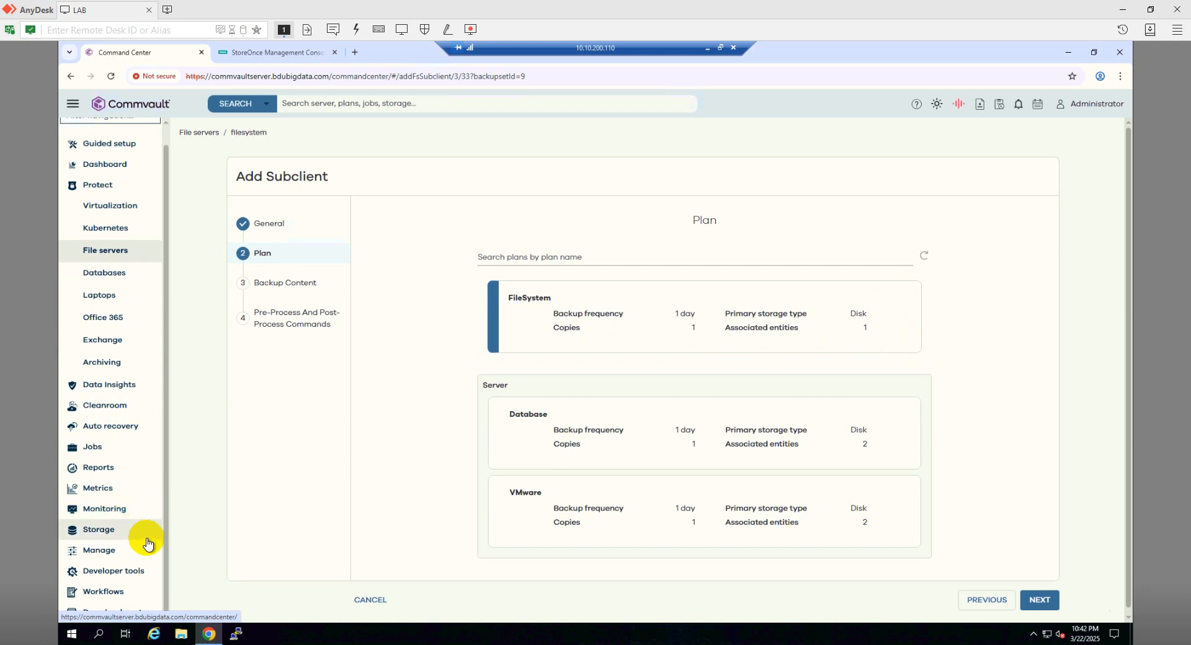
pyautogui.moveTo(114, 545)
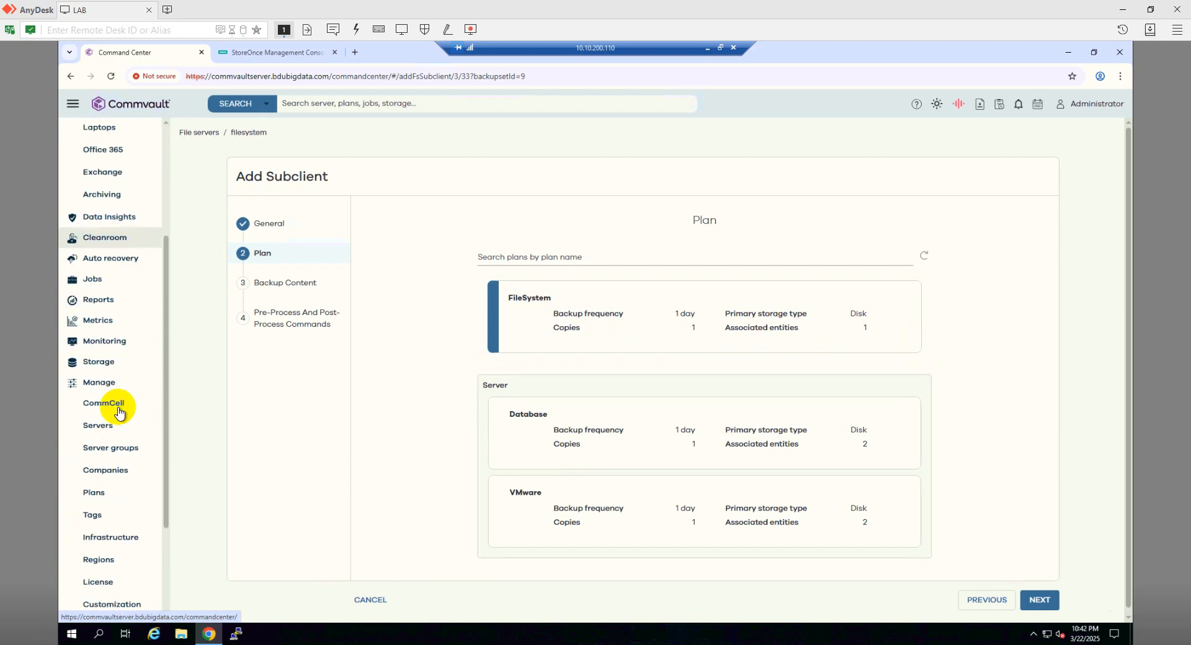
# Show the Plans list (Database, FileSystem, VMware) and the plan-creation type choices
pyautogui.click(93, 491)
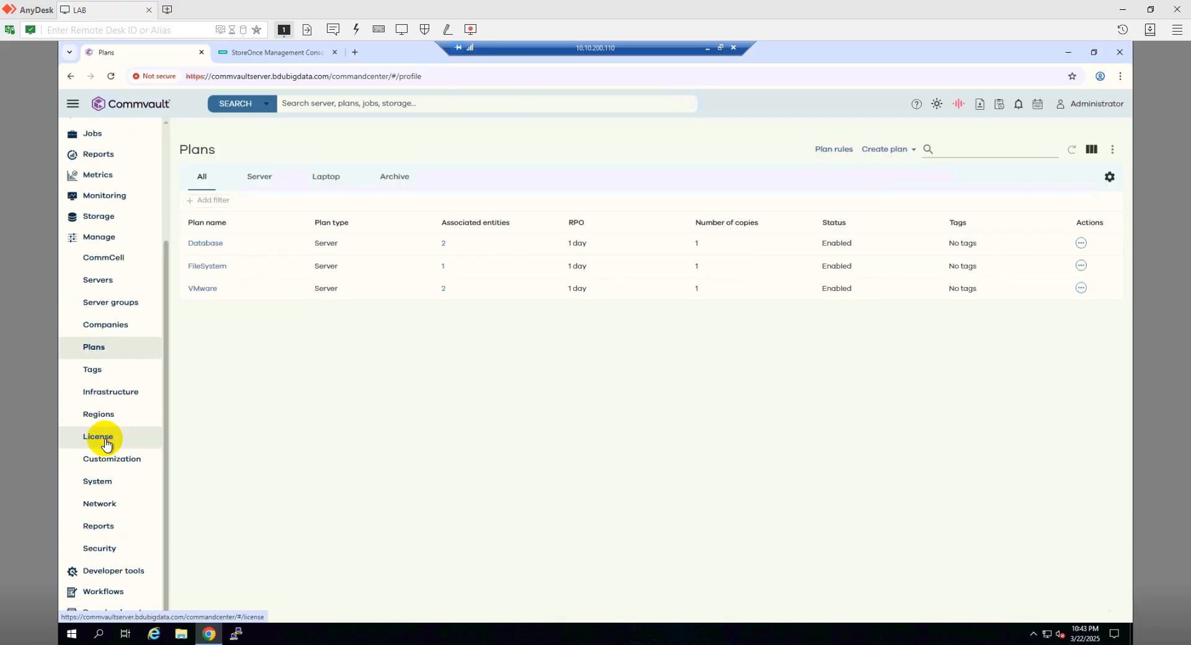
pyautogui.moveTo(236, 272)
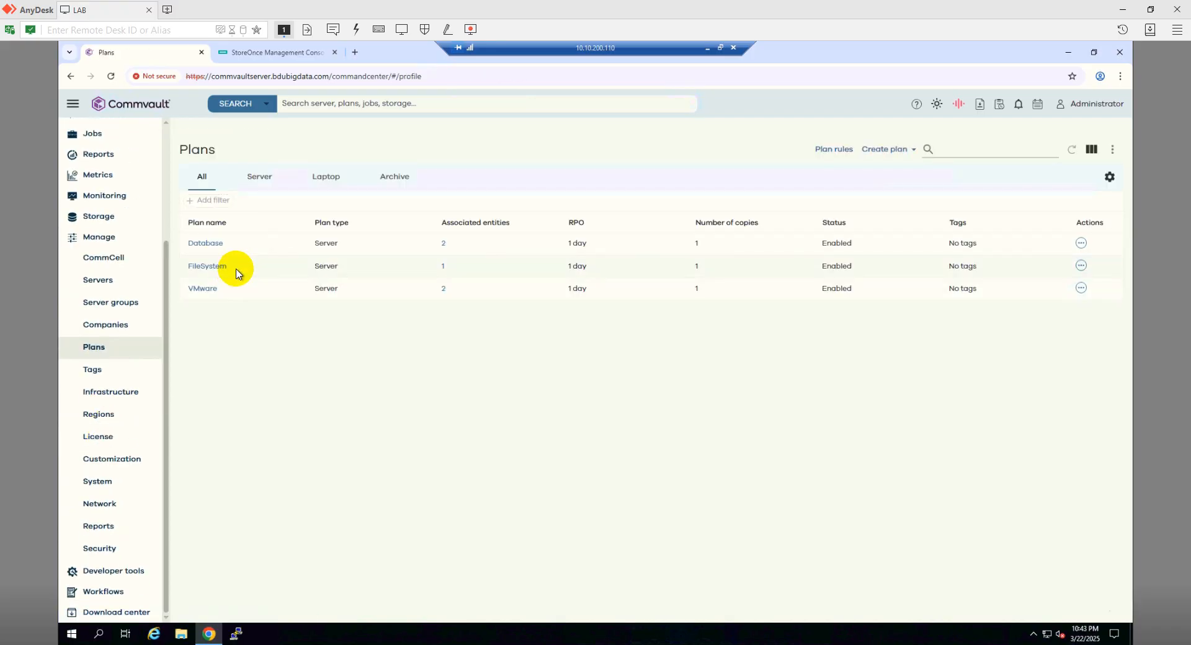
pyautogui.moveTo(849, 168)
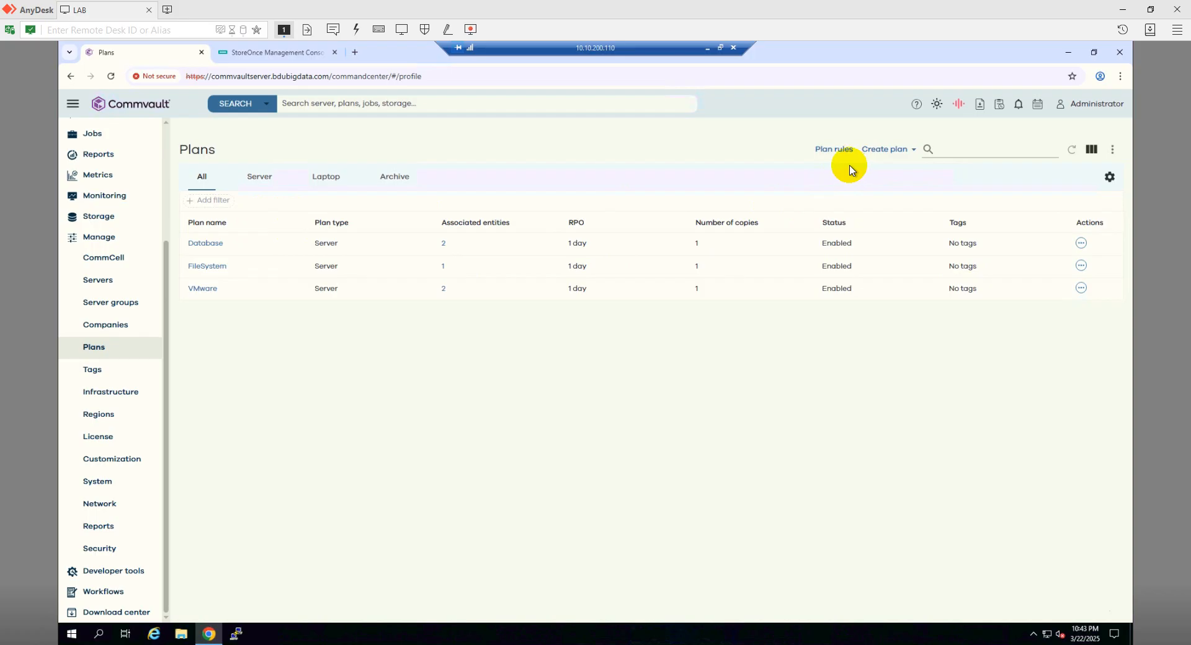
pyautogui.click(884, 149)
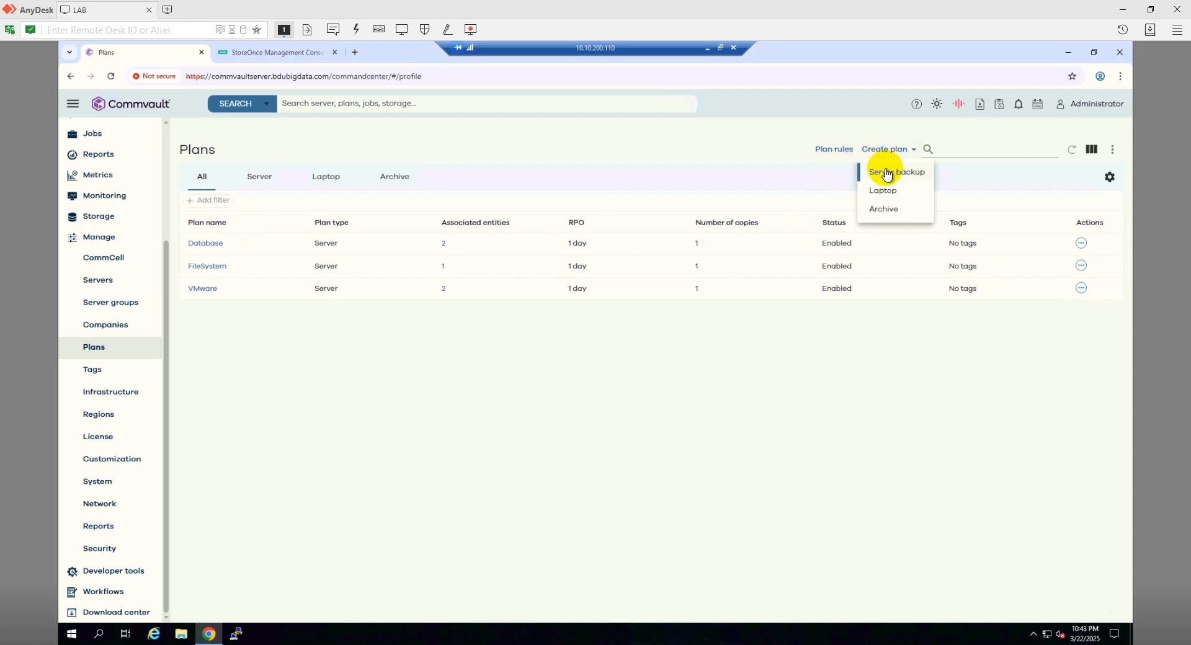
# Start a Server backup plan named HPE_CataLyst and advance to Backup Destinations
pyautogui.click(896, 171)
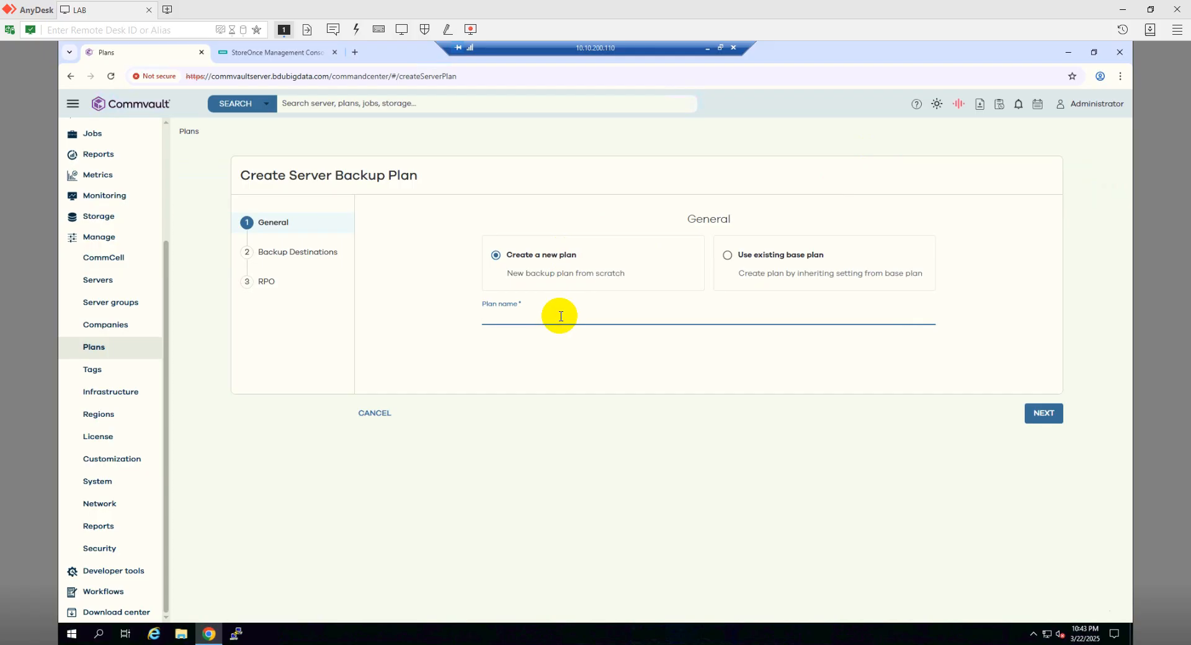
pyautogui.write('H')
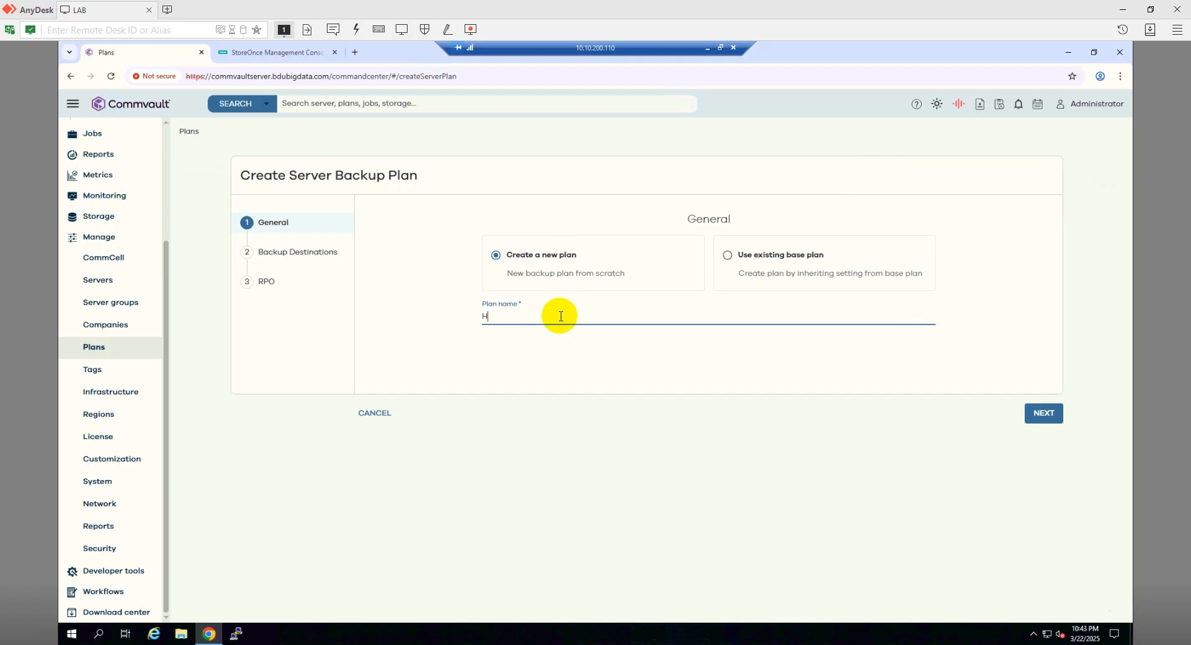
pyautogui.write('PE')
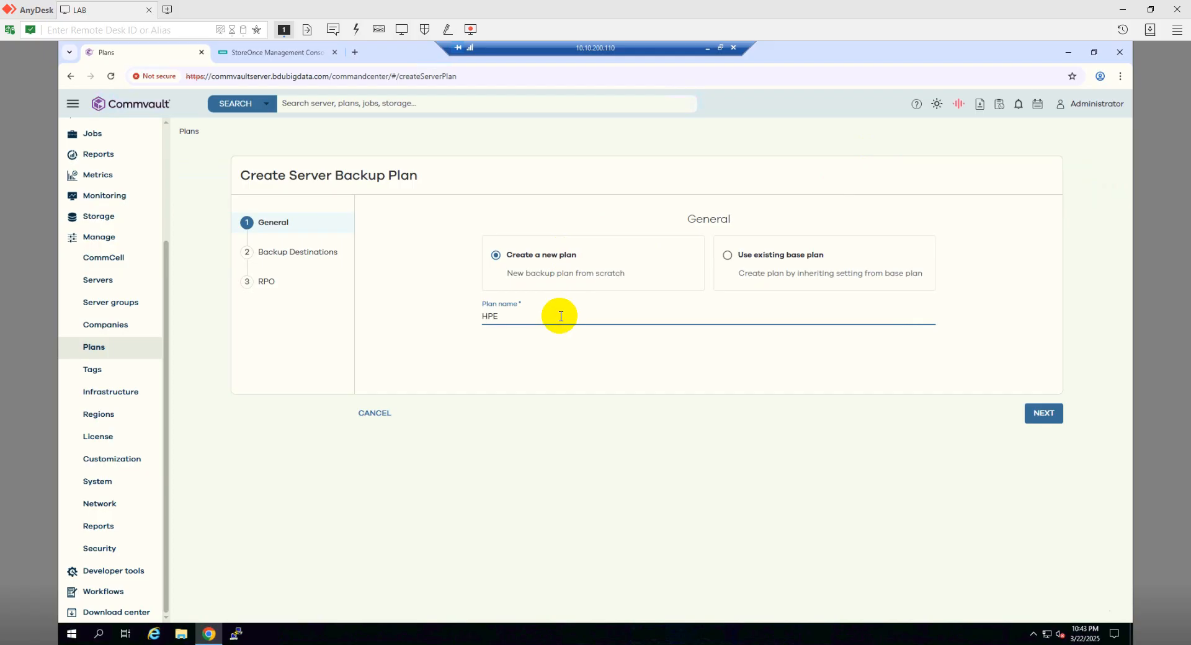
pyautogui.write('_C')
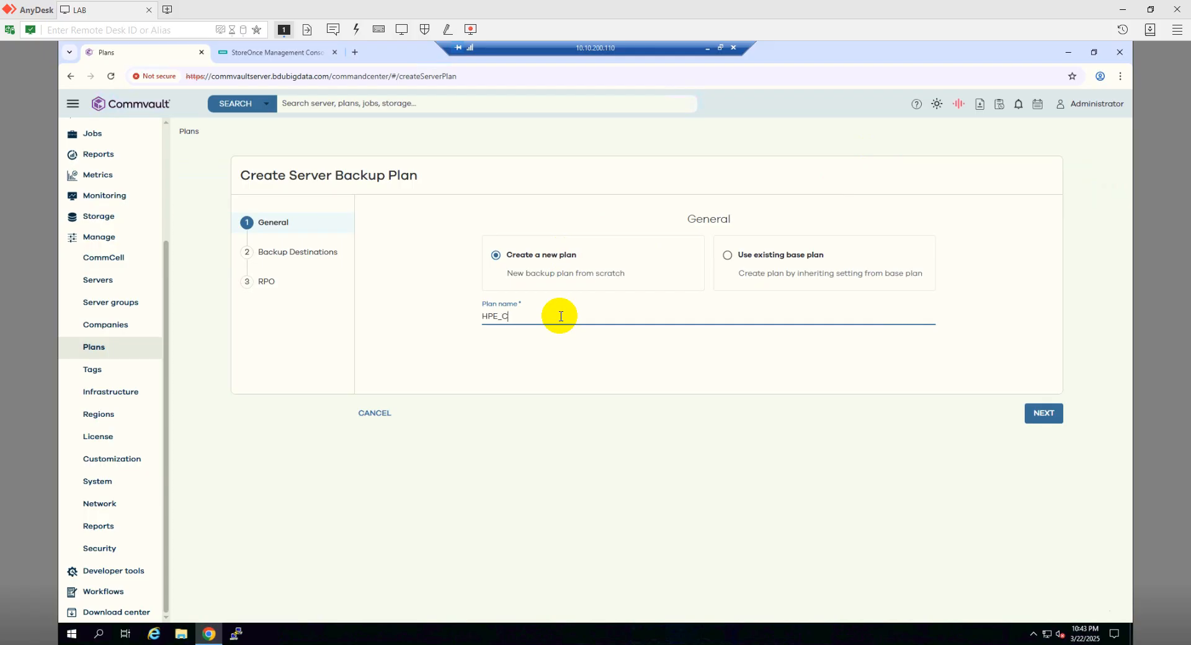
pyautogui.write('ata')
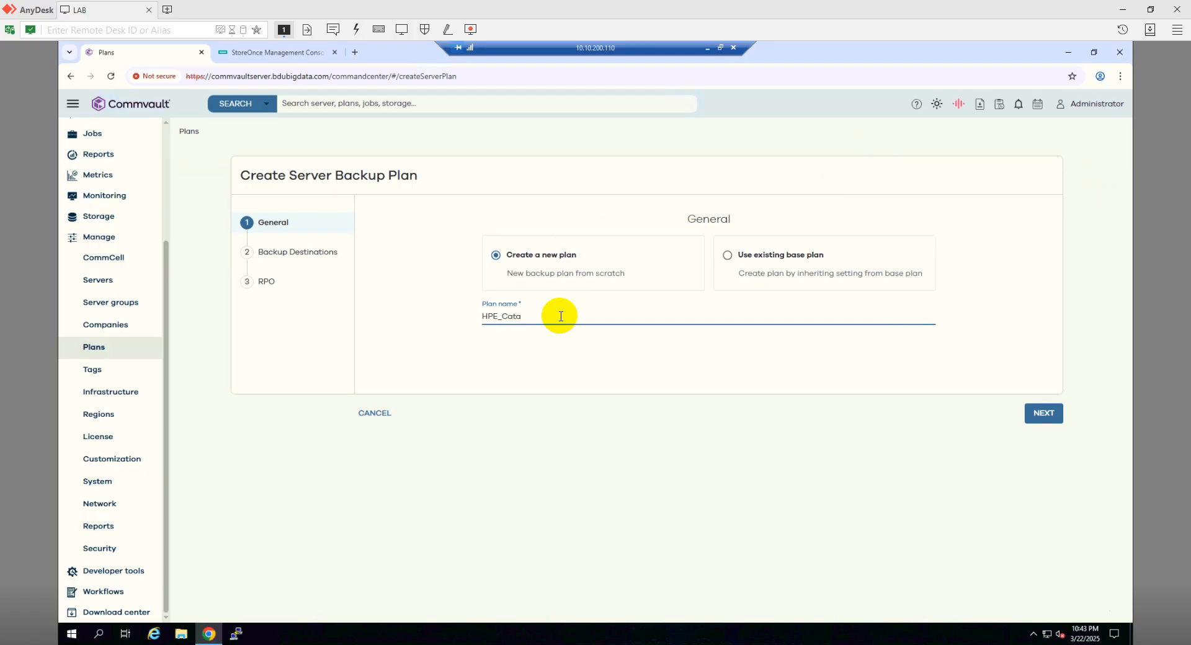
pyautogui.write('Lyst')
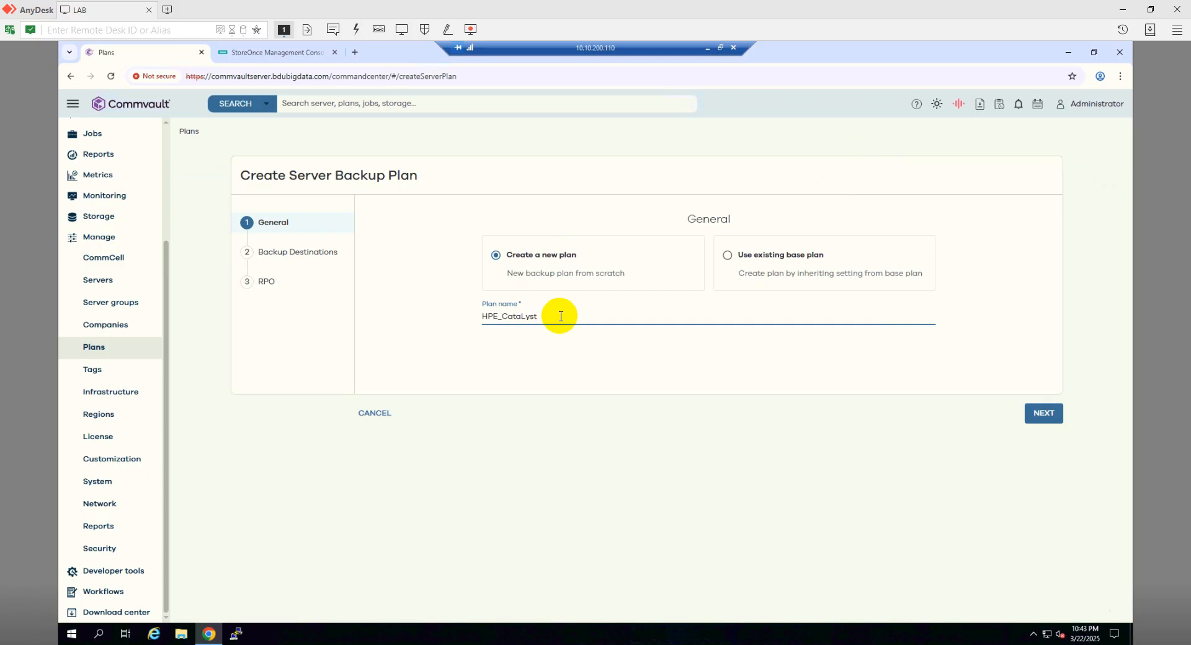
pyautogui.click(1044, 413)
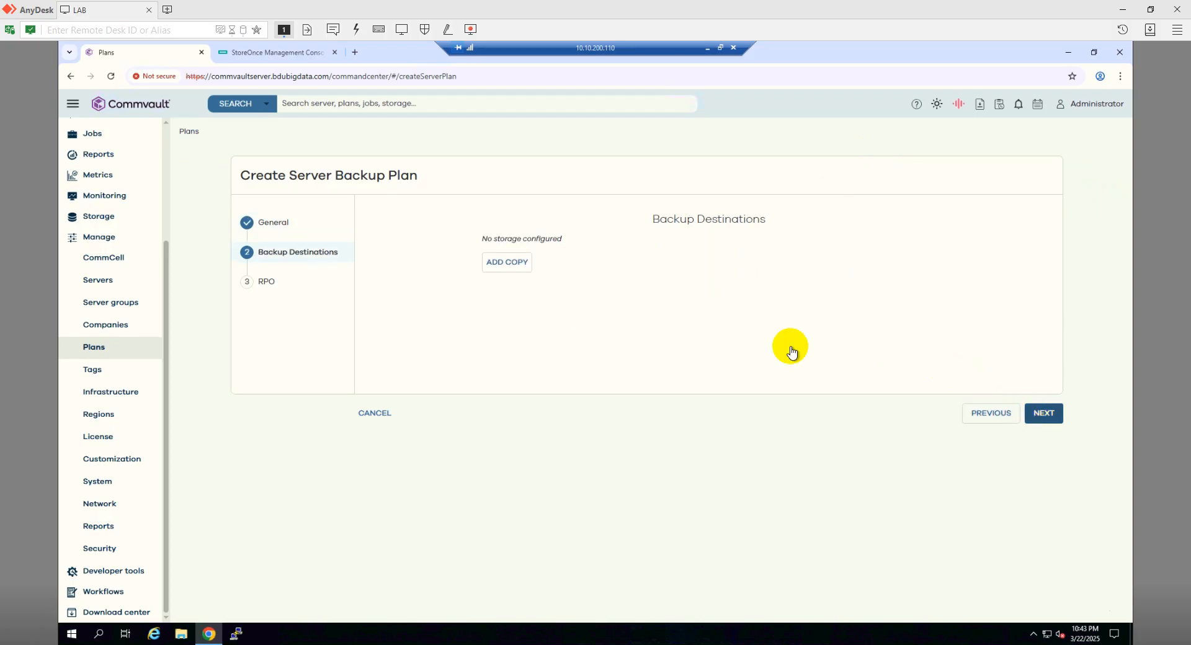
# Add a Primary copy on StoreOnceVSAStore1 with 1 week retention and save it
pyautogui.click(506, 261)
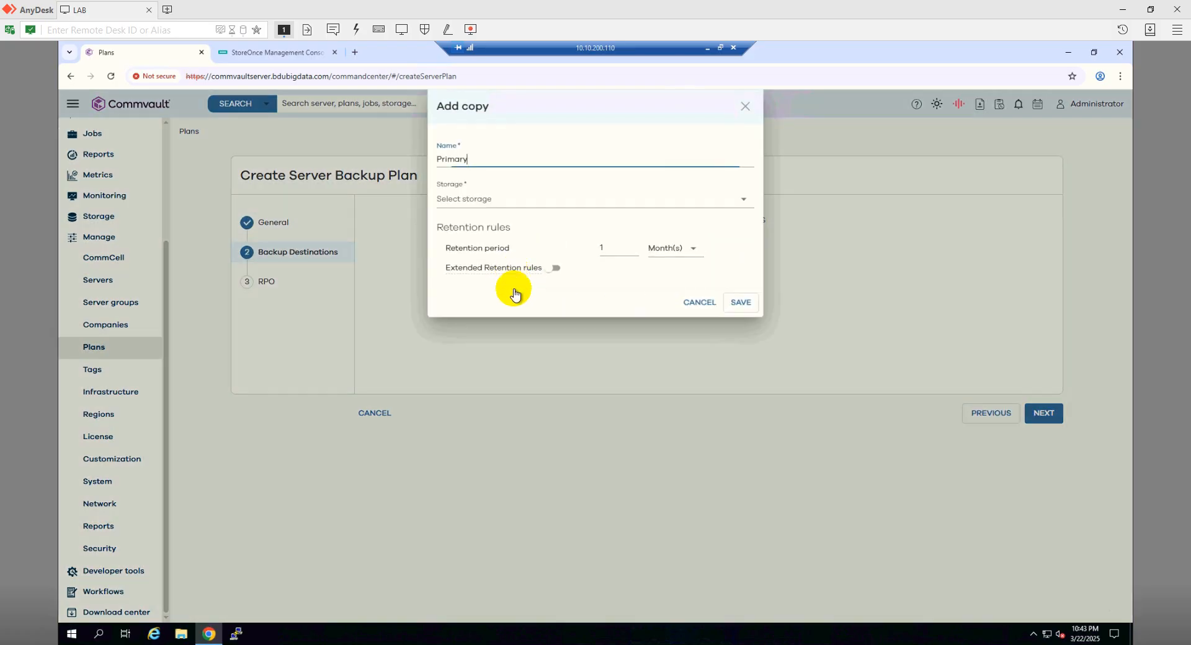
pyautogui.click(594, 199)
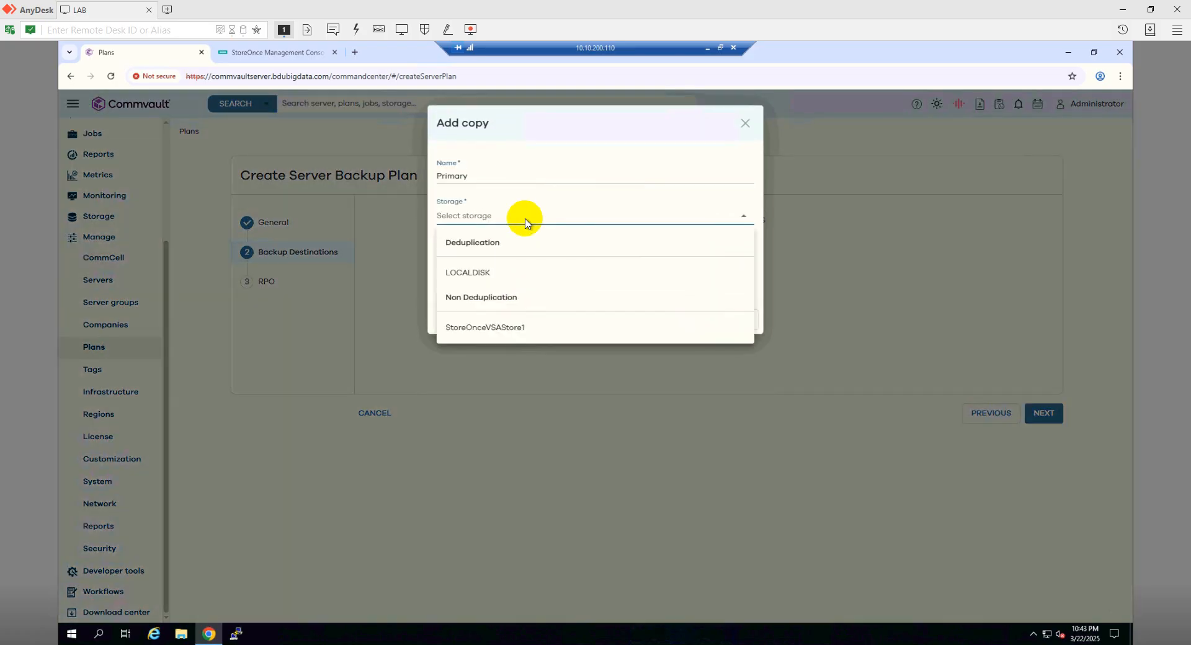
pyautogui.moveTo(485, 326)
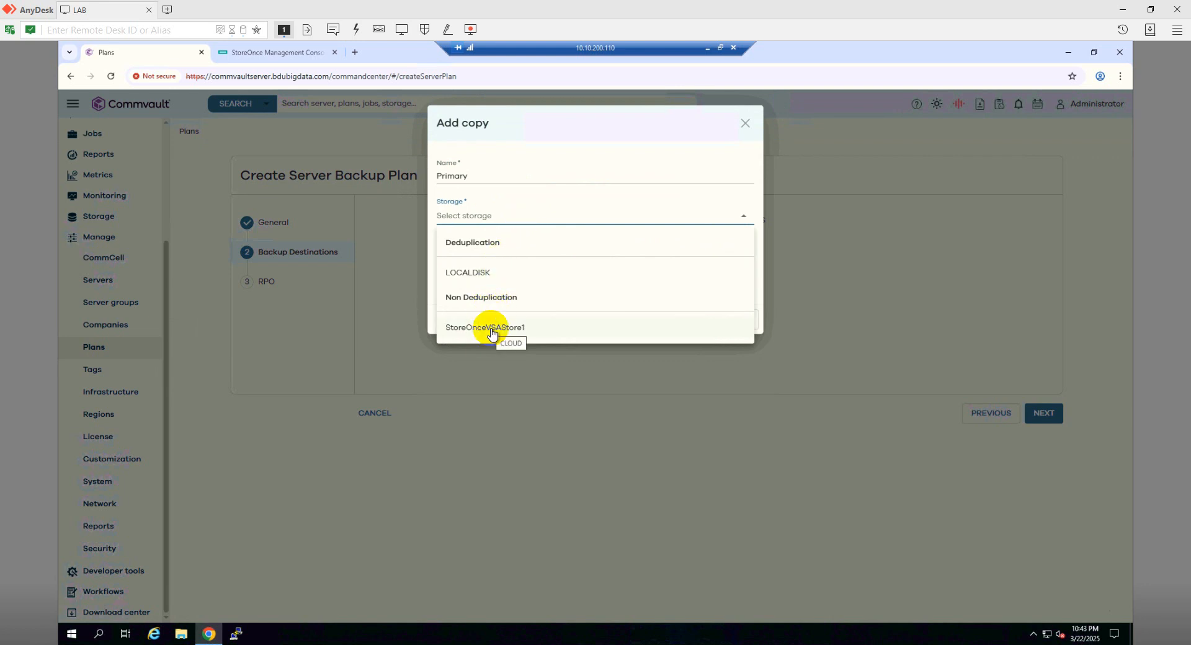
pyautogui.click(485, 326)
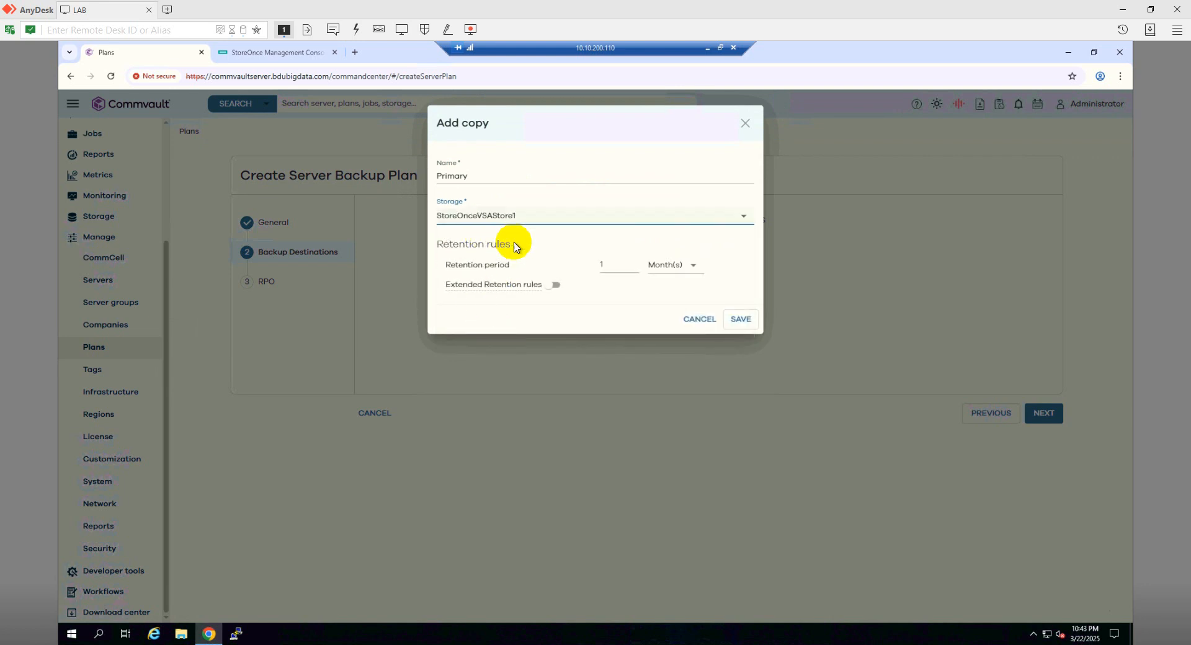
pyautogui.click(672, 265)
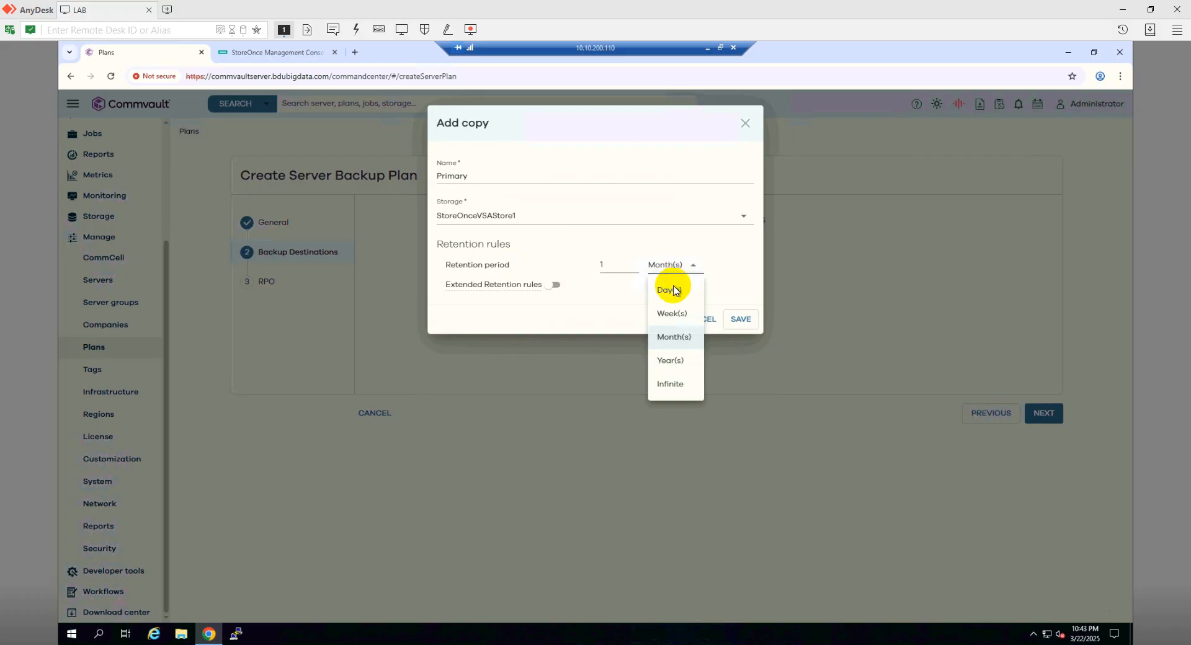
pyautogui.click(672, 312)
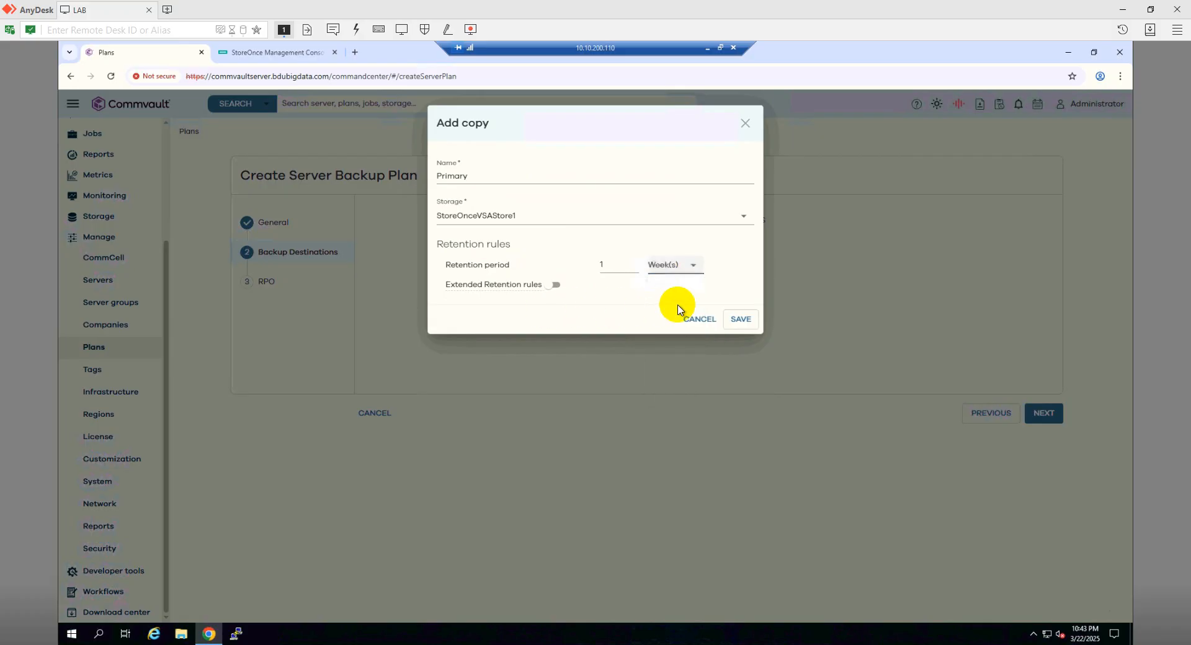
pyautogui.click(739, 319)
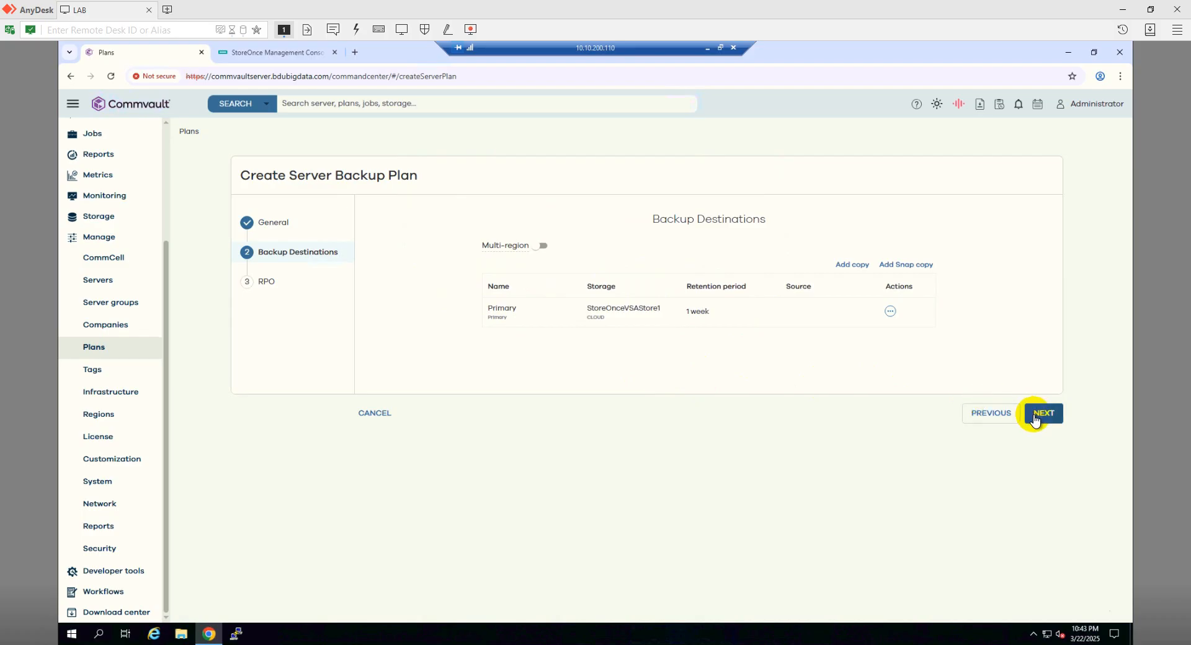
# On the RPO step remove the daily incremental schedule, keep synthetic full, and submit the plan
pyautogui.click(1043, 413)
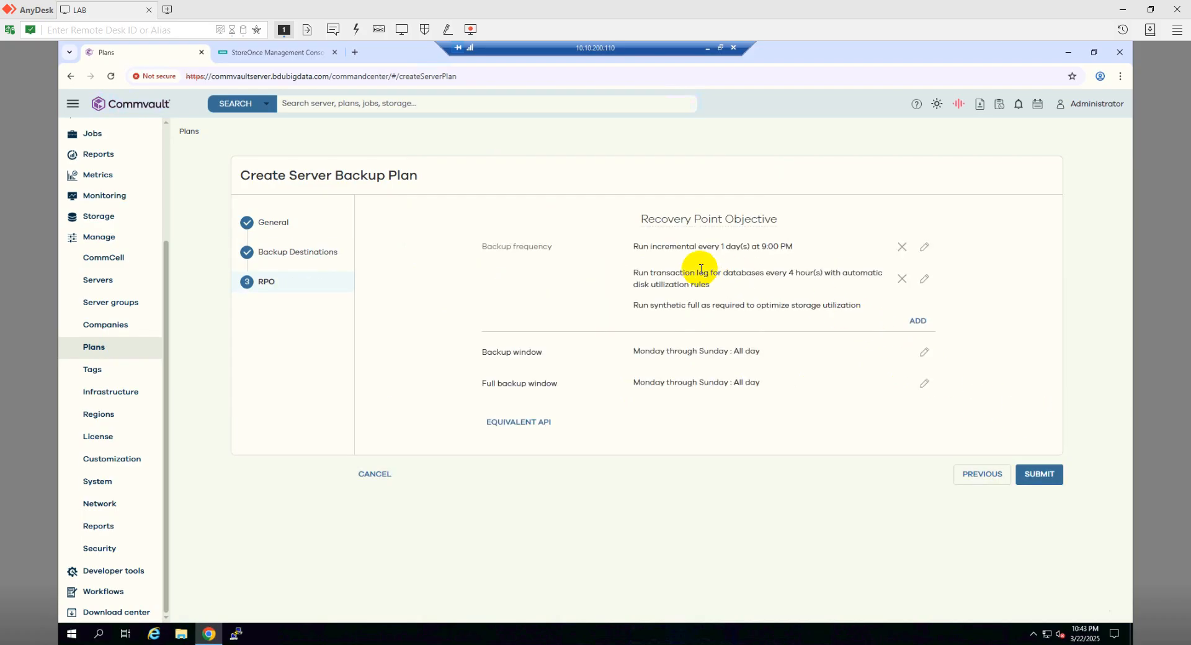
pyautogui.click(901, 246)
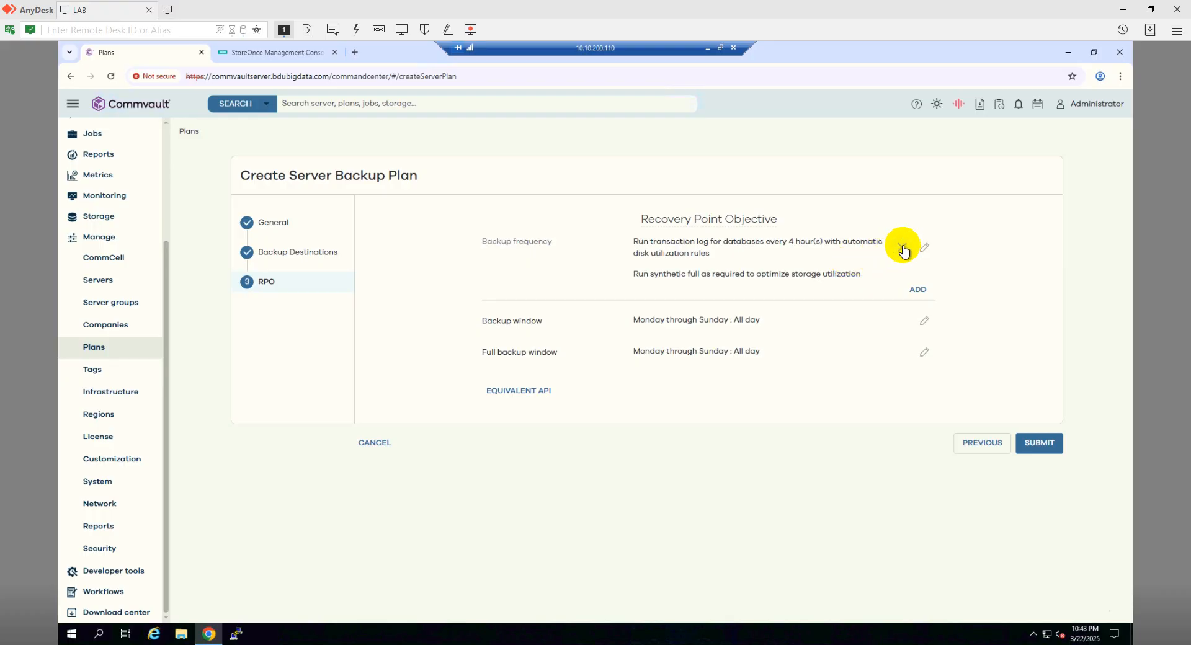
pyautogui.moveTo(905, 249)
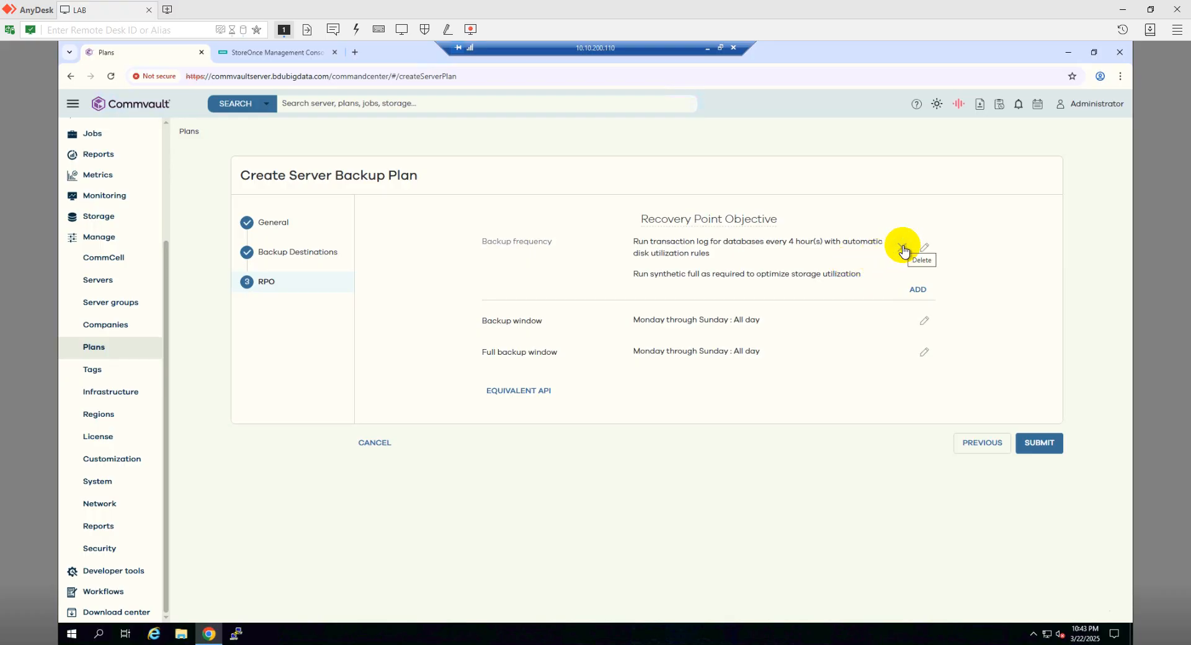
pyautogui.click(905, 249)
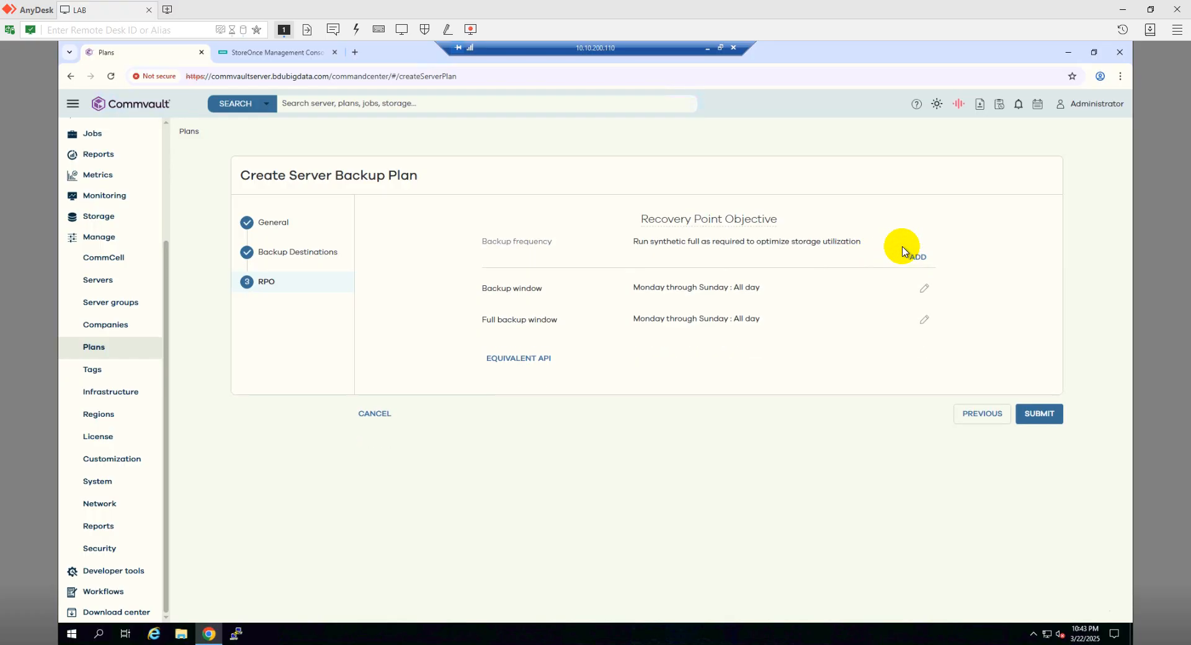
pyautogui.moveTo(811, 335)
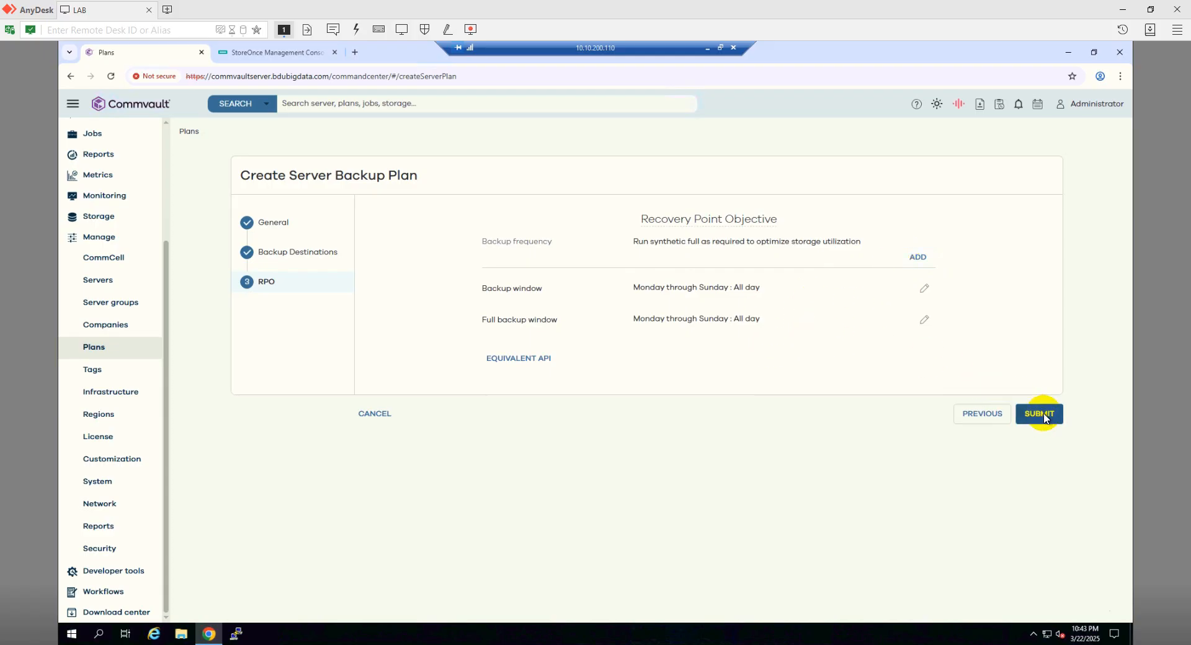
pyautogui.click(1040, 413)
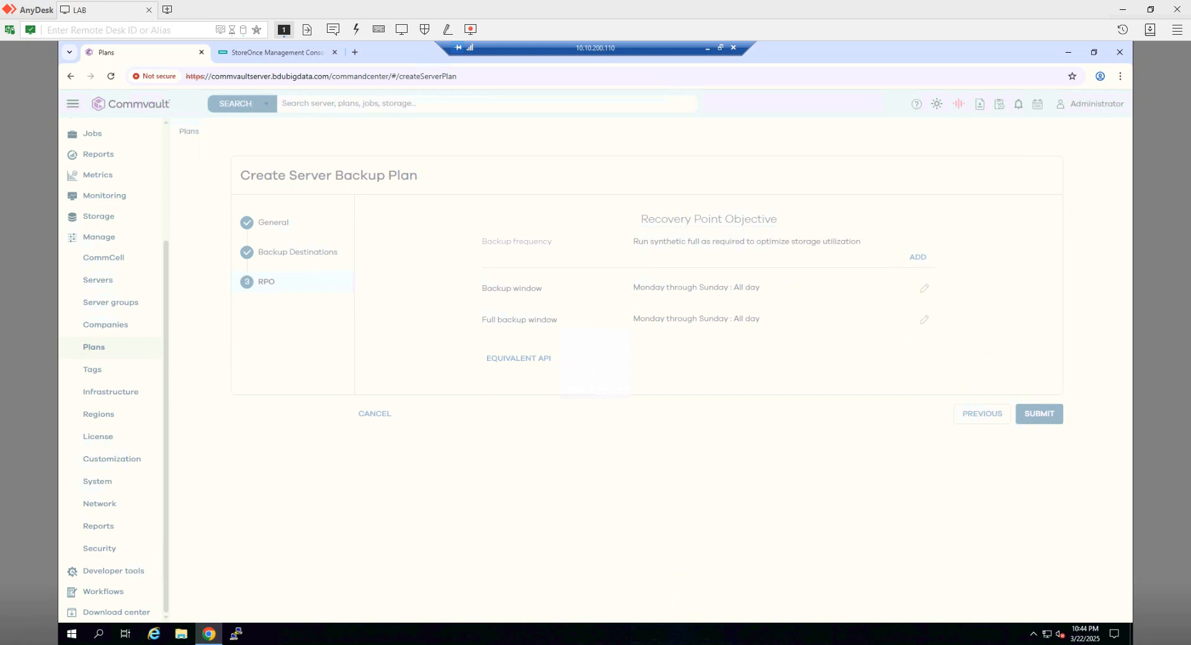
# View the HPE_CataLyst plan's Backup destinations with its Primary copy on StoreOnceVSAStore1
pyautogui.click(1039, 413)
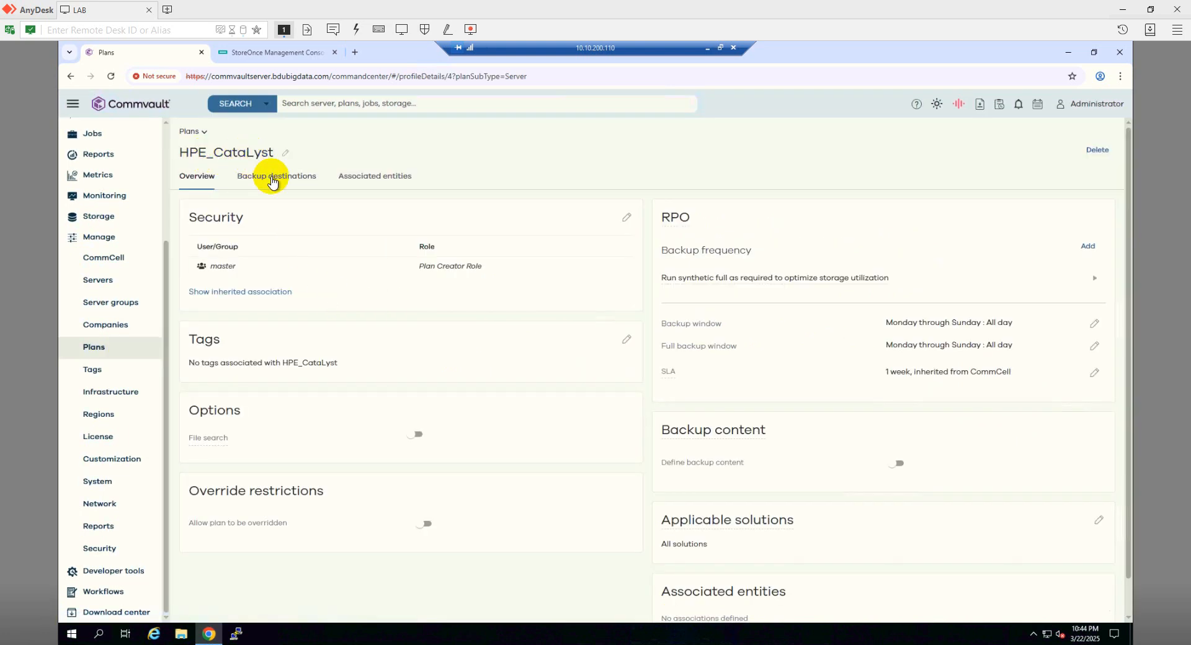
pyautogui.click(276, 175)
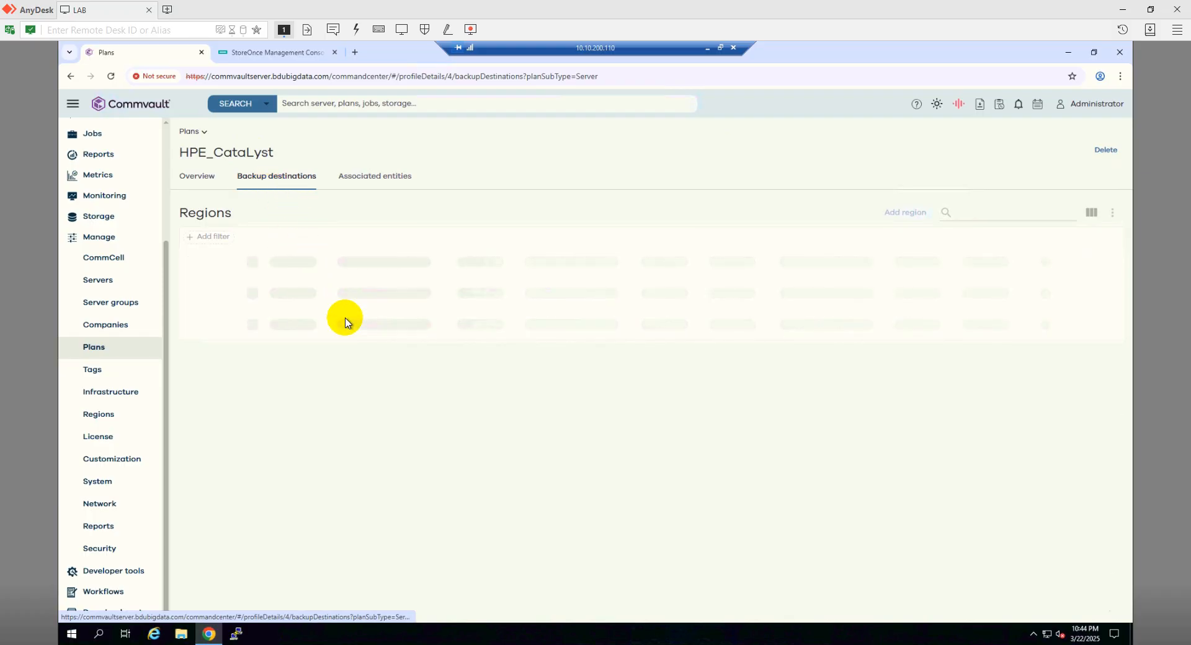
pyautogui.moveTo(154, 346)
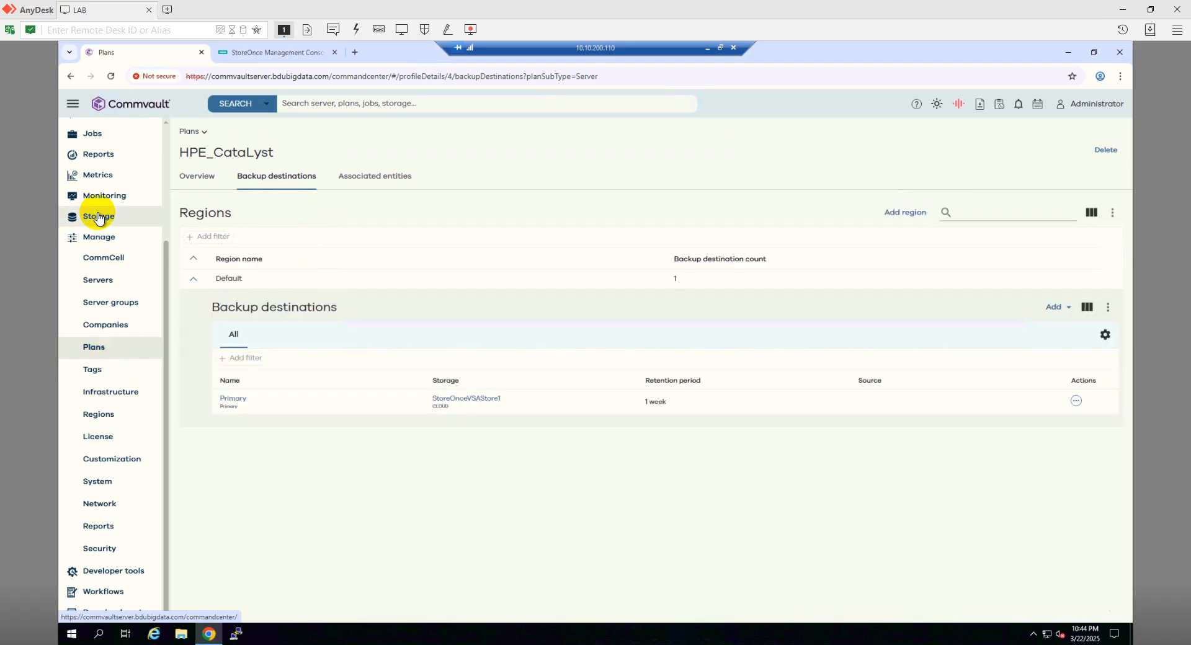
# Go to Protect > File servers > filesystem Subclients and start adding a subclient
pyautogui.scroll(3)
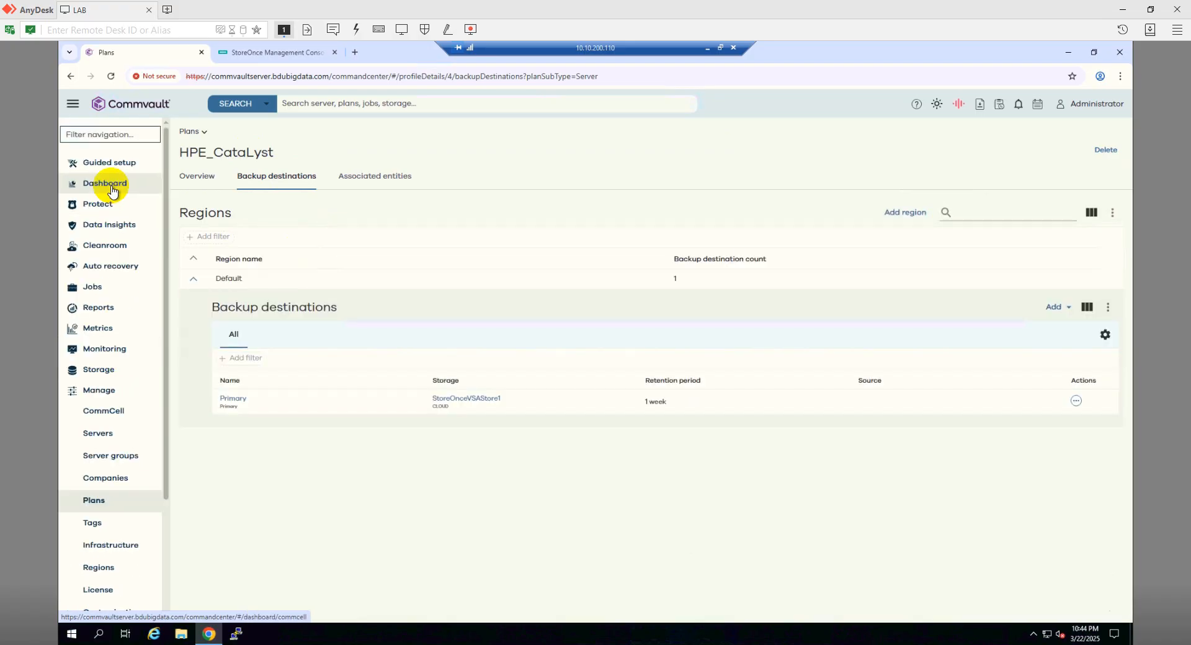
pyautogui.click(96, 204)
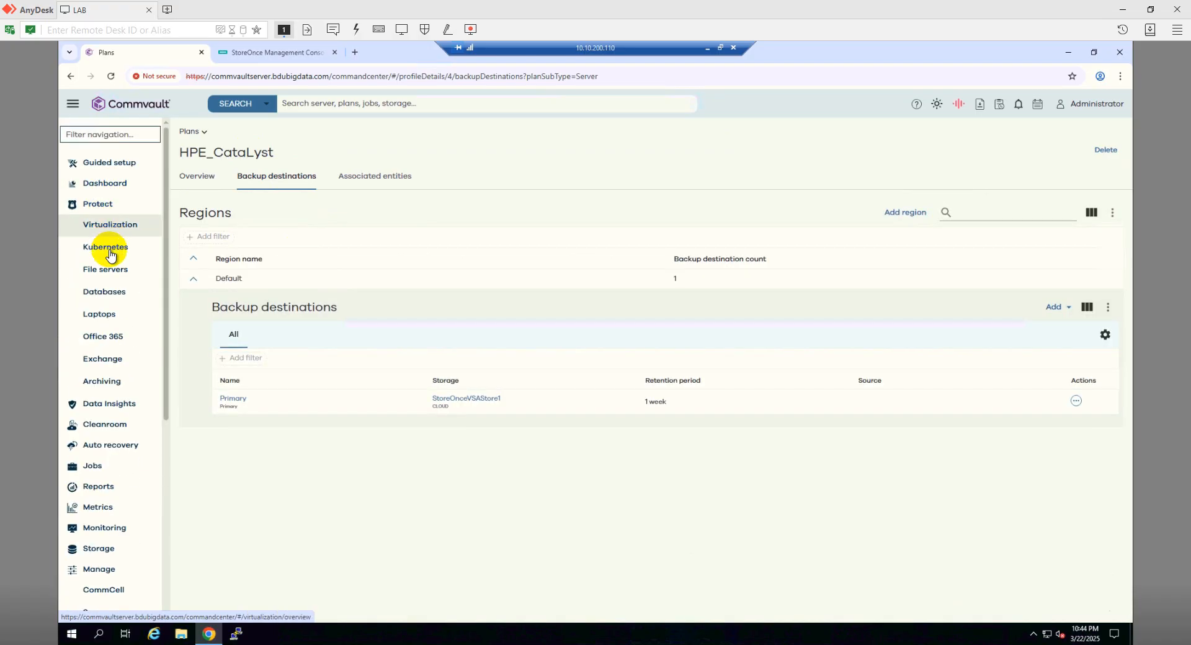
pyautogui.click(104, 268)
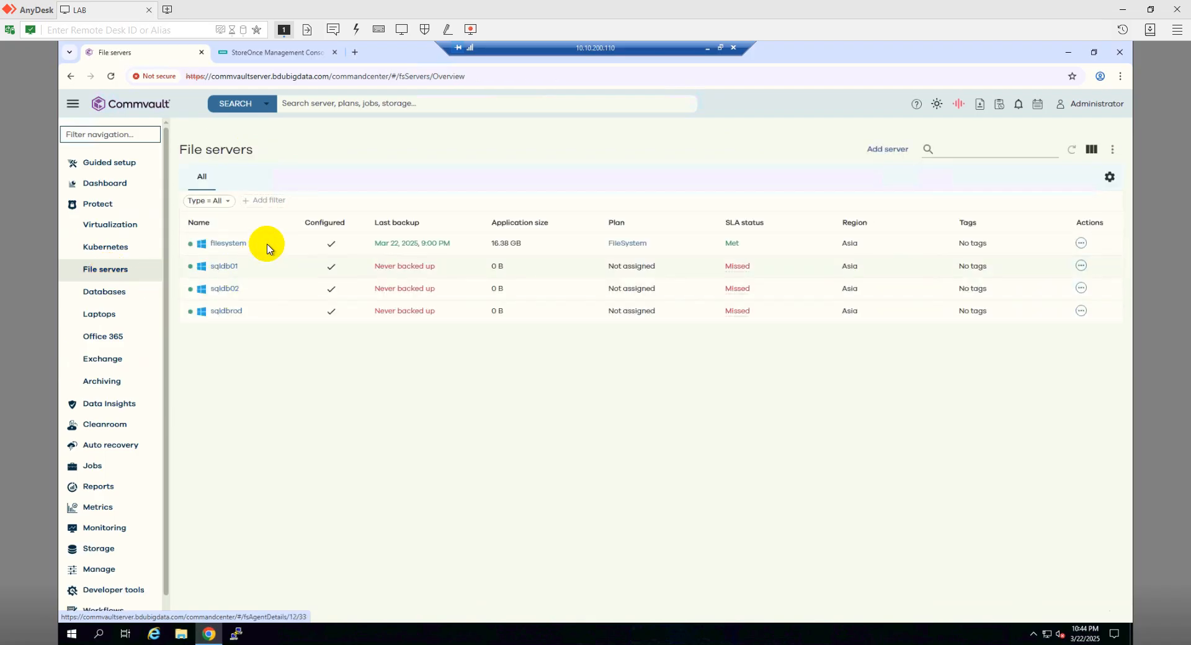
pyautogui.click(229, 241)
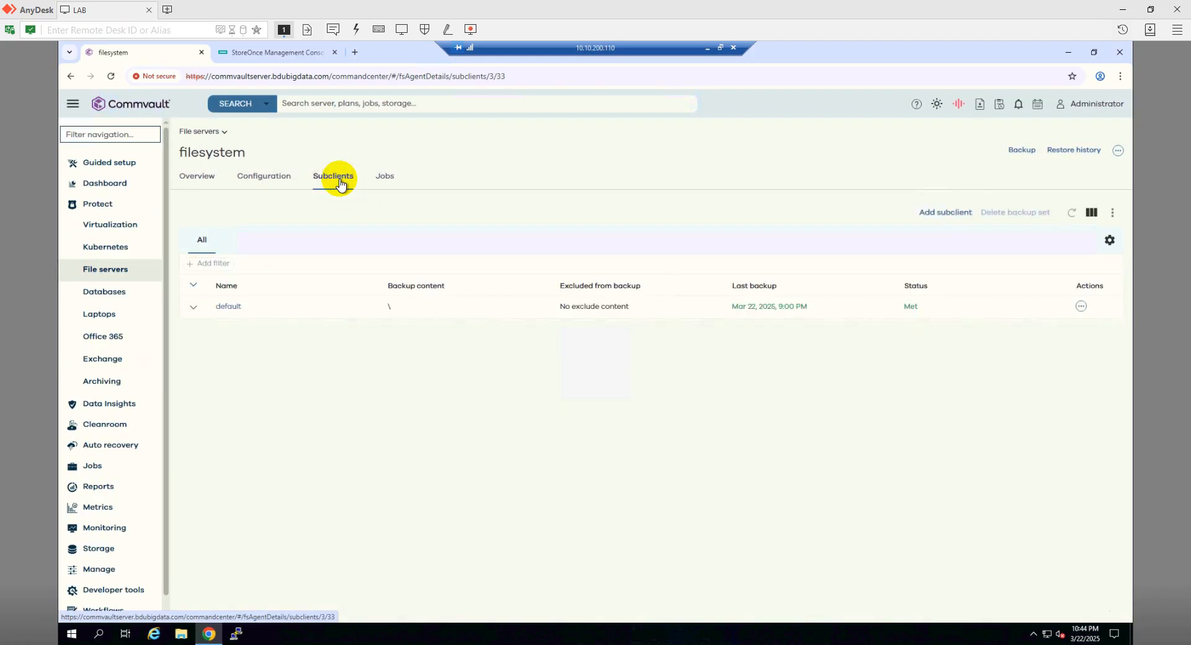
pyautogui.click(945, 212)
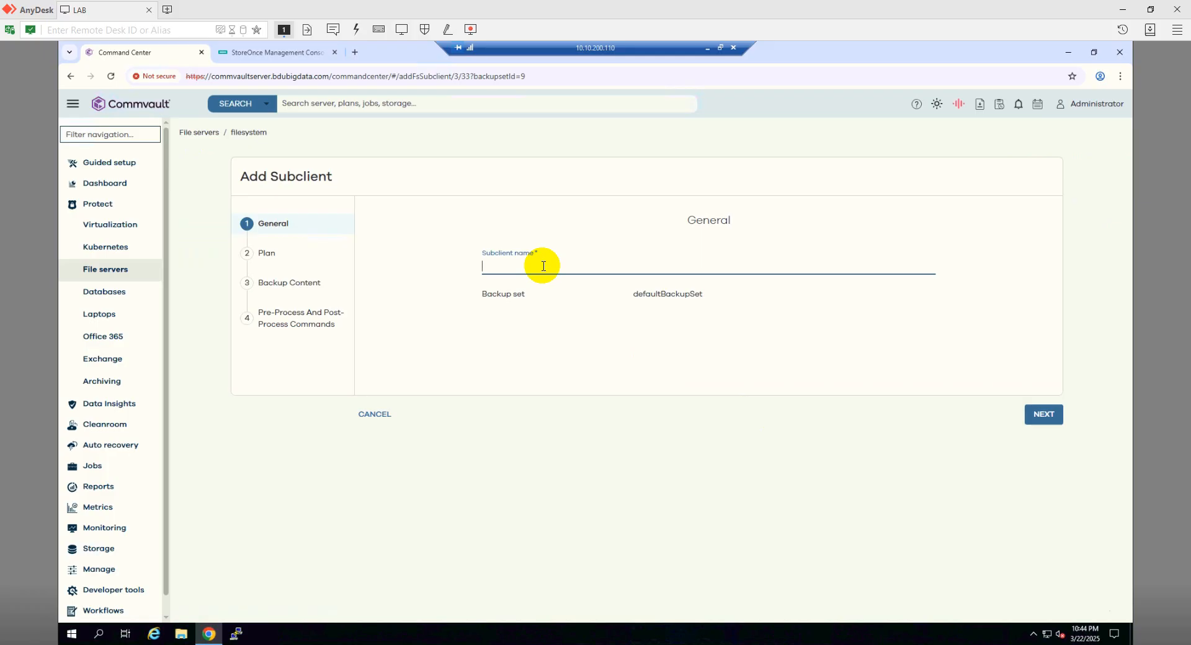
# Name the subclient CataLyst_Test and move on to the Plan step
pyautogui.write('Co')
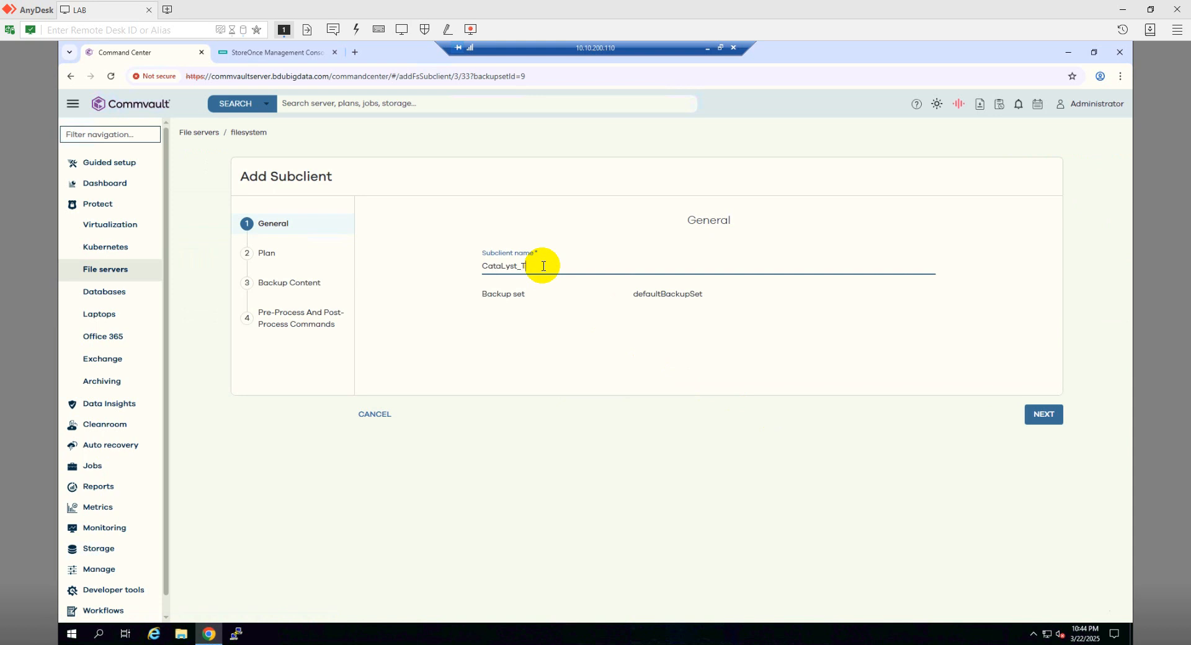
pyautogui.write('est')
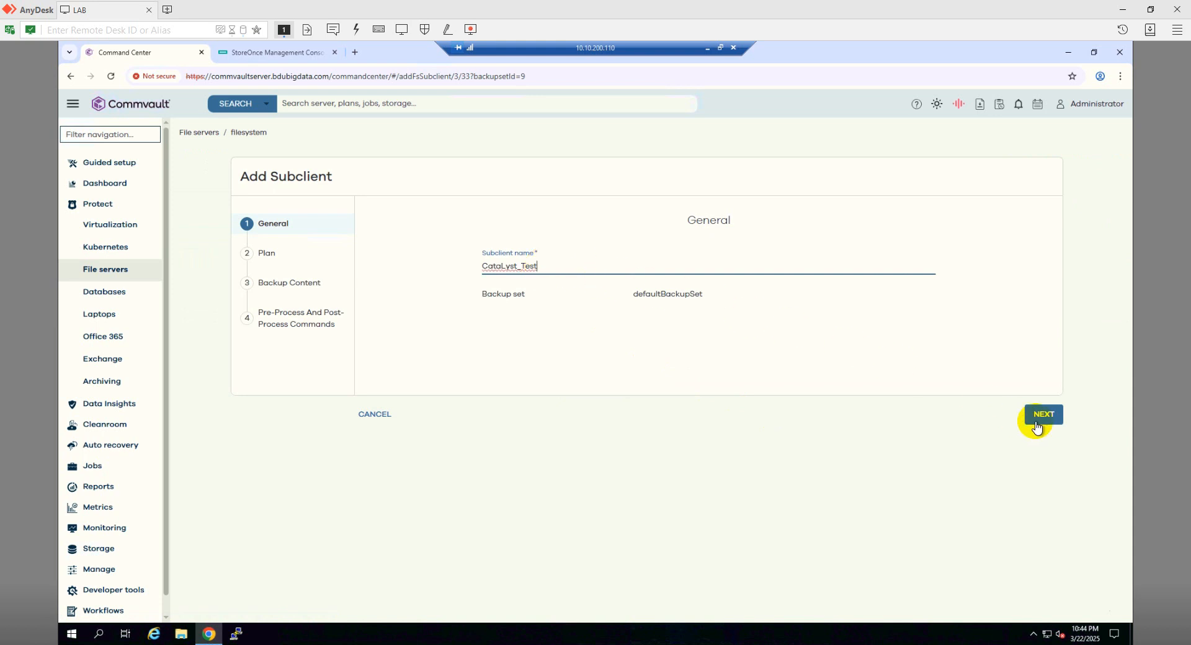
pyautogui.click(1042, 415)
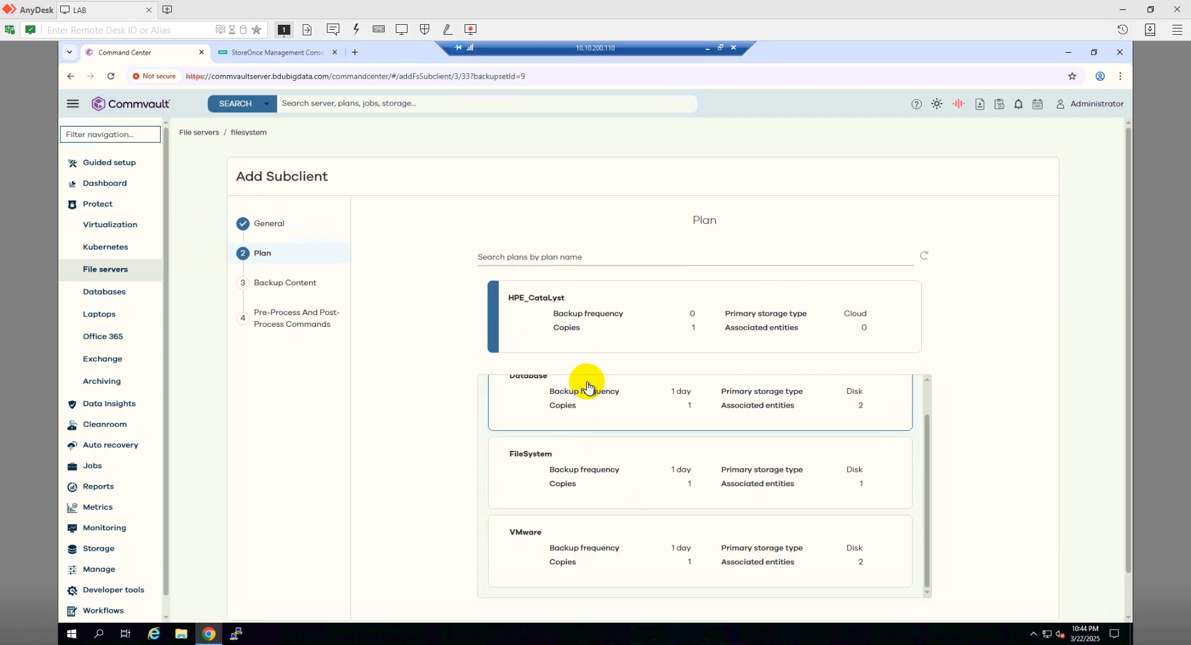
pyautogui.scroll(3)
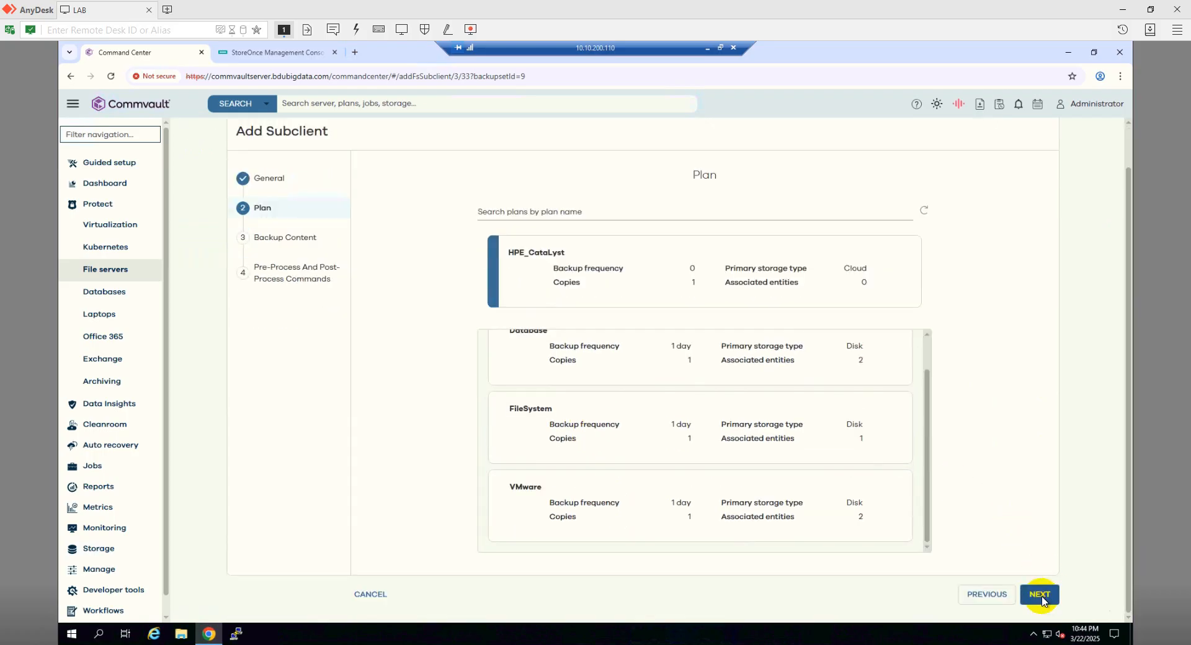
# Set the subclient's backup content to the C:\Restore folder only
pyautogui.click(1039, 594)
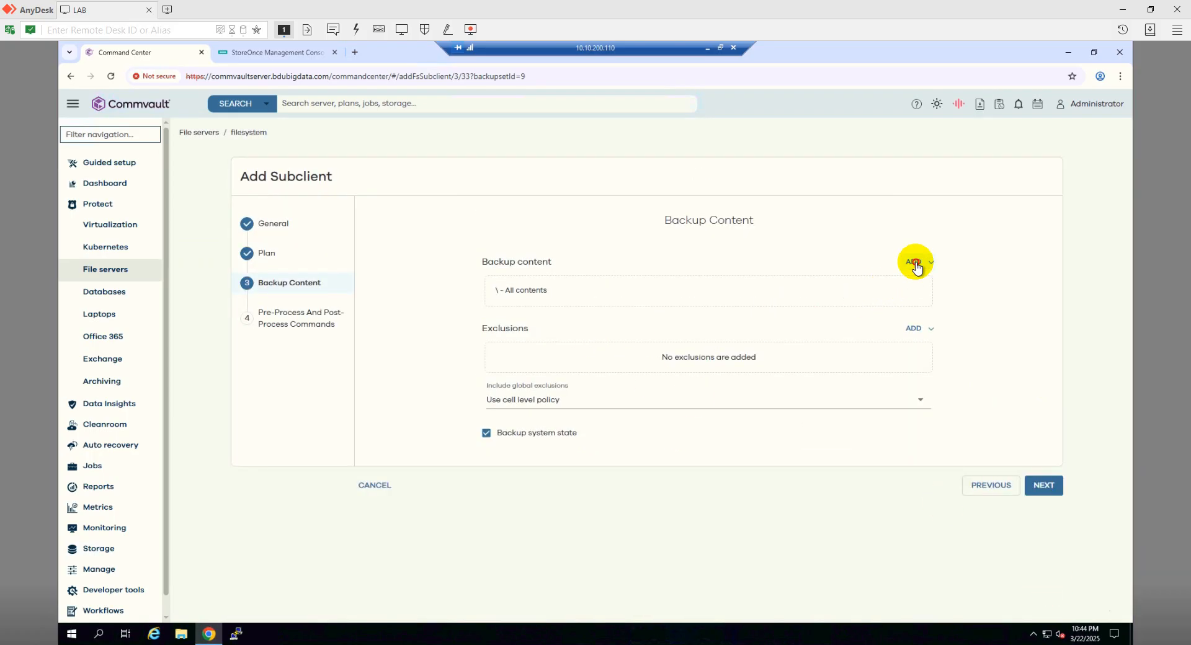
pyautogui.click(916, 262)
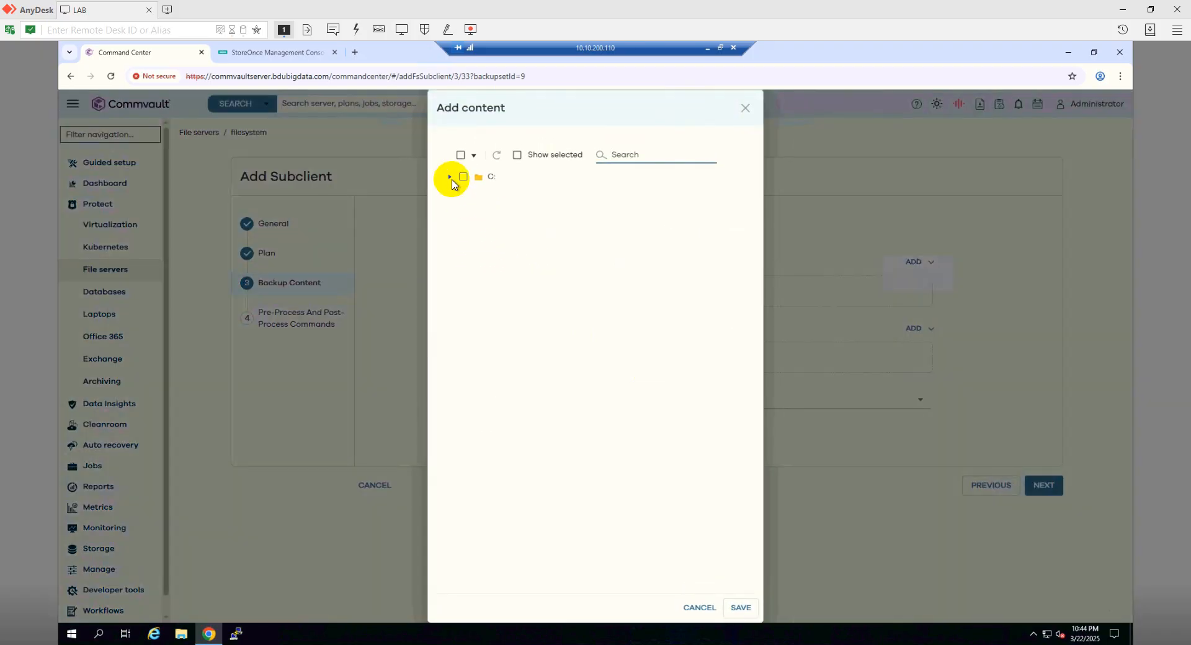
pyautogui.click(449, 177)
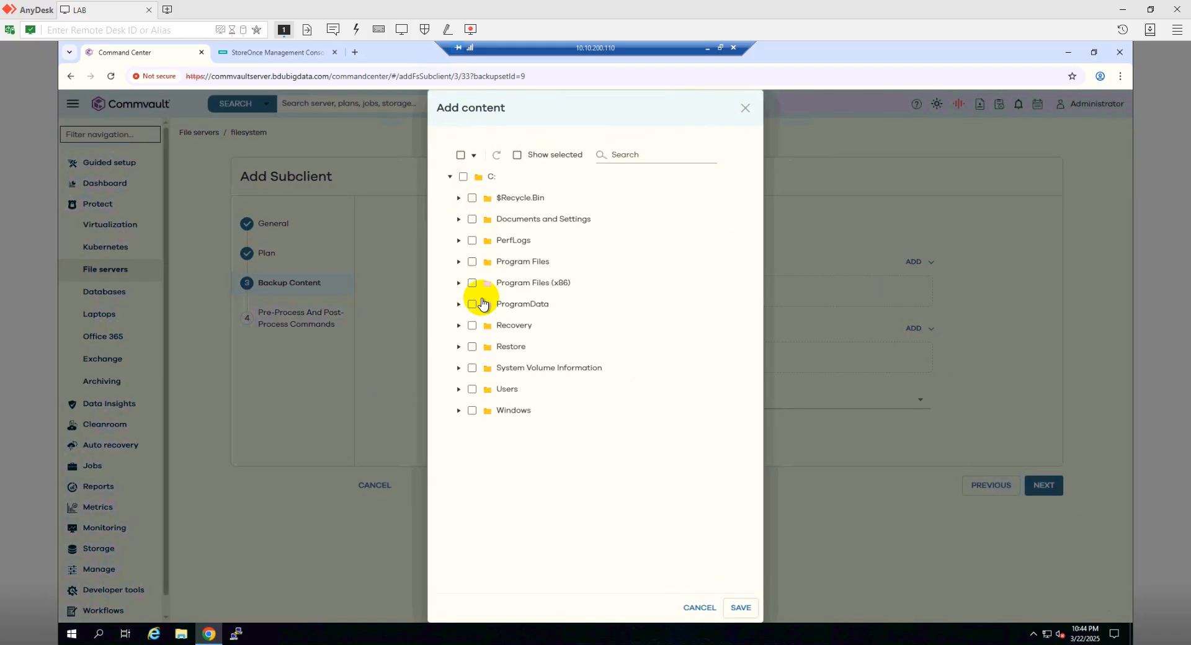
pyautogui.click(472, 346)
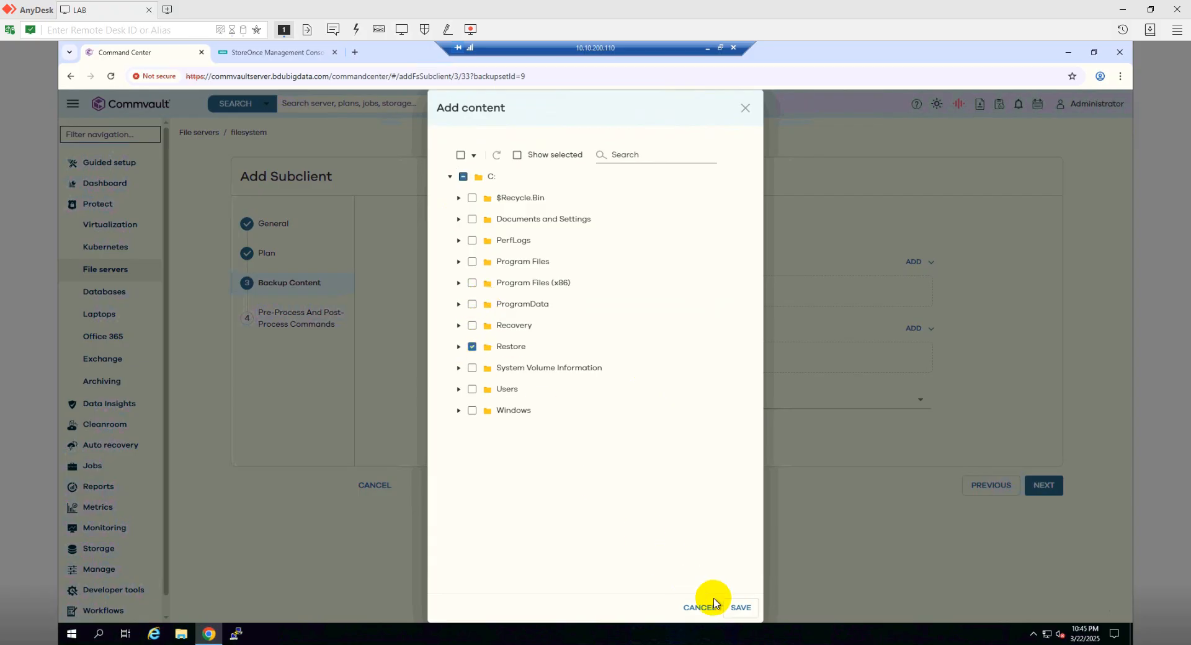
pyautogui.click(740, 607)
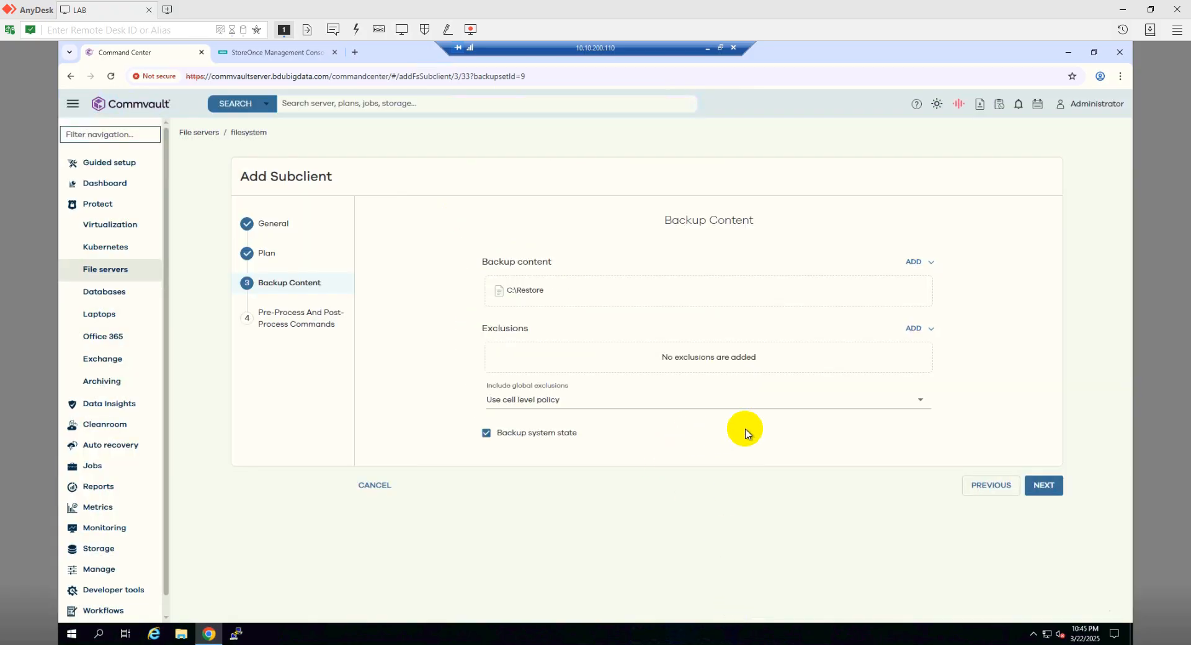
pyautogui.moveTo(1043, 485)
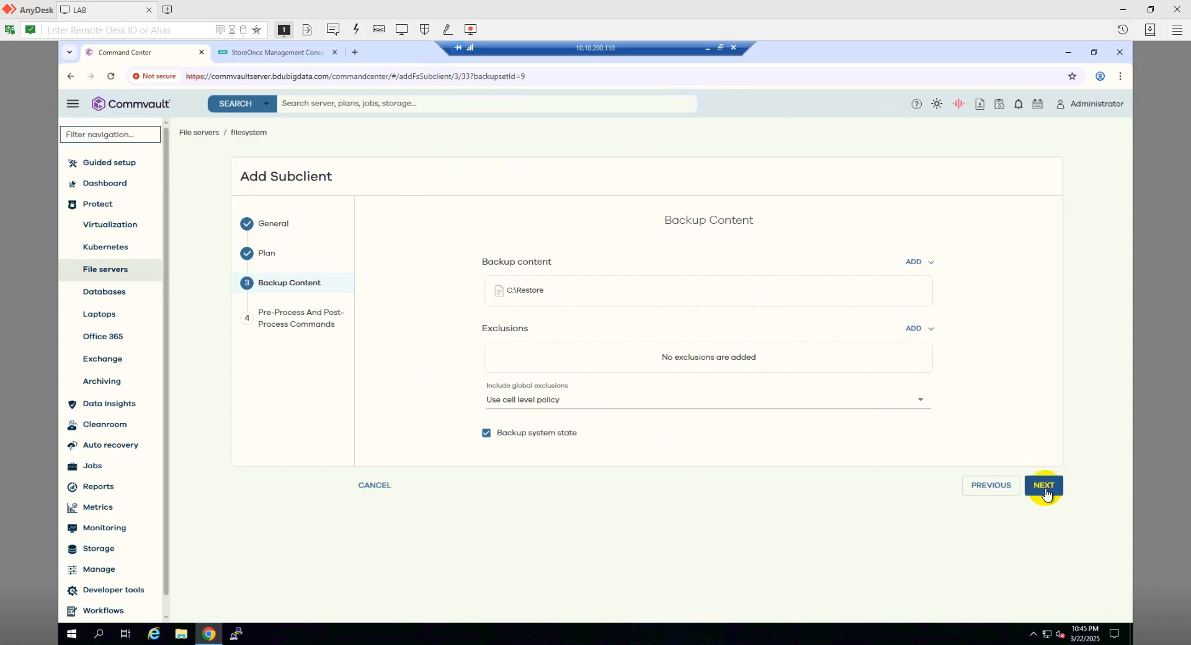
pyautogui.moveTo(512, 448)
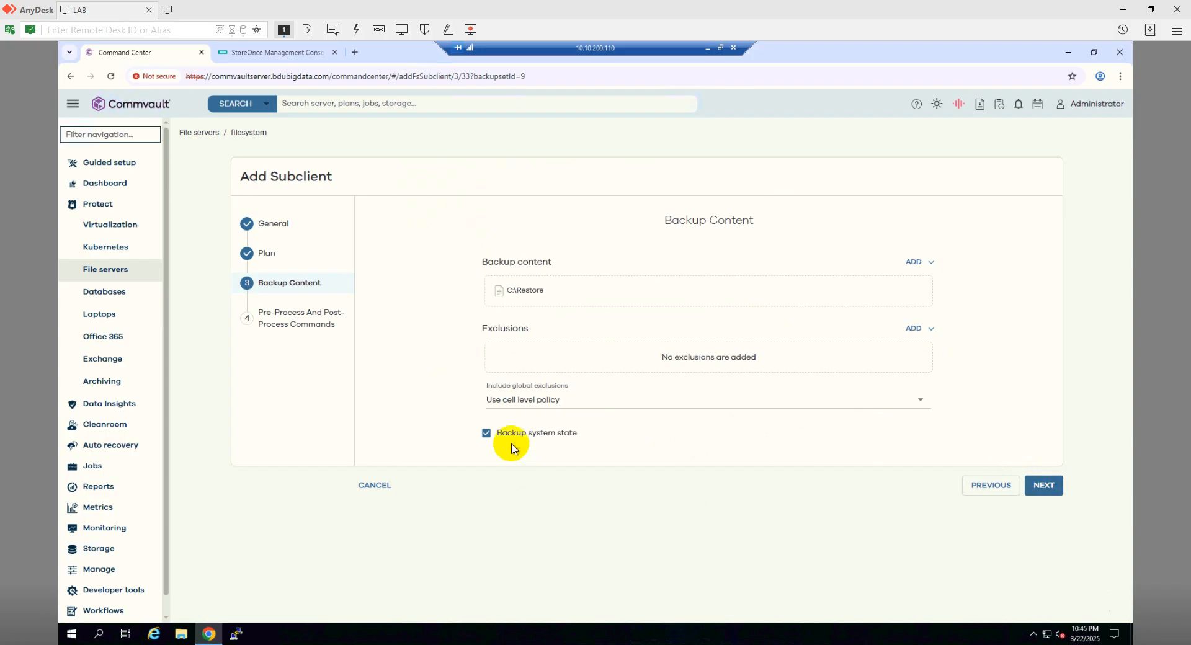
# Turn off Backup system state and submit the new subclient
pyautogui.click(486, 433)
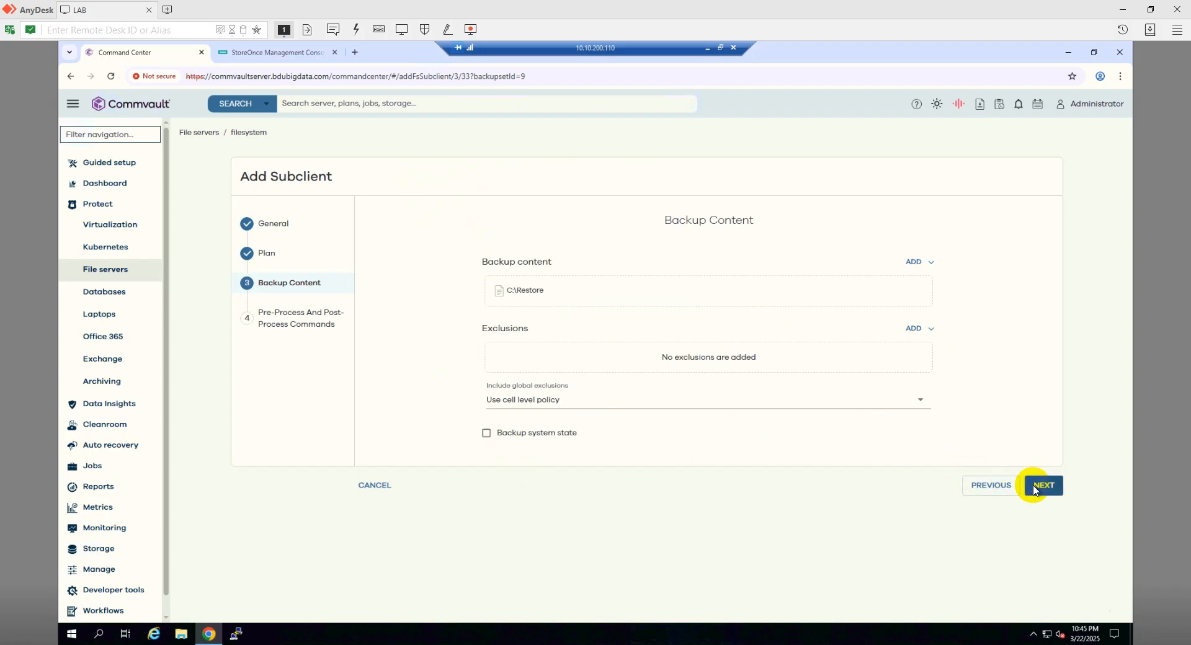
pyautogui.click(1042, 485)
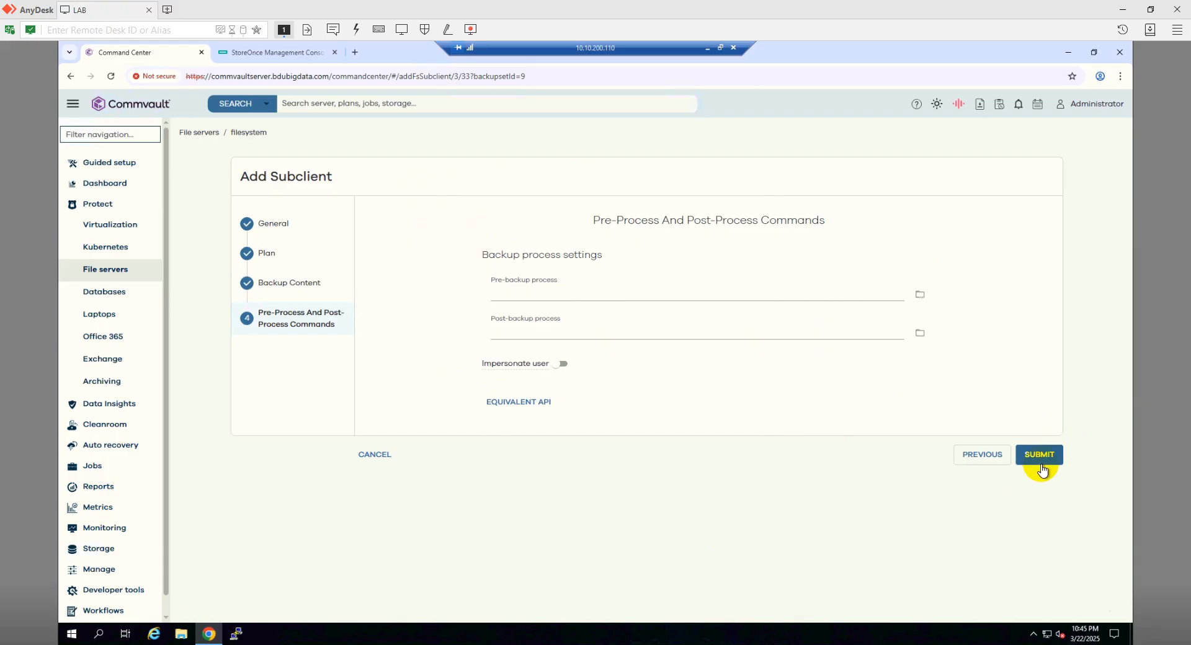
pyautogui.click(1040, 454)
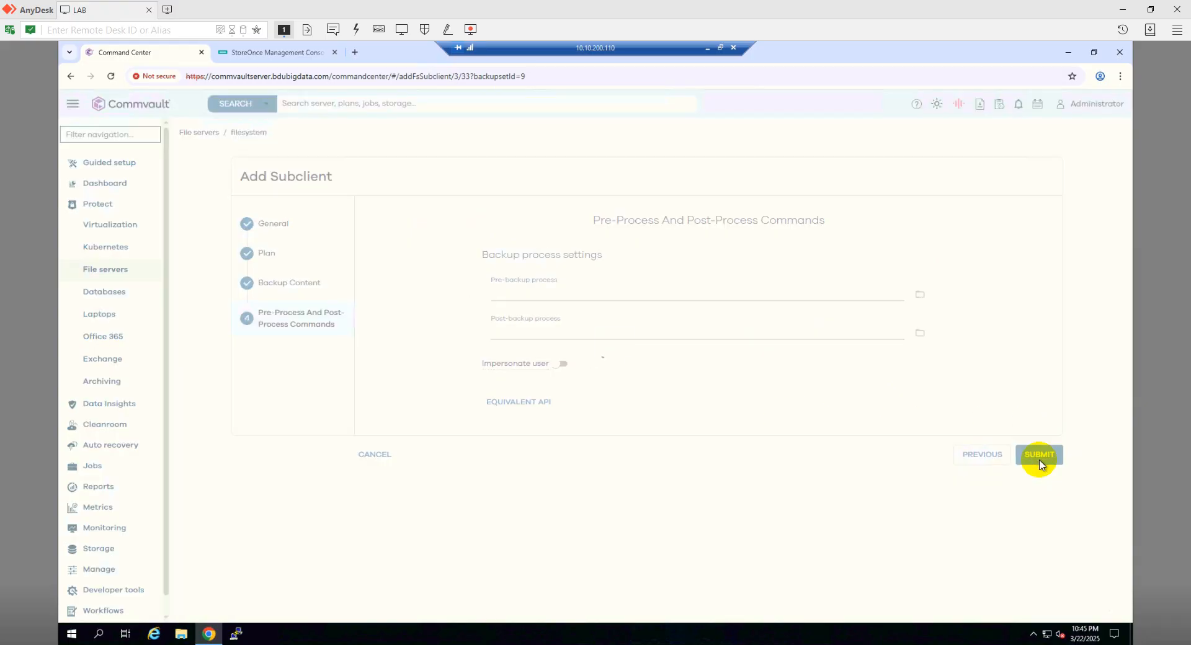
pyautogui.click(1038, 454)
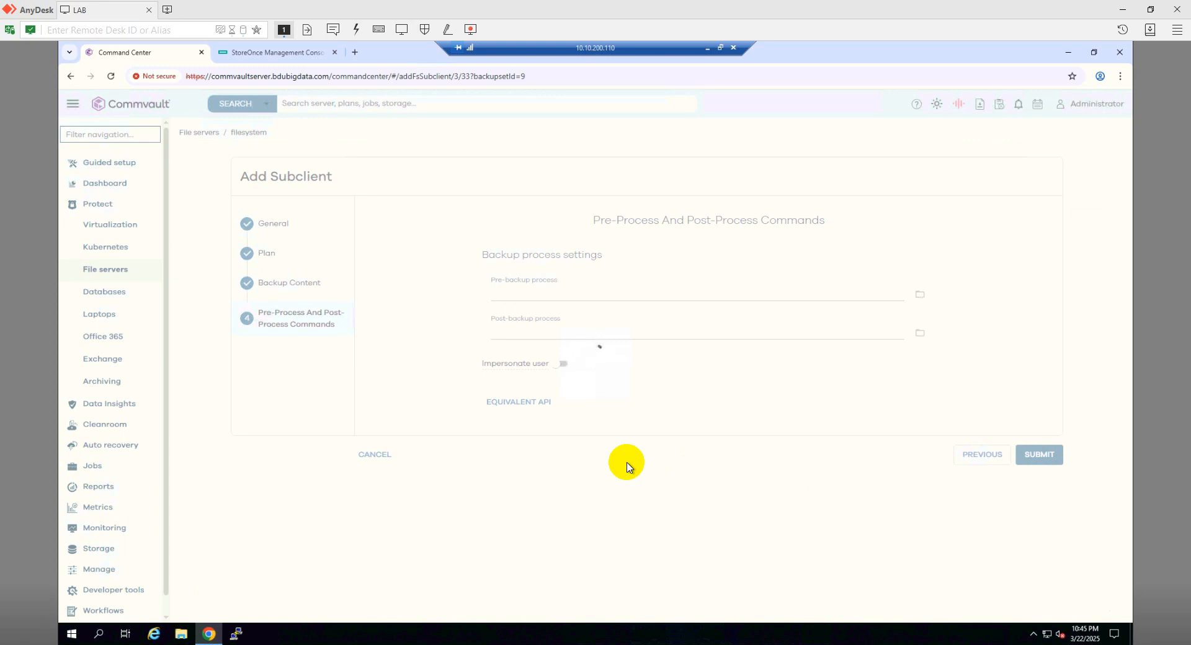
# Start a Full backup of CataLyst_Test from its Actions menu with email notification off
pyautogui.click(1038, 454)
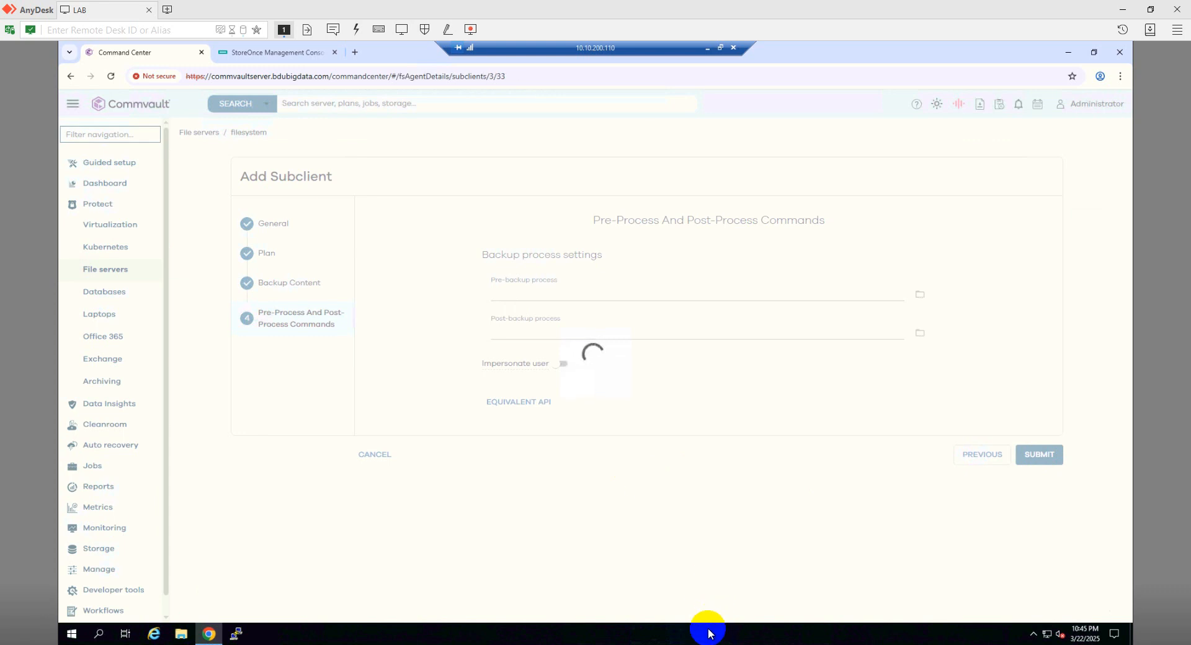
pyautogui.click(1038, 454)
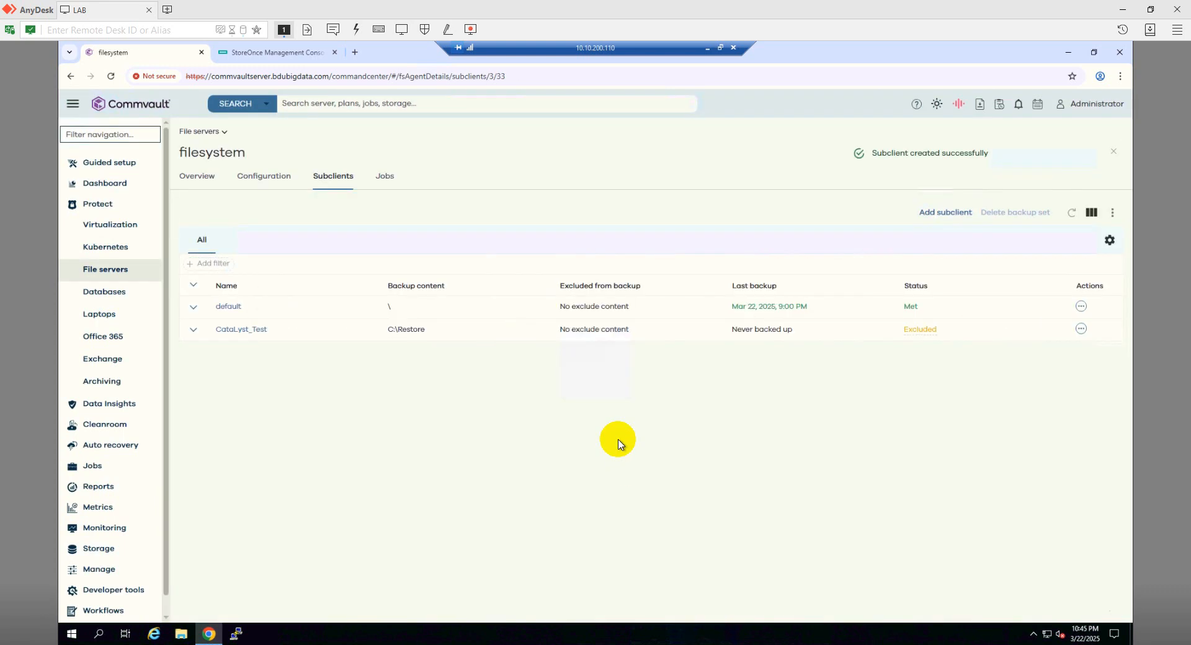
pyautogui.moveTo(1068, 348)
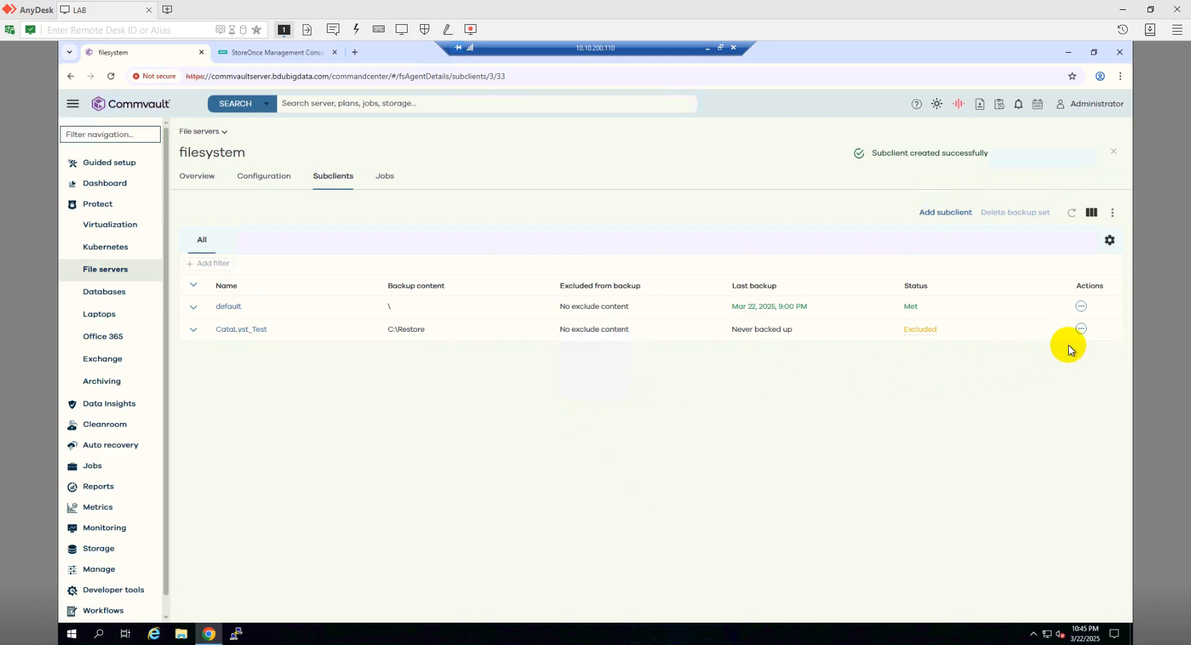
pyautogui.click(1080, 328)
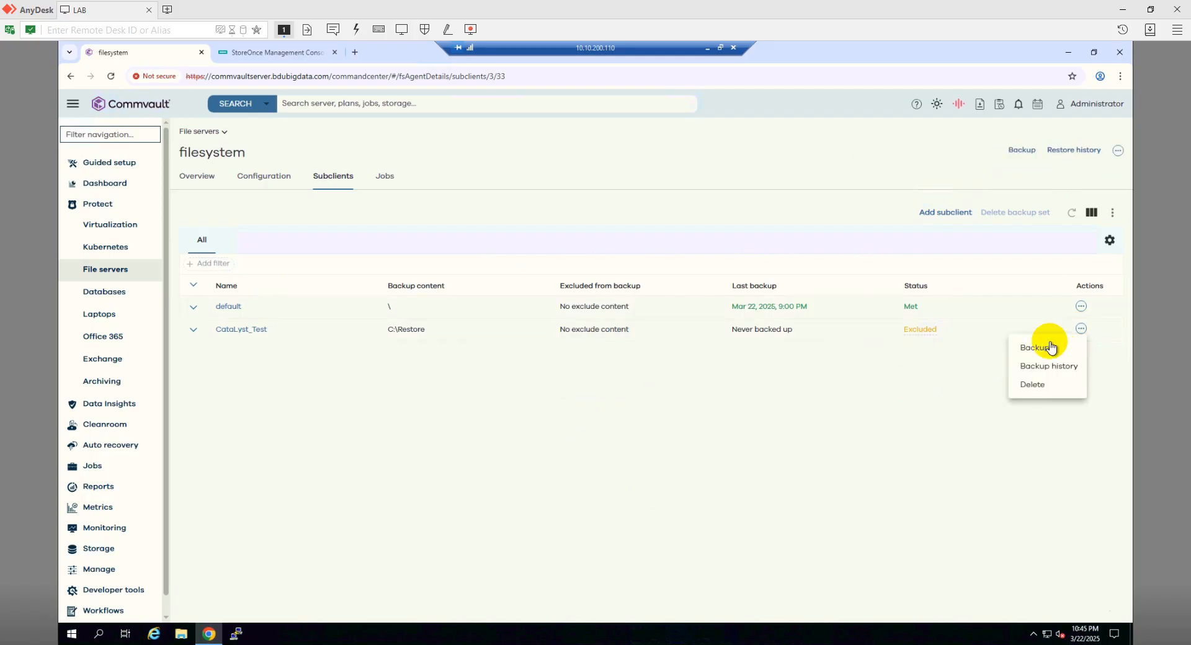
pyautogui.click(1033, 347)
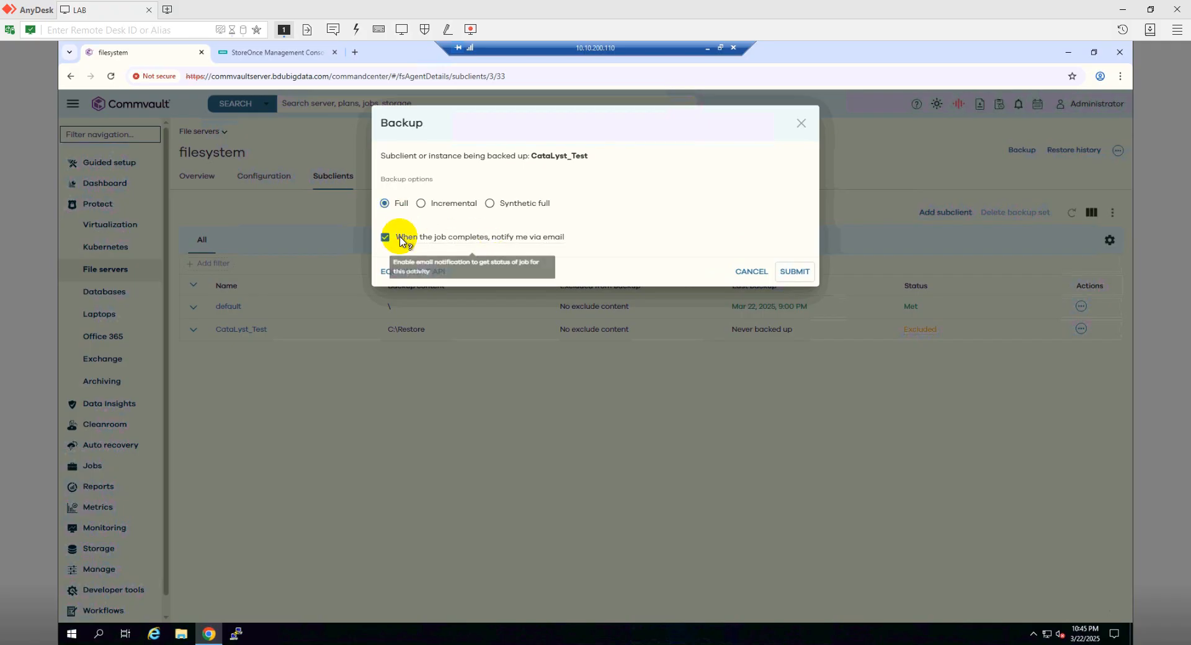
pyautogui.click(793, 272)
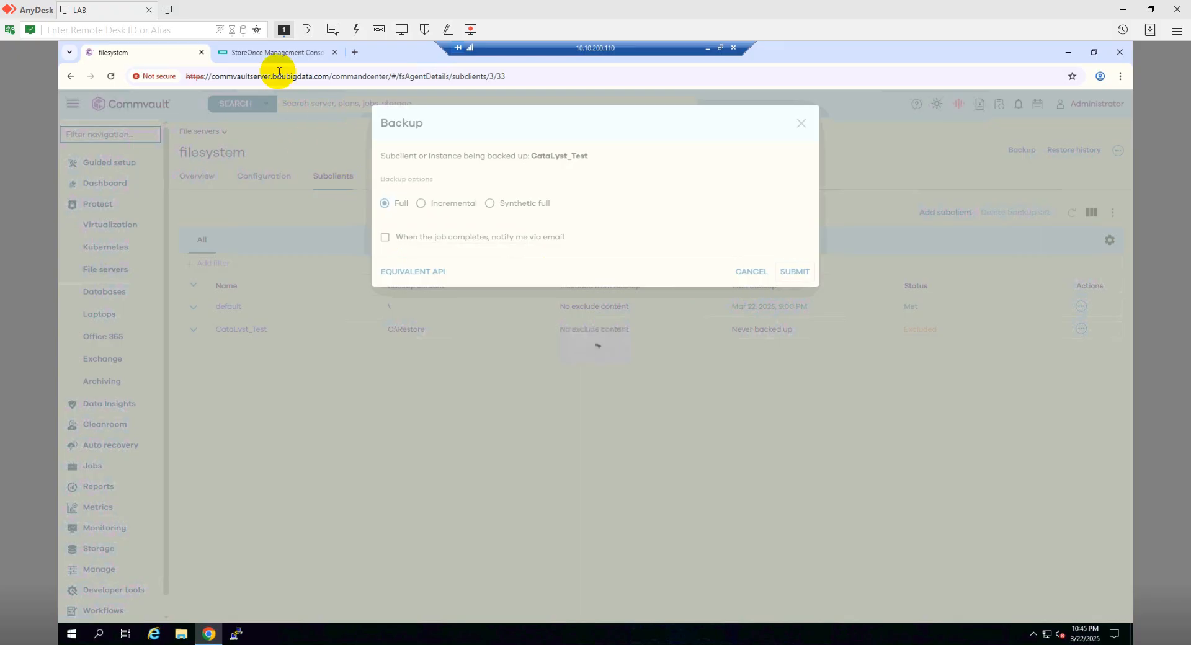
# Check the StoreOnceVSAStore1 overview still showing 0 B user data stored
pyautogui.click(275, 52)
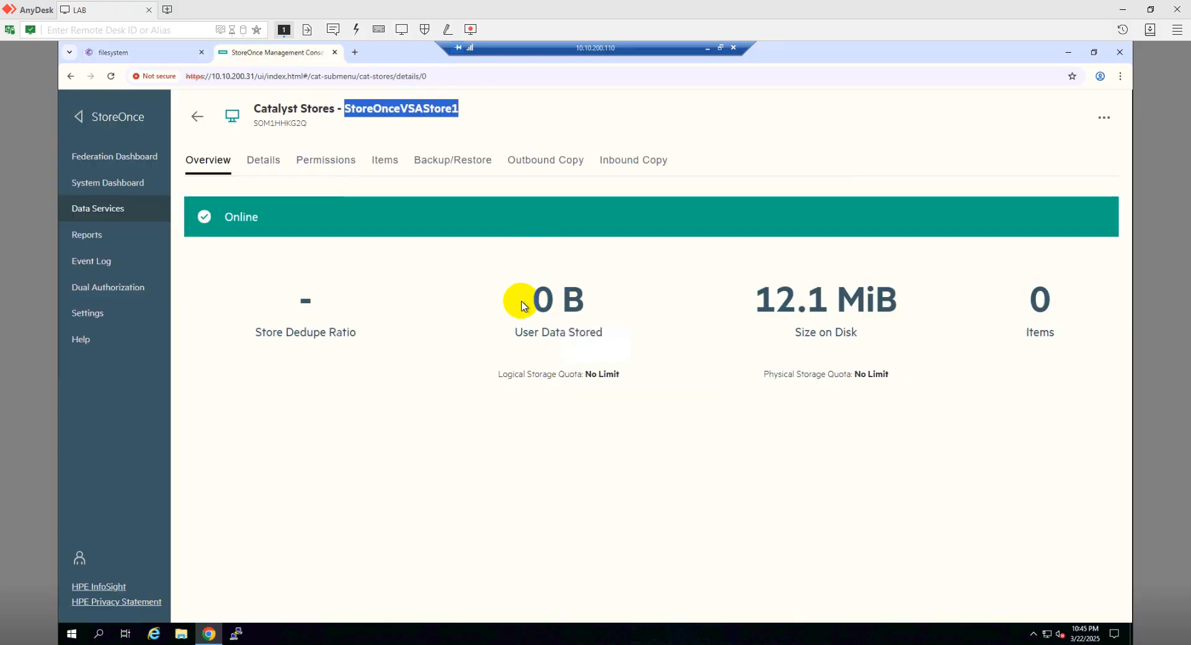
pyautogui.moveTo(534, 310)
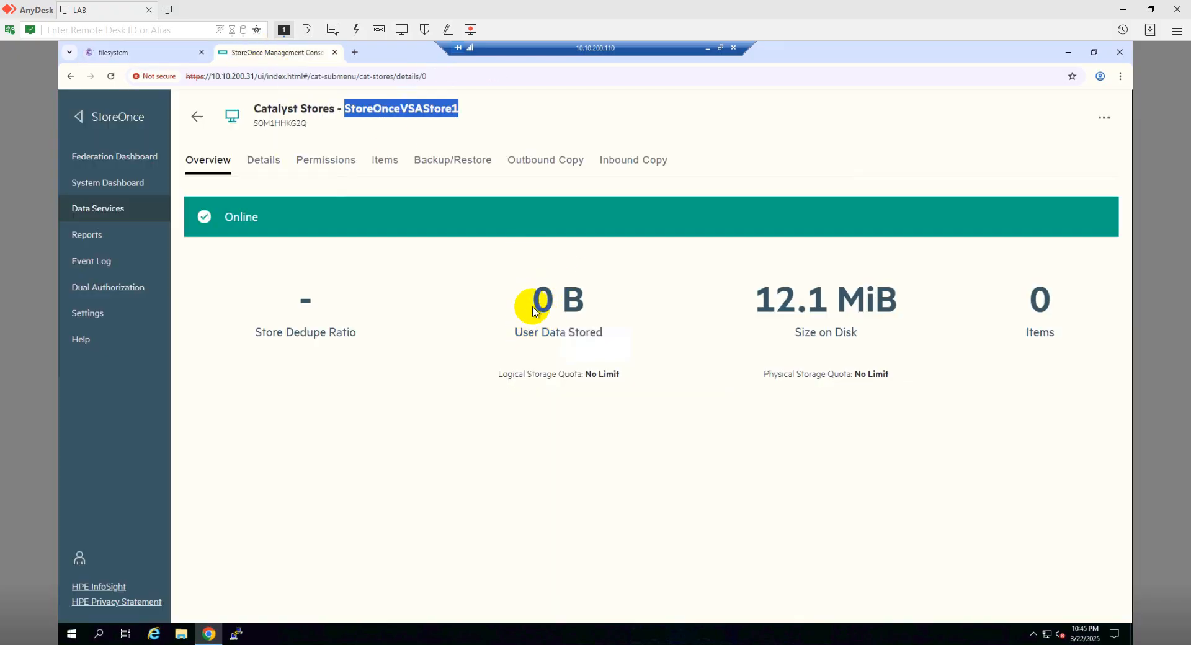
pyautogui.moveTo(575, 326)
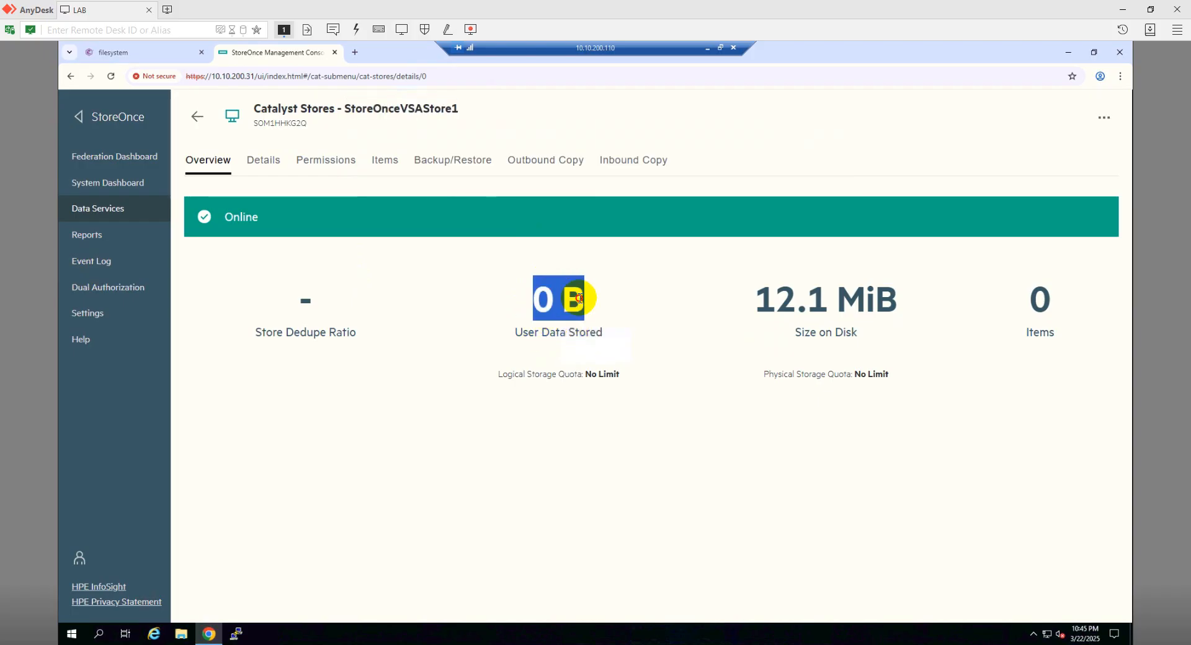
pyautogui.moveTo(621, 333)
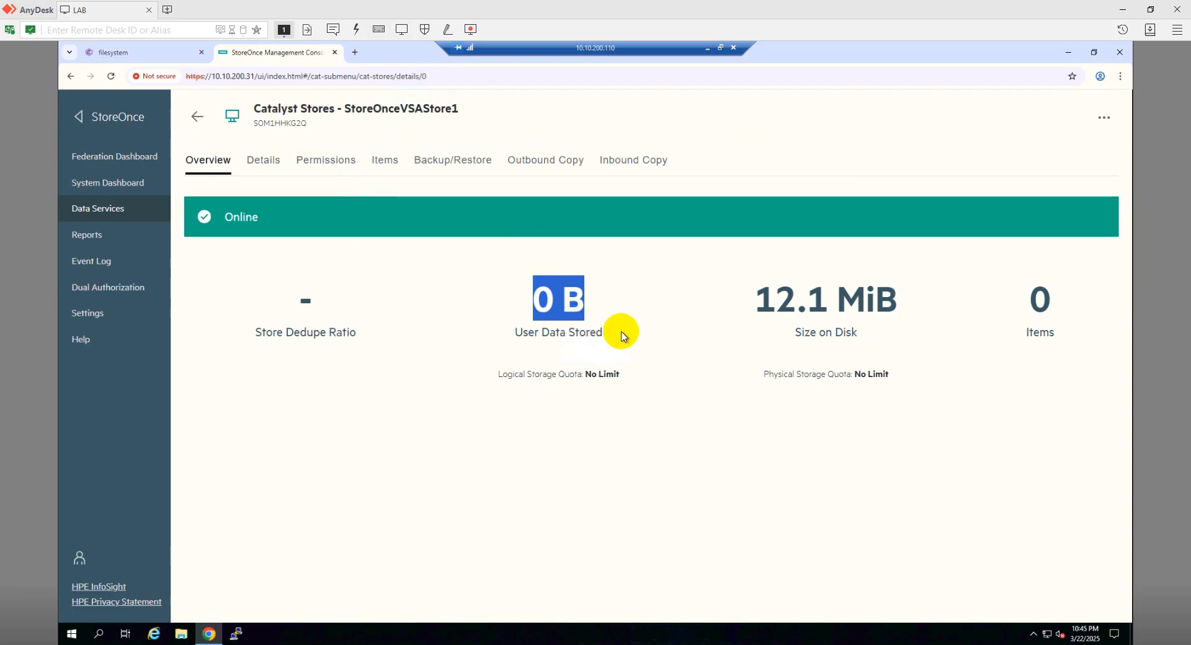
# Return to Command Center and open active backup job 293 for CataLyst_Test to watch its progress
pyautogui.click(113, 52)
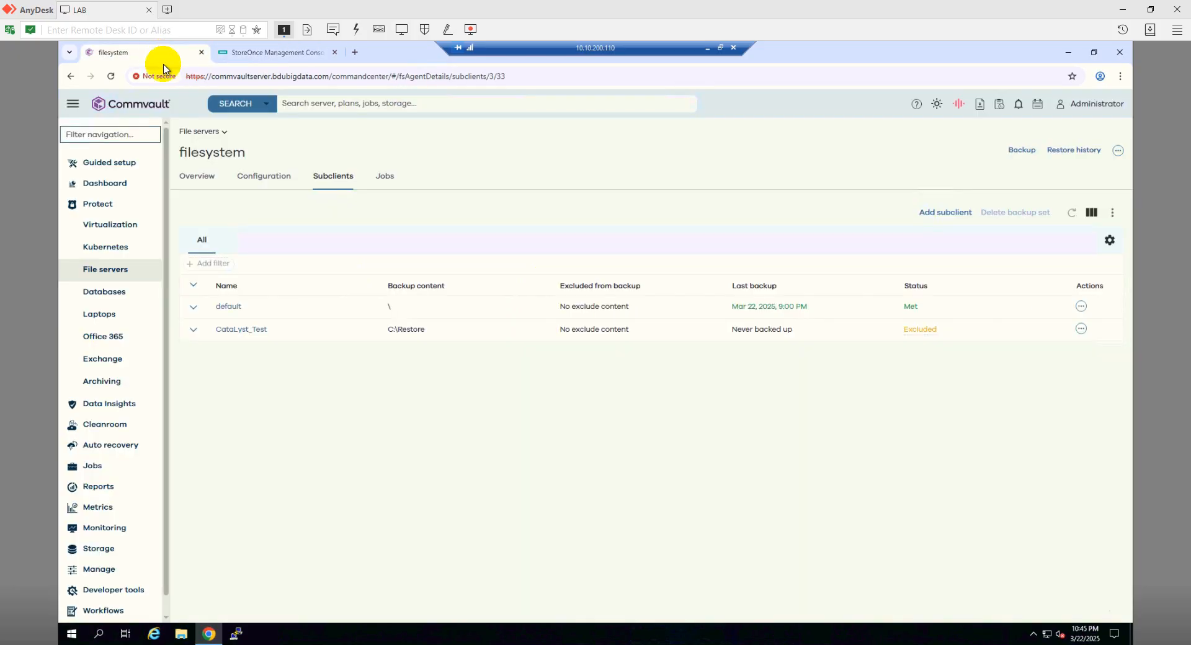
pyautogui.moveTo(385, 175)
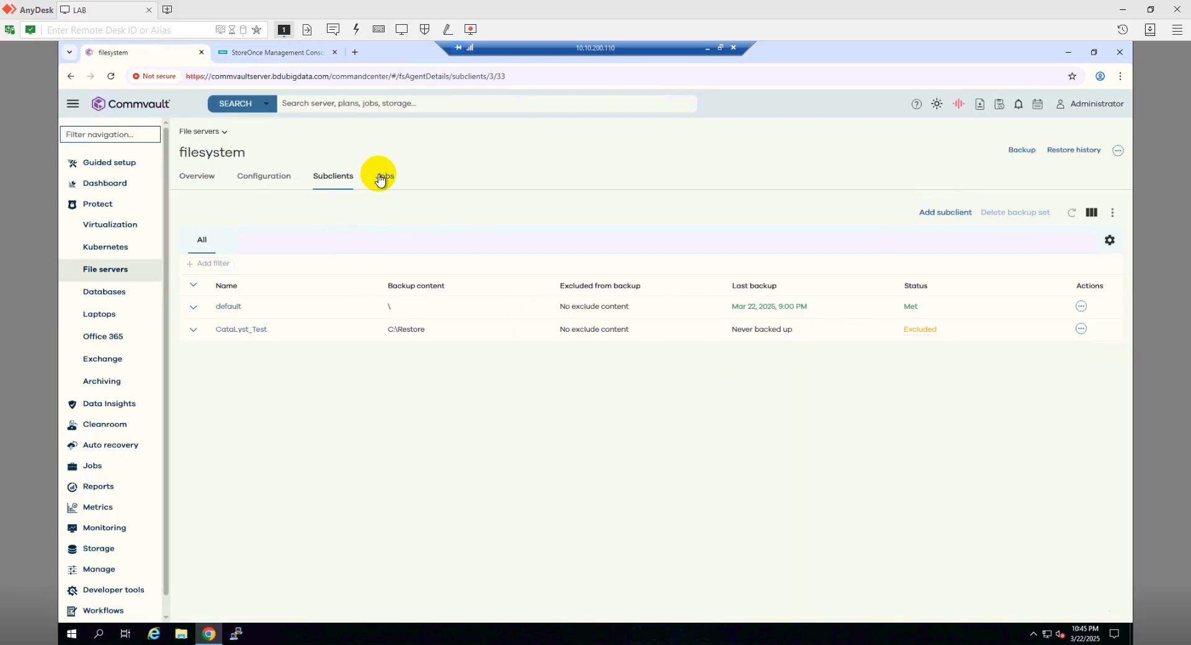
pyautogui.click(385, 174)
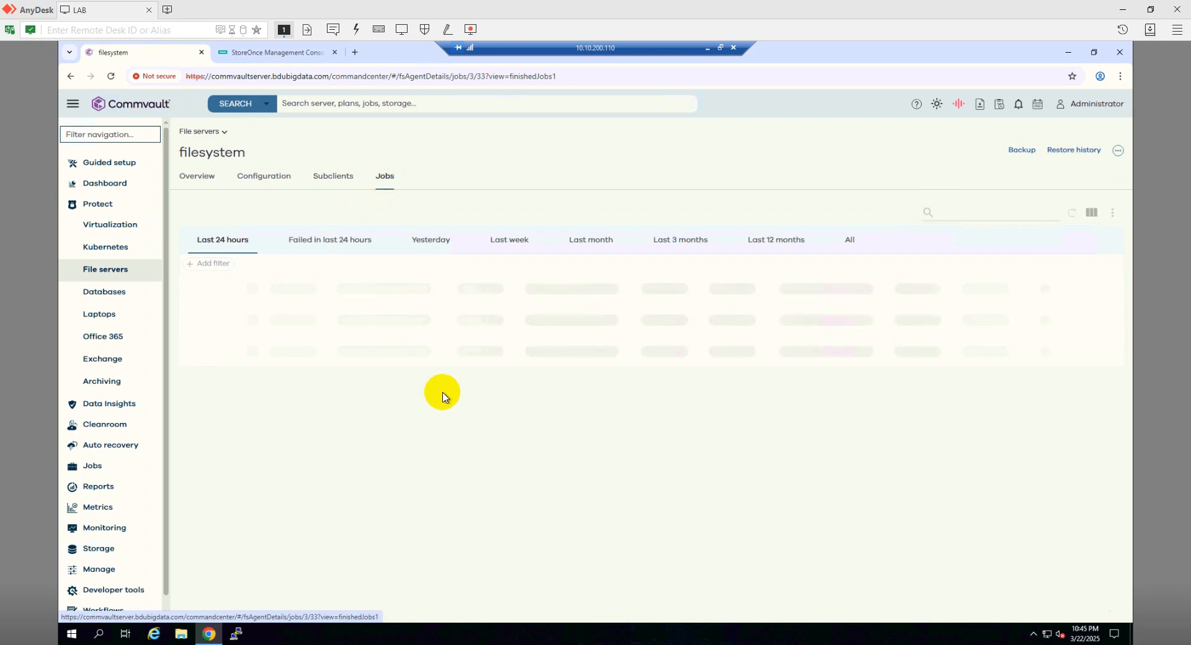
pyautogui.moveTo(318, 376)
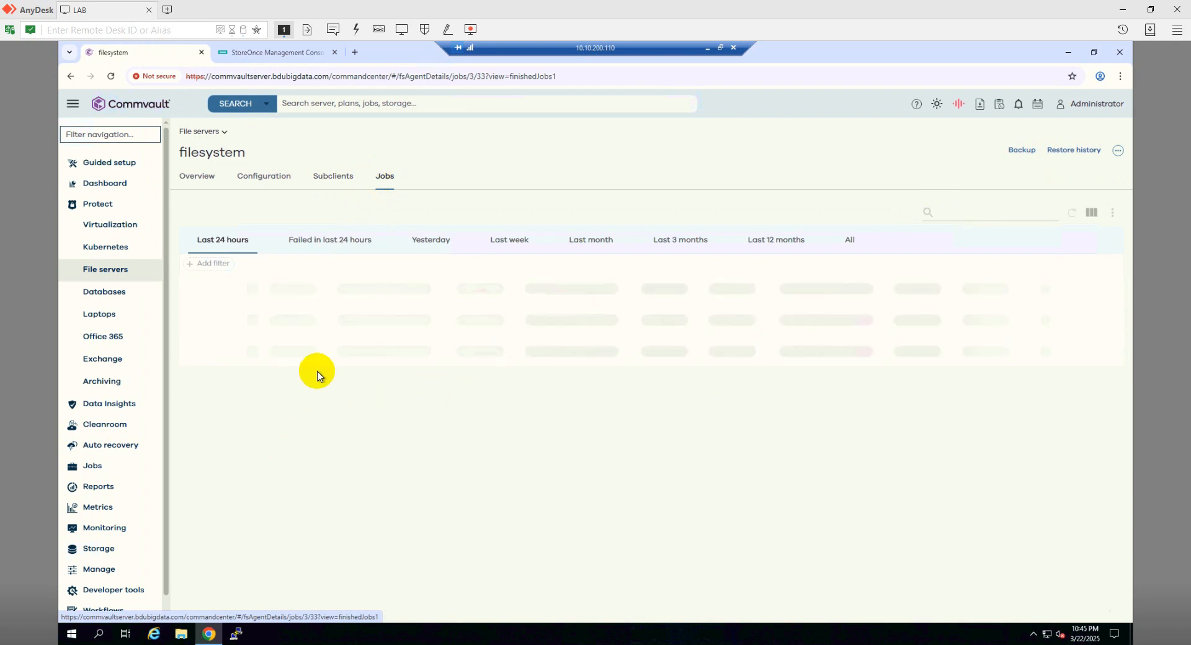
pyautogui.moveTo(293, 417)
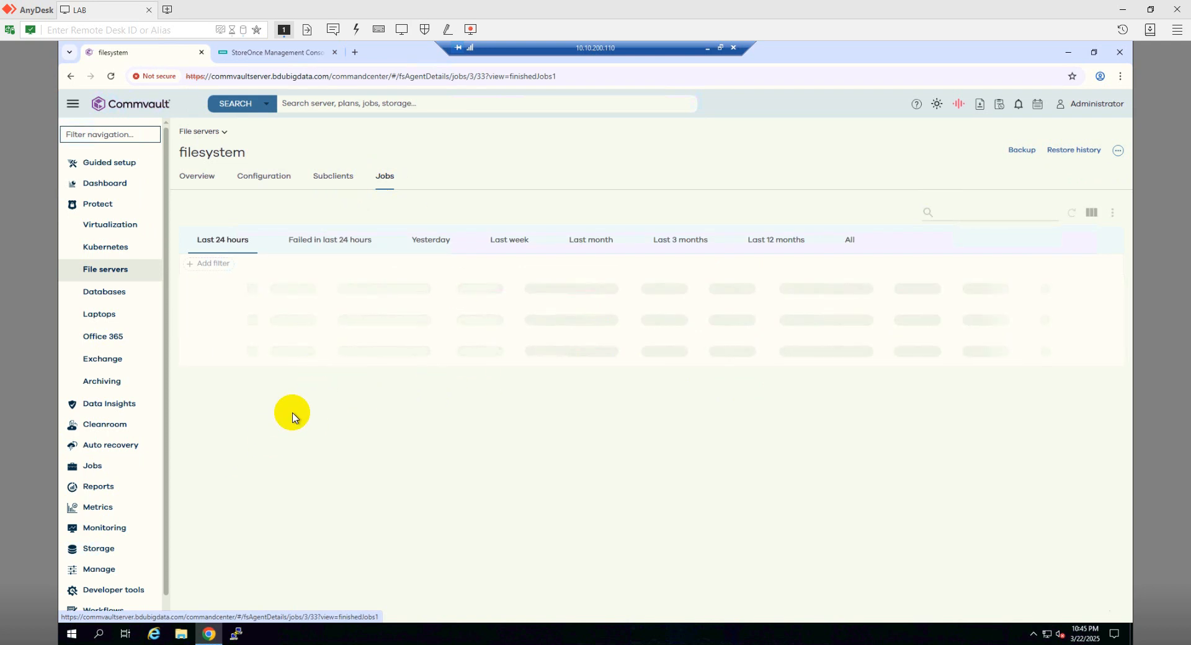
pyautogui.click(92, 465)
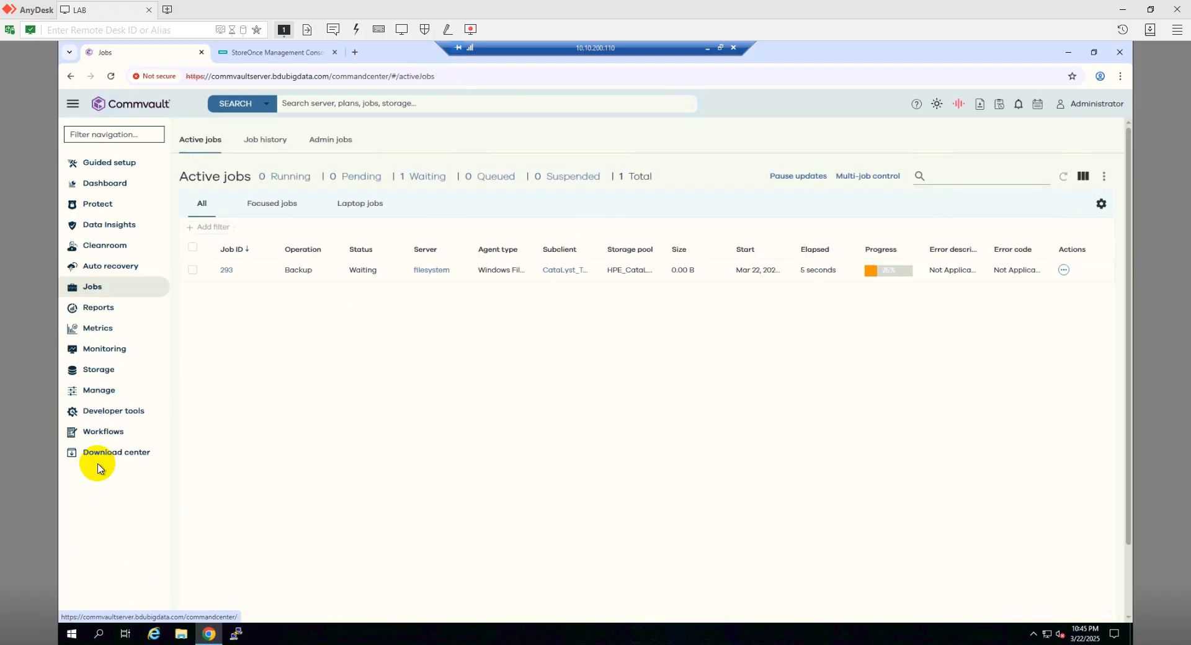
pyautogui.moveTo(811, 274)
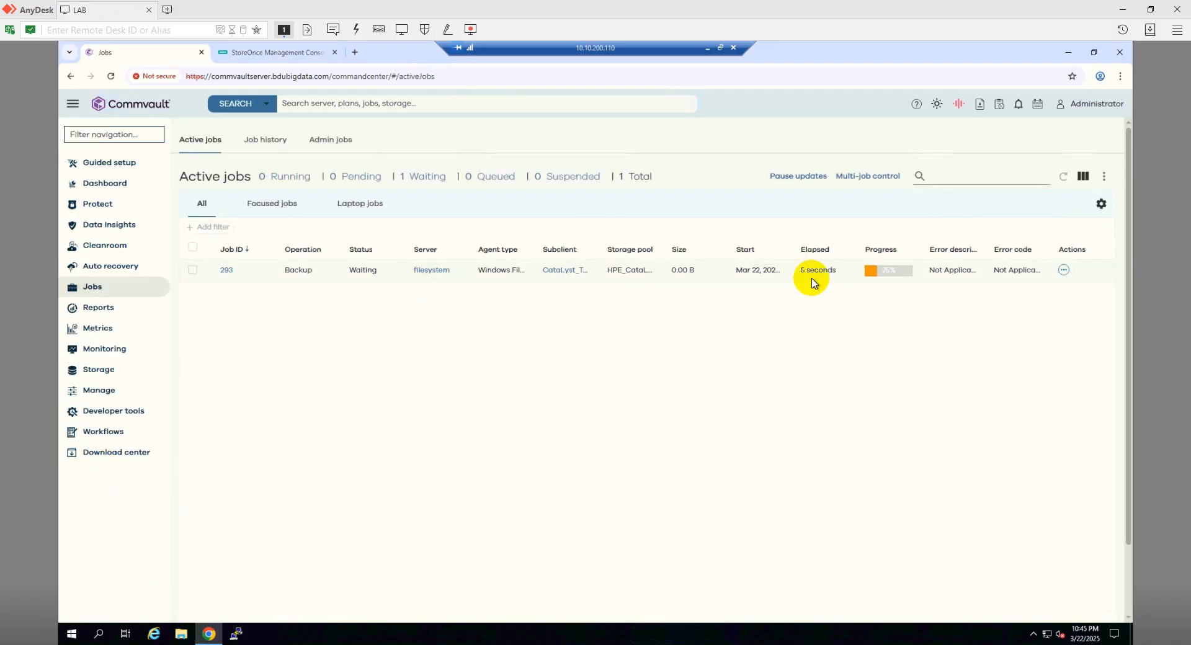
pyautogui.moveTo(891, 276)
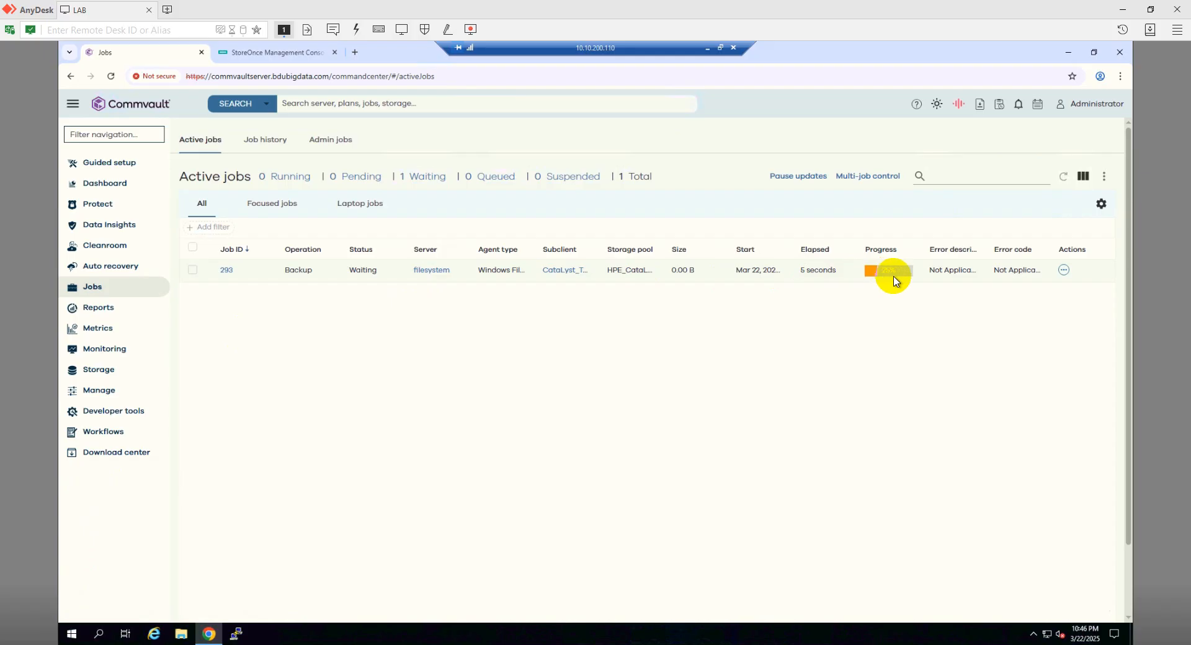
pyautogui.moveTo(390, 339)
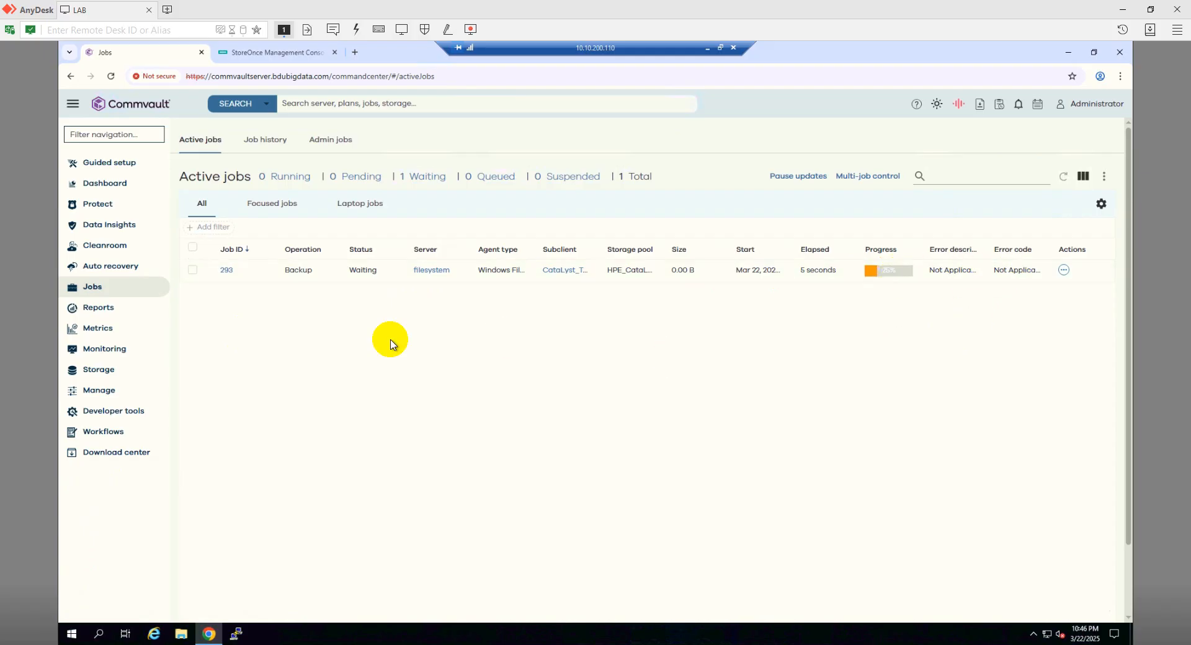
pyautogui.click(226, 270)
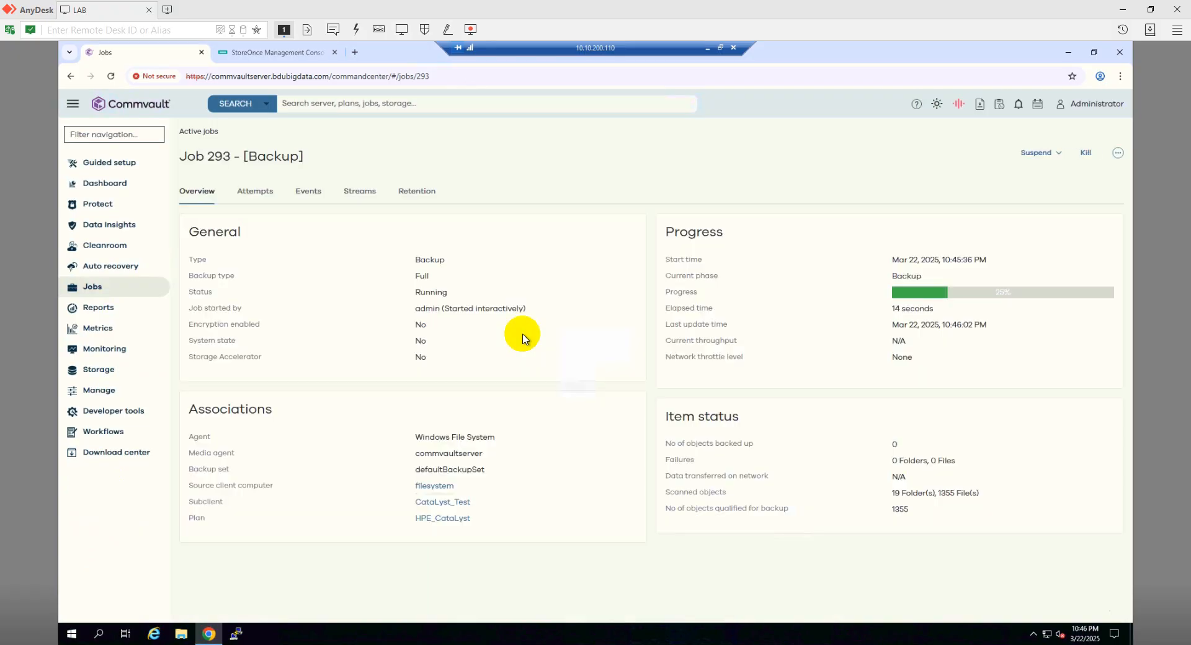
pyautogui.moveTo(907, 342)
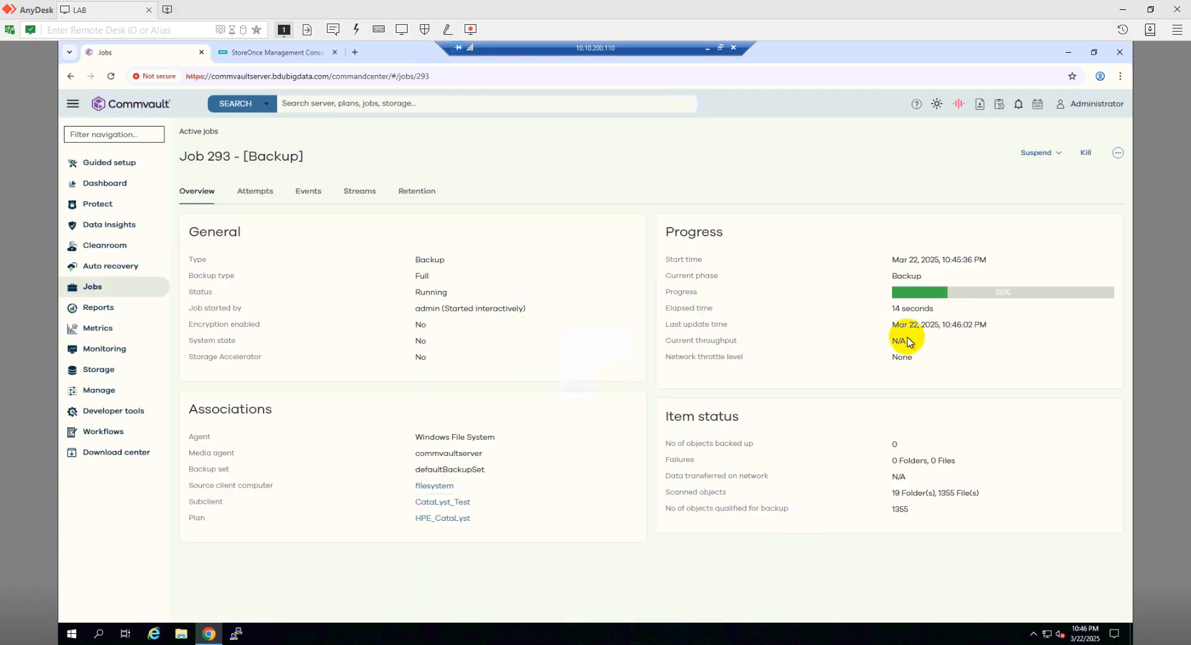
pyautogui.moveTo(1001, 295)
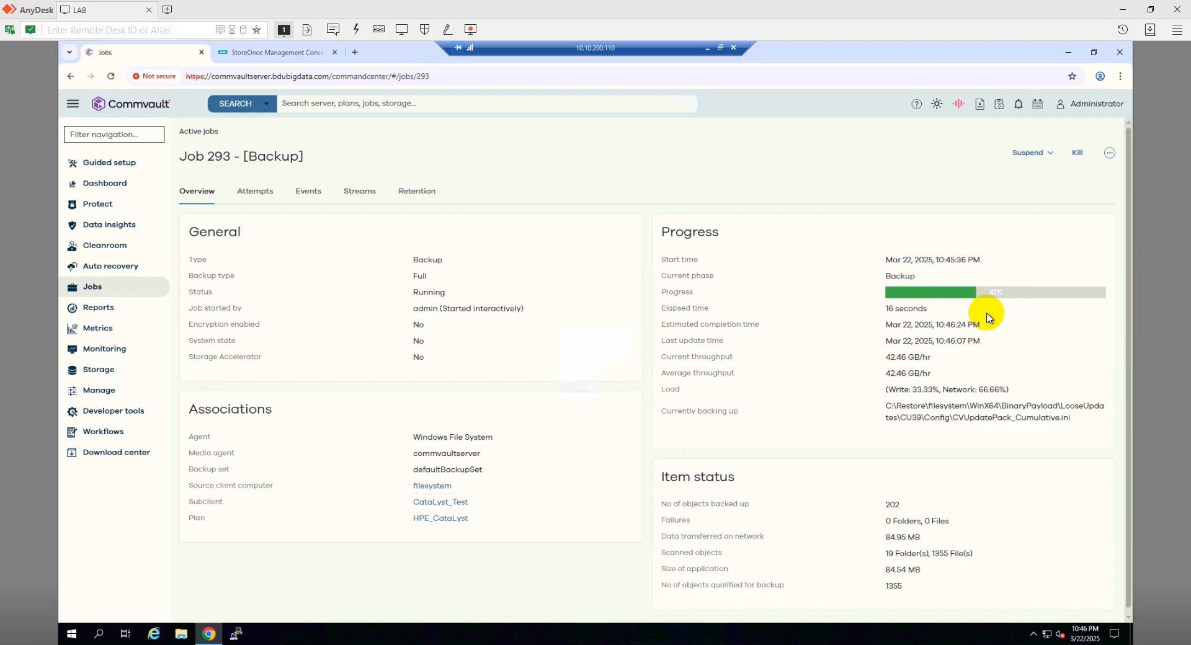
pyautogui.moveTo(847, 460)
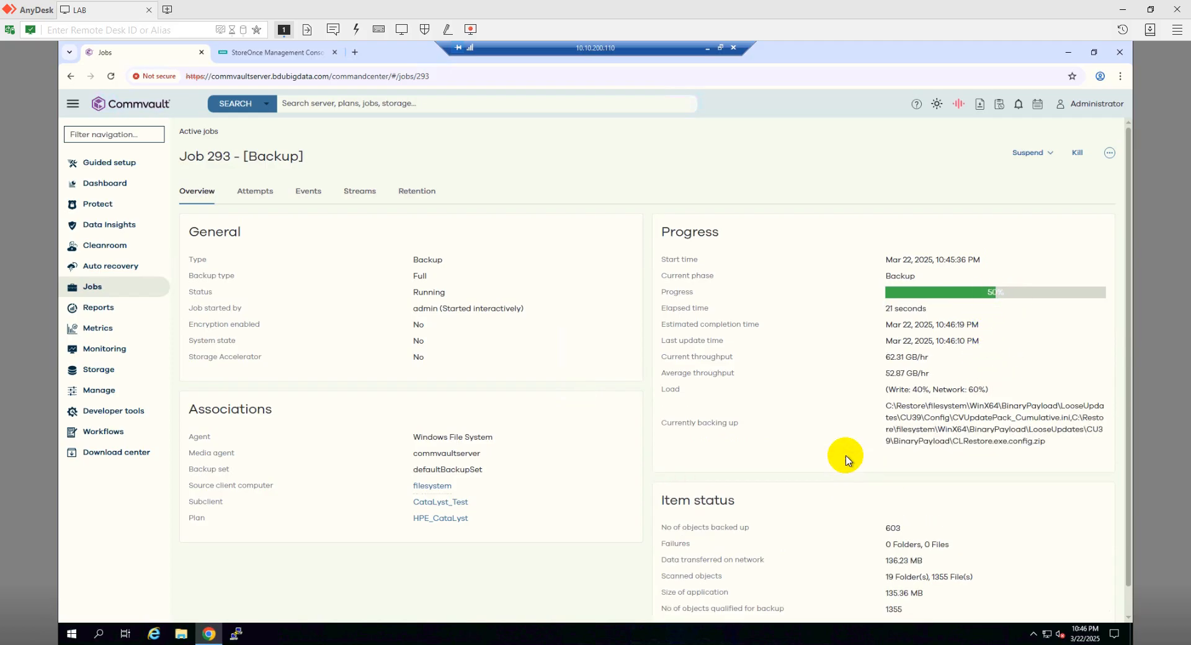
pyautogui.moveTo(860, 564)
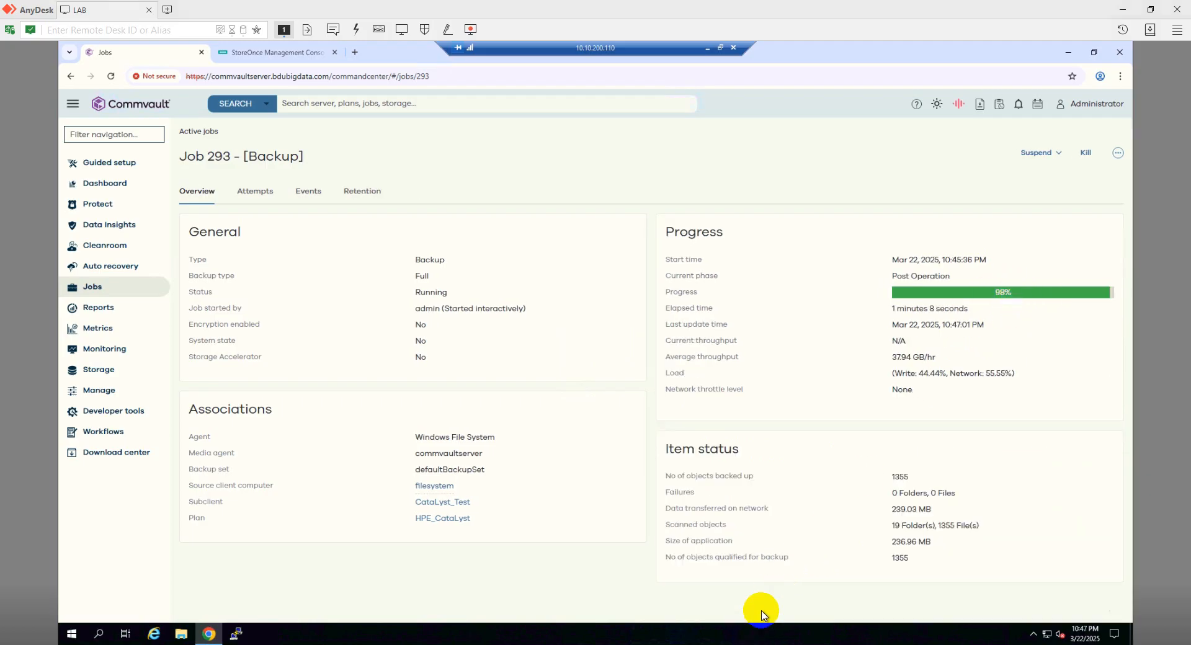
# Confirm job 293 completed in Job history, then check StoreOnceVSAStore1 now holds 246.8 MiB
pyautogui.click(264, 139)
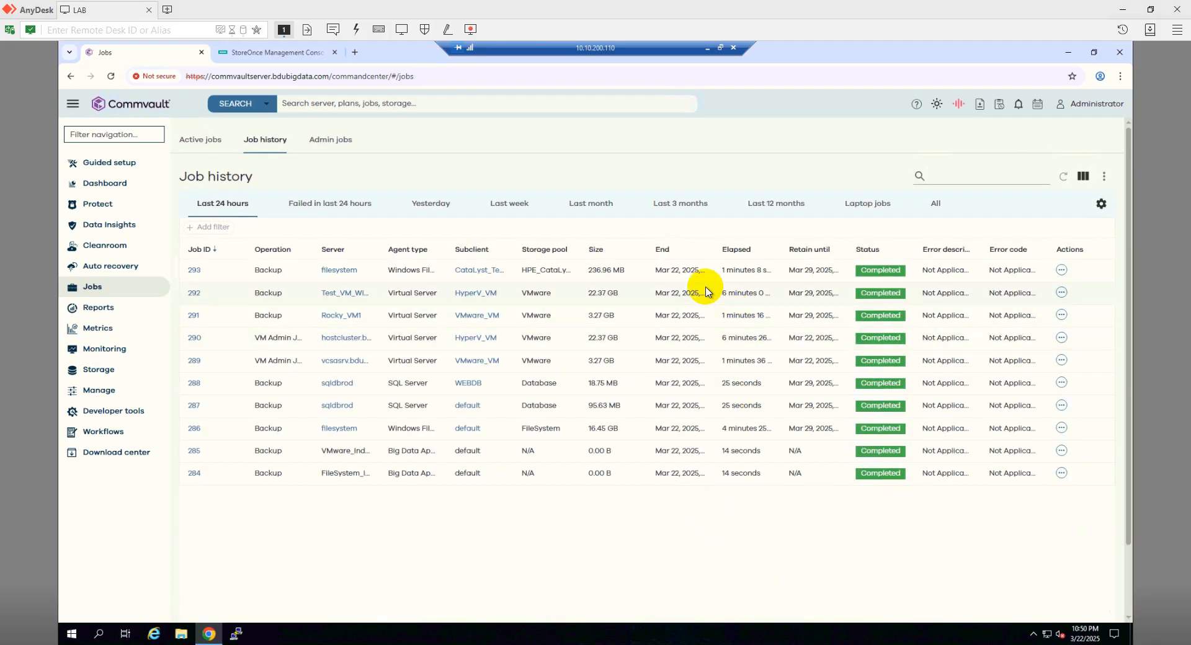
pyautogui.moveTo(781, 271)
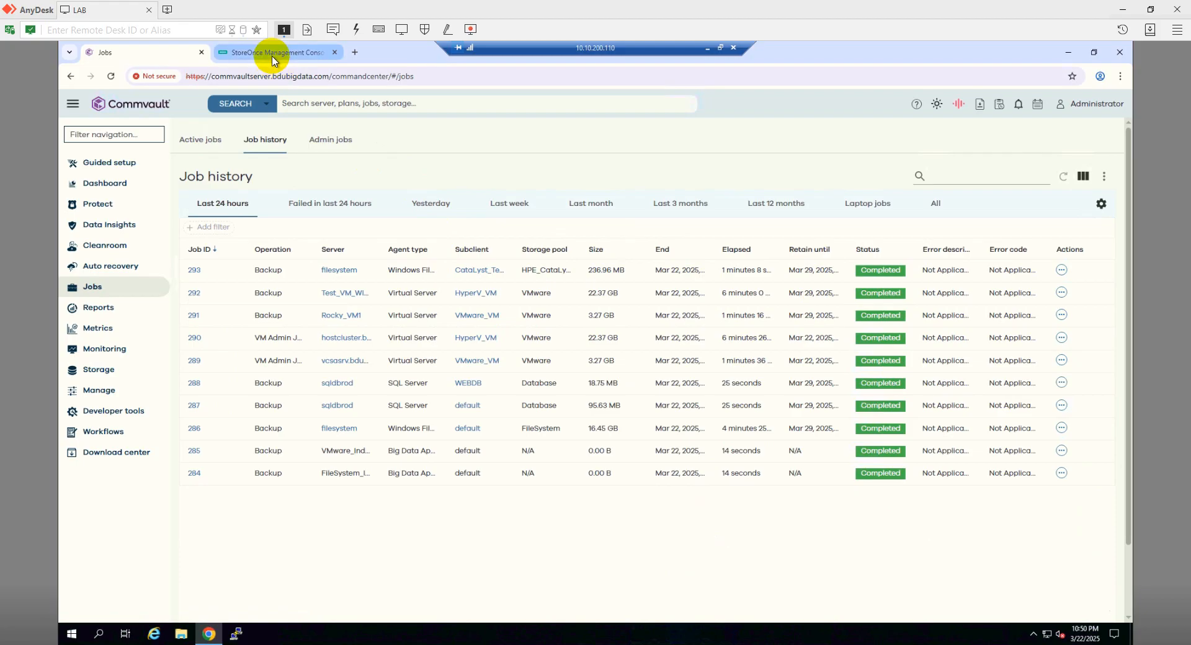
pyautogui.click(273, 53)
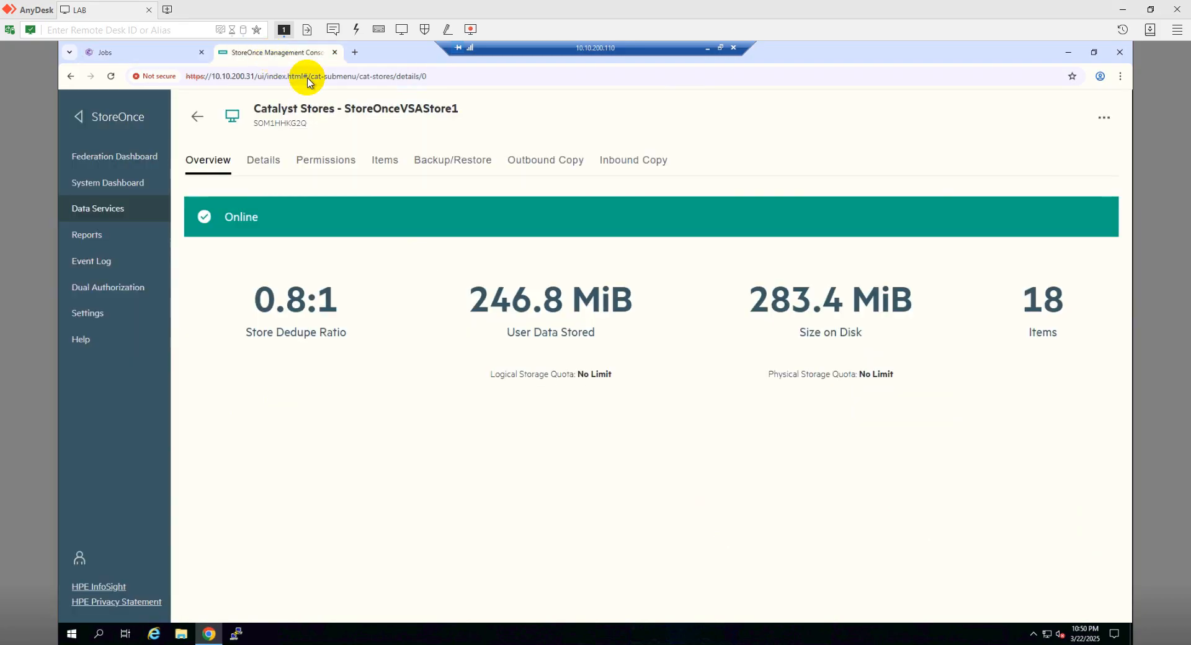
pyautogui.moveTo(475, 306)
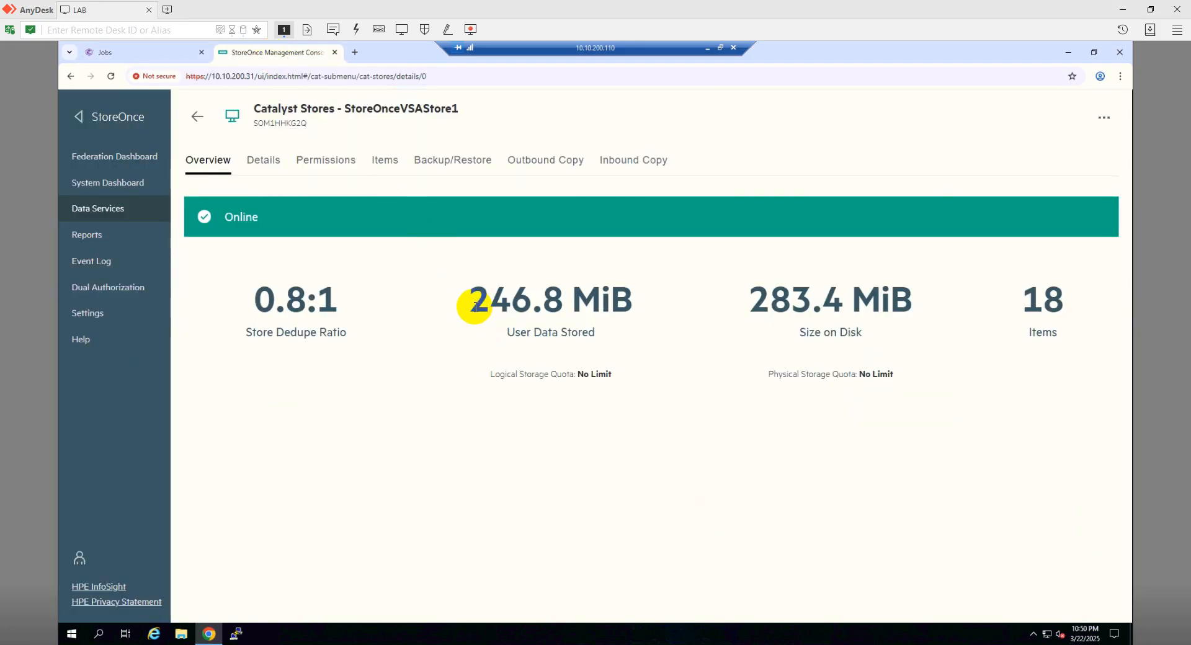